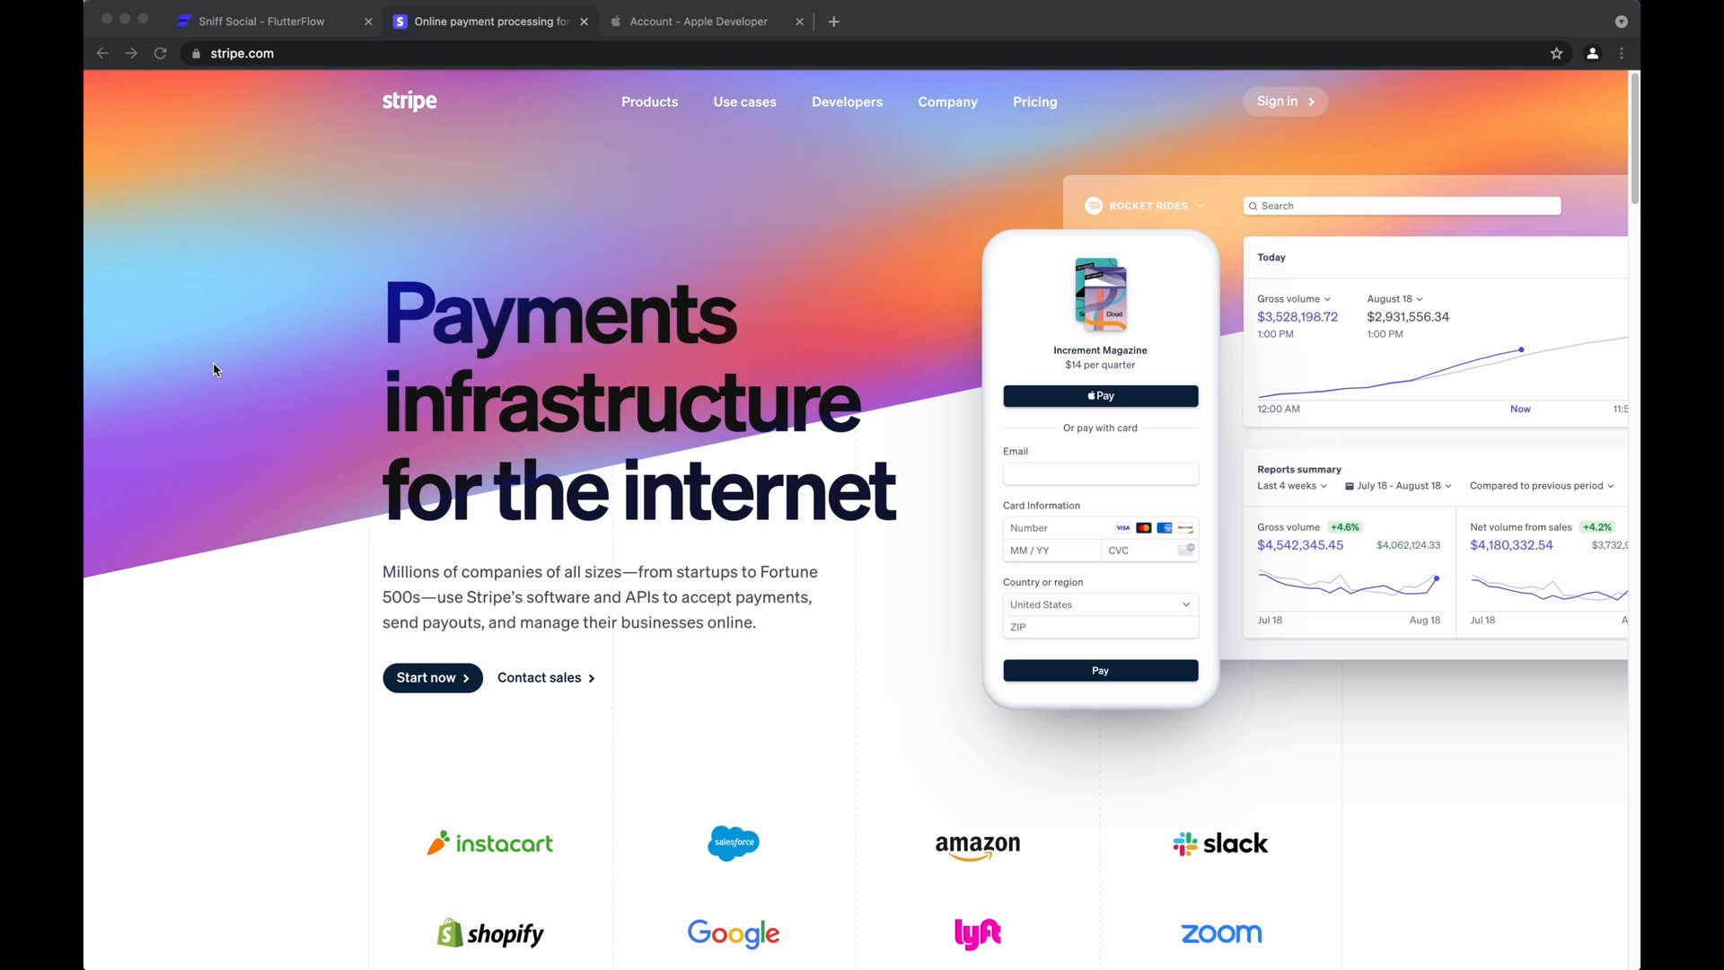
mouse_move(812, 191)
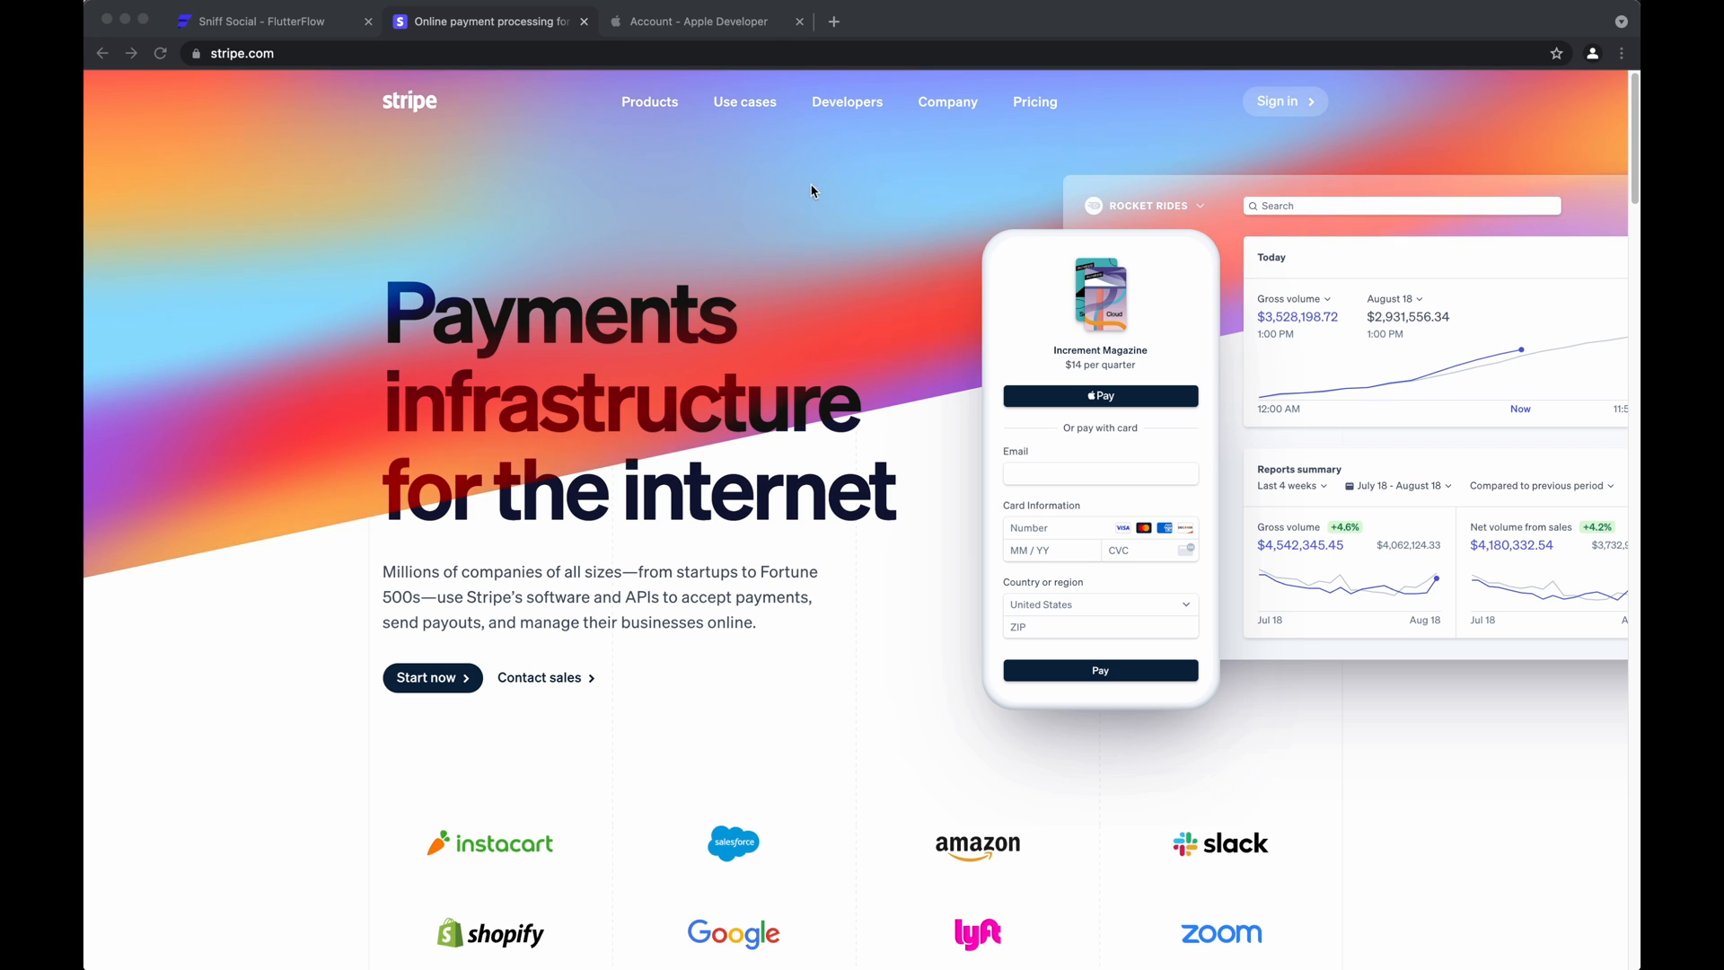
Sign in to Stripe and reach the account's home dashboard.
left_click(1278, 101)
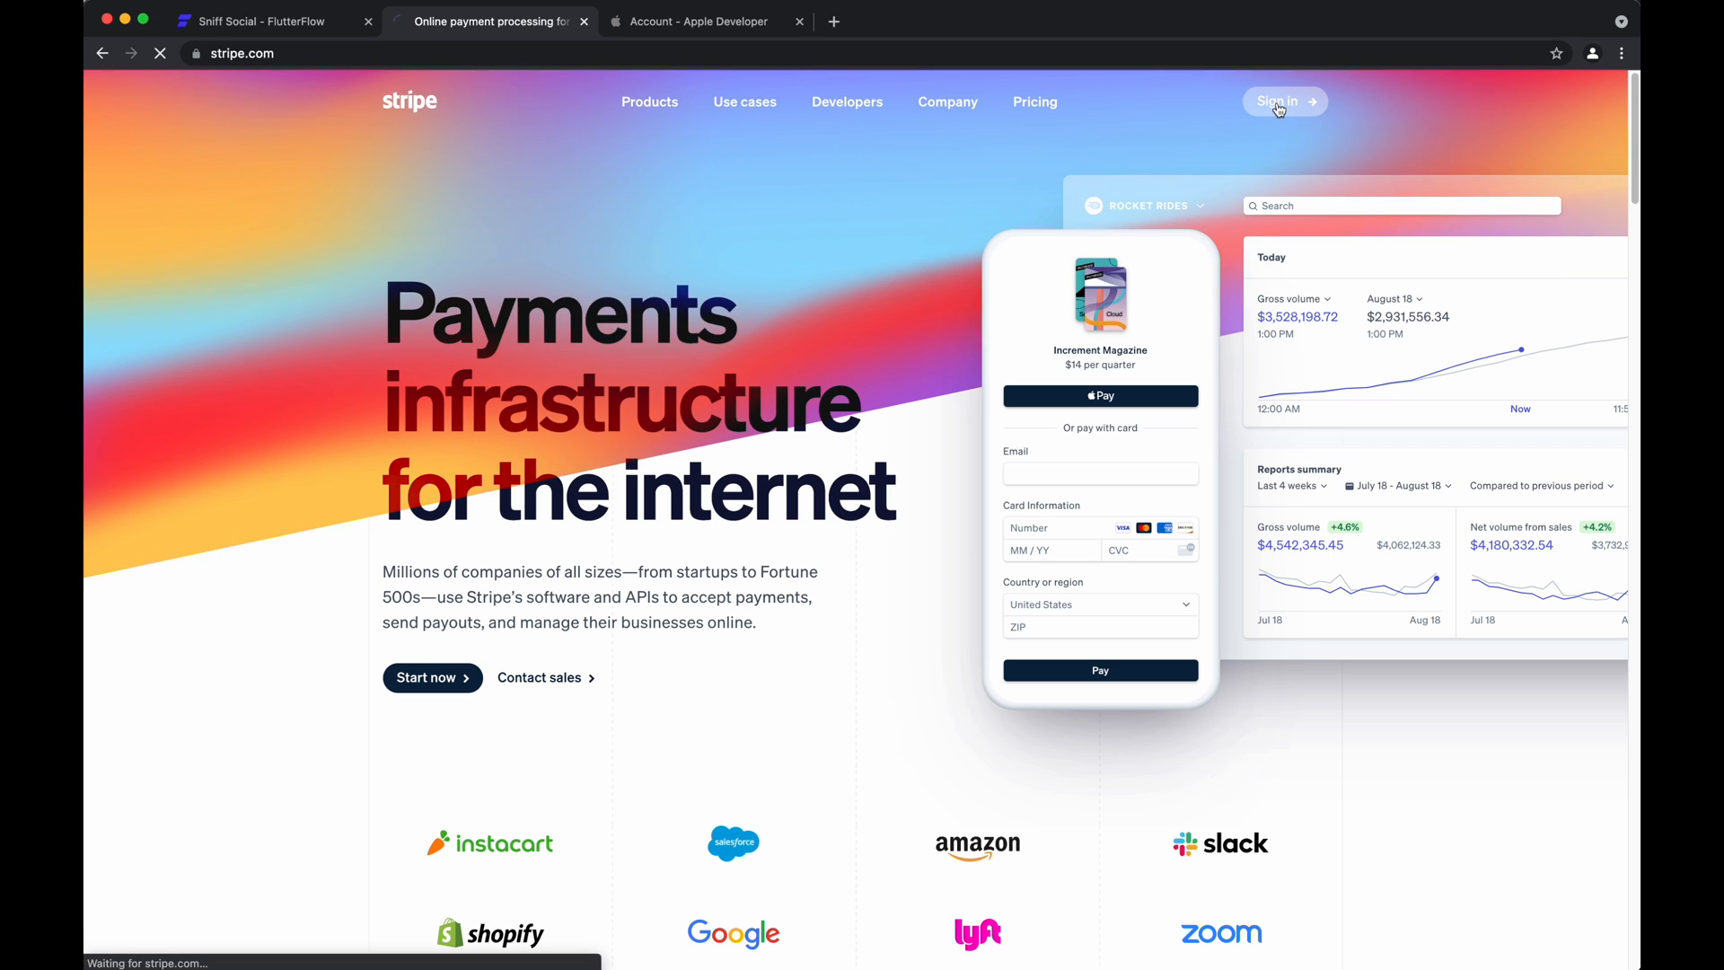
left_click(1276, 102)
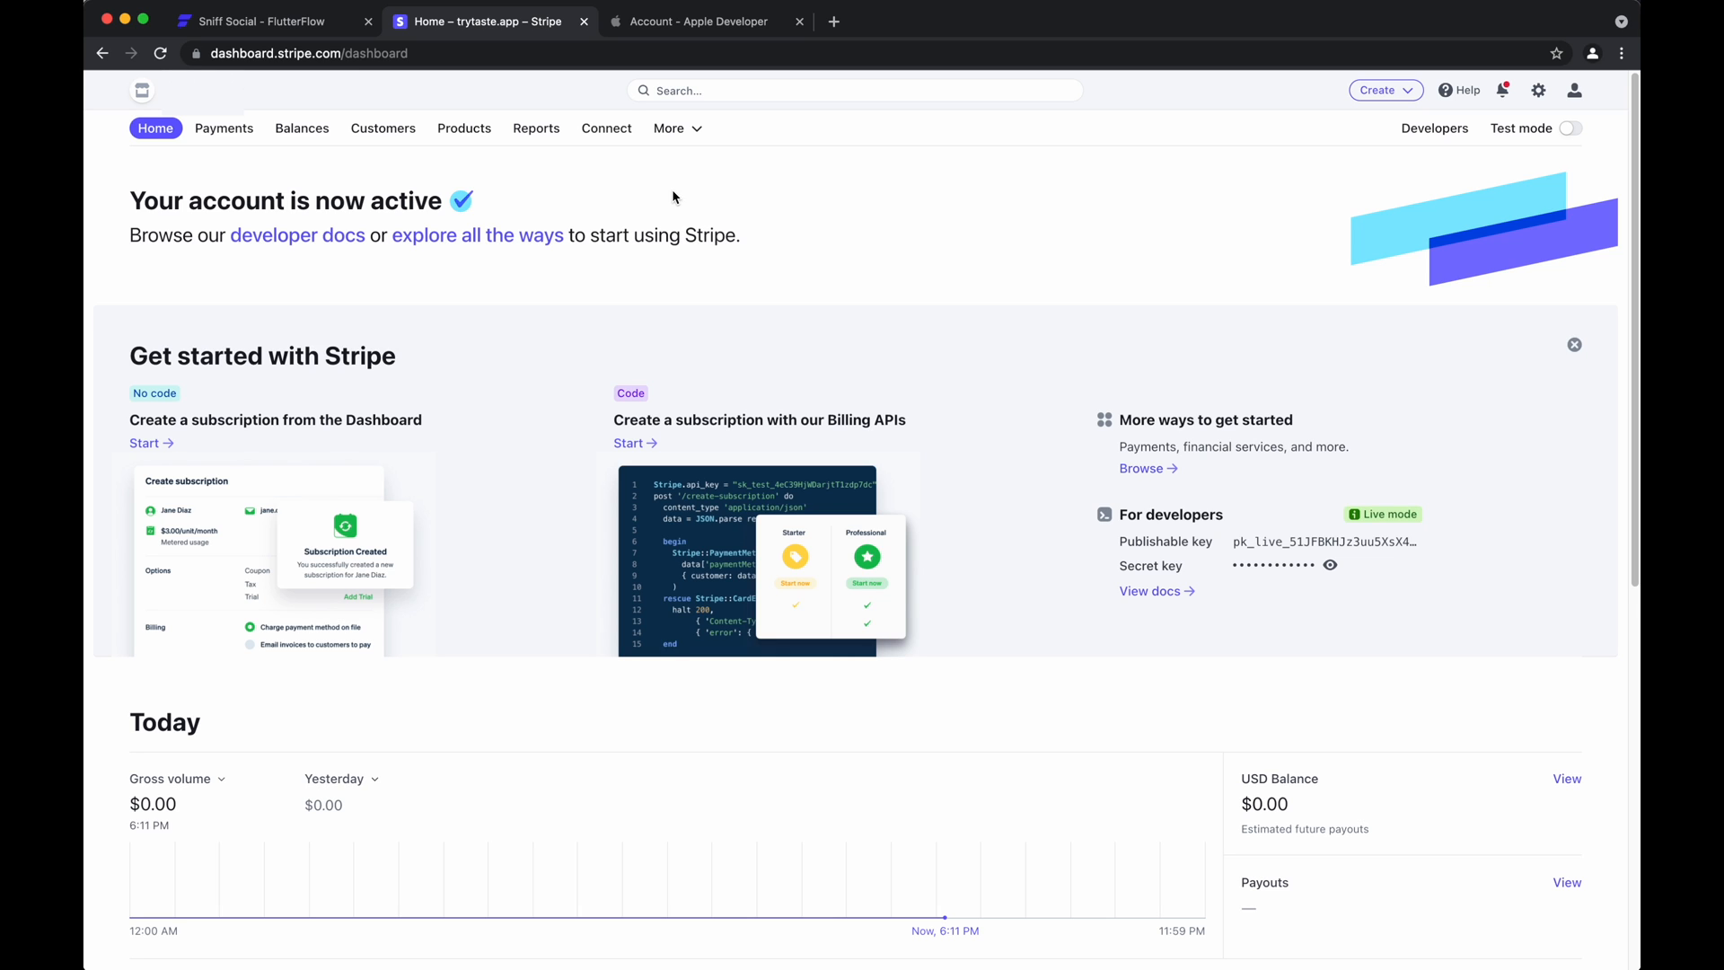
mouse_move(670, 205)
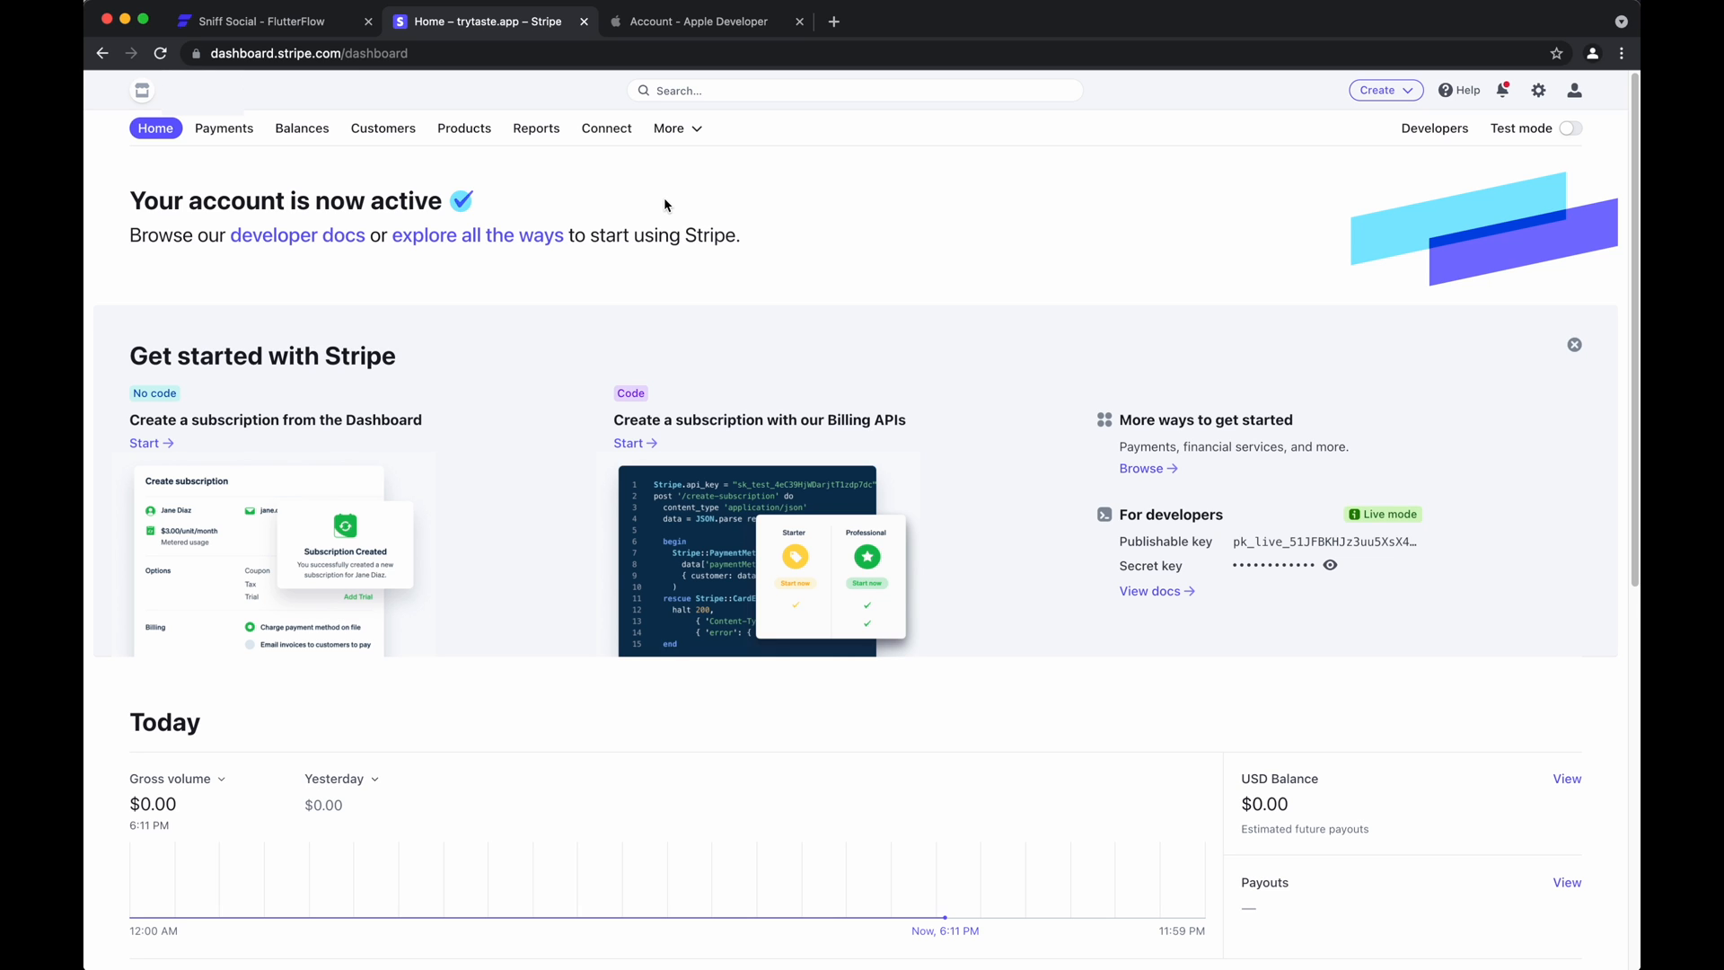
mouse_move(1434, 128)
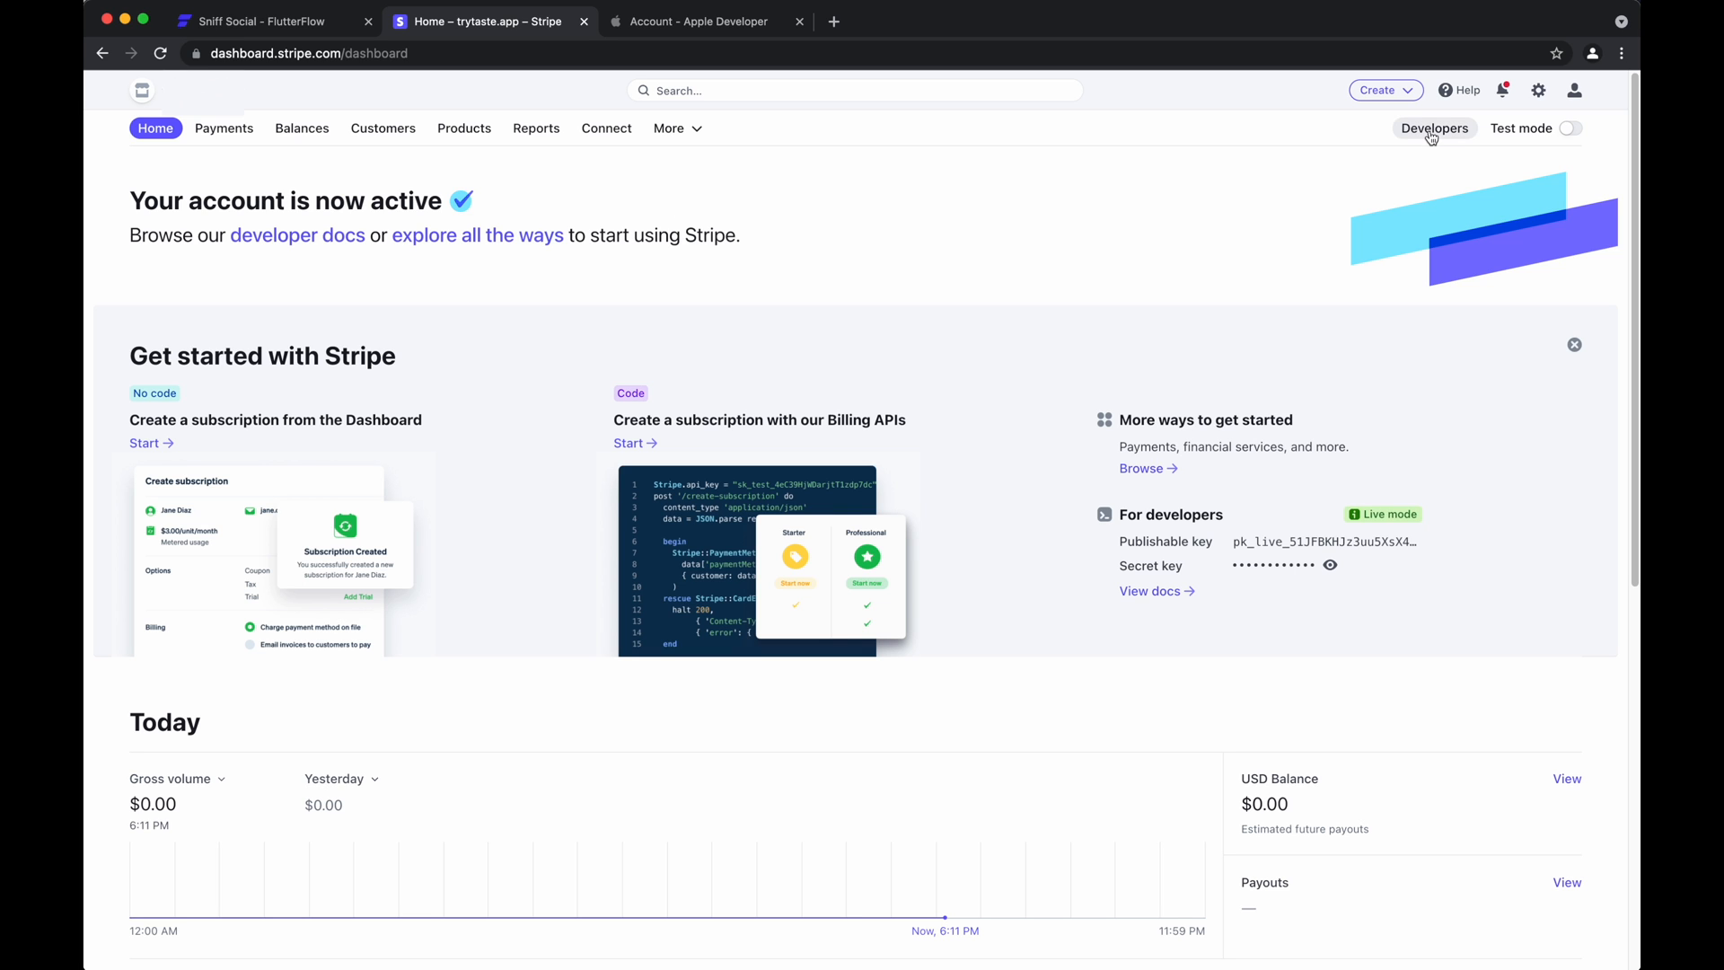
Turn on Stripe test mode and view the Developers API keys page.
left_click(1435, 127)
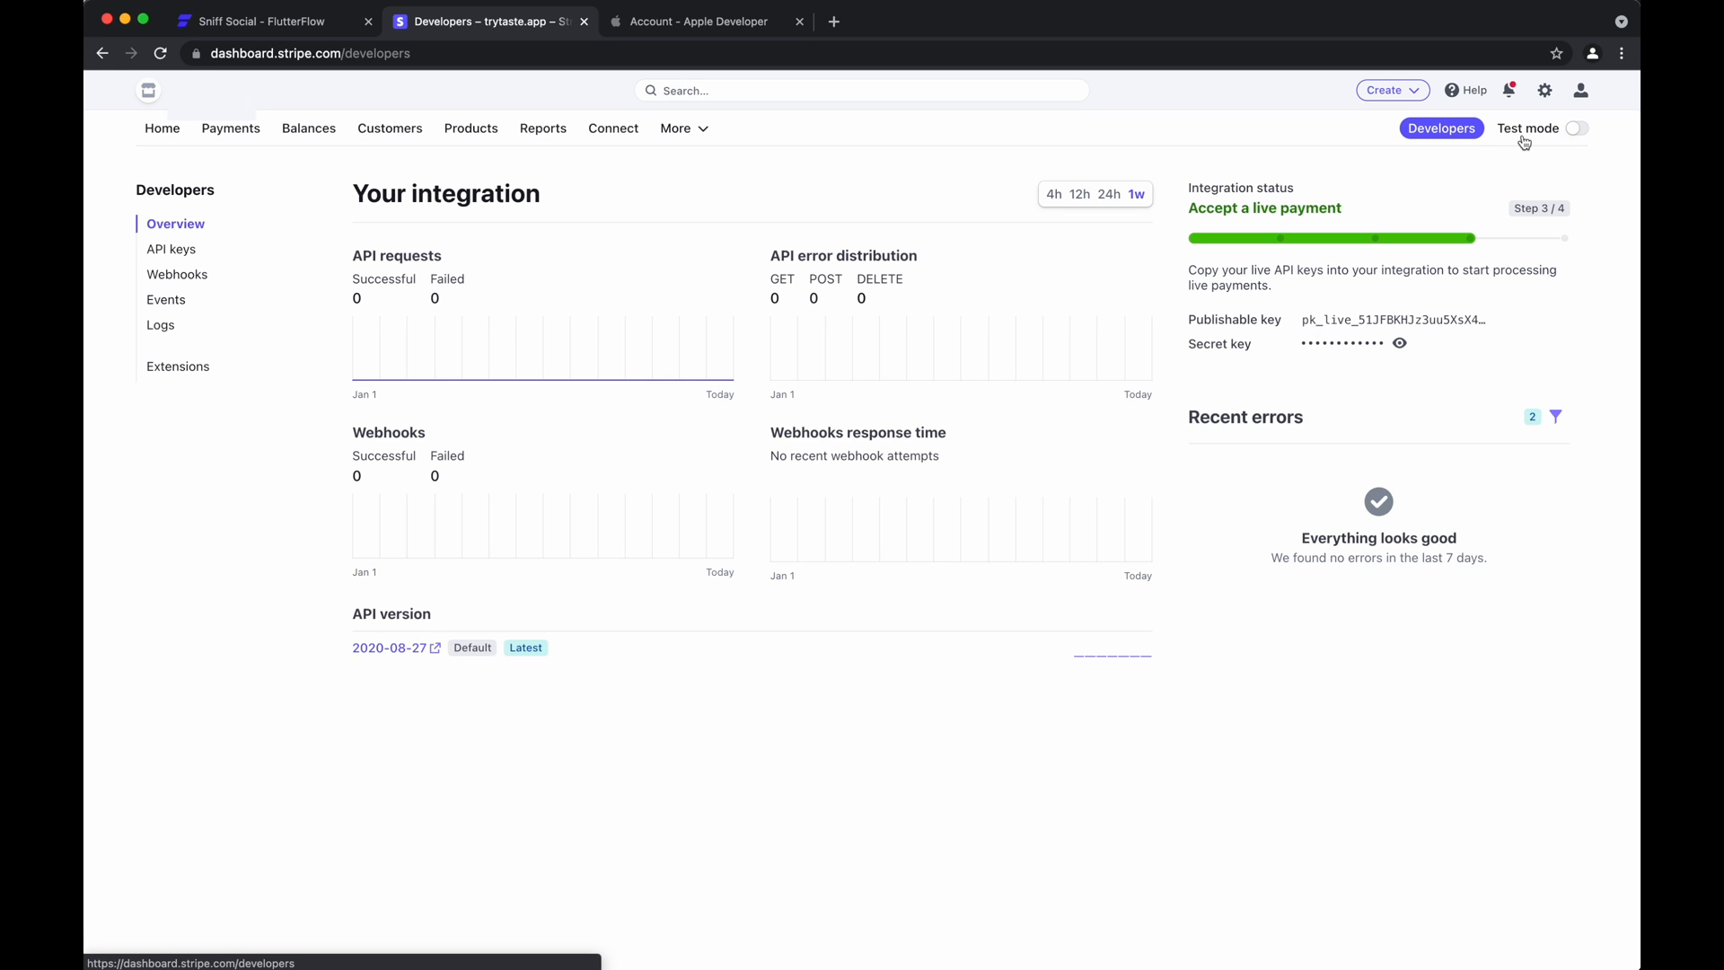
mouse_move(1574, 134)
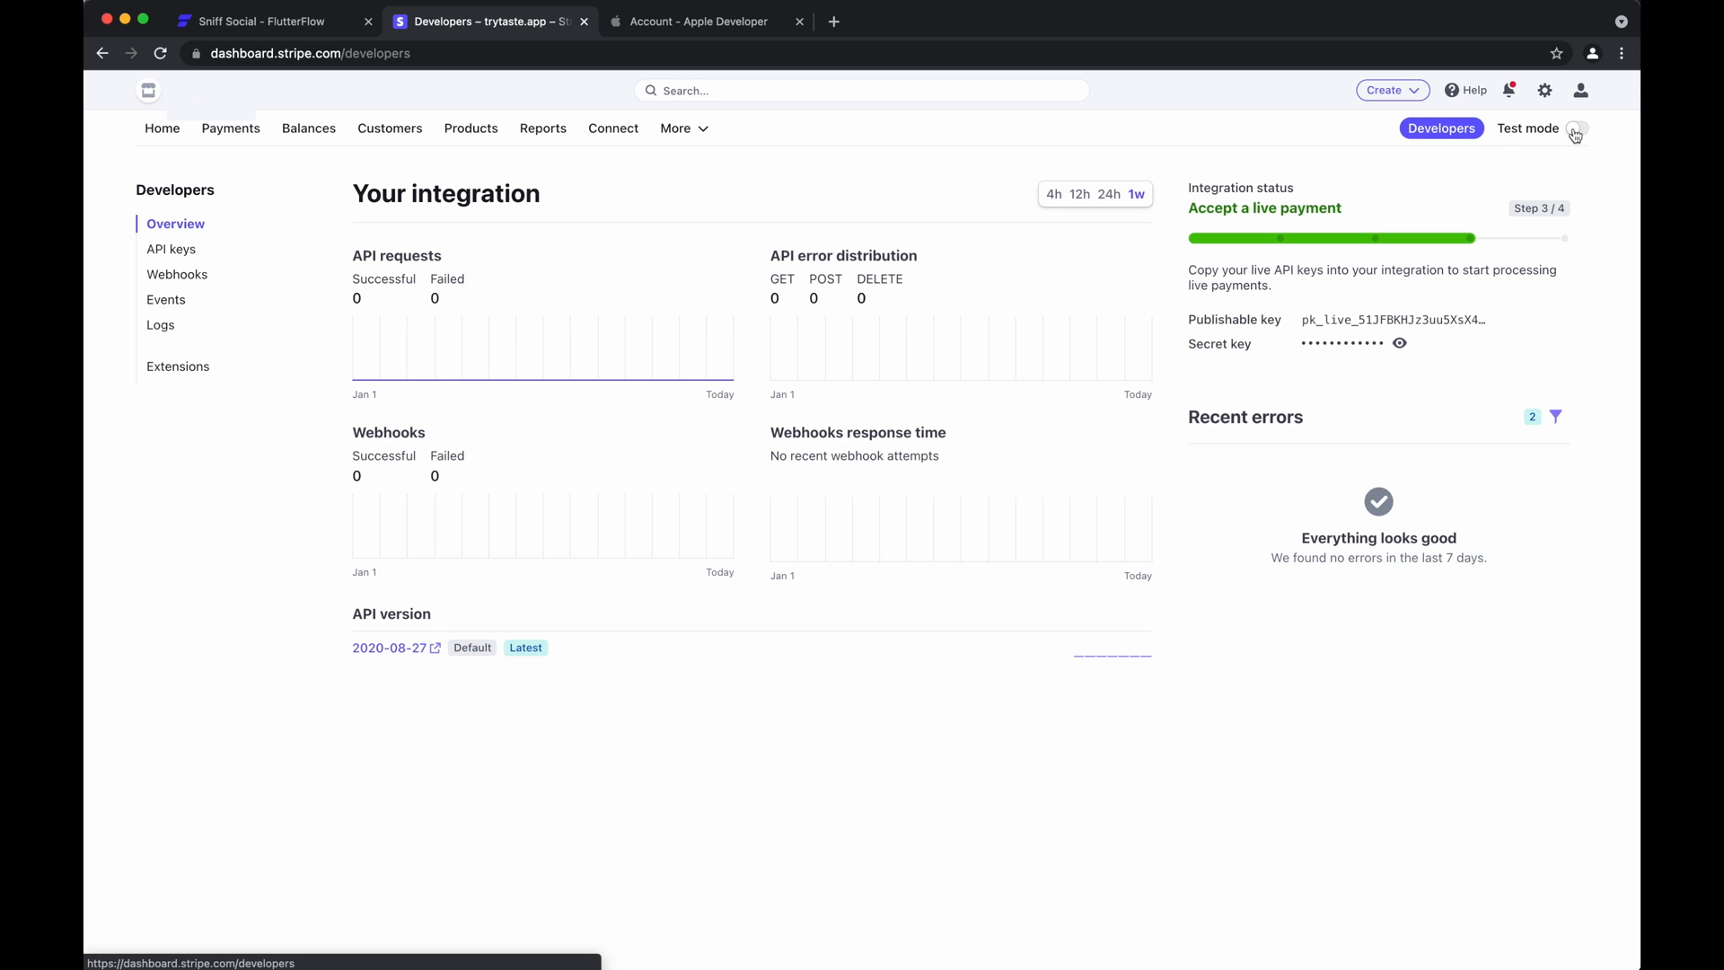
left_click(1574, 128)
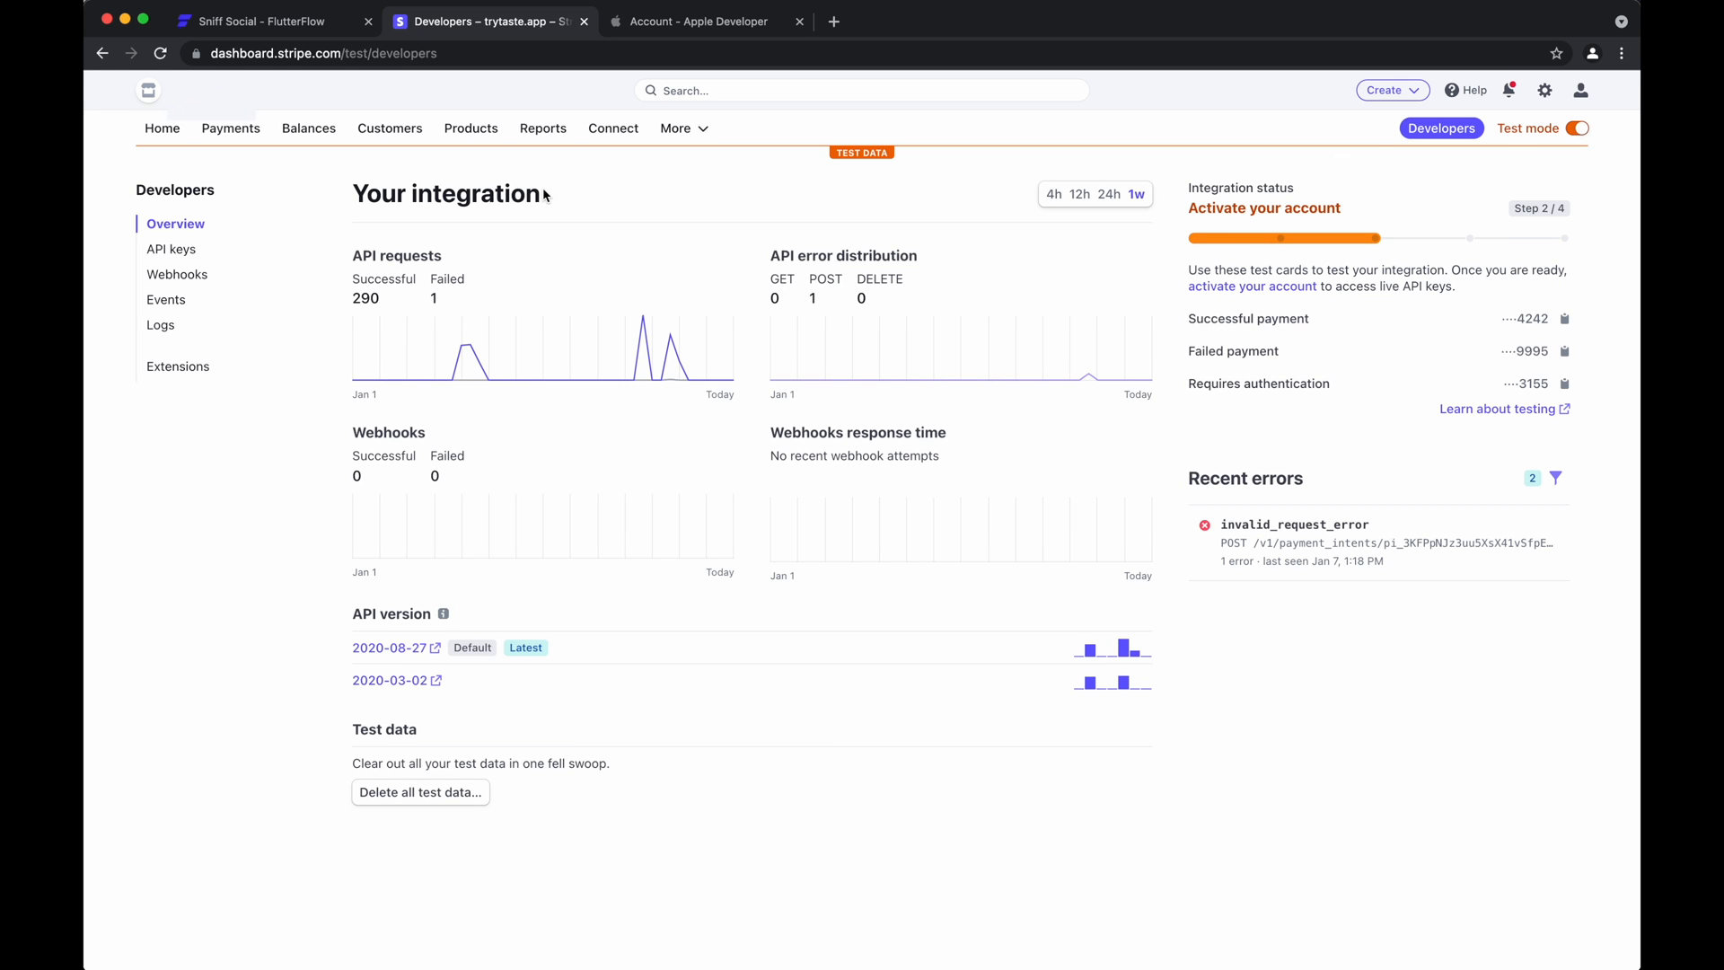
mouse_move(151, 240)
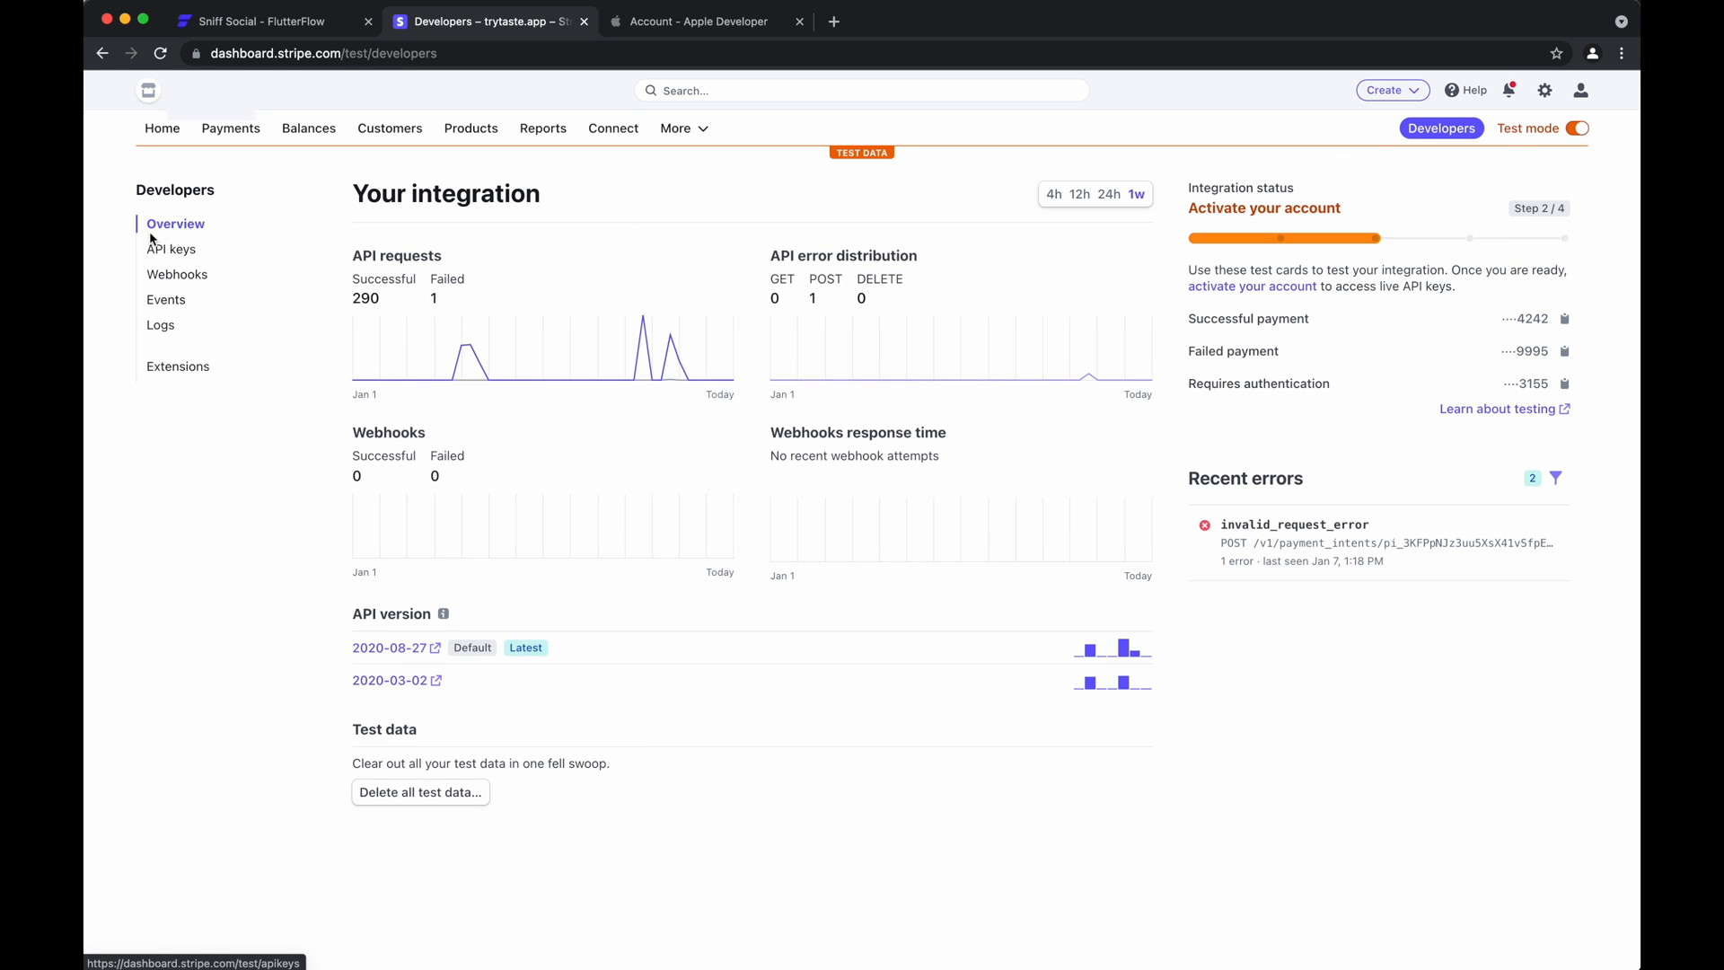
mouse_move(170, 254)
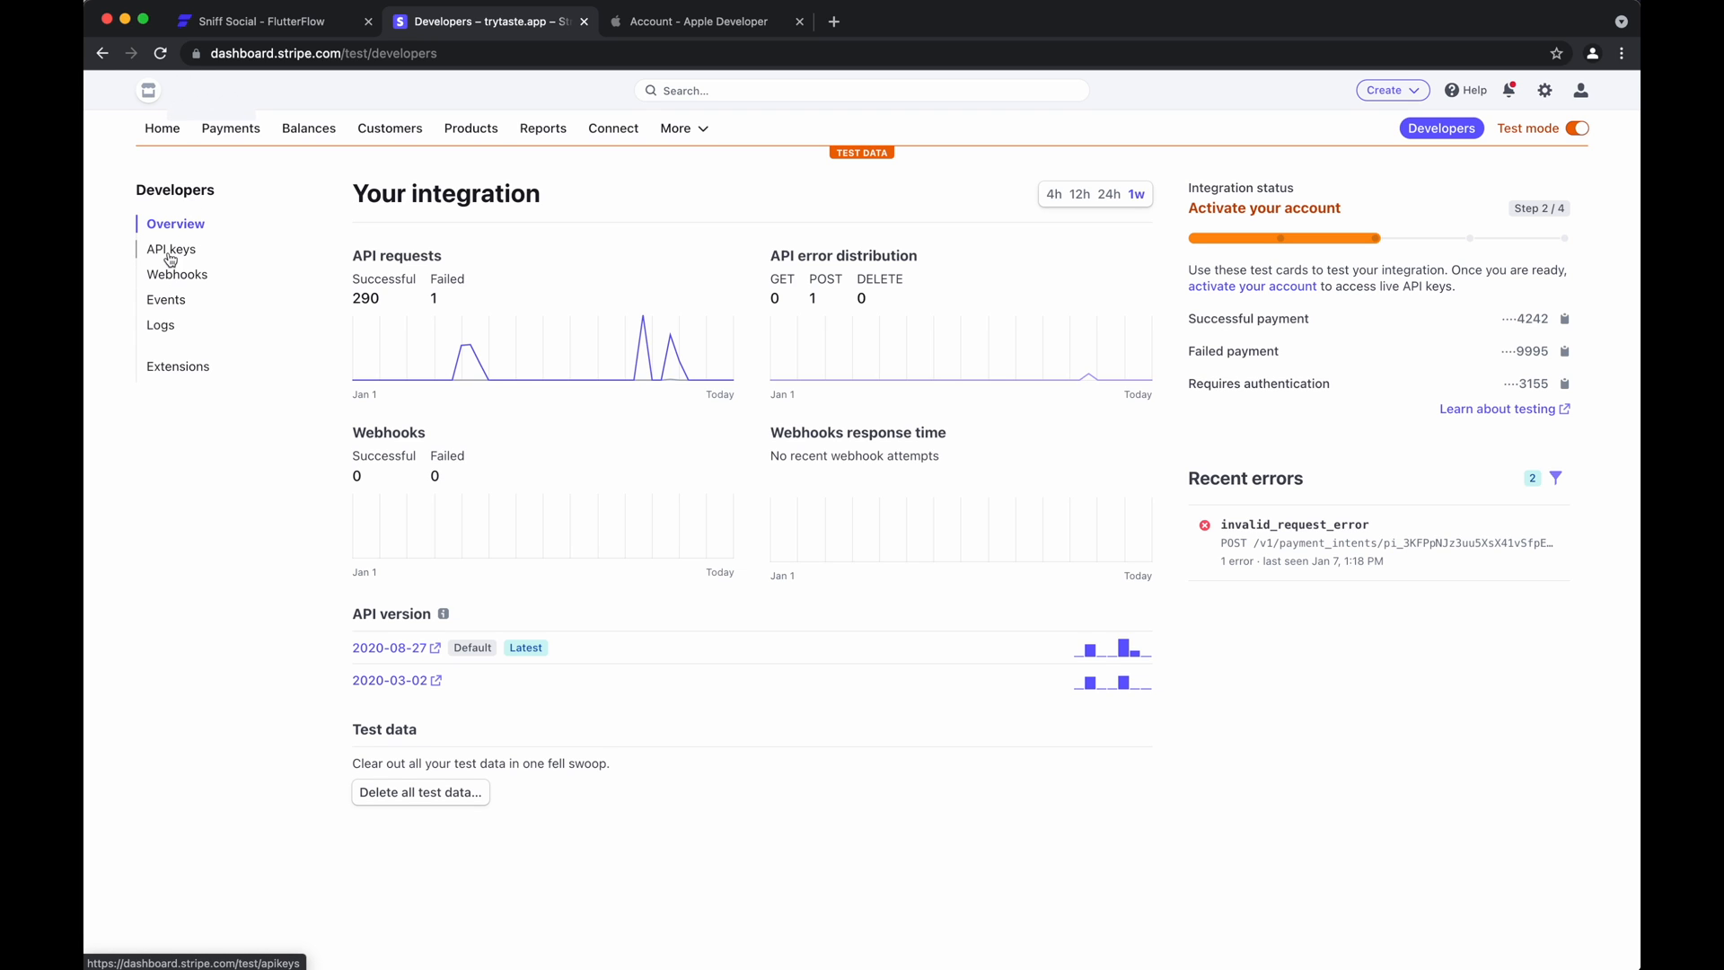
left_click(171, 249)
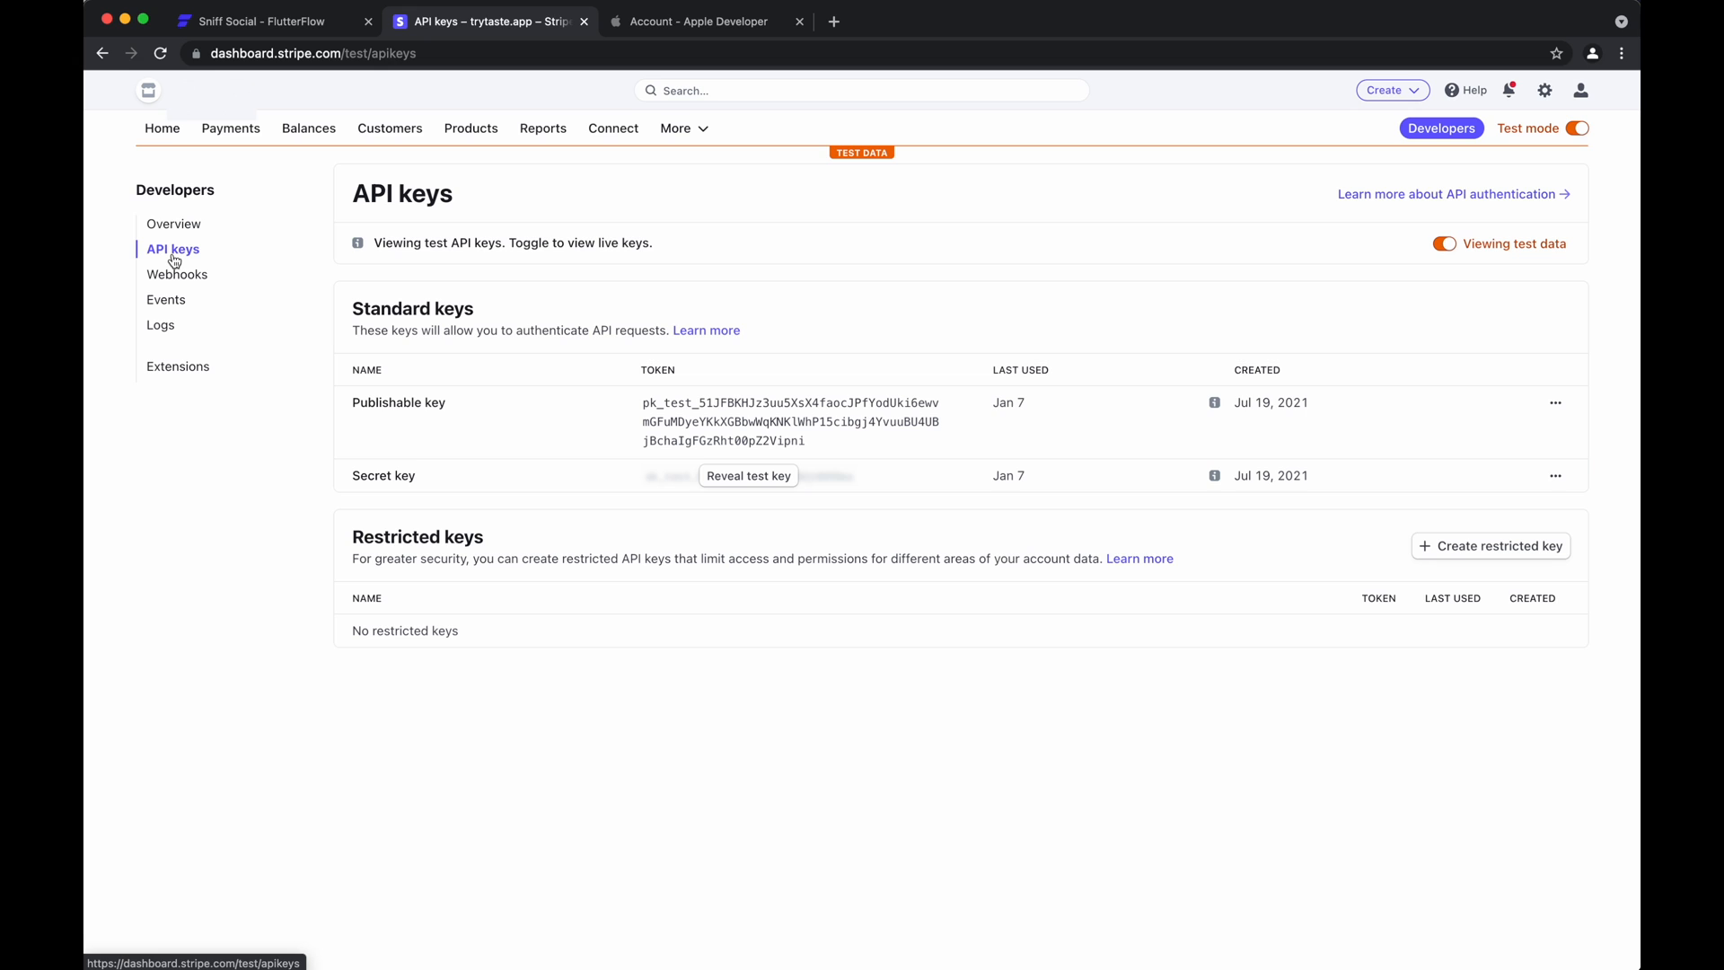
mouse_move(447, 416)
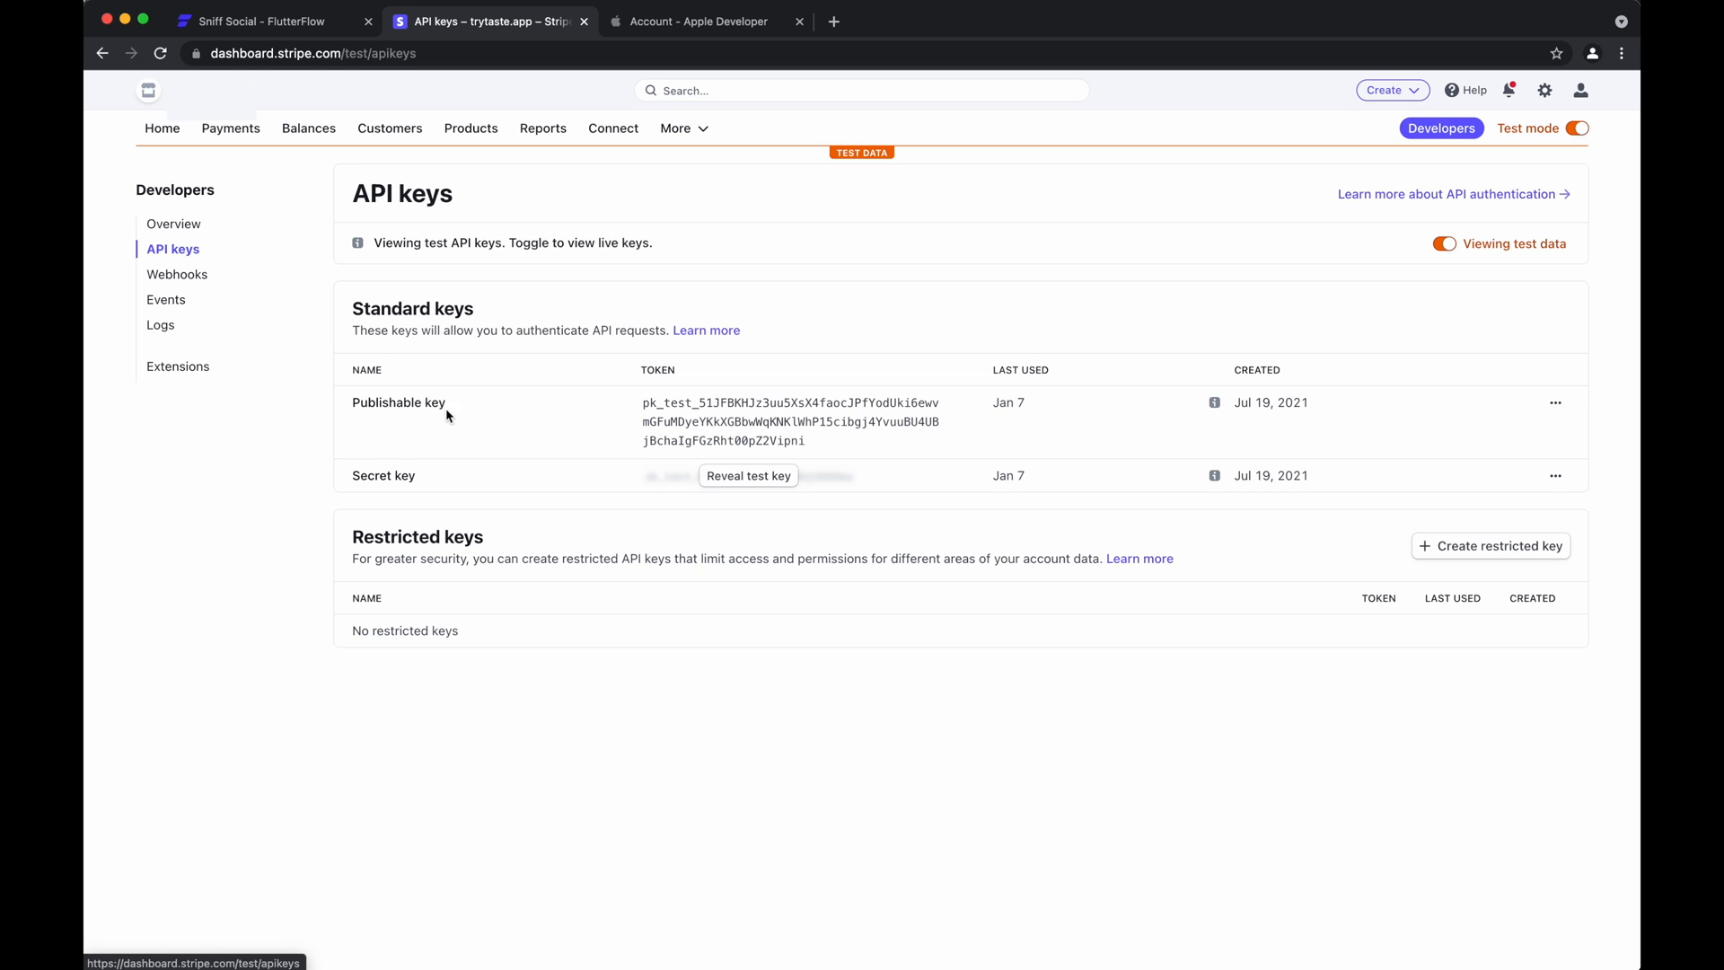
mouse_move(699, 422)
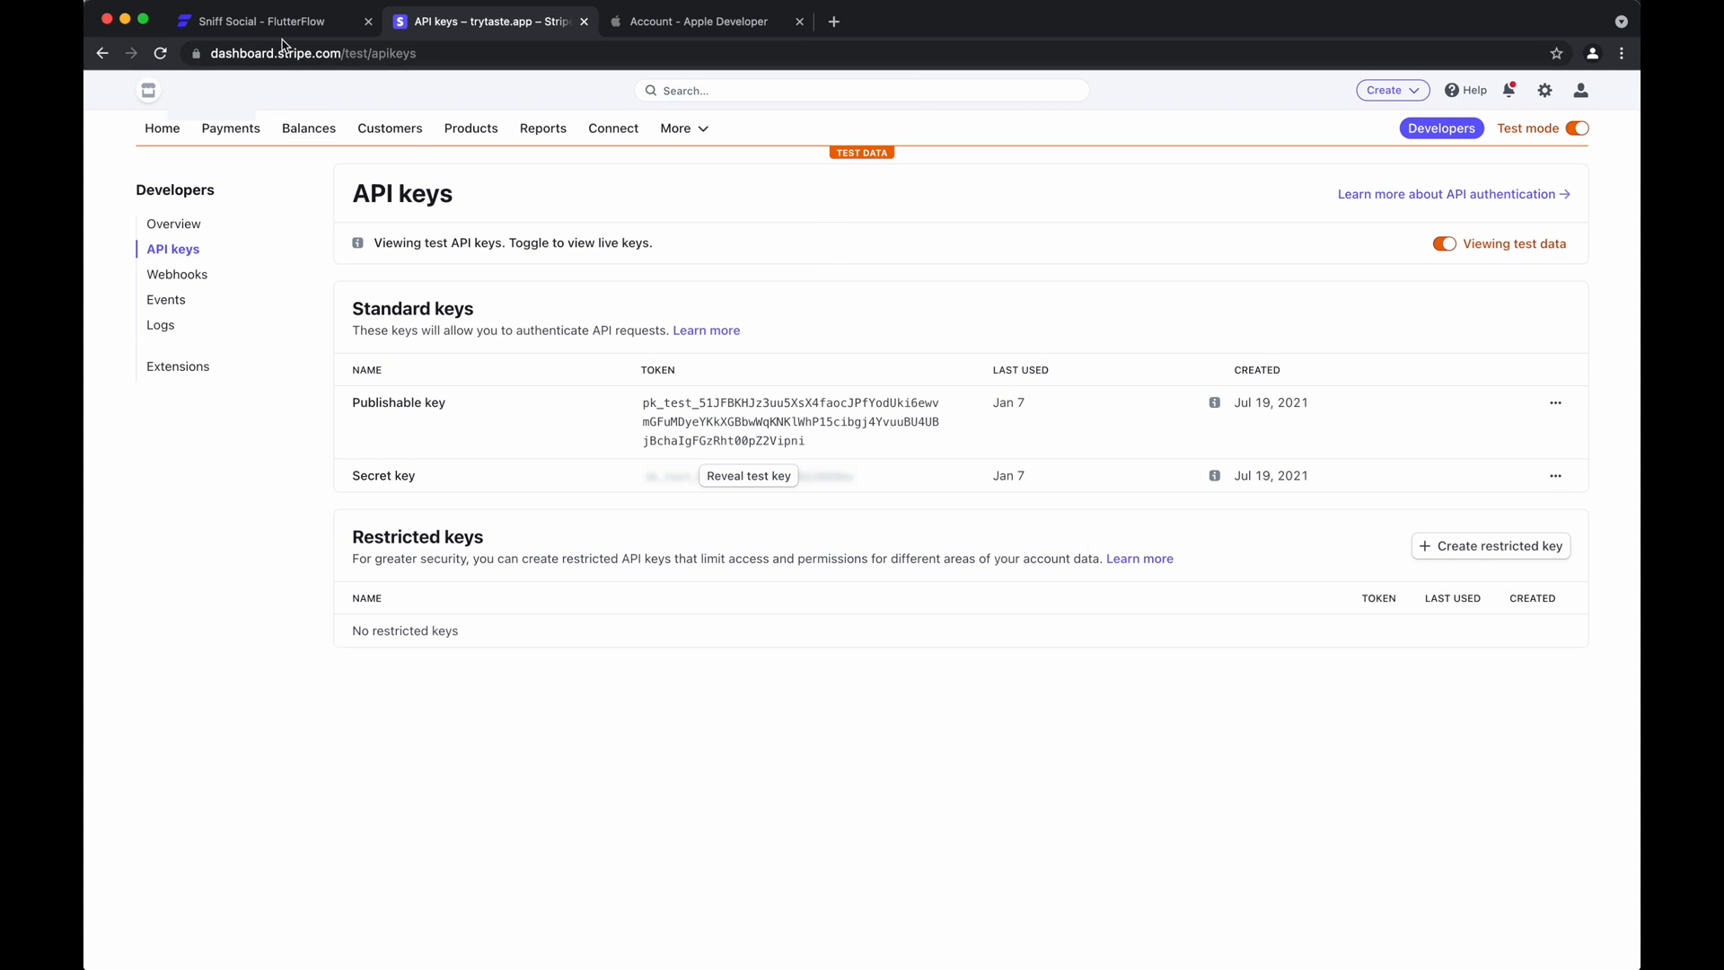
In Sniff Social's FlutterFlow integrations, enable Stripe Payments and reveal the credential fields.
left_click(264, 20)
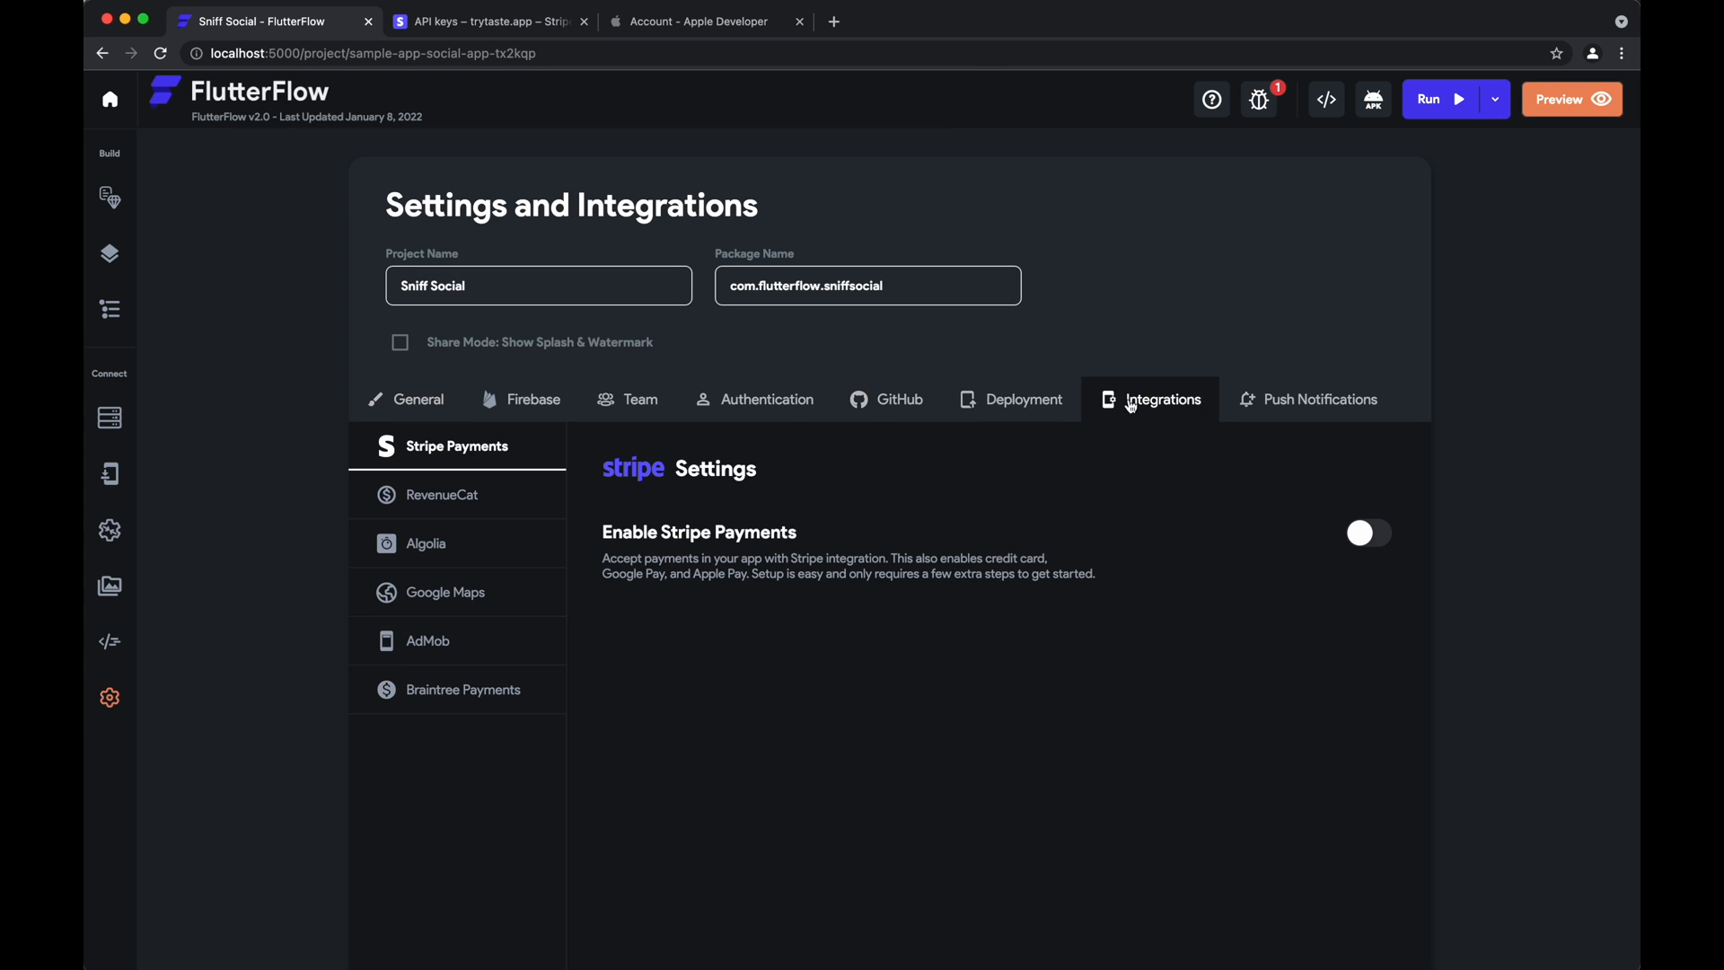
mouse_move(1344, 548)
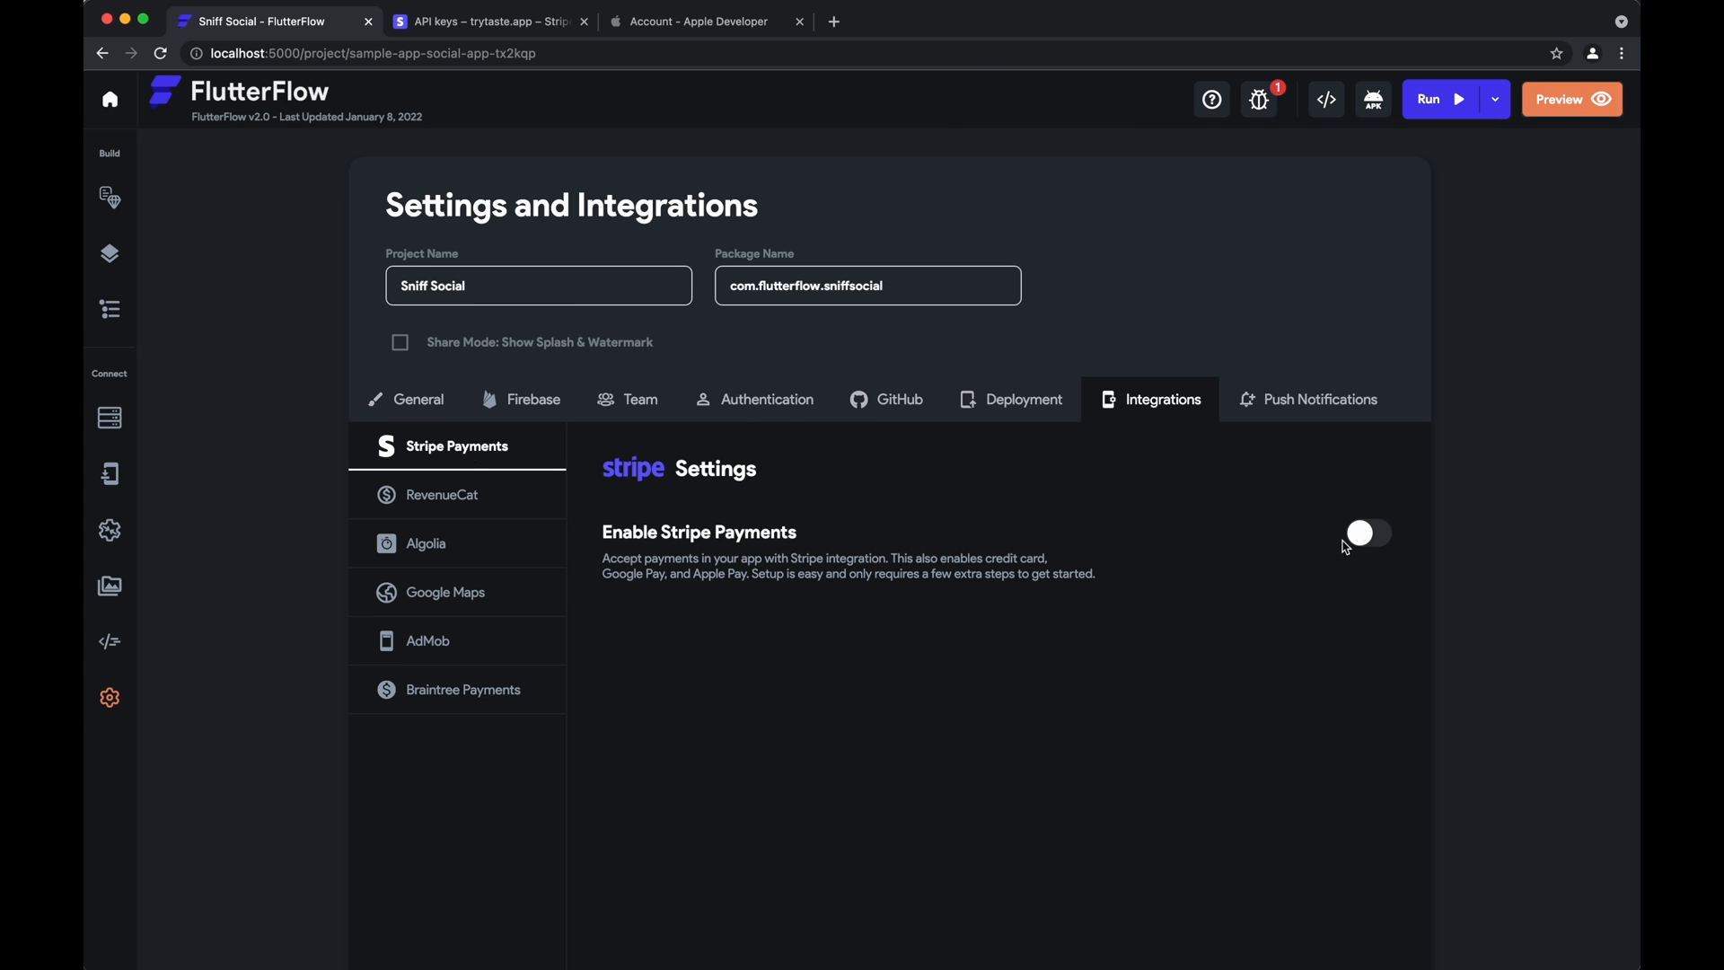
left_click(1368, 533)
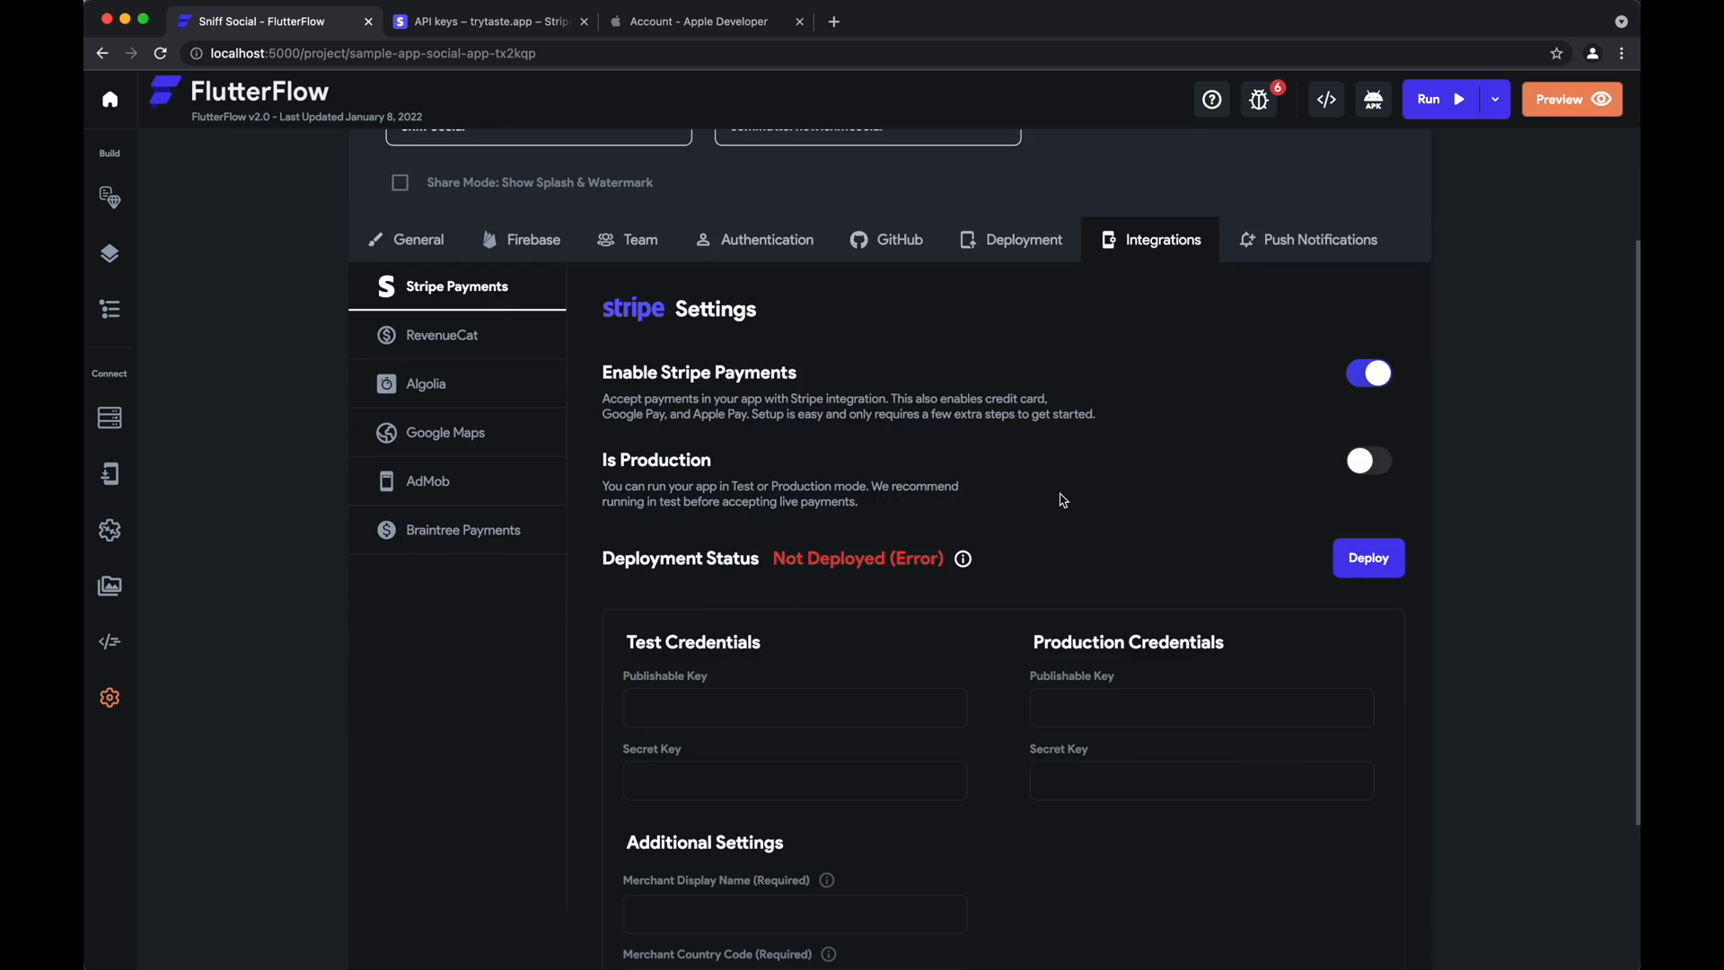
scroll("down", 3)
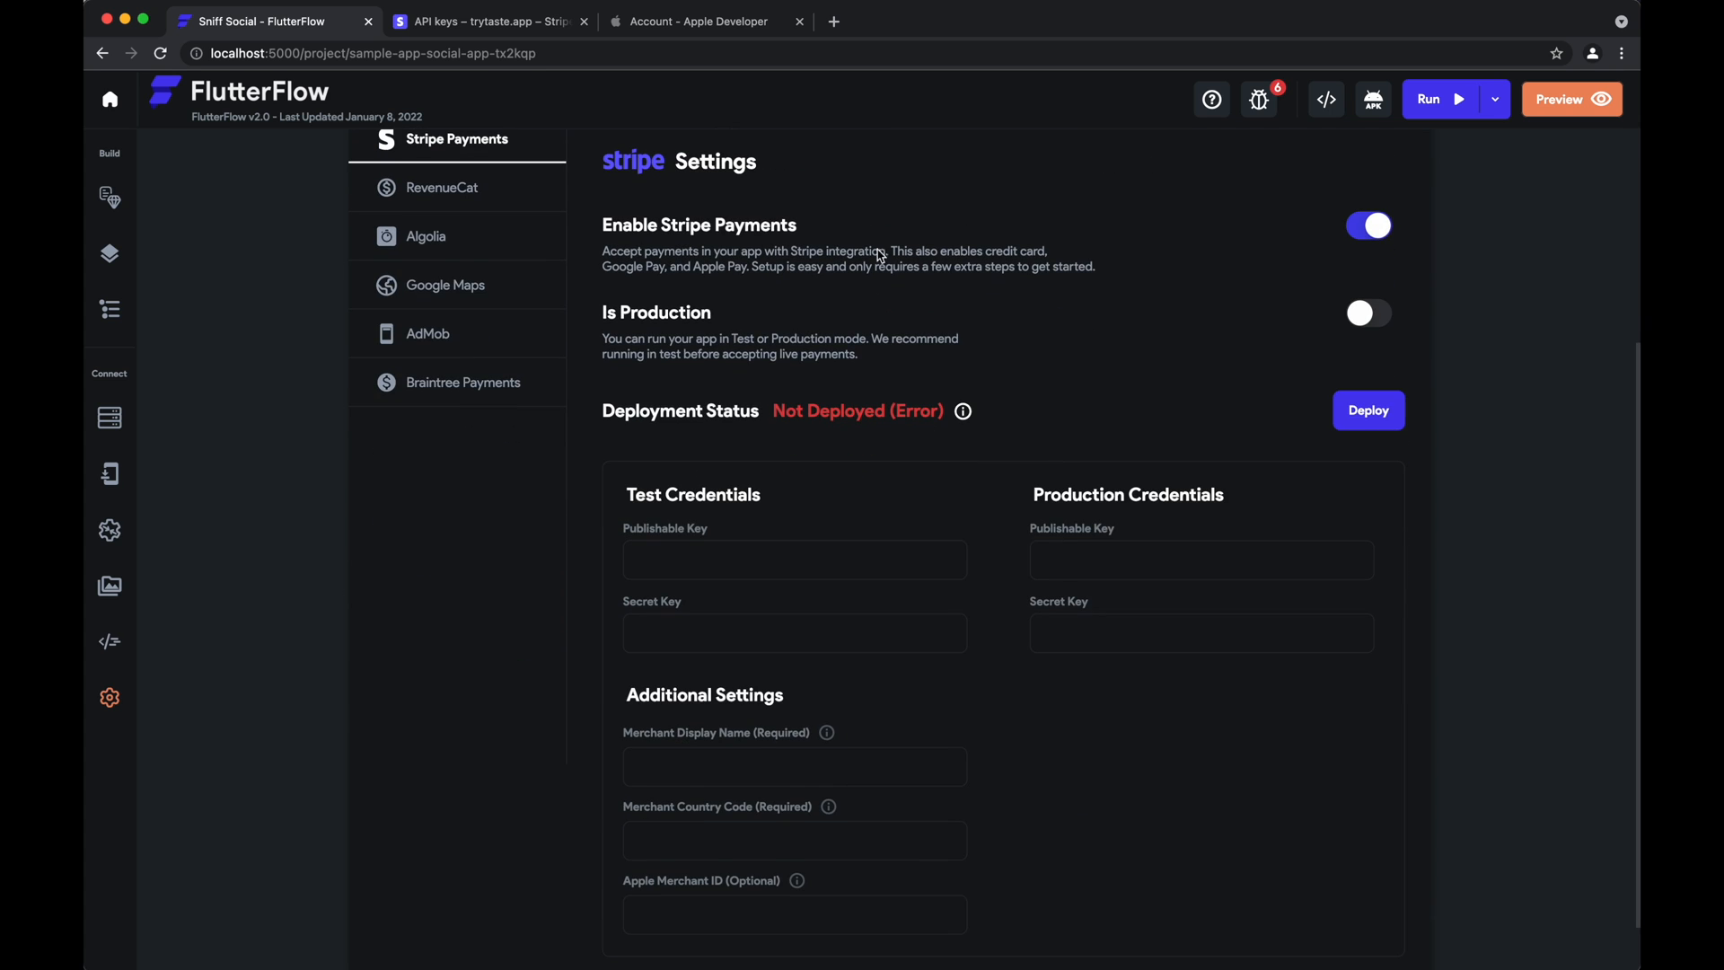
mouse_move(862, 543)
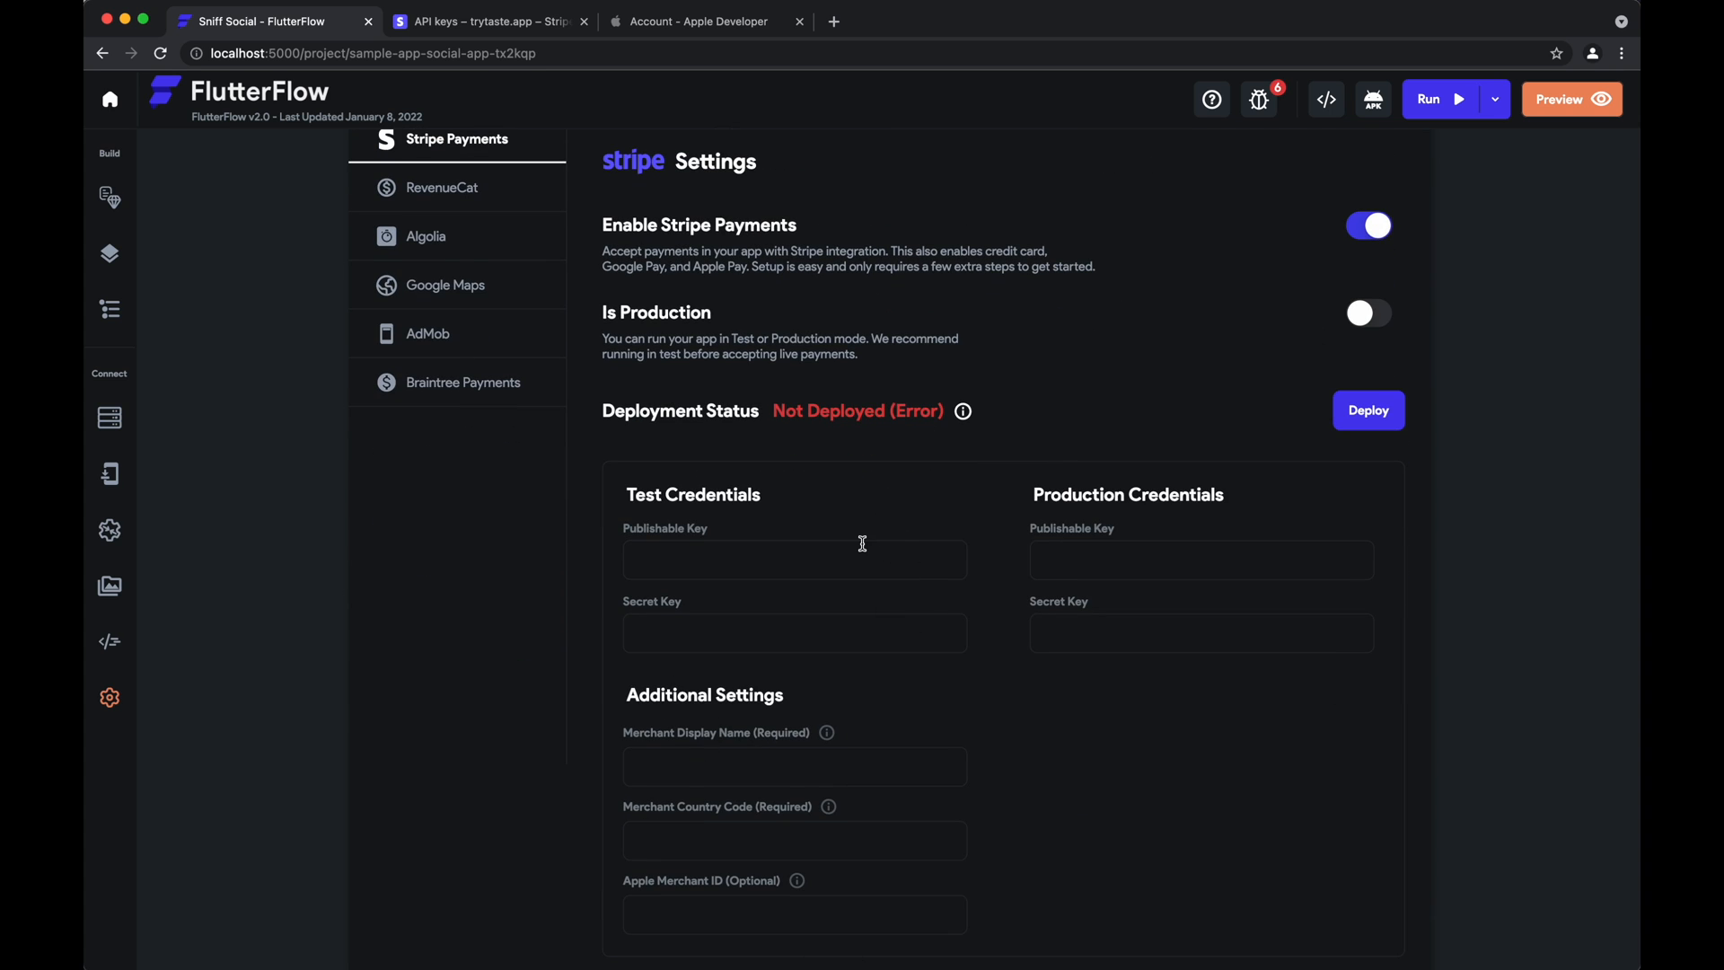
mouse_move(700, 554)
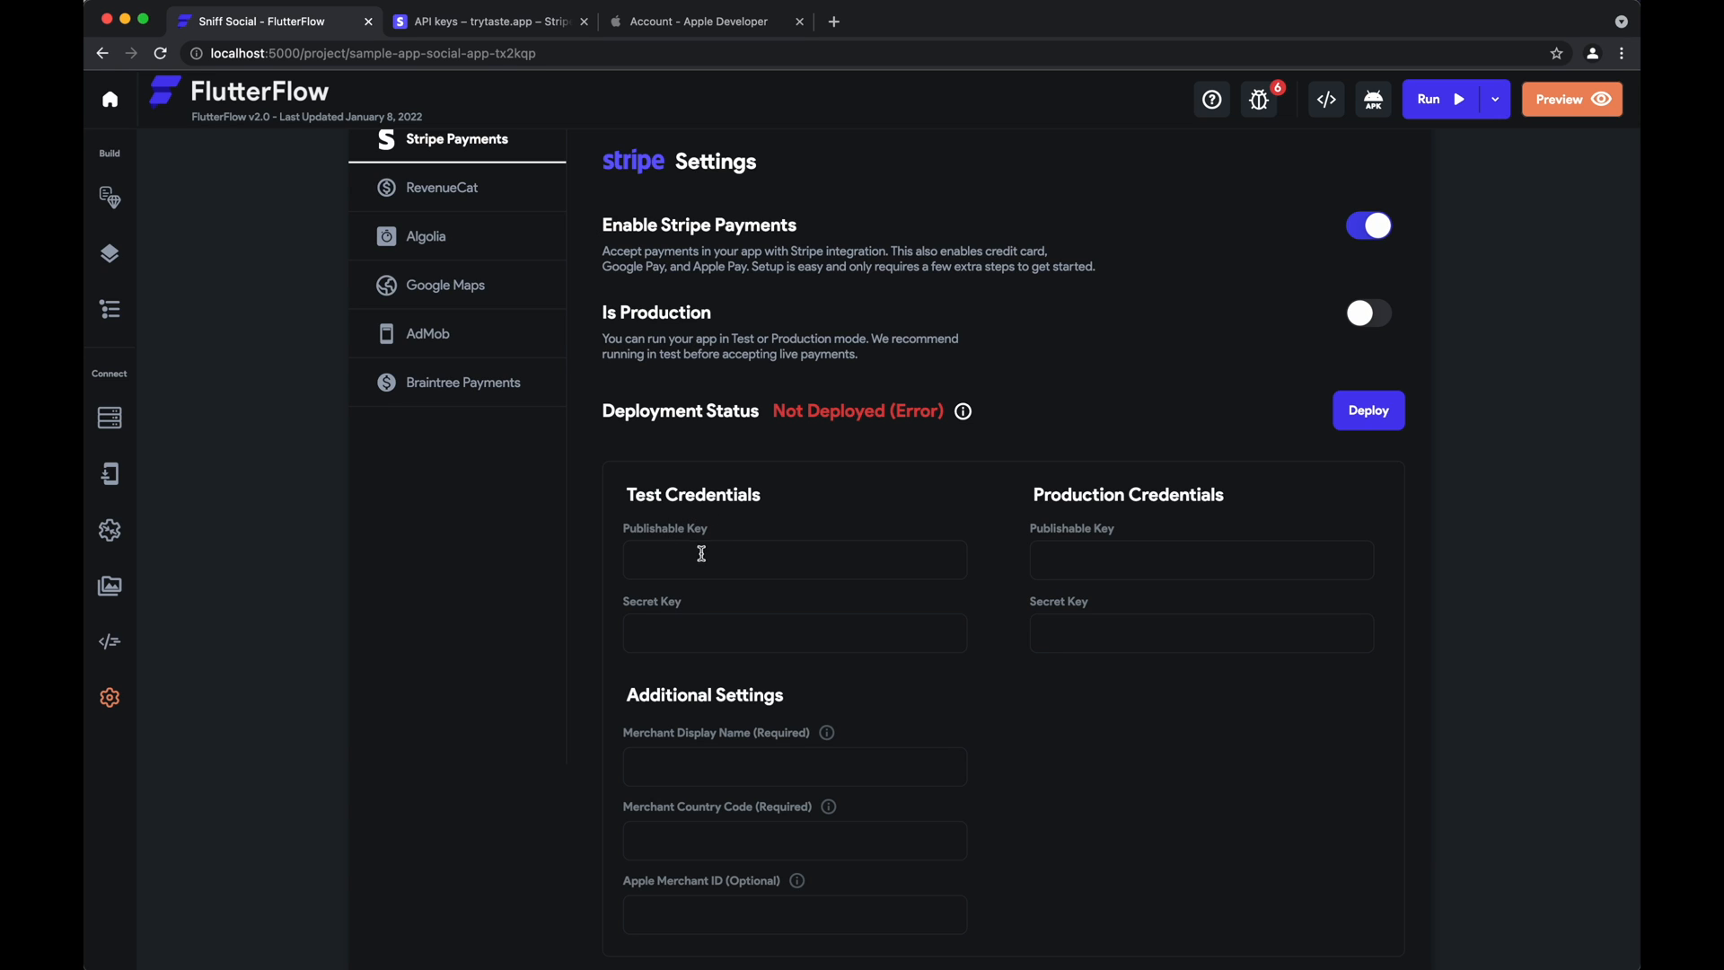
mouse_move(1152, 508)
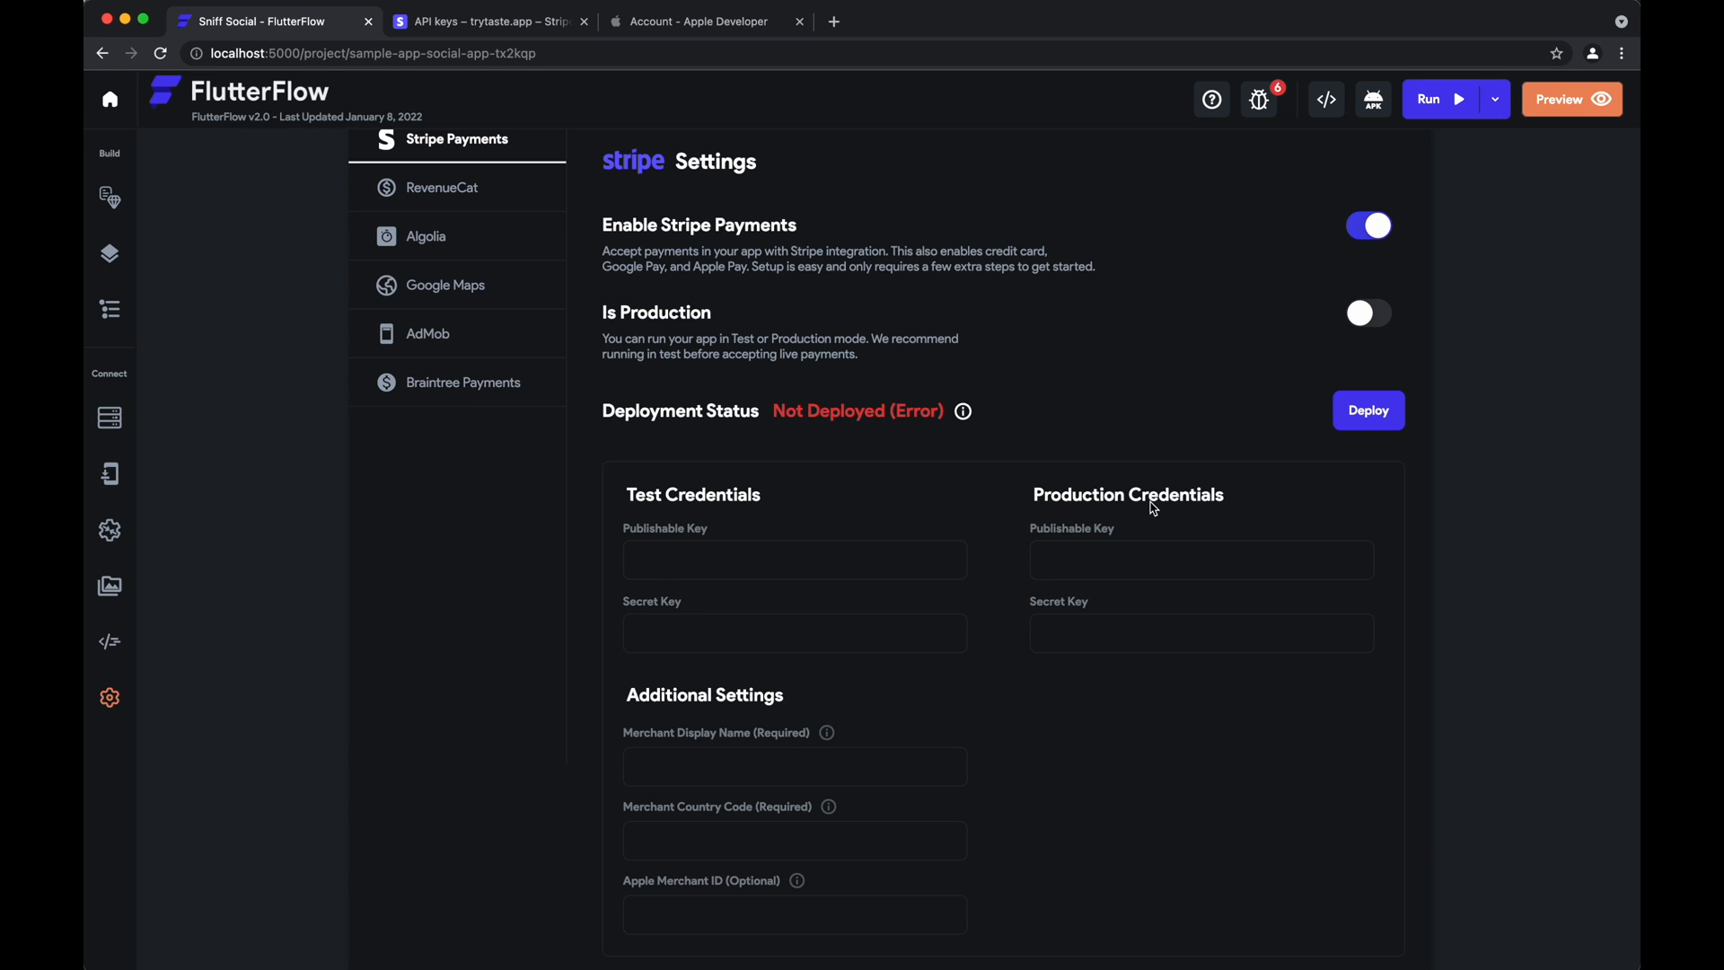
mouse_move(1130, 521)
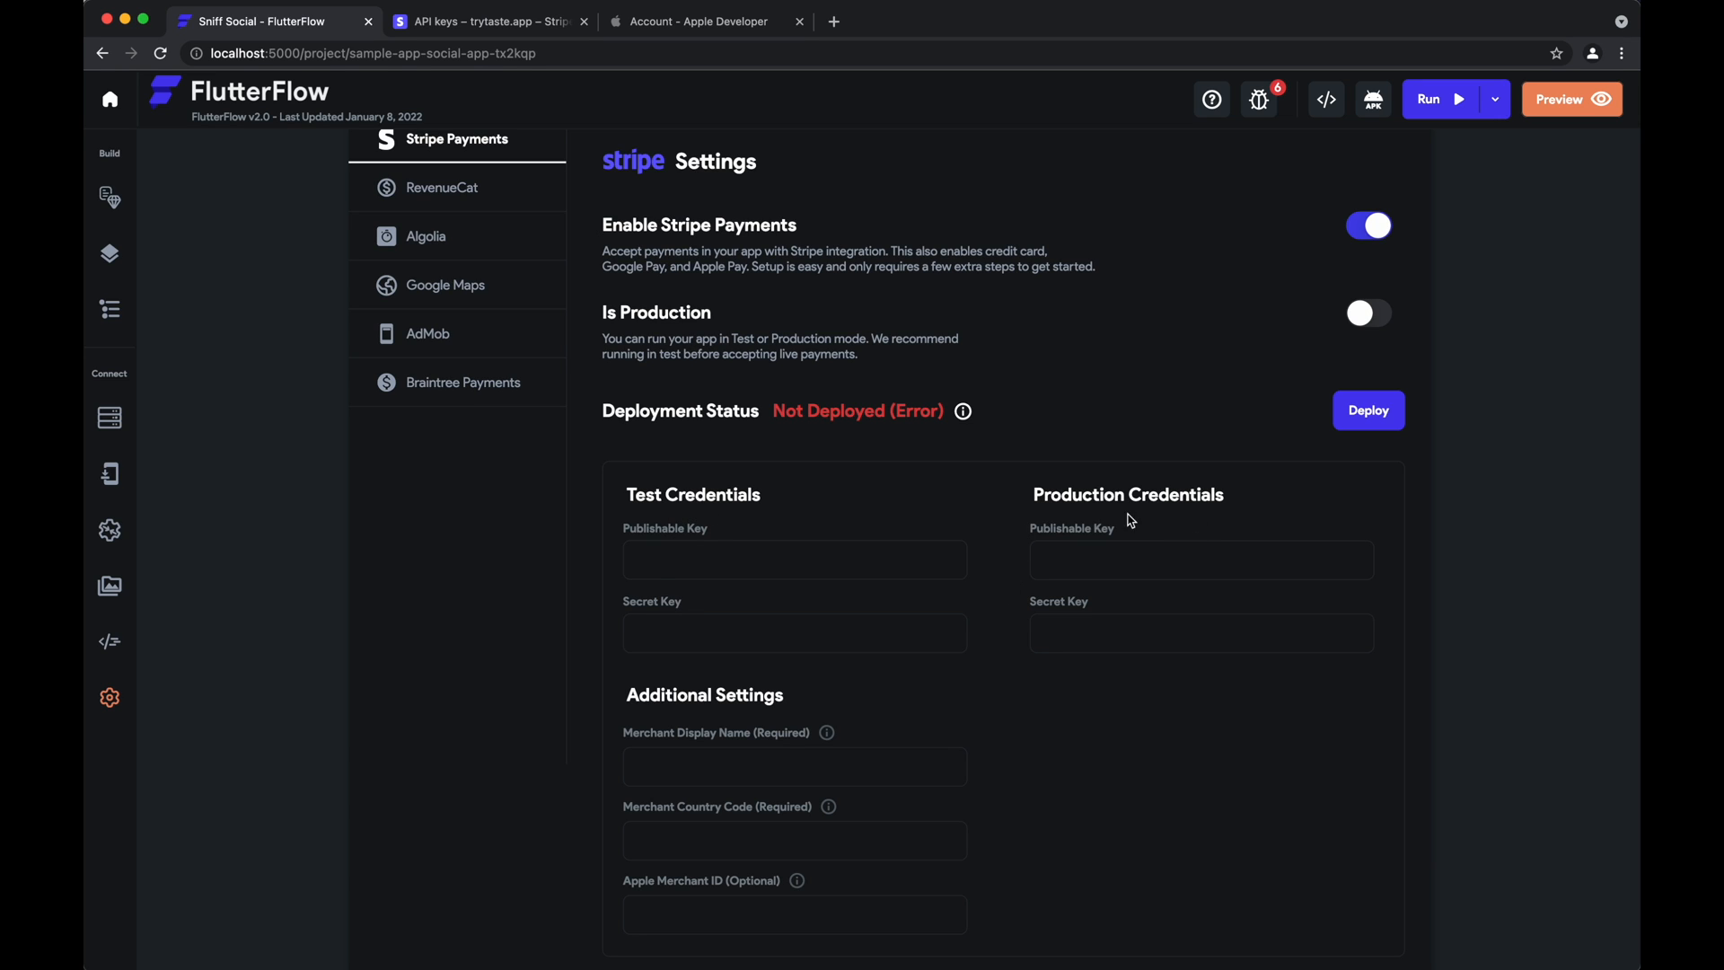
mouse_move(1002, 712)
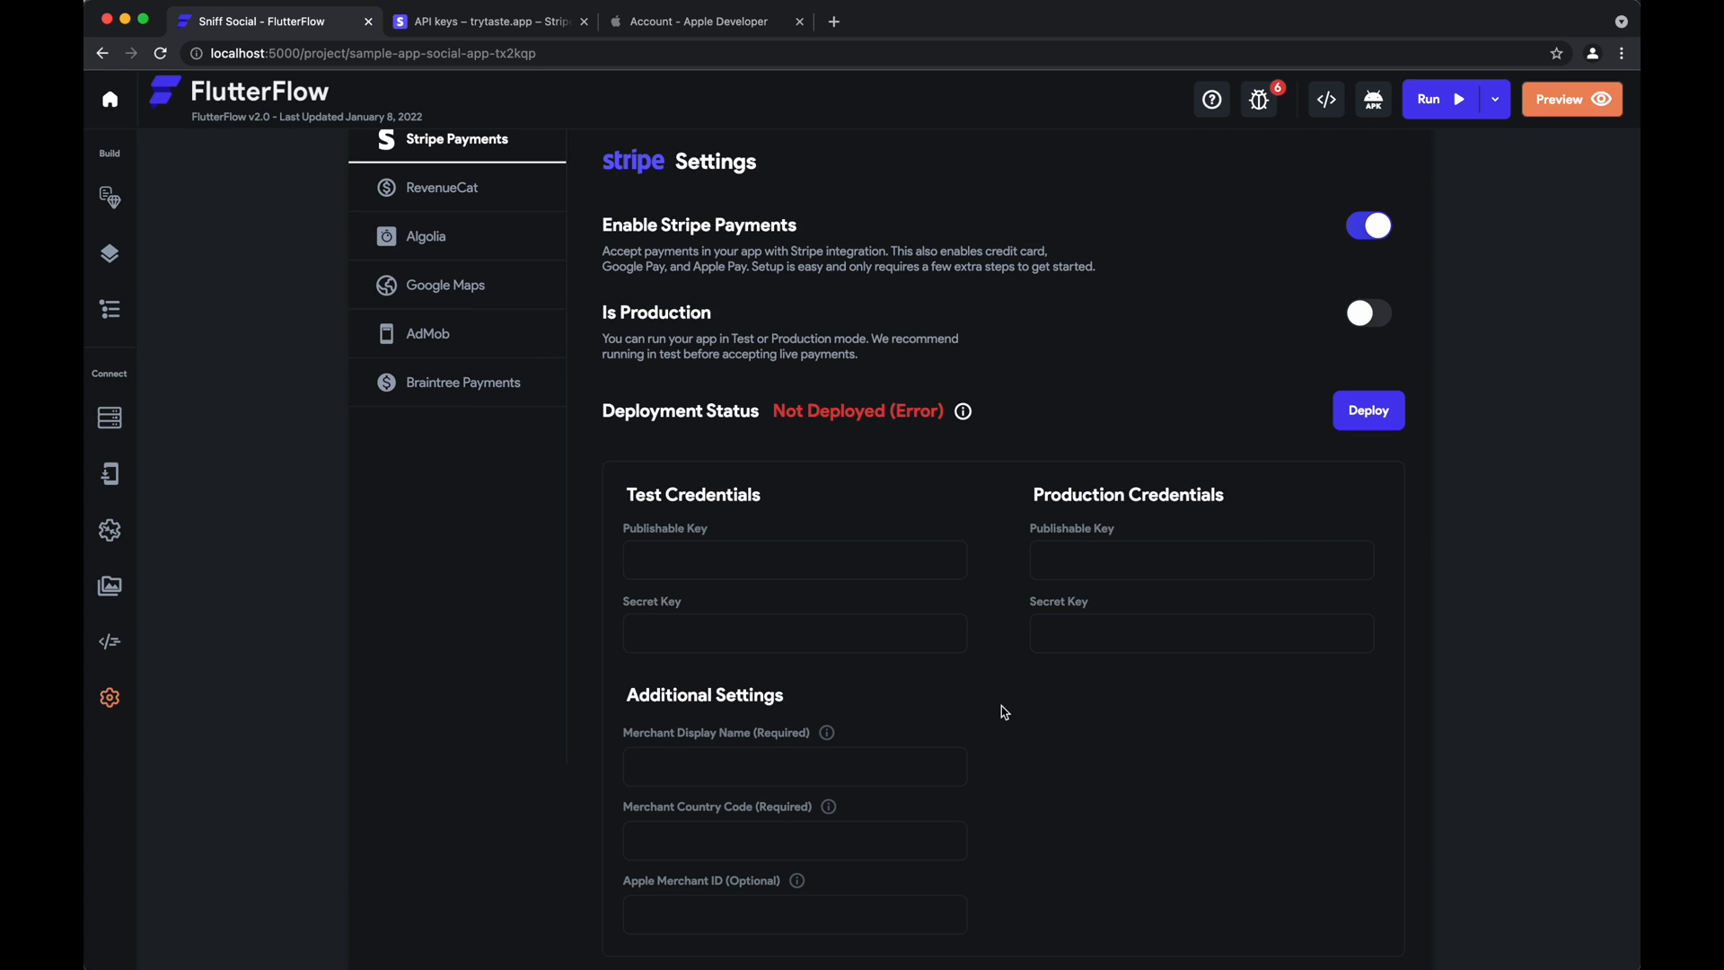
mouse_move(711, 736)
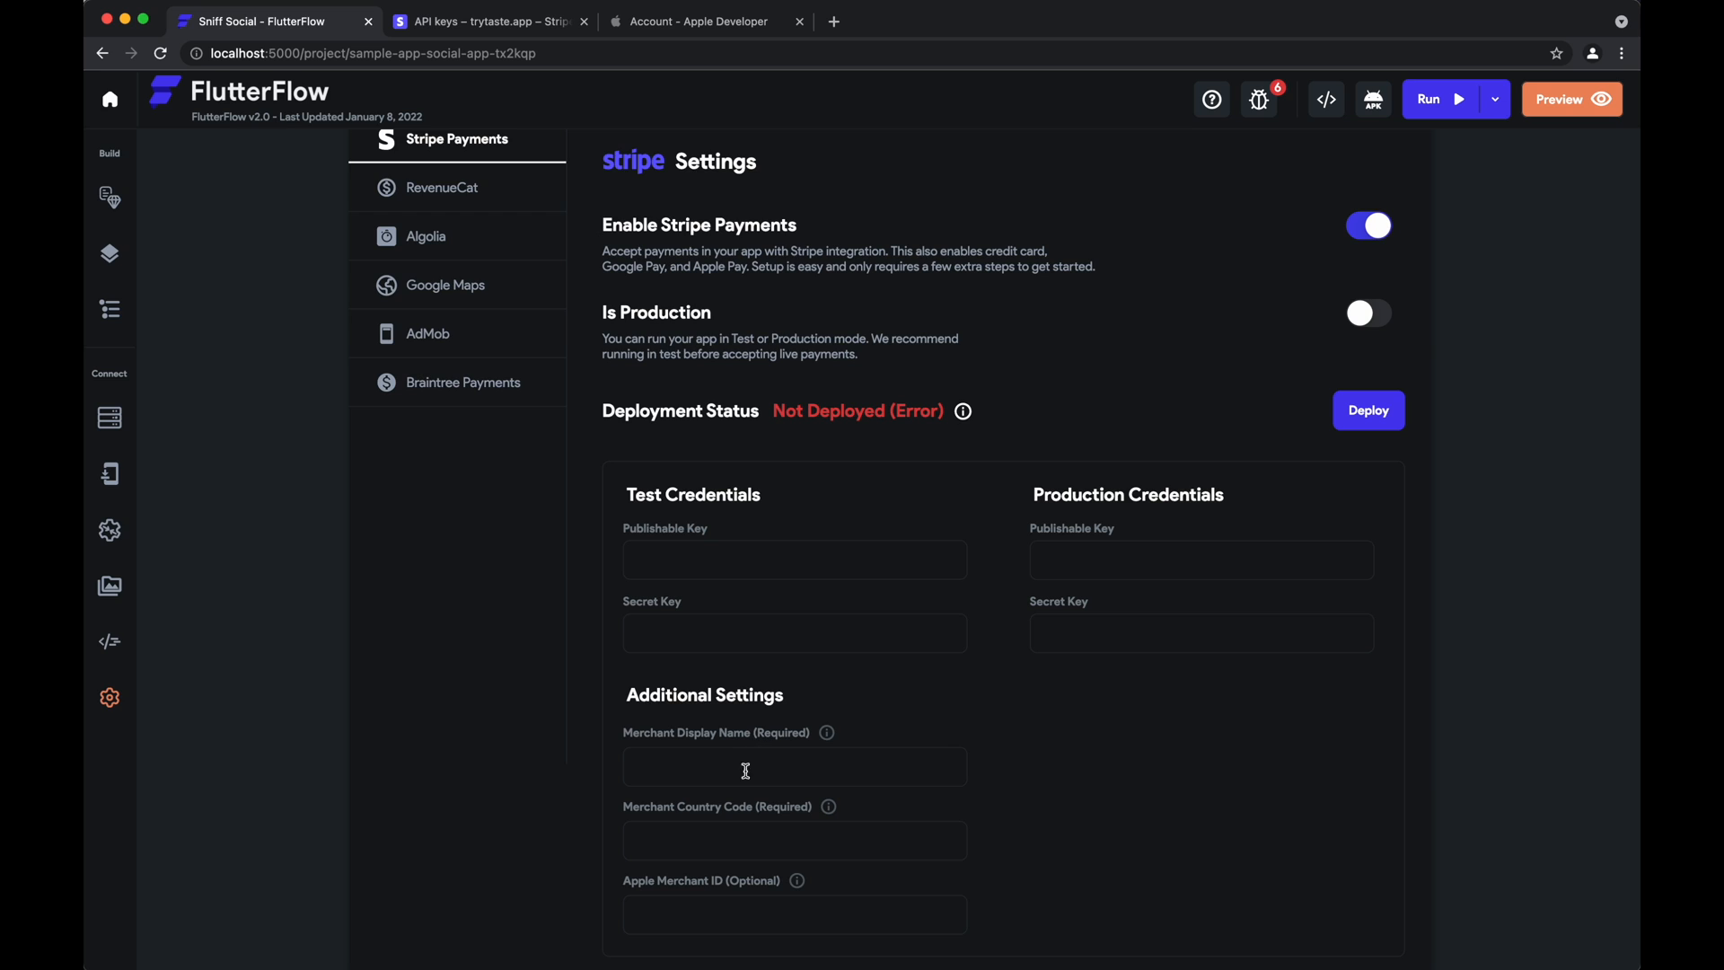
mouse_move(673, 888)
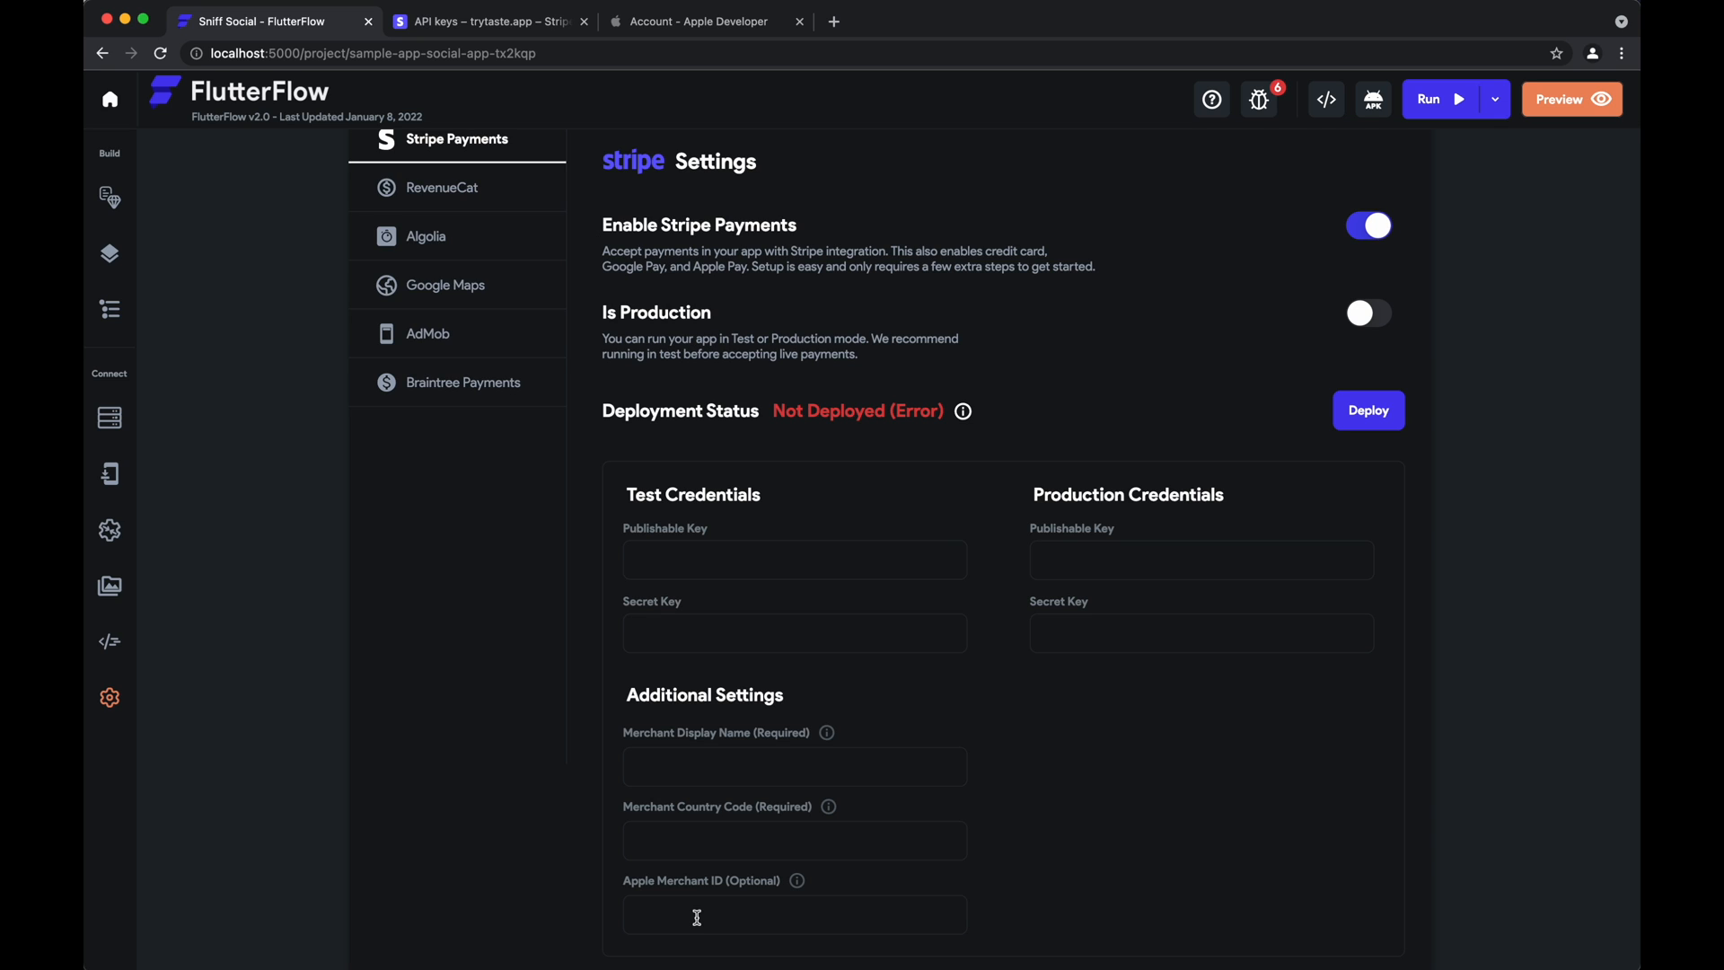
Enter the pk_test publishable key in FlutterFlow and copy Stripe's test secret key.
left_click(792, 558)
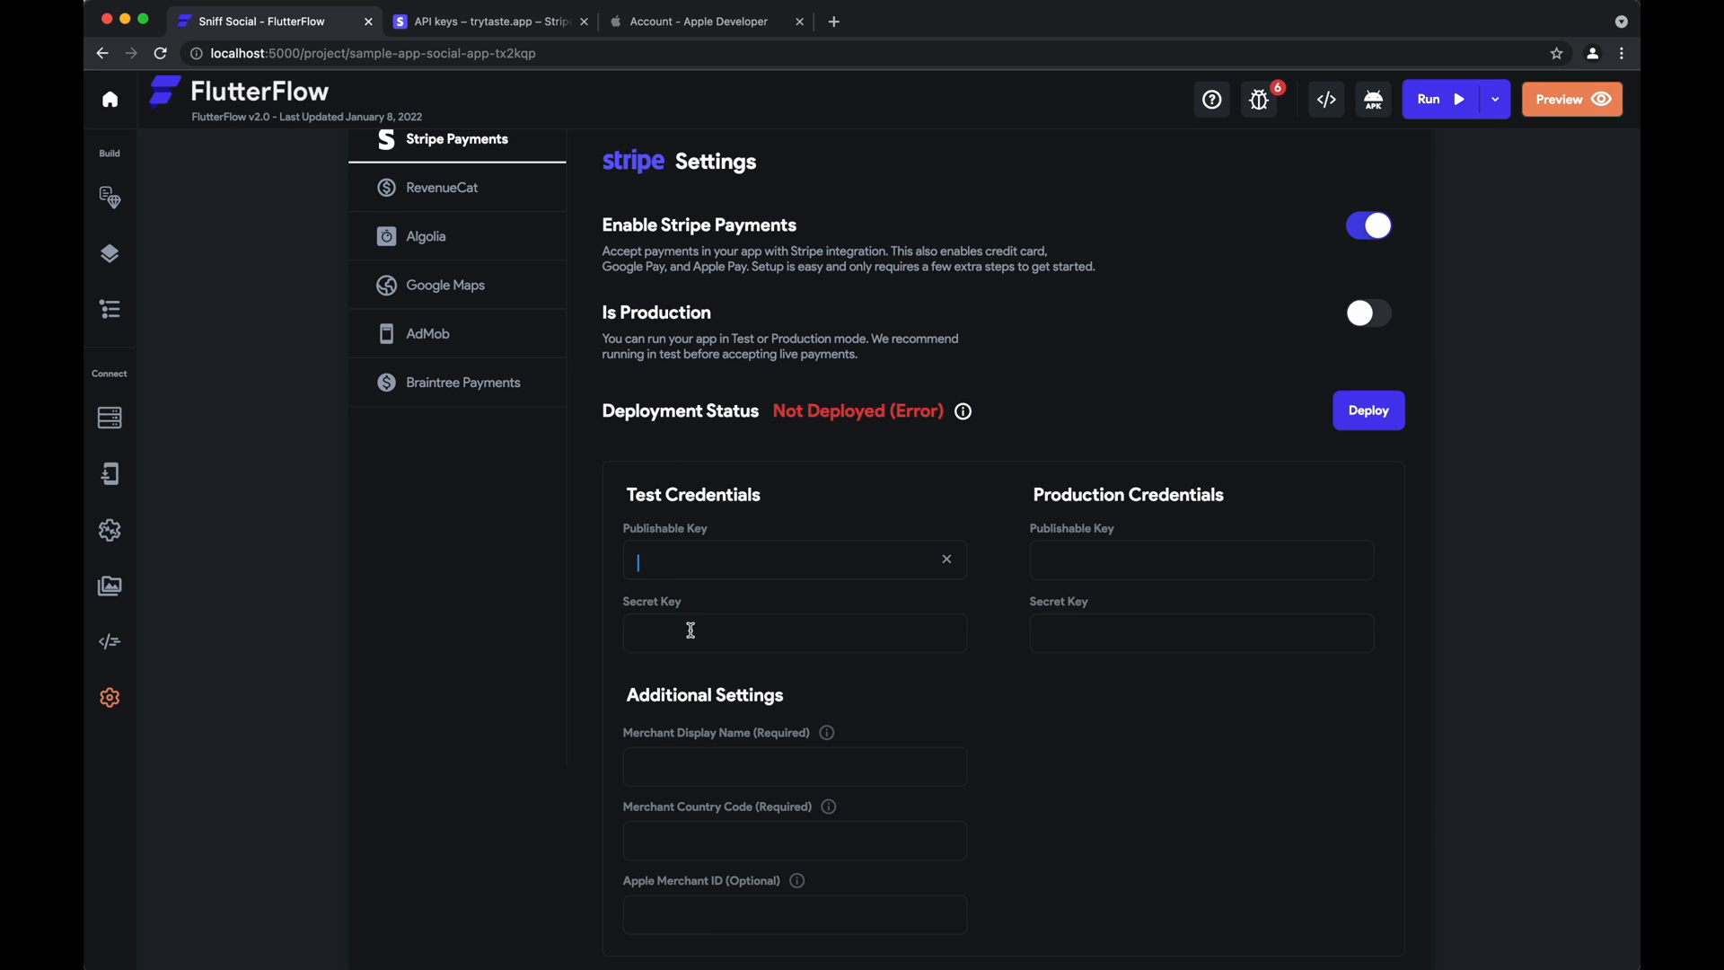
mouse_move(654, 535)
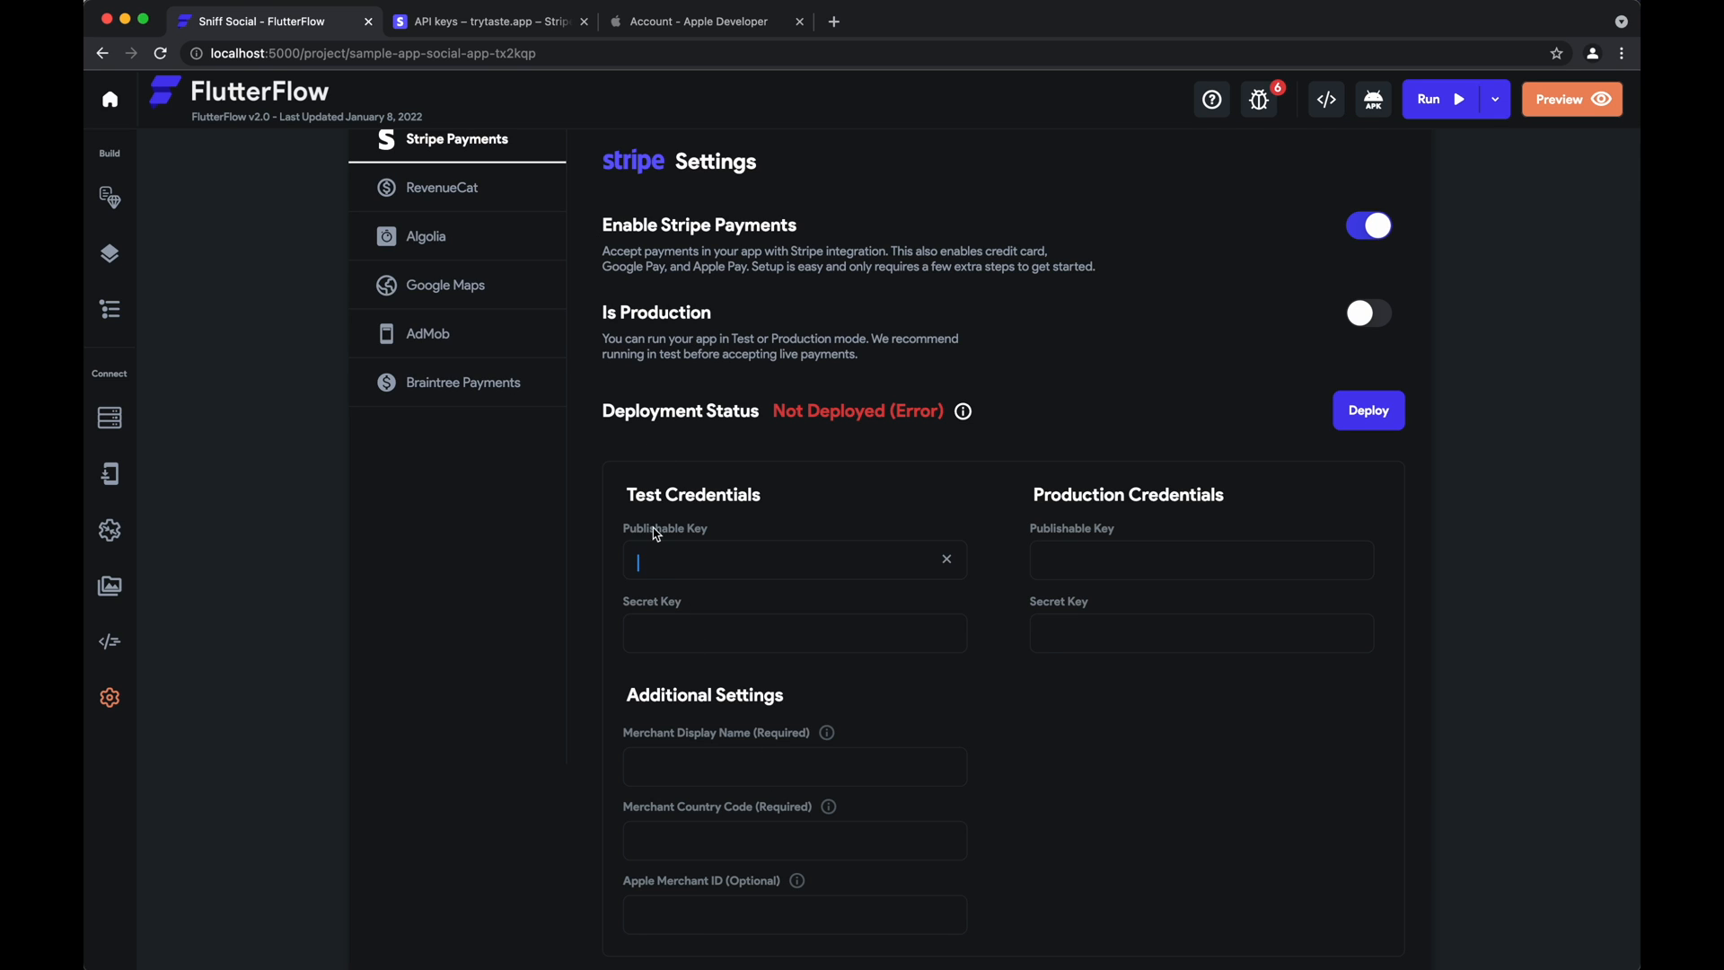
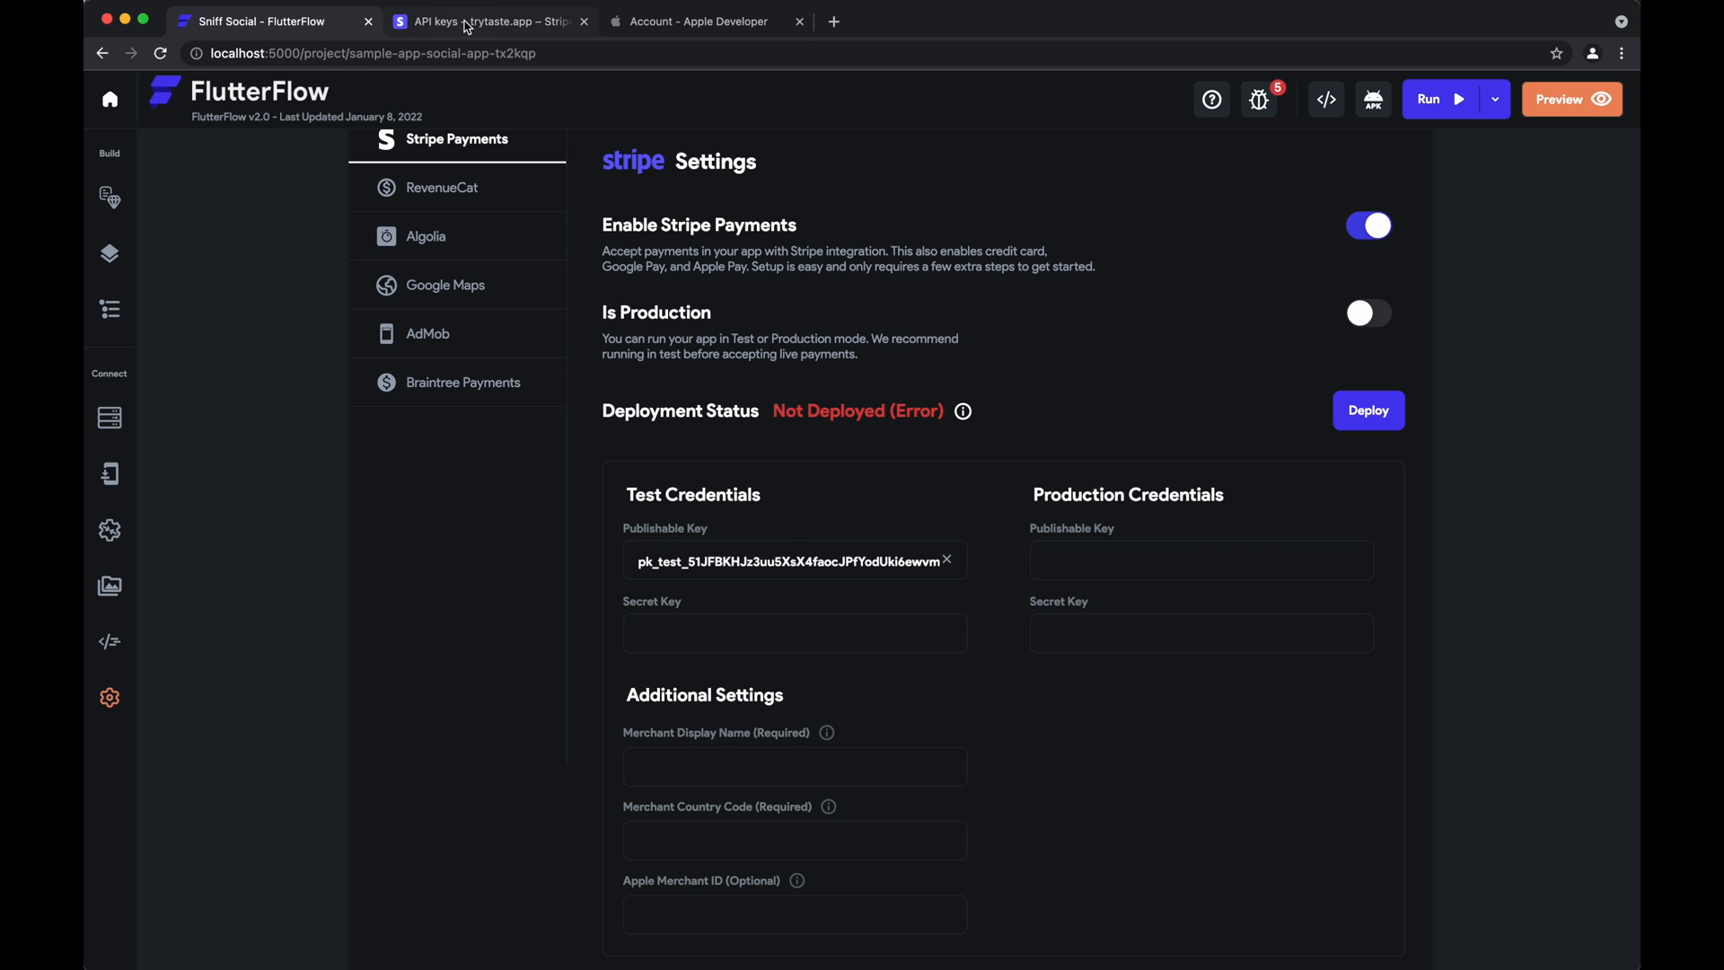
left_click(490, 20)
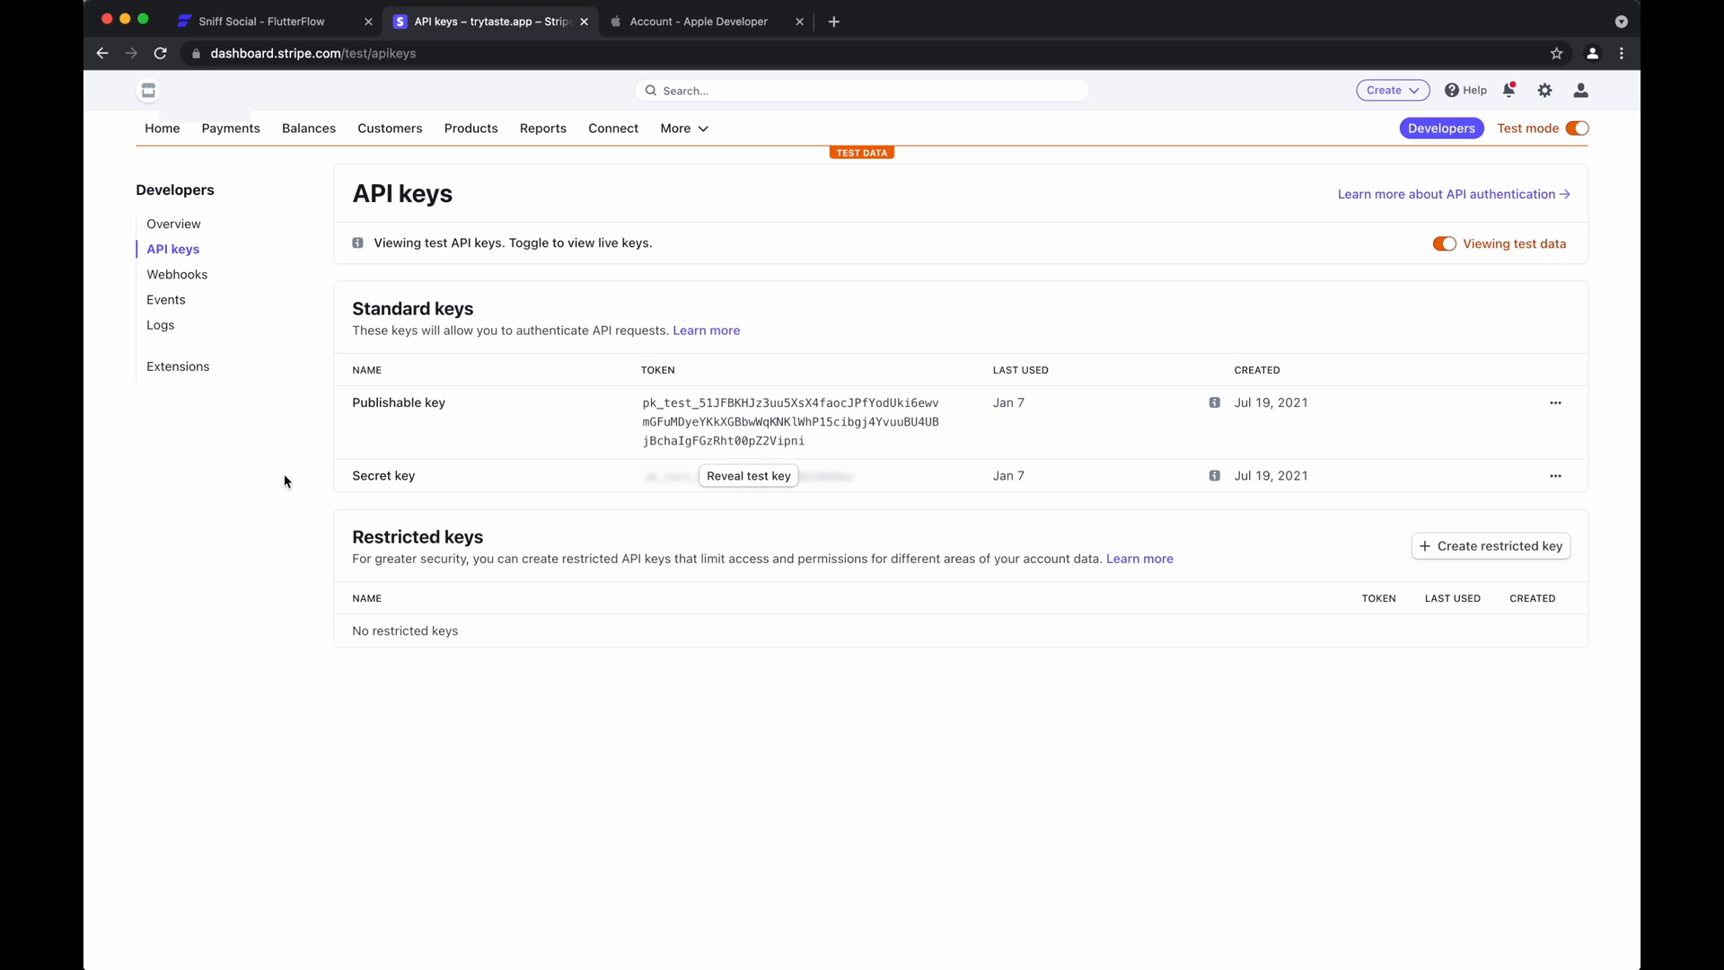
mouse_move(746, 479)
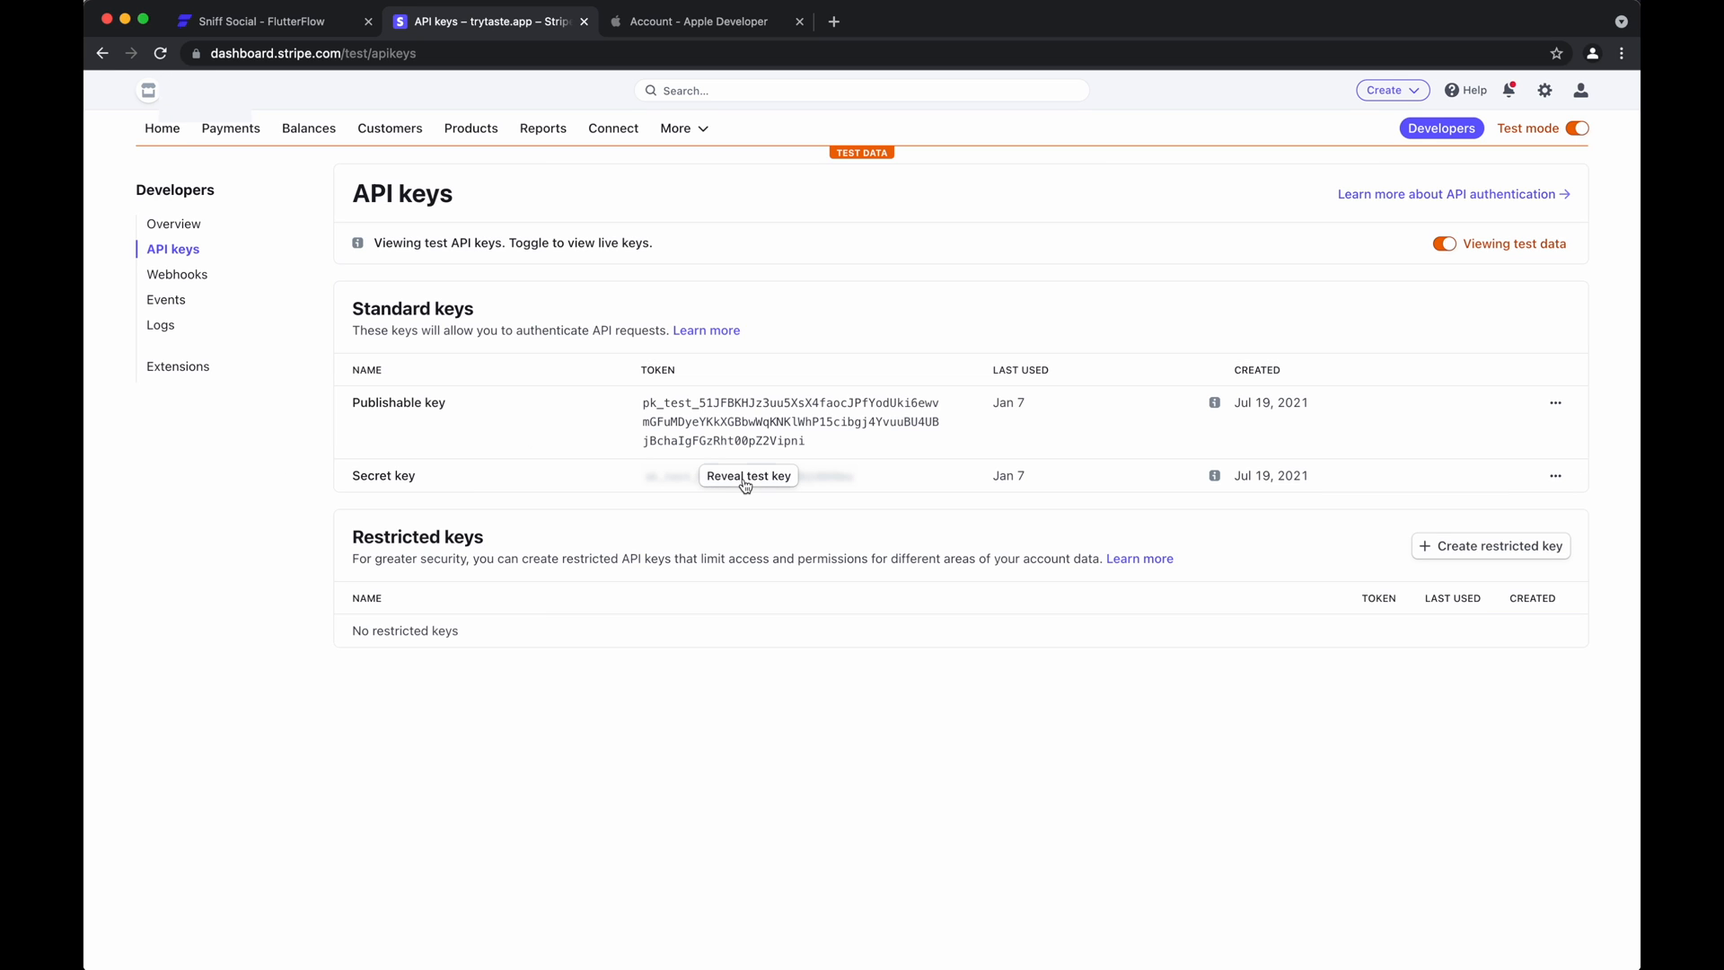
left_click(746, 475)
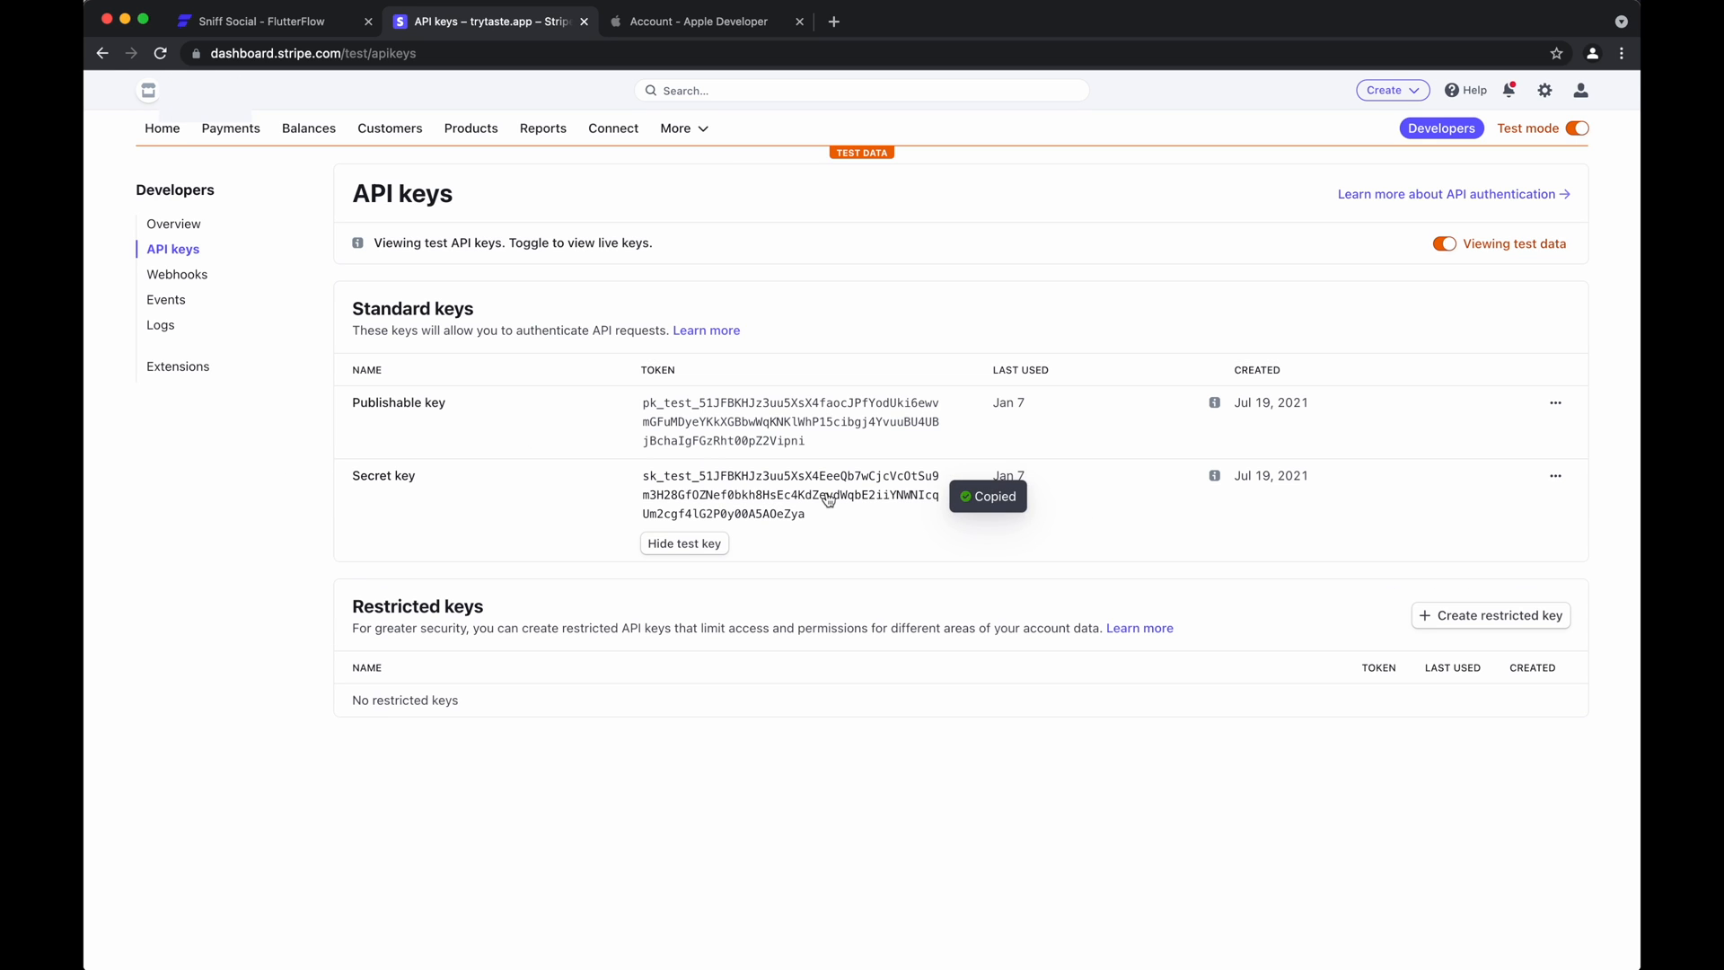
left_click(261, 20)
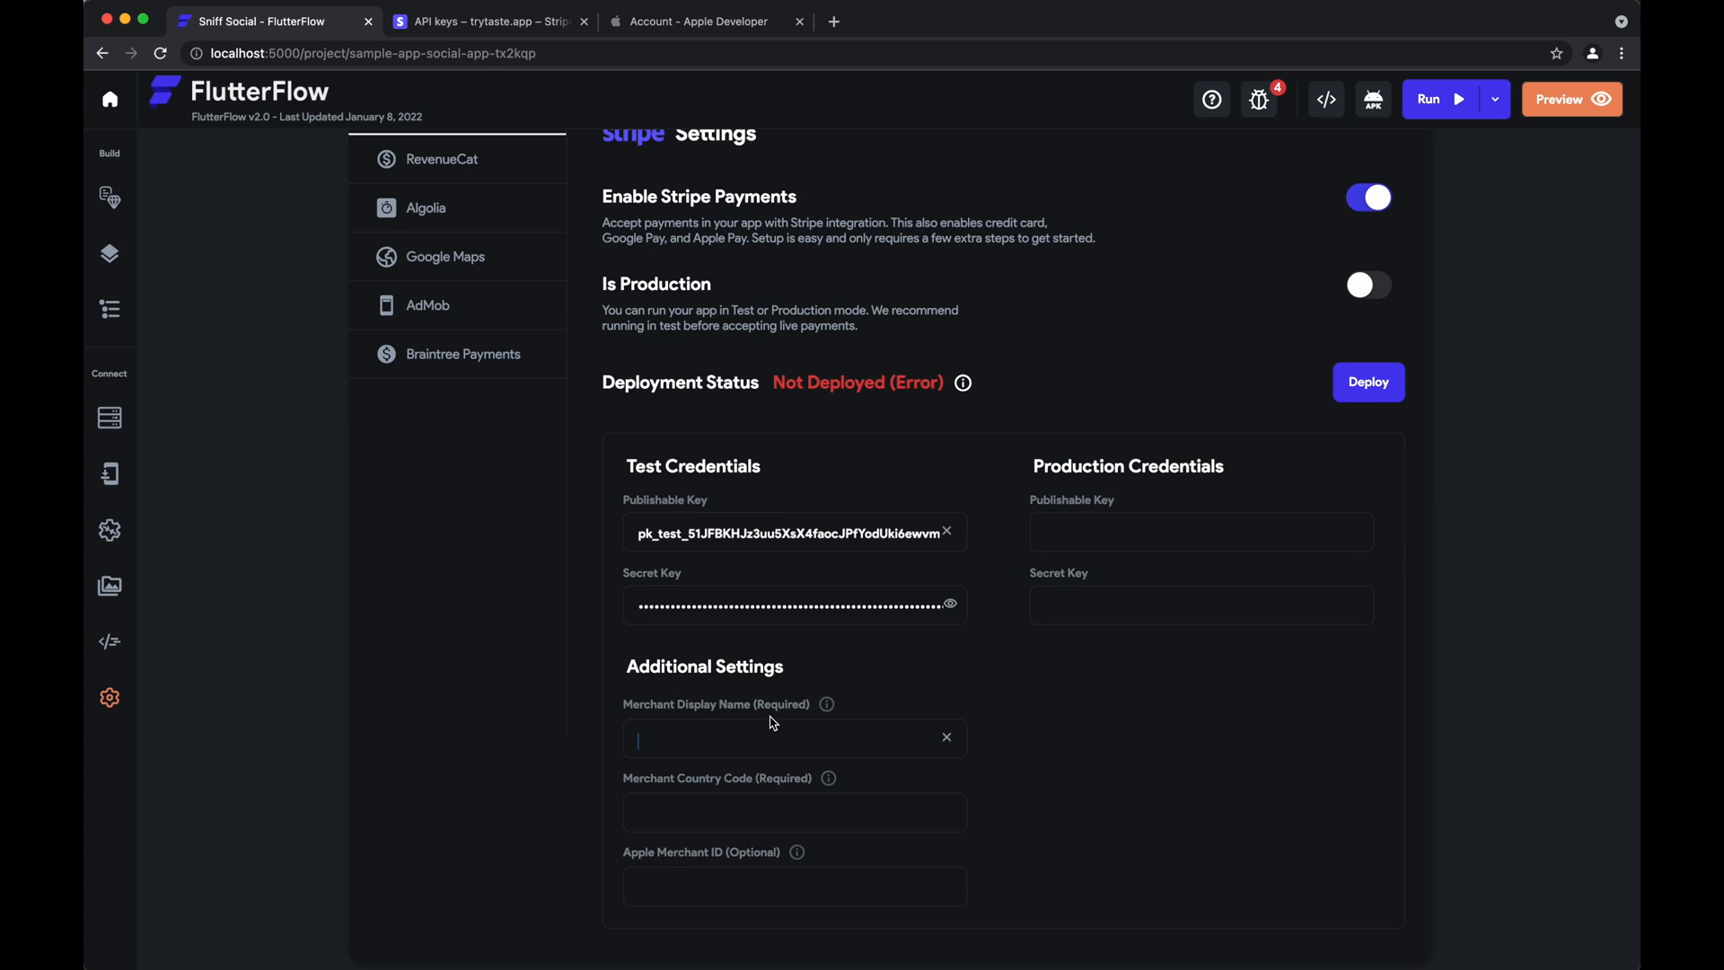
Fill in merchant display name 'Sniff Social' and merchant country code US.
type("Sni")
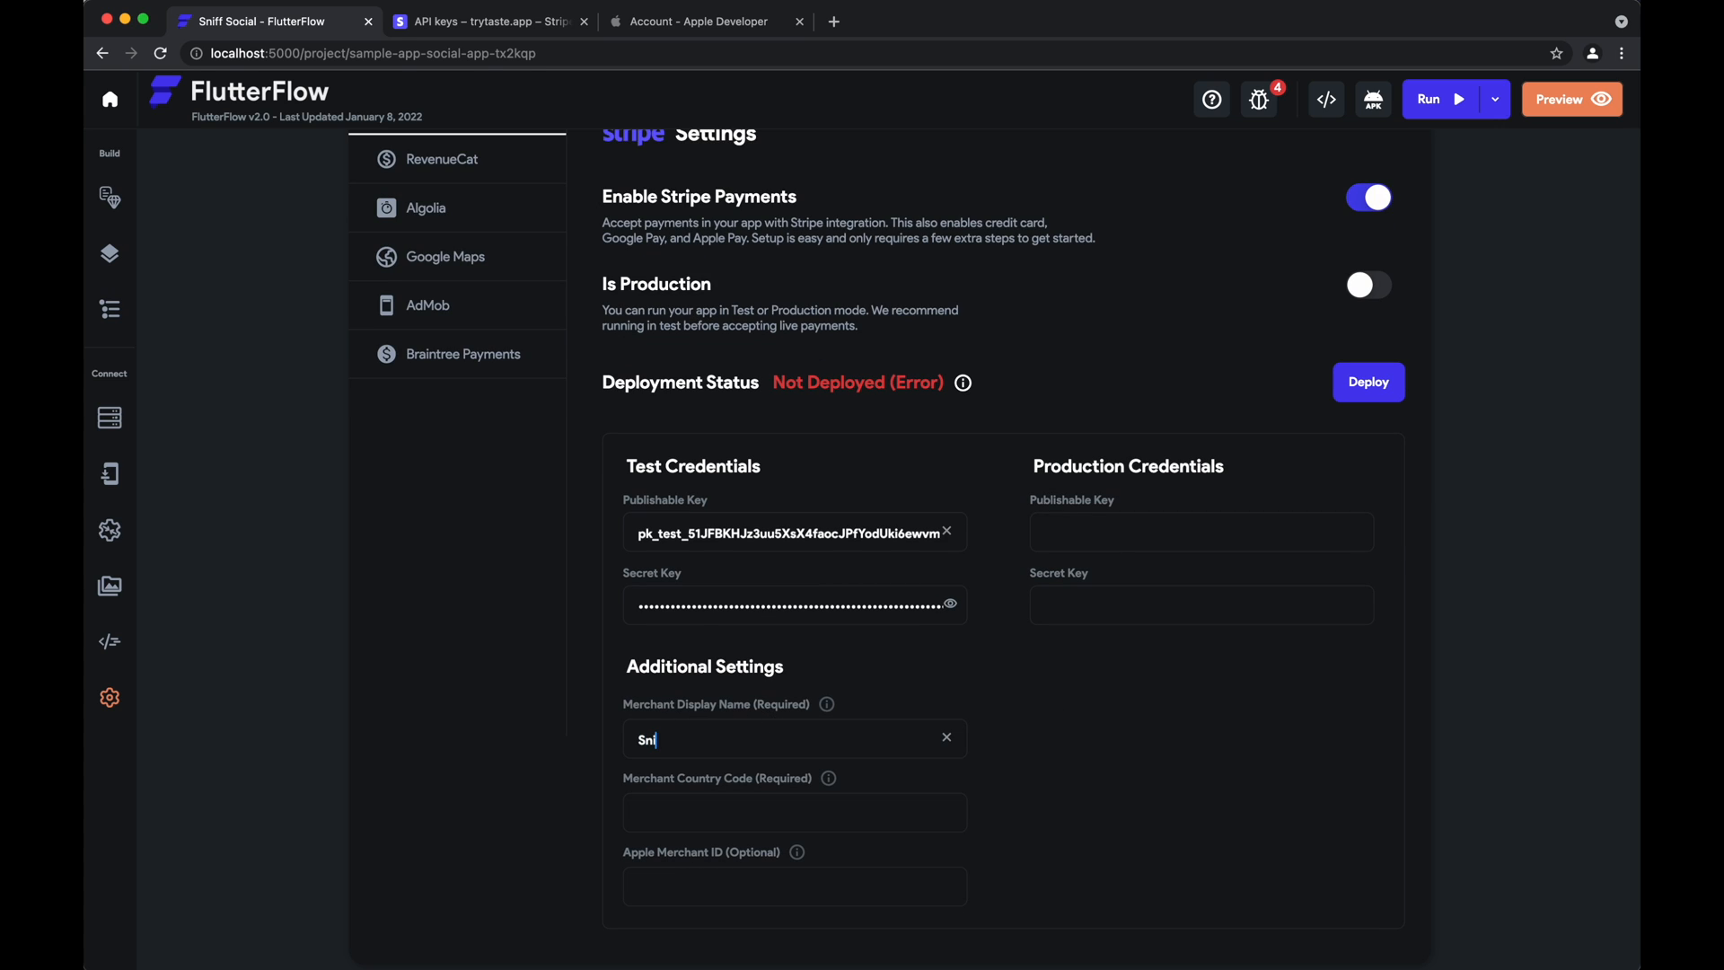
type("ff Social")
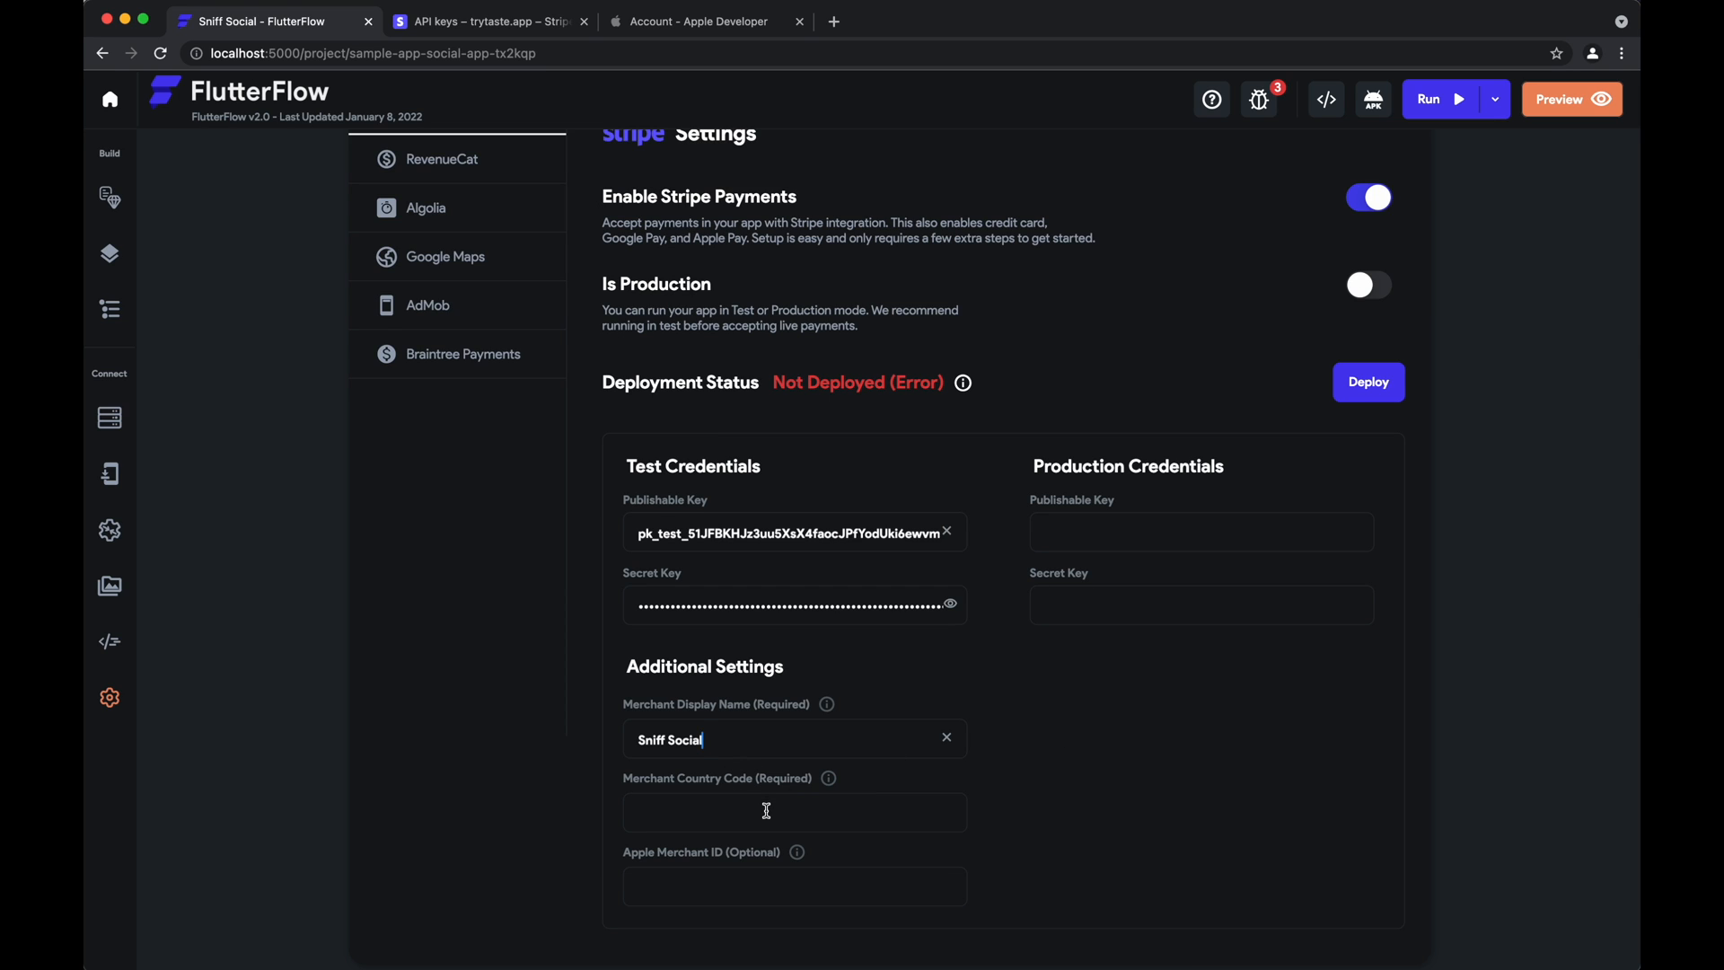
type("US")
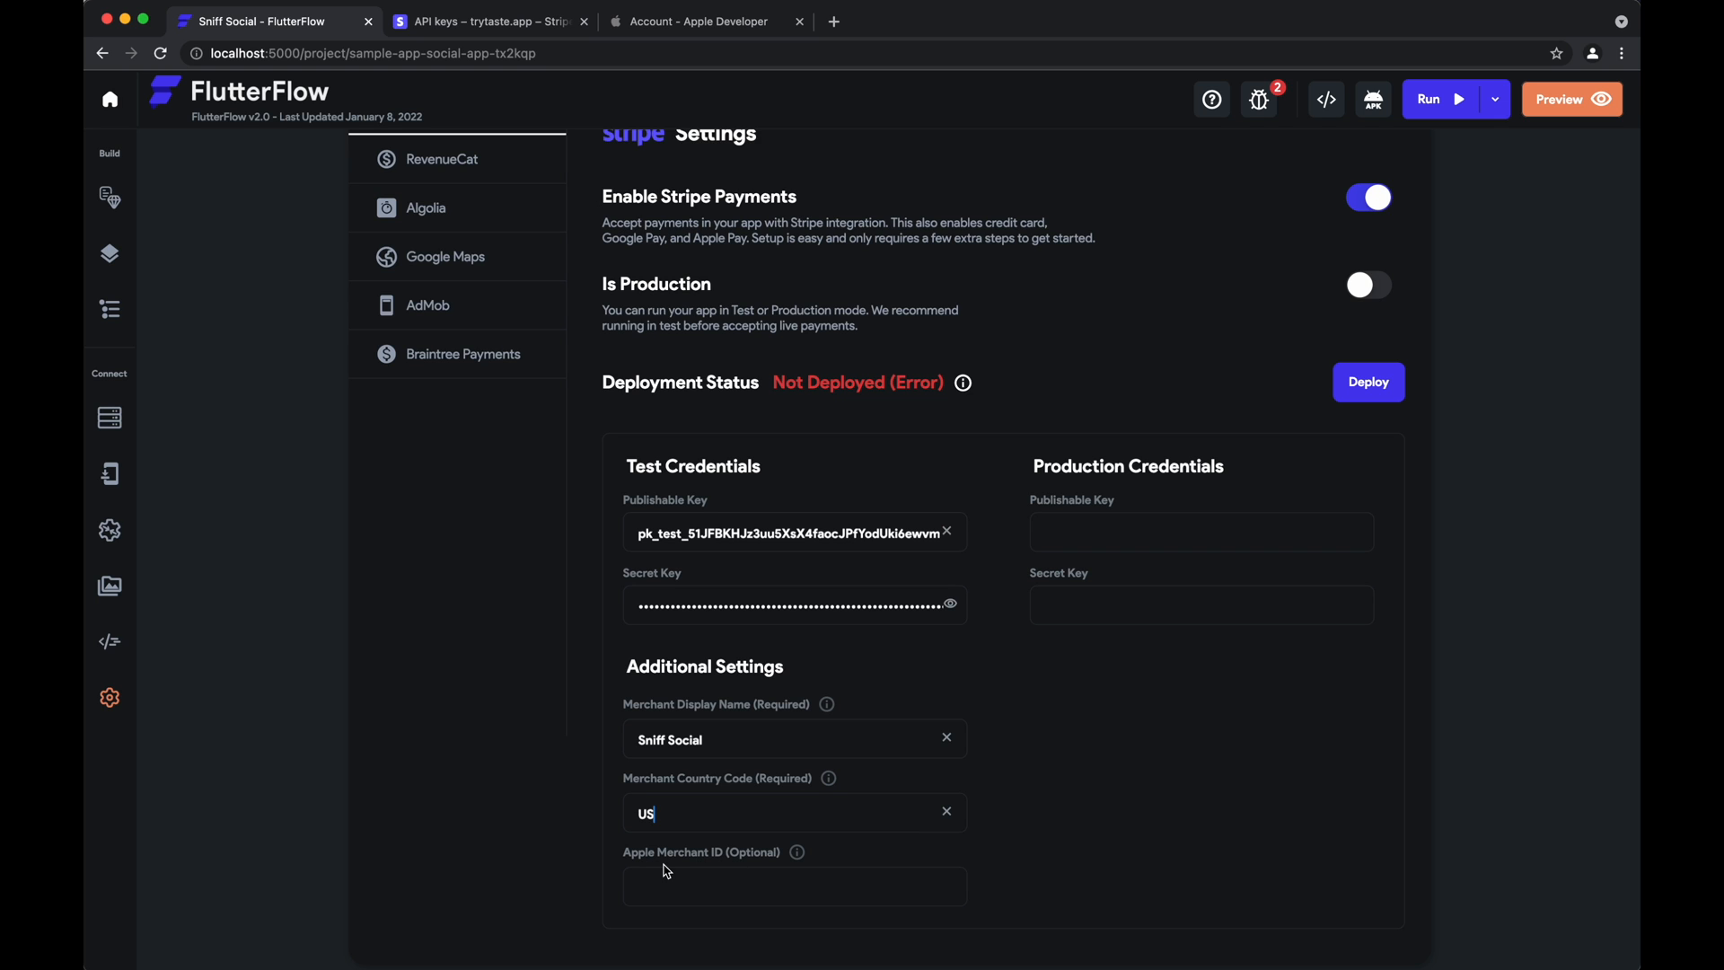
scroll("up", 3)
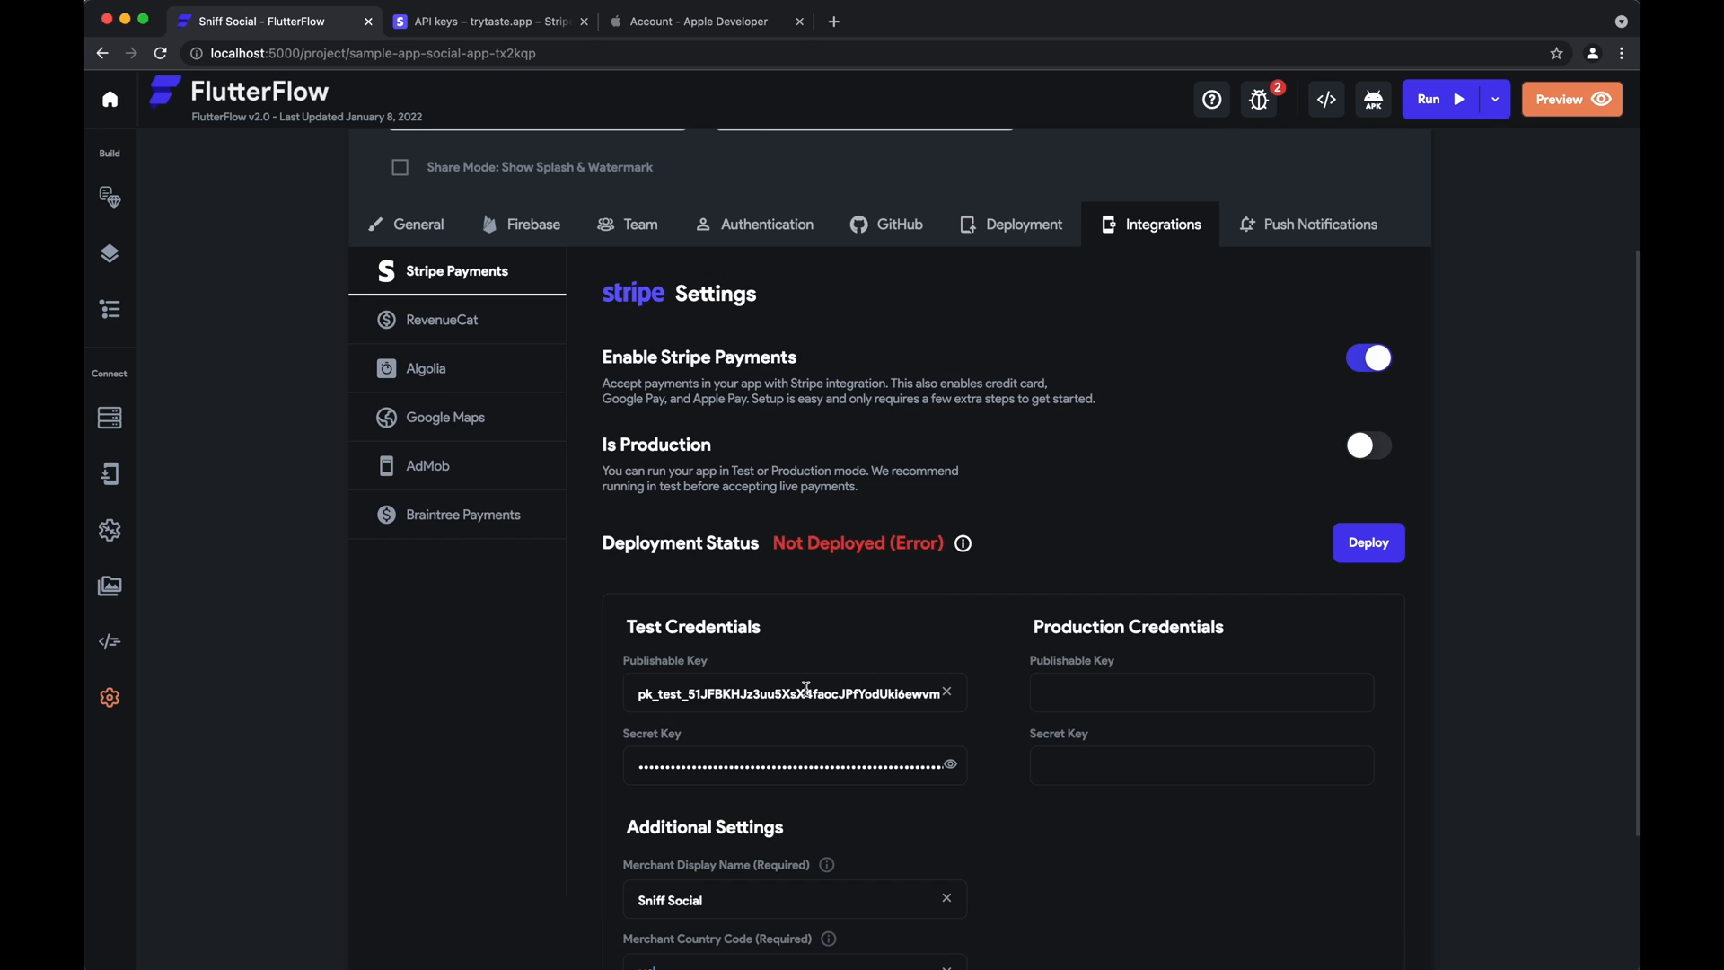
scroll("up", 3)
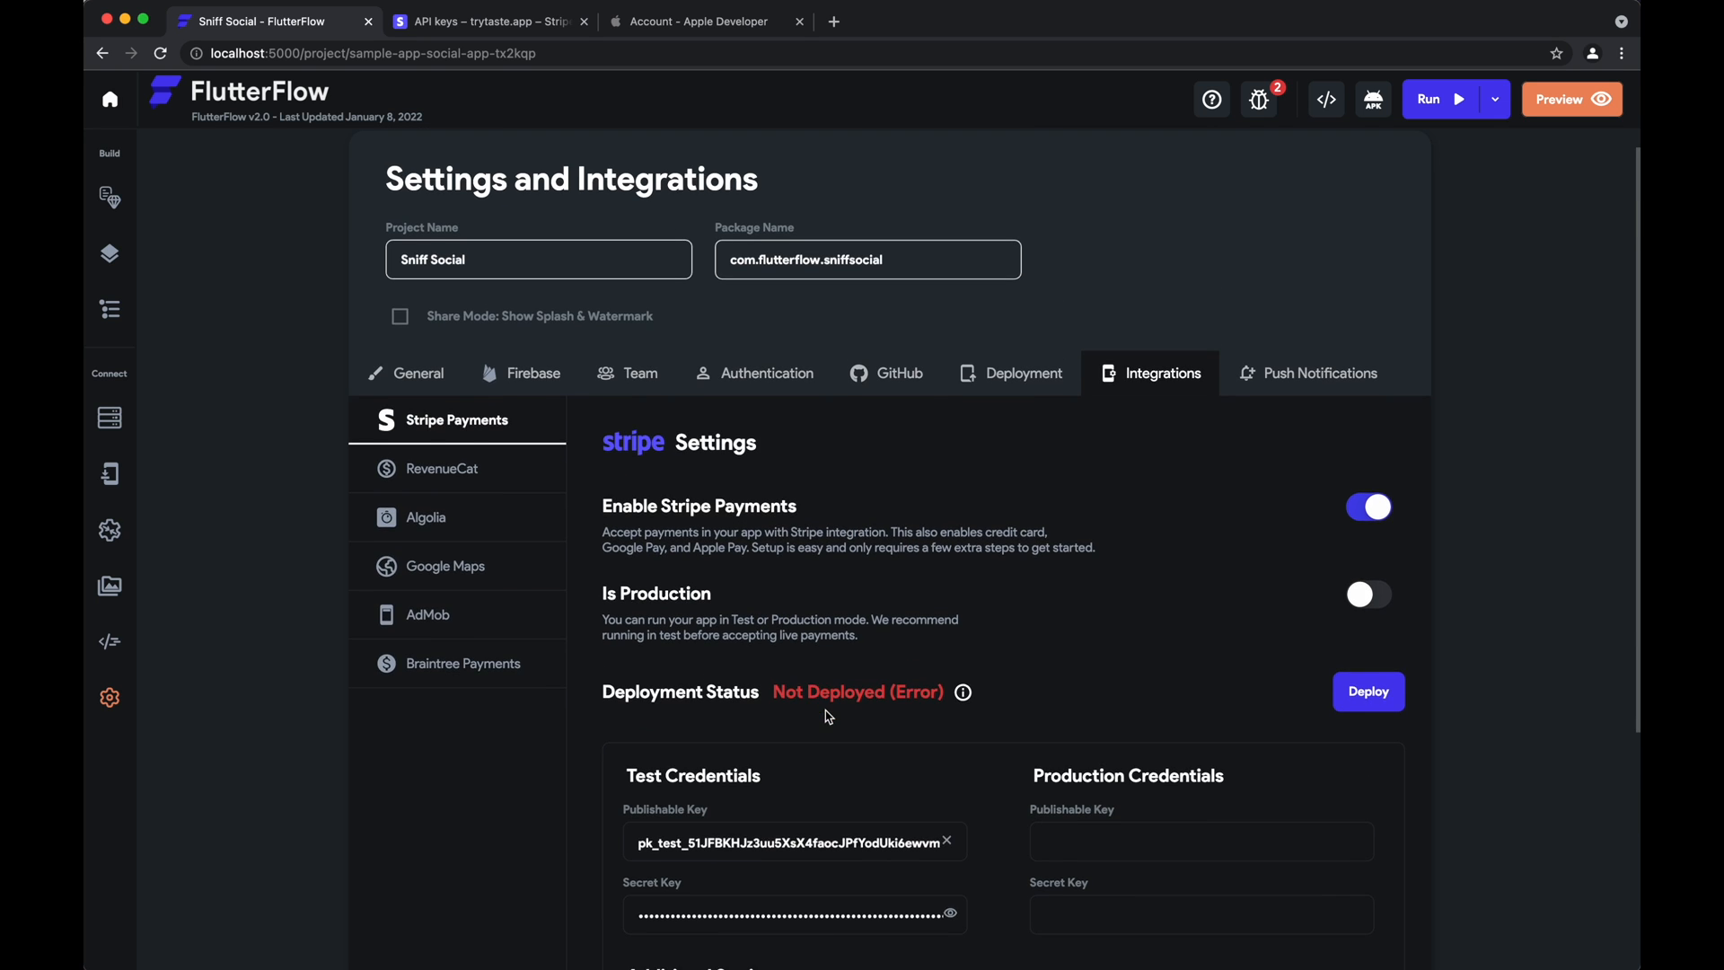
scroll("down", 3)
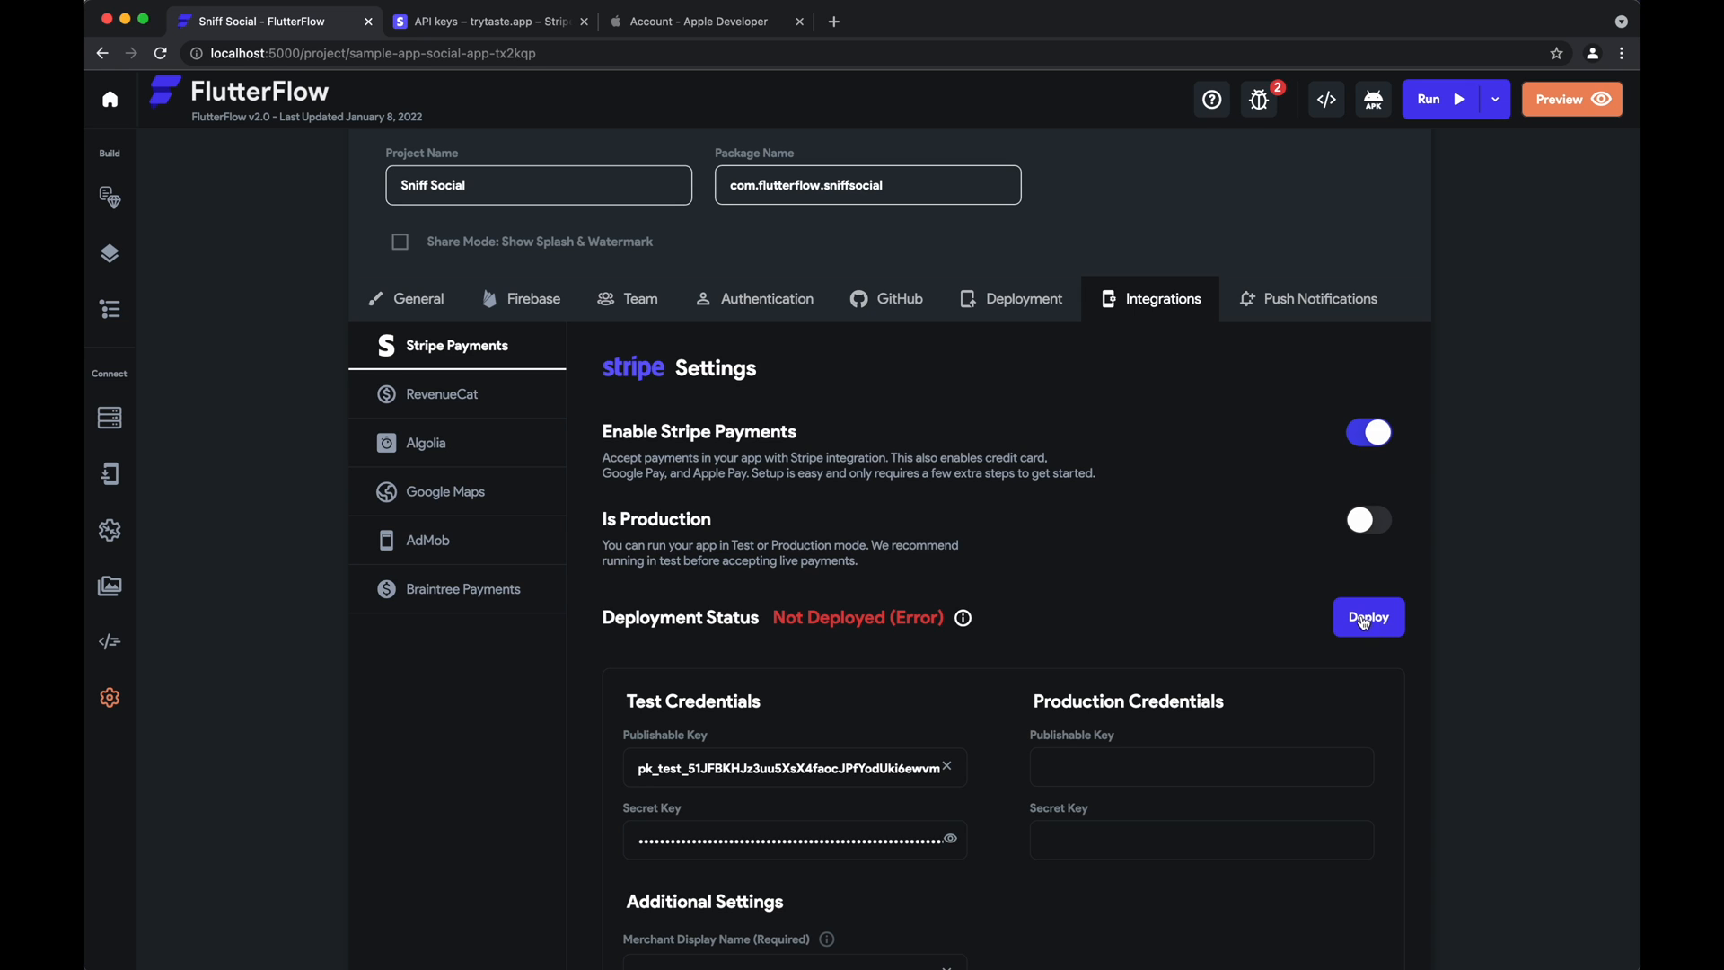
Check the Firebase setup, then deploy the Stripe integration.
left_click(534, 298)
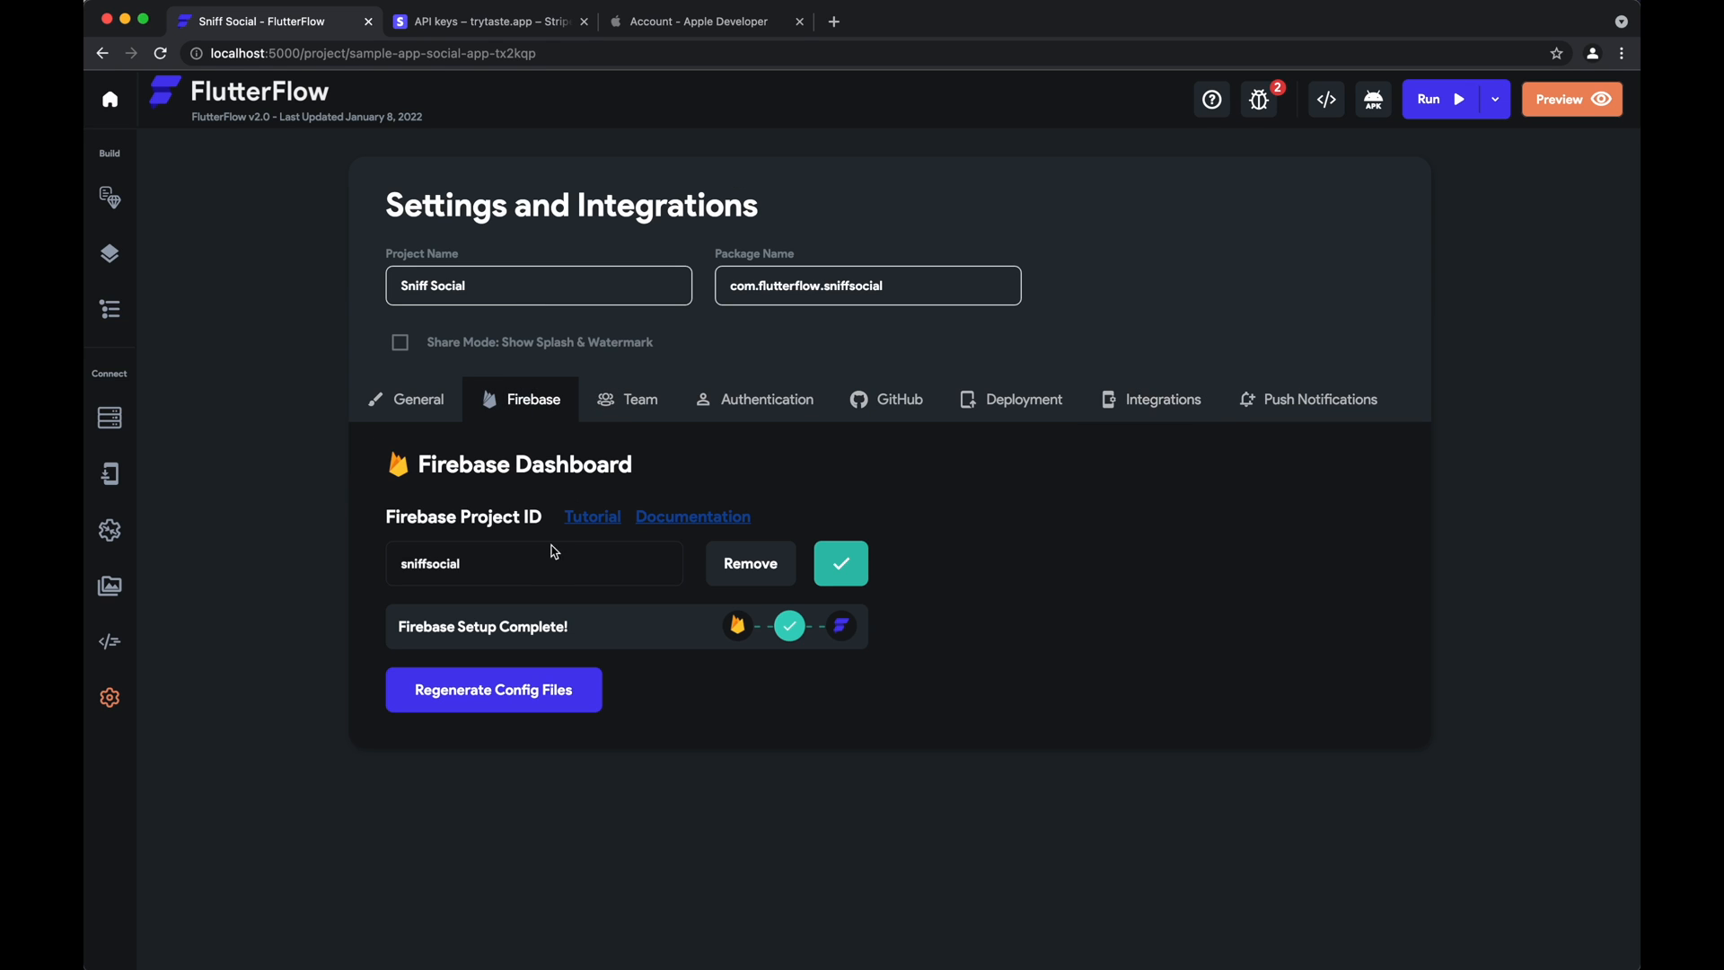
left_click(1162, 397)
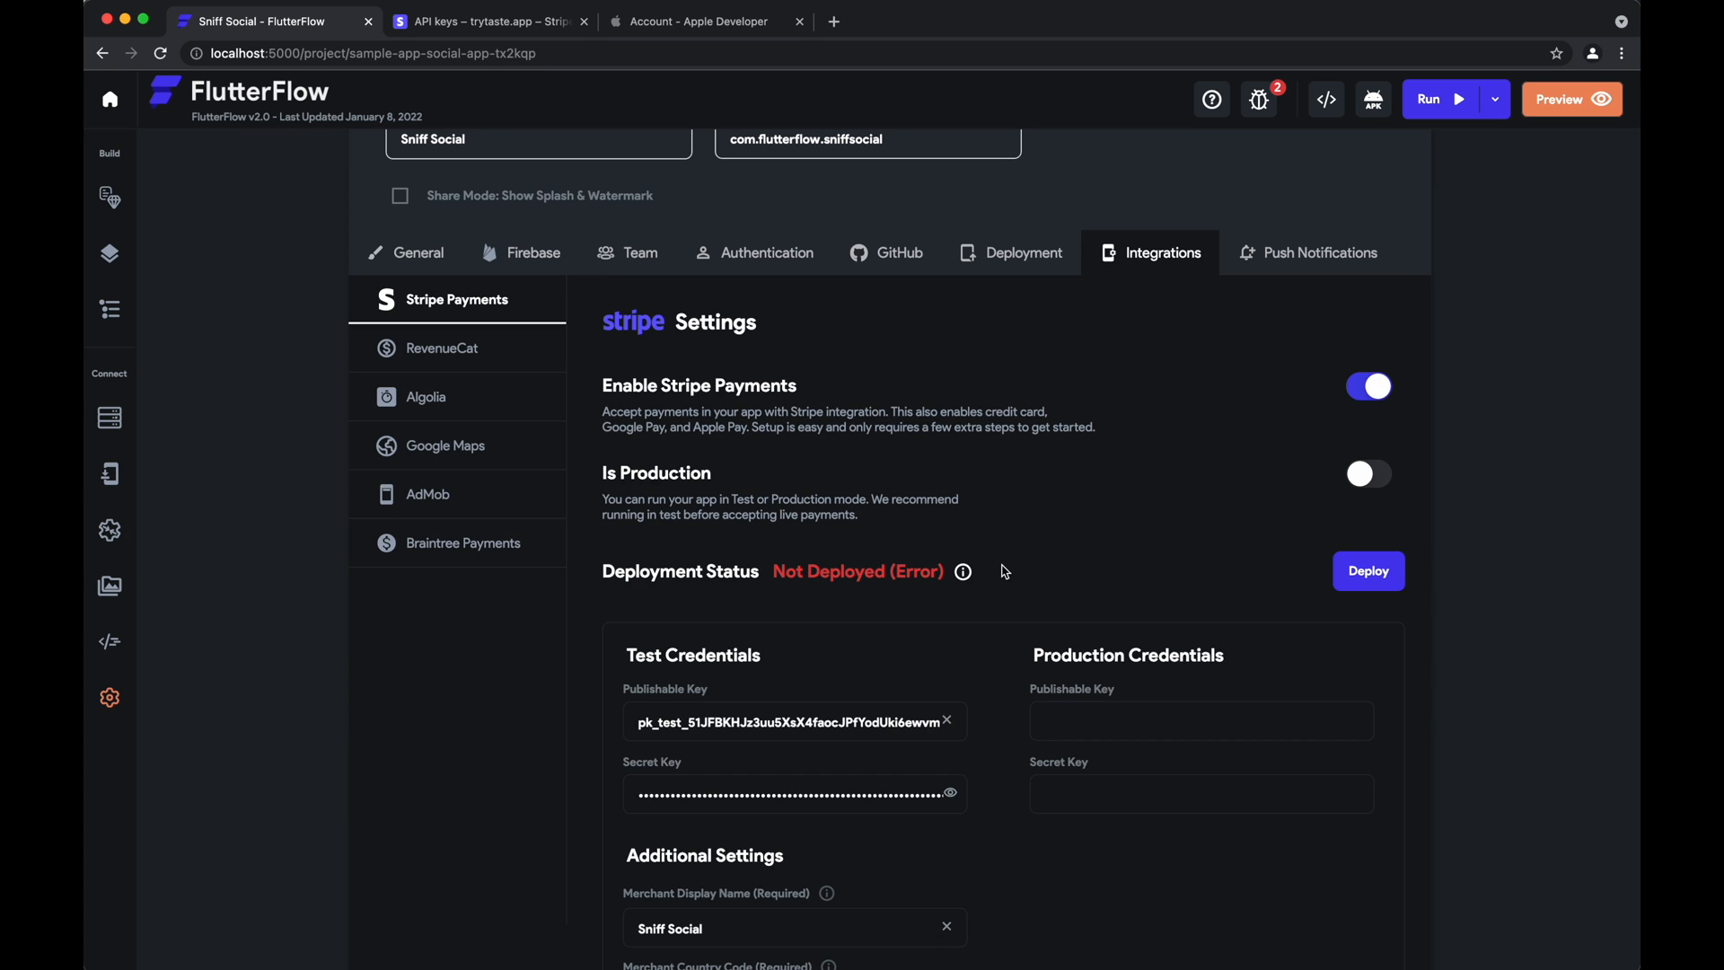
mouse_move(1367, 581)
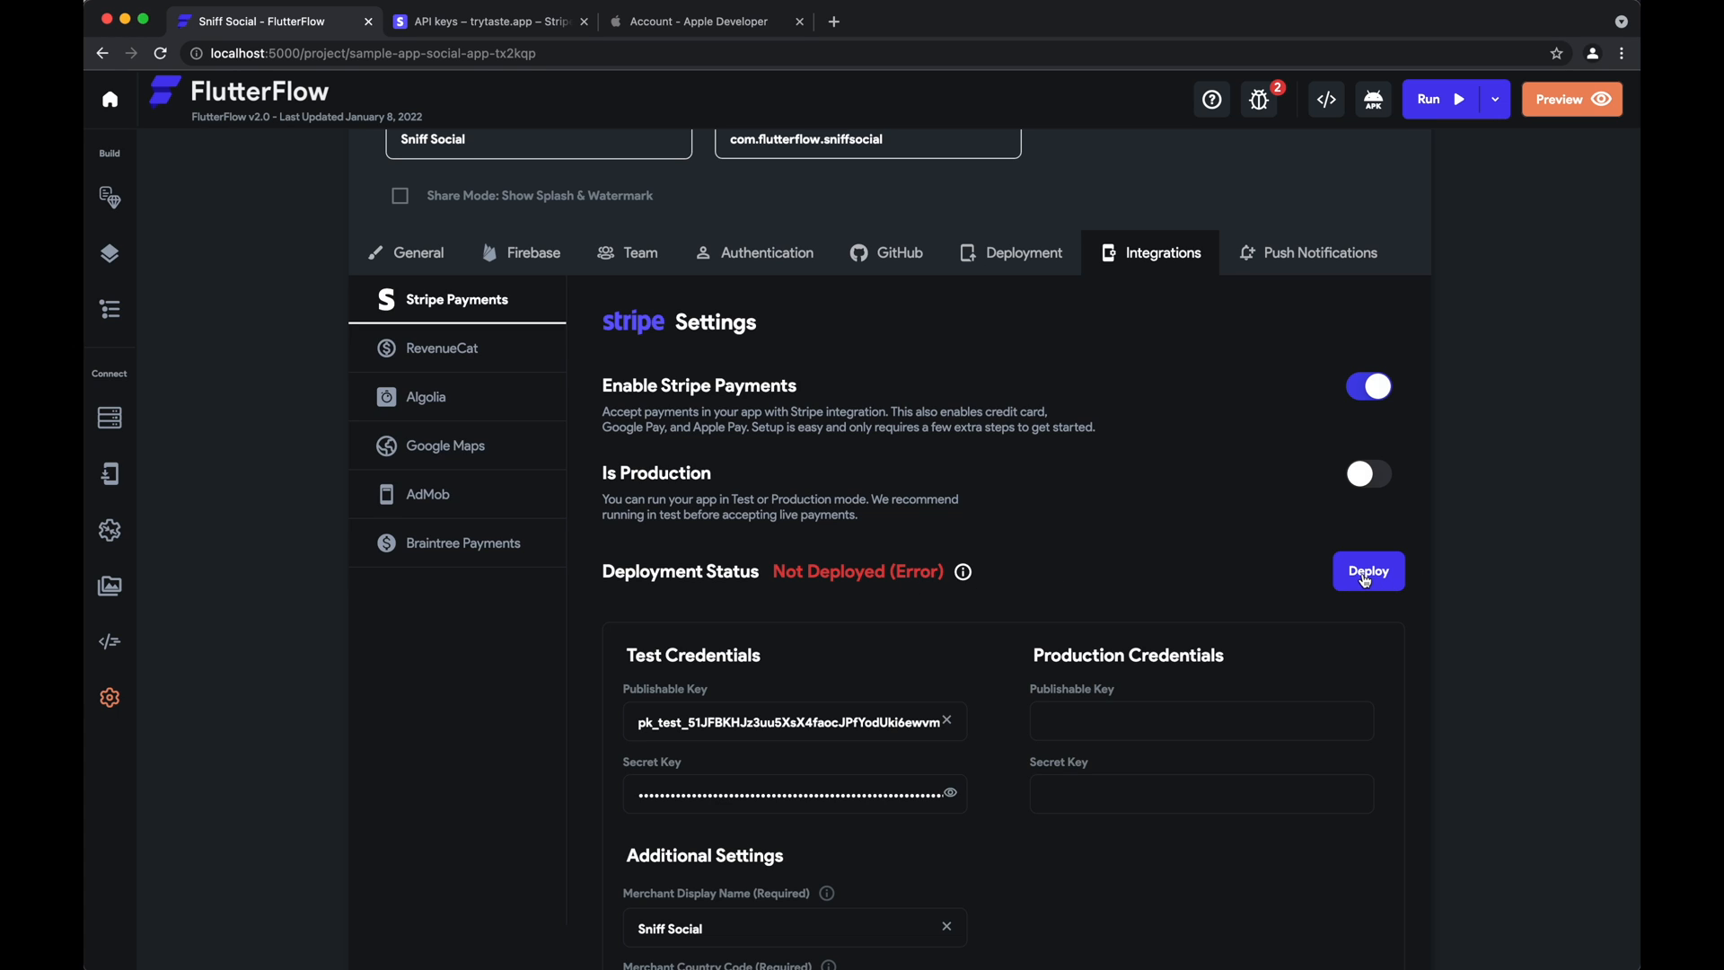
left_click(1367, 571)
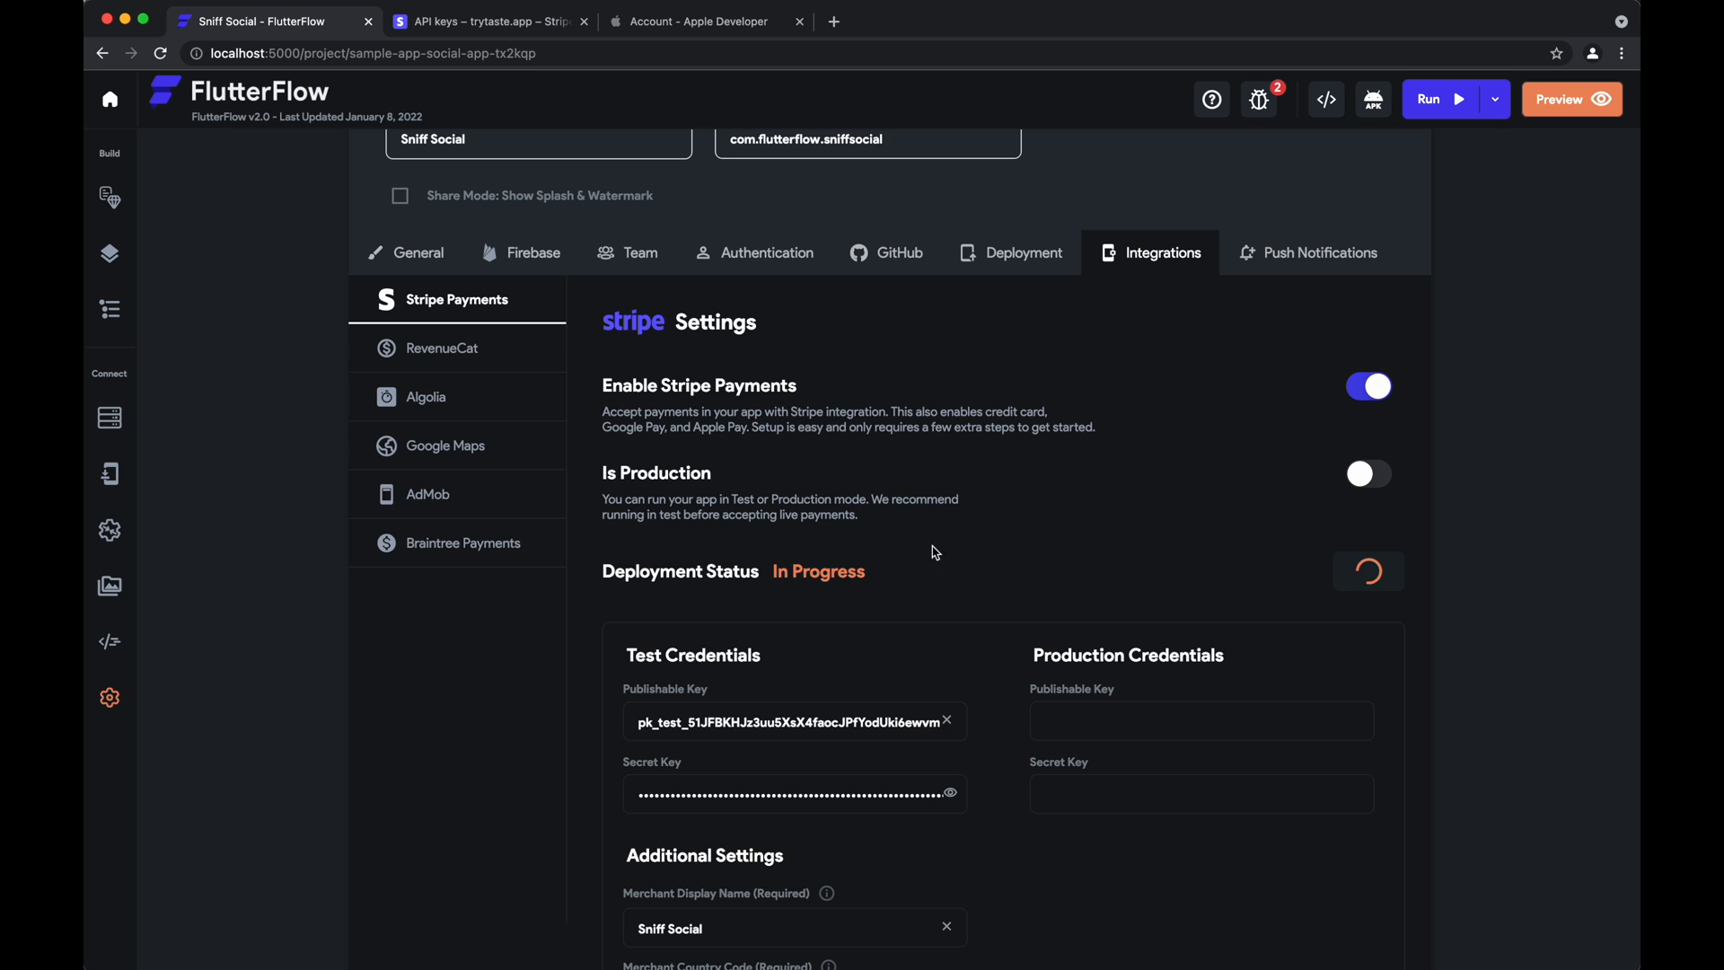
scroll("up", 3)
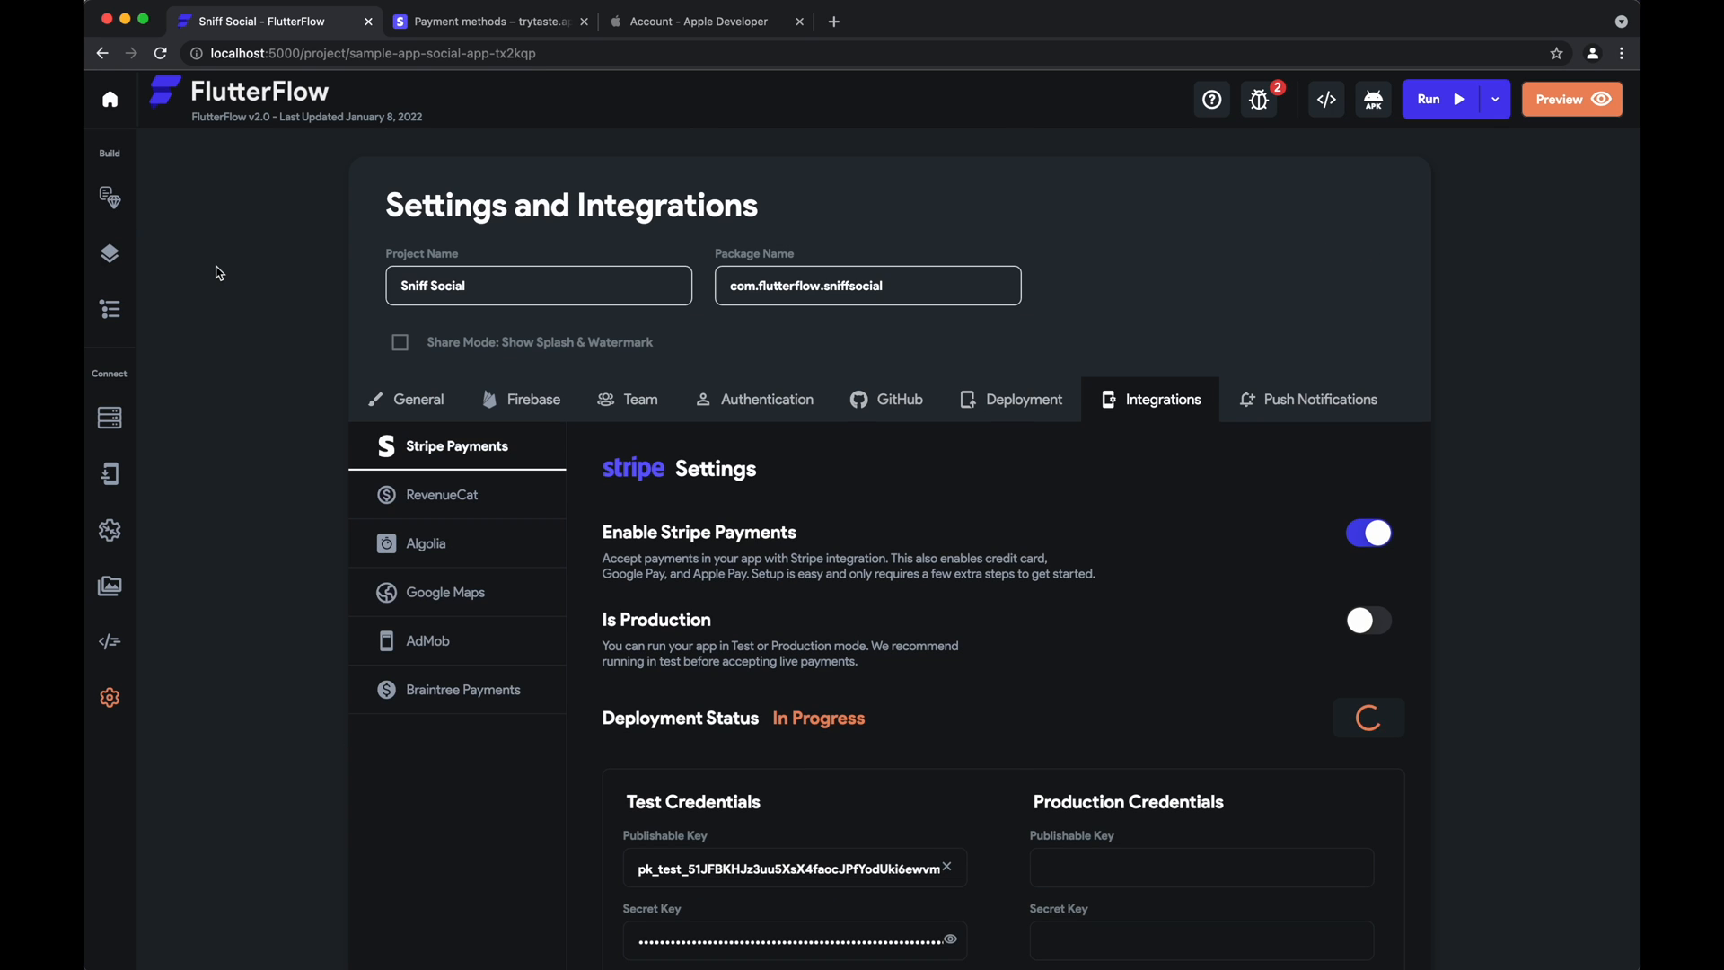
scroll("down", 3)
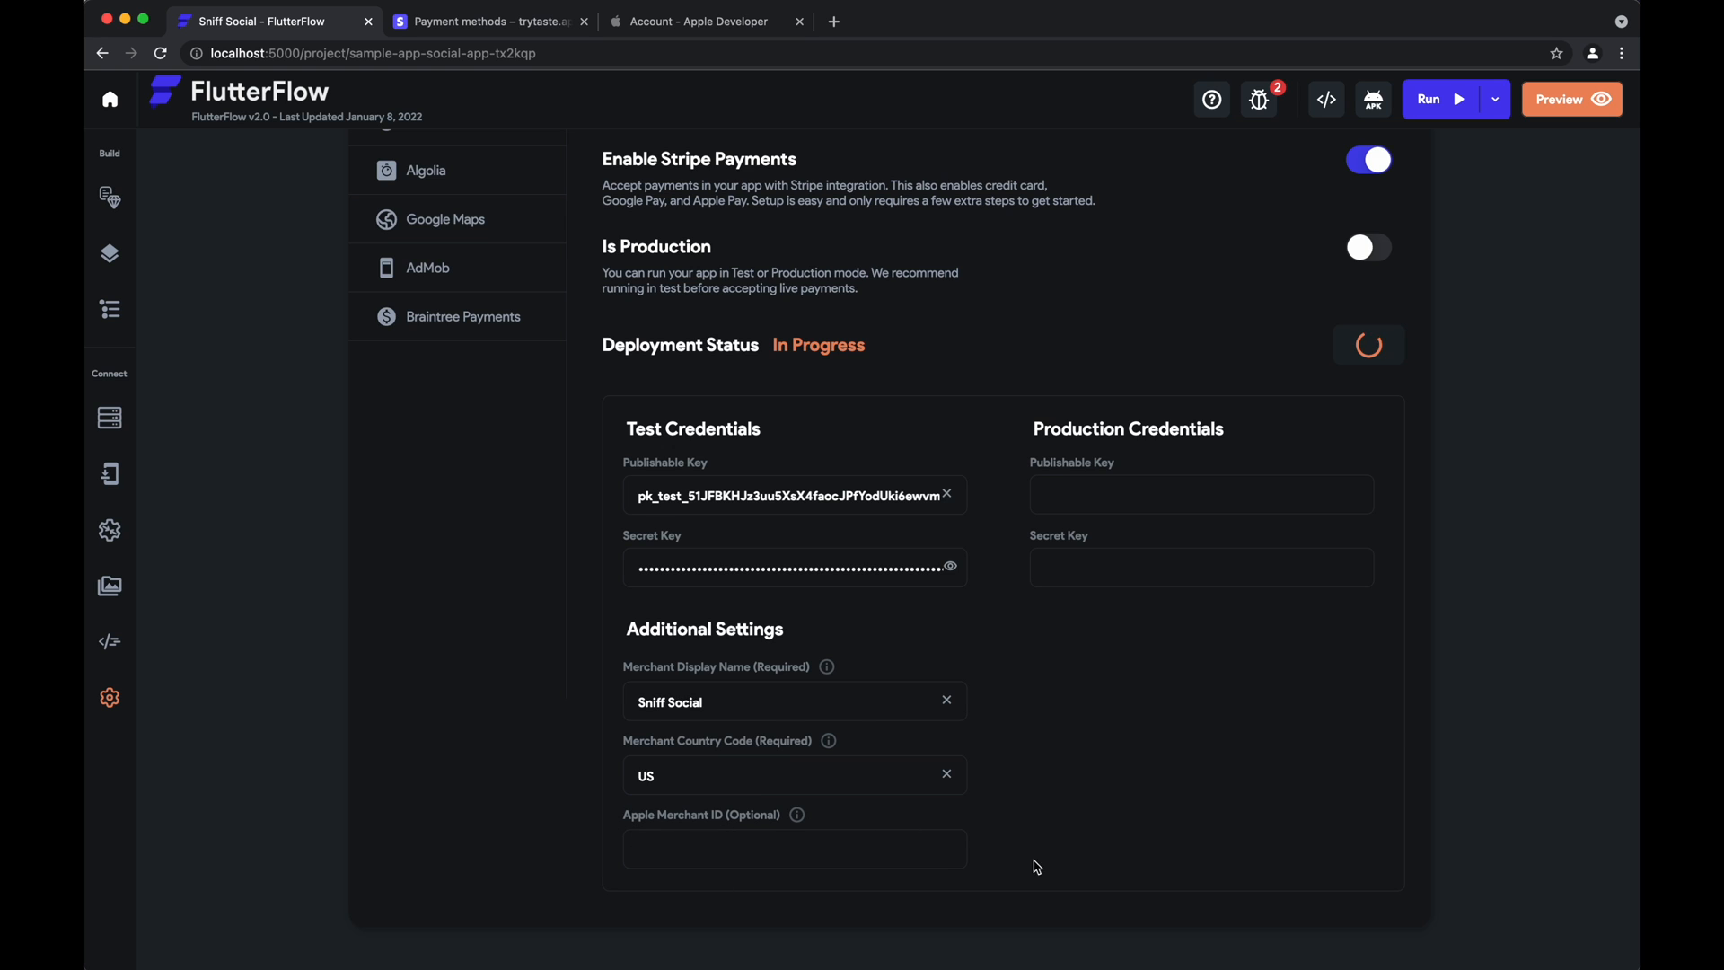
scroll("up", 3)
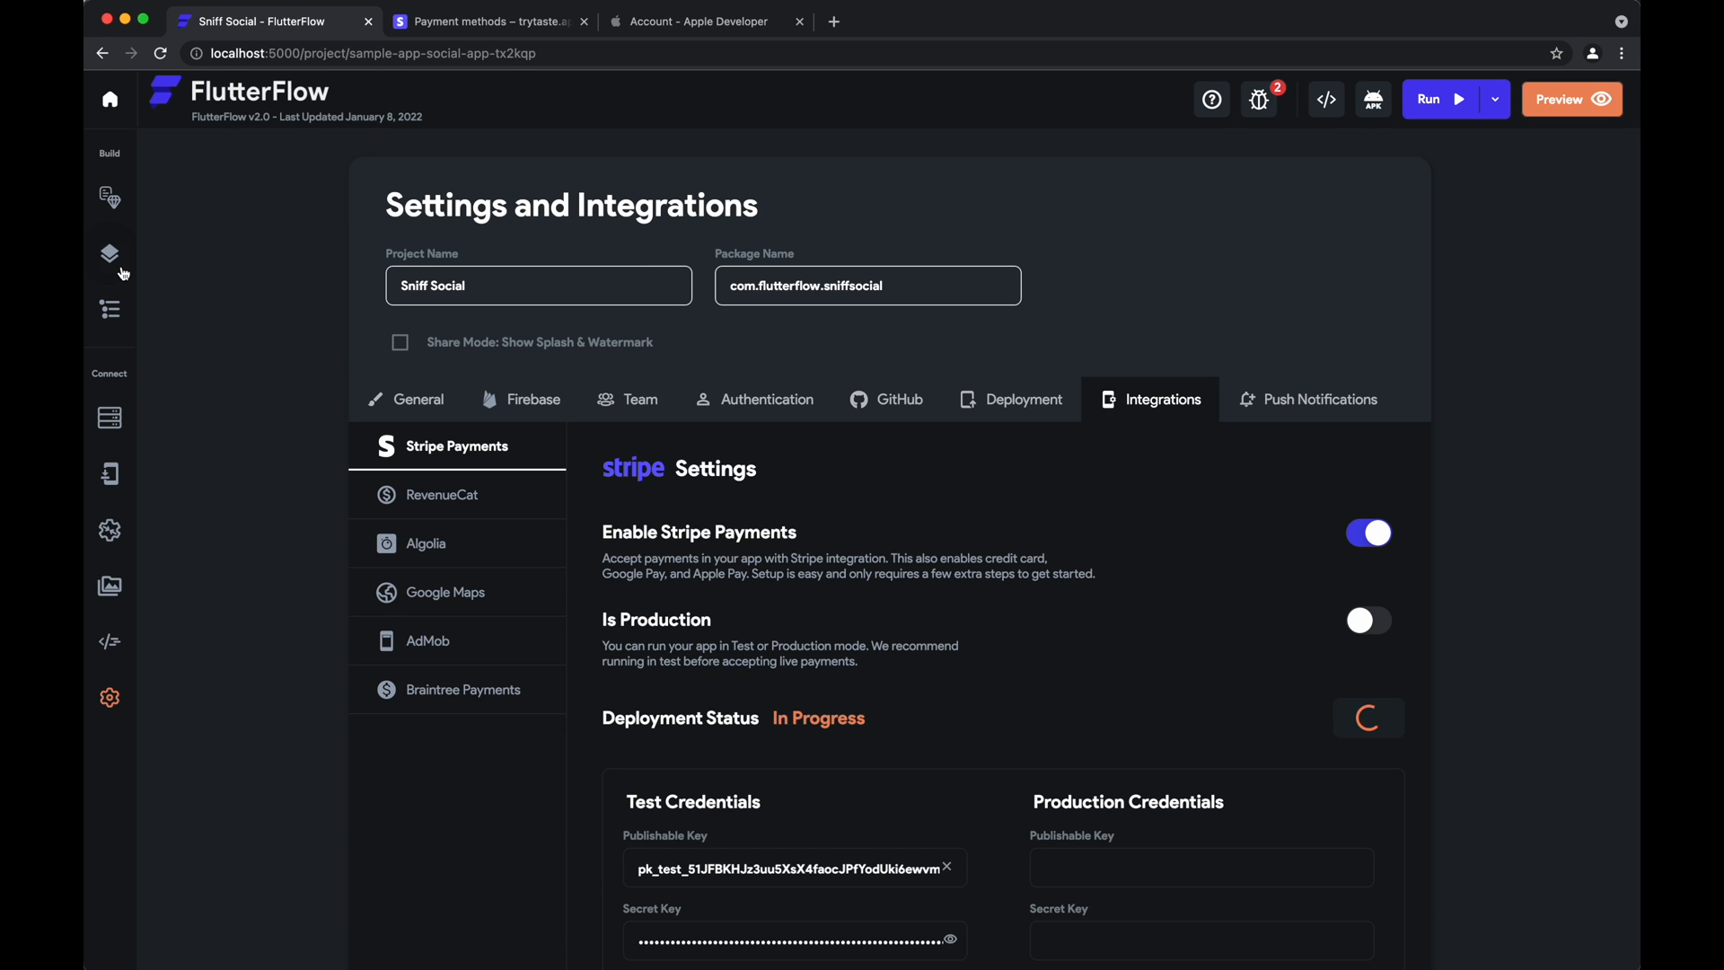
Give the homePage sniff logo an On Tap action of type Stripe Payment.
left_click(110, 254)
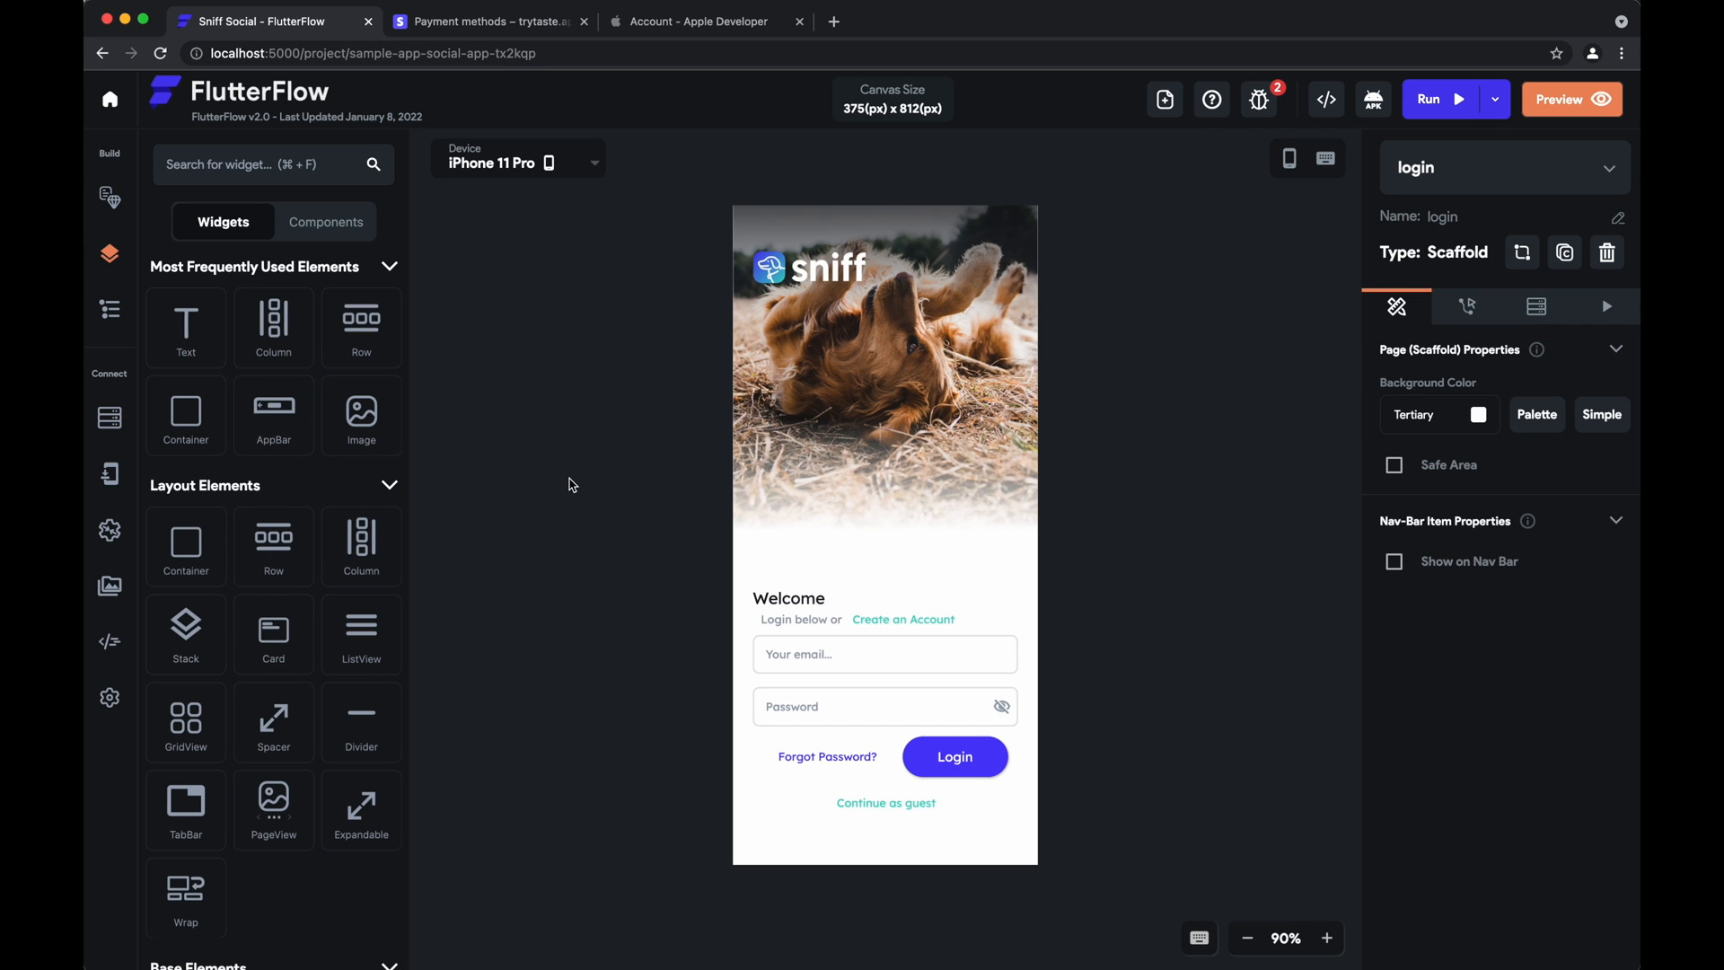
mouse_move(1450, 172)
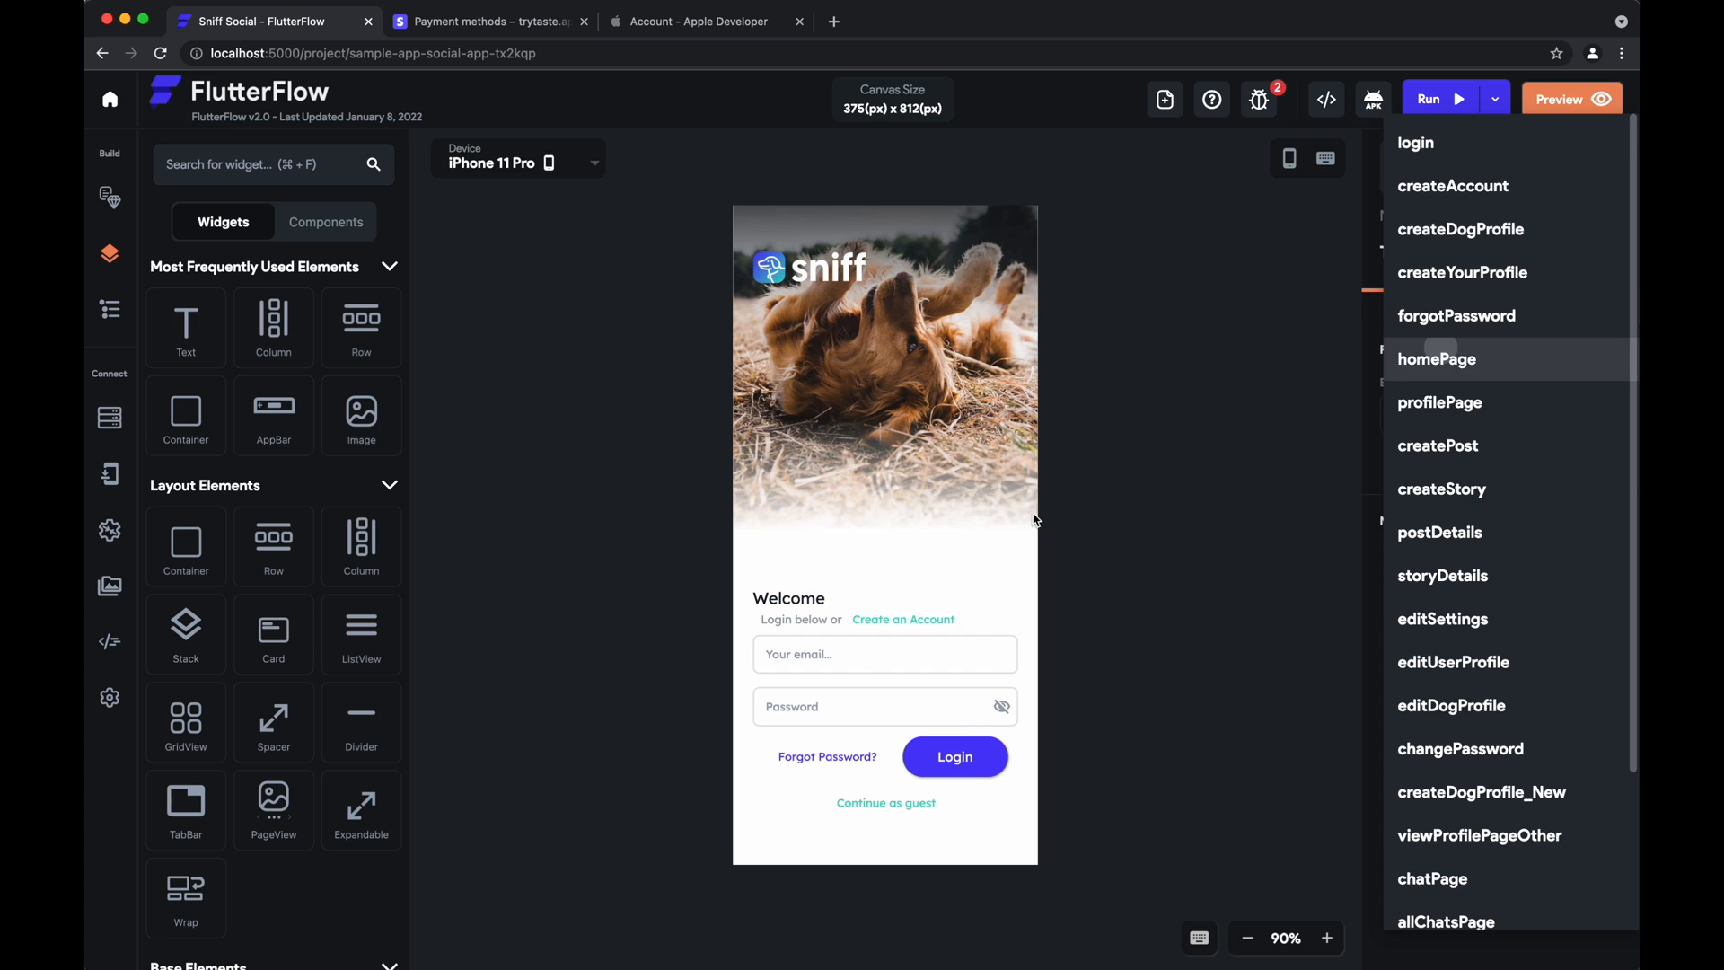
left_click(1436, 358)
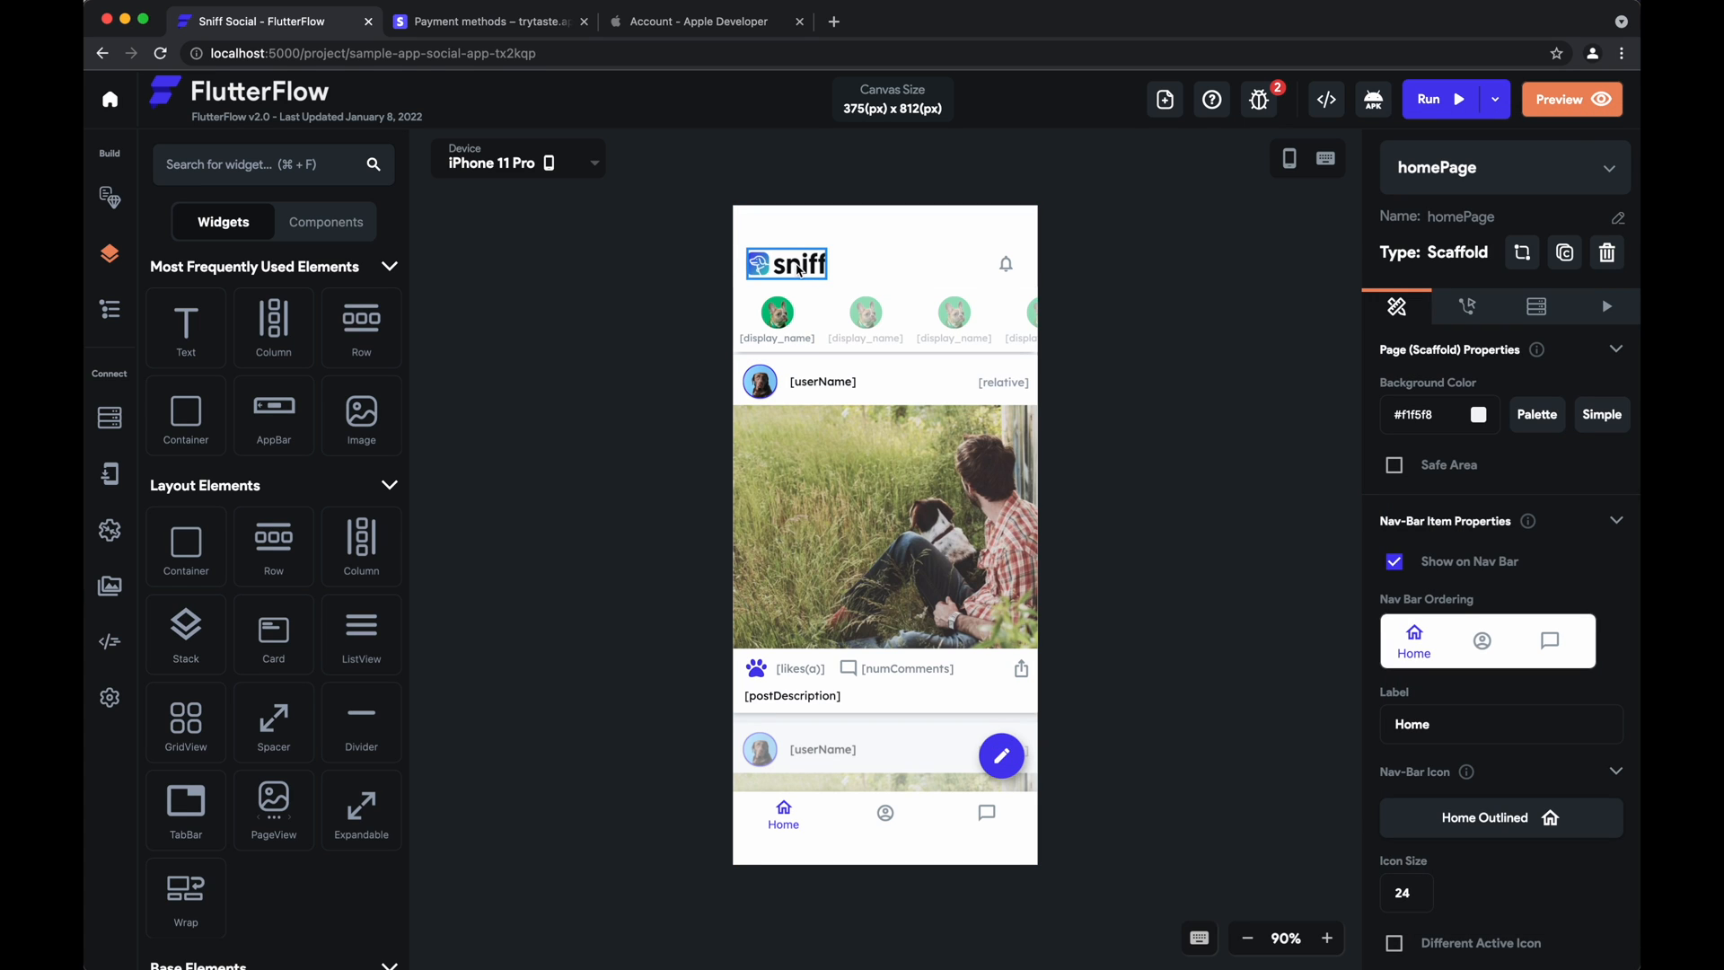
left_click(787, 264)
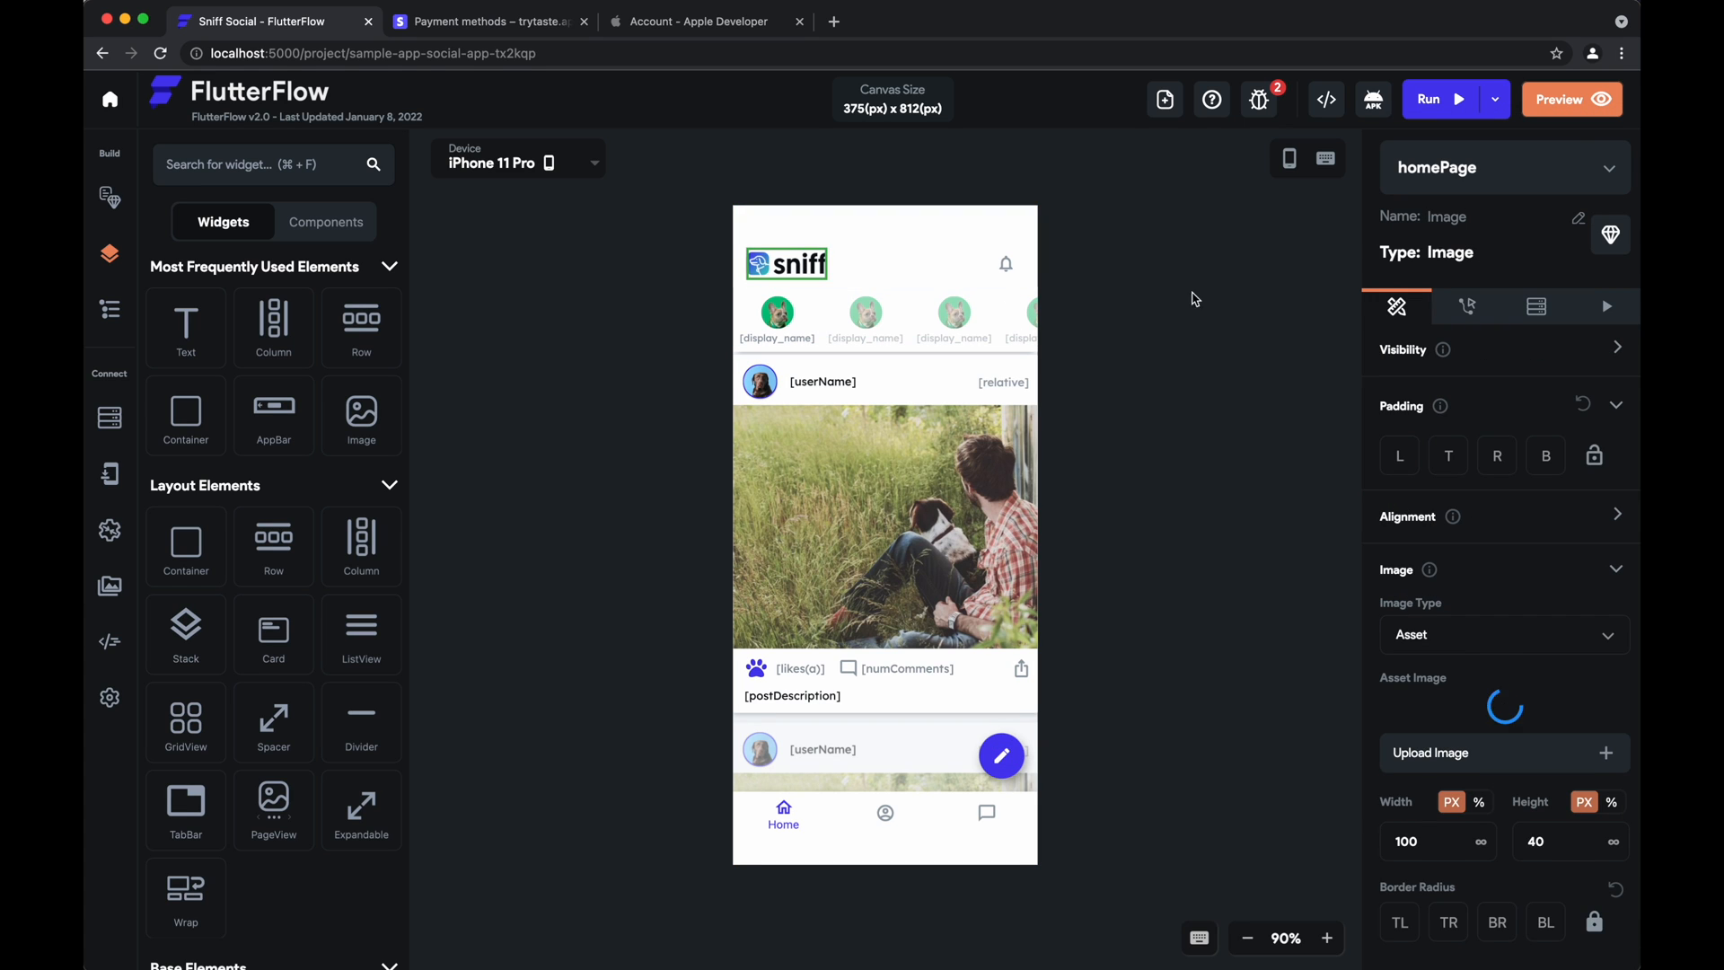
left_click(1467, 307)
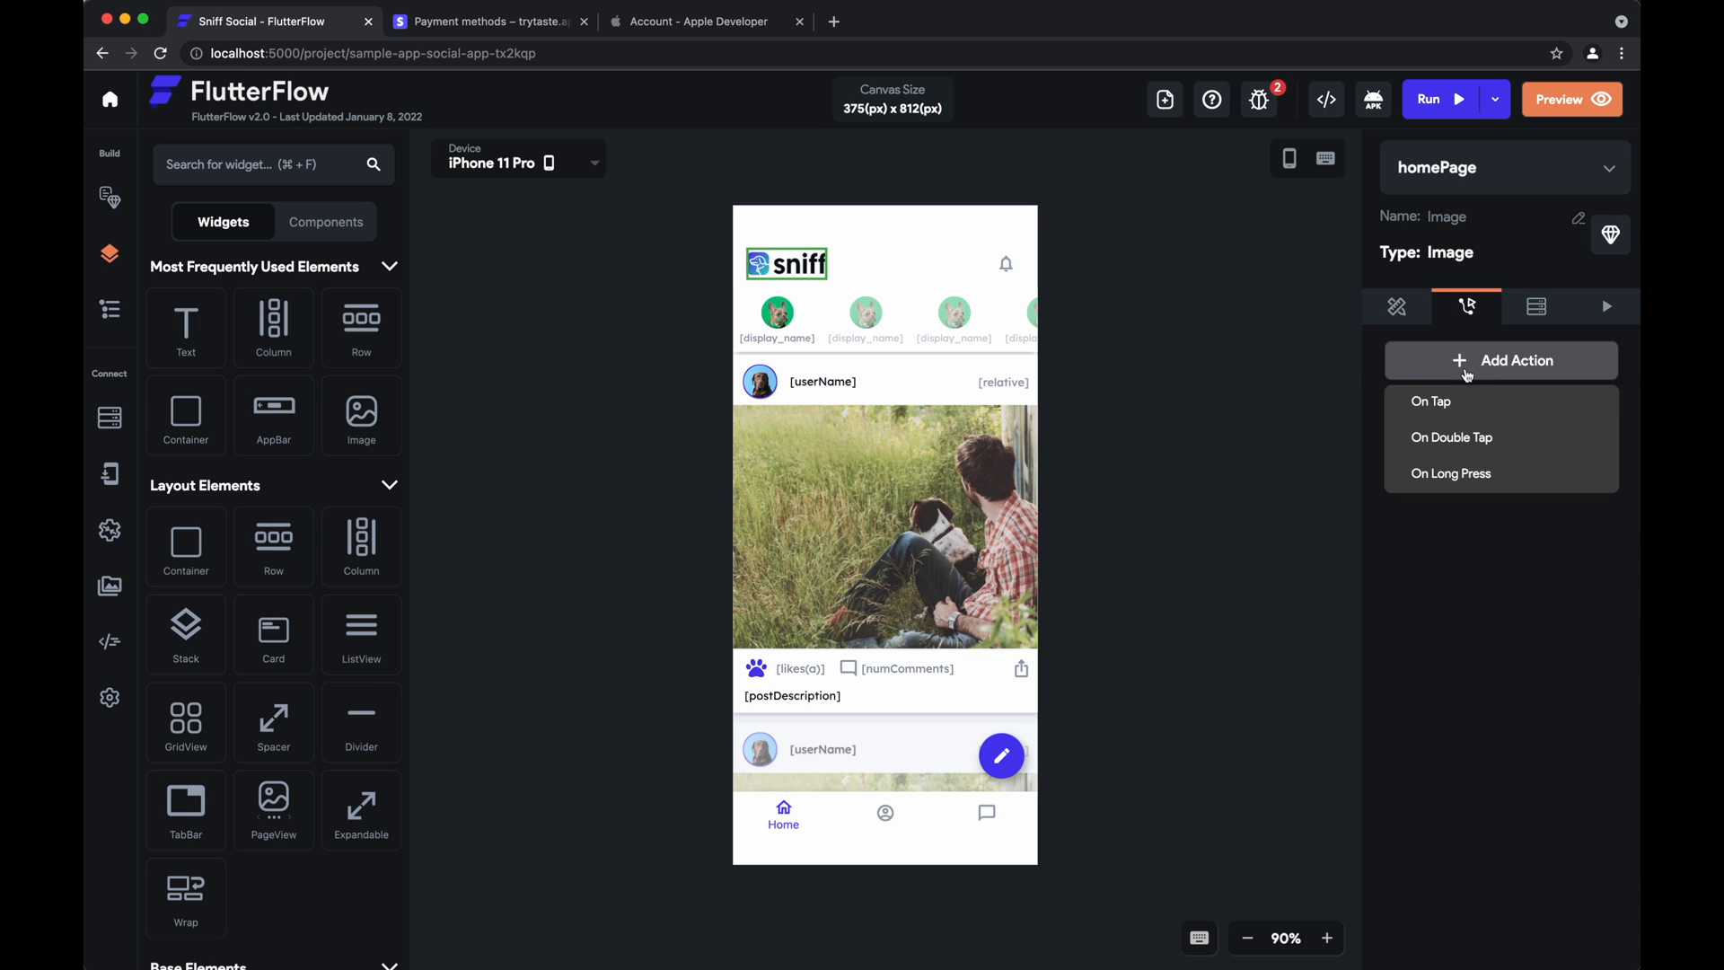
left_click(1431, 400)
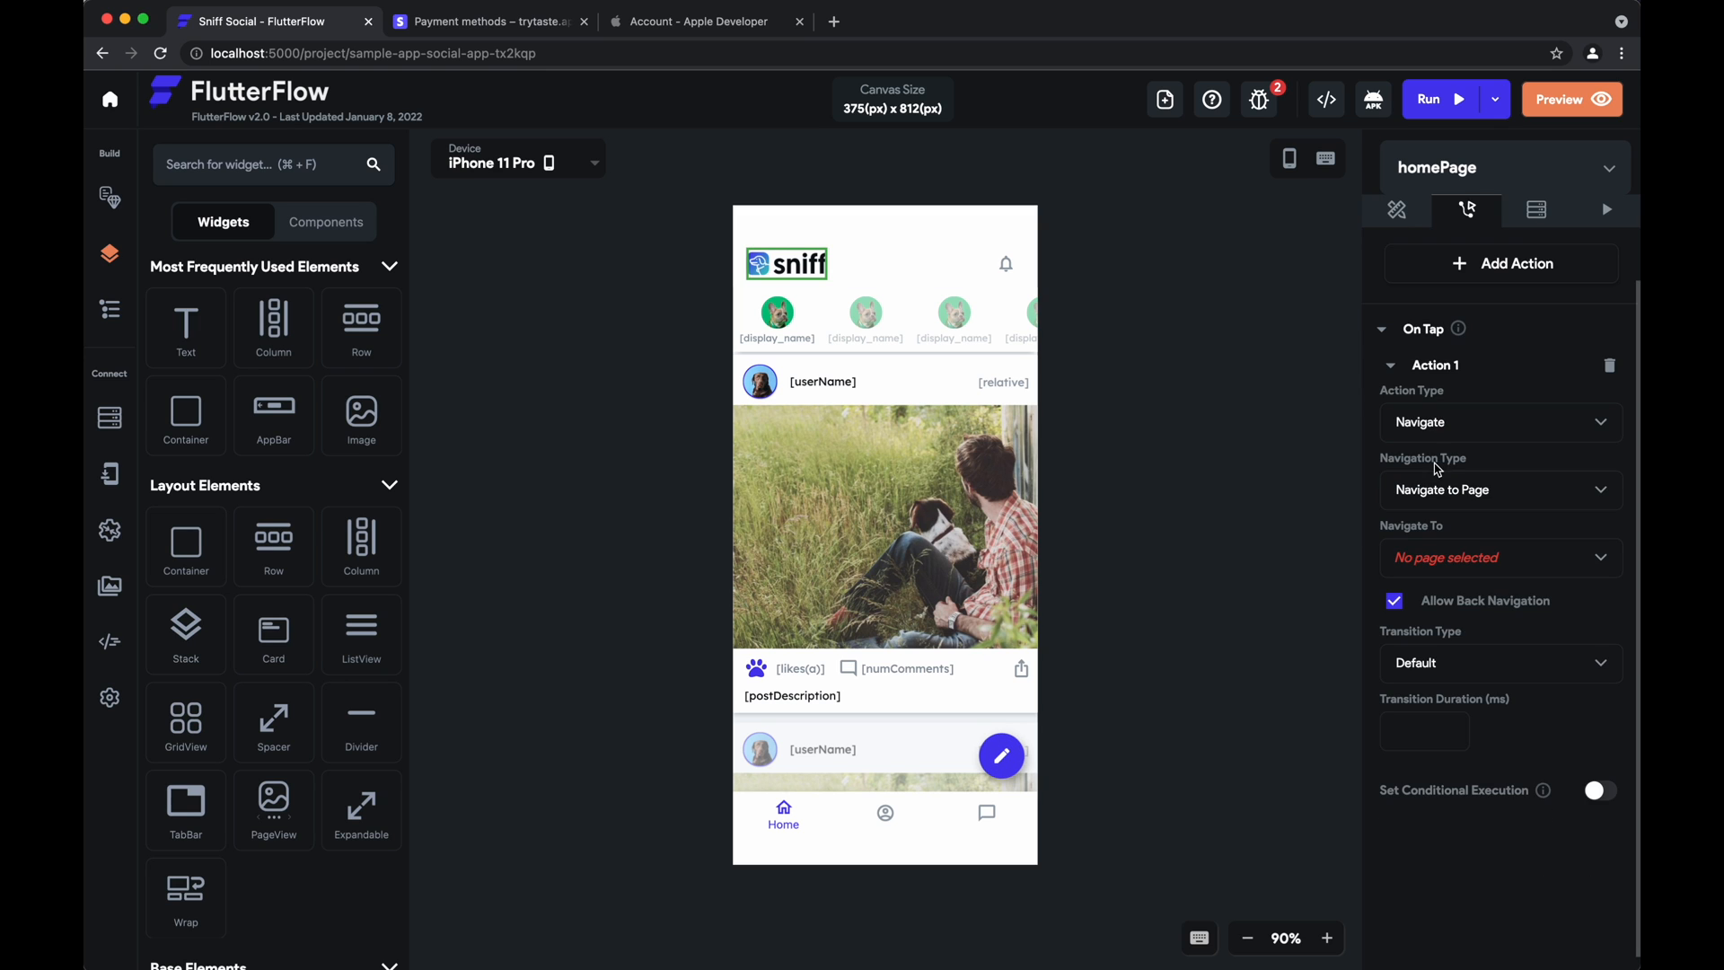
left_click(1498, 421)
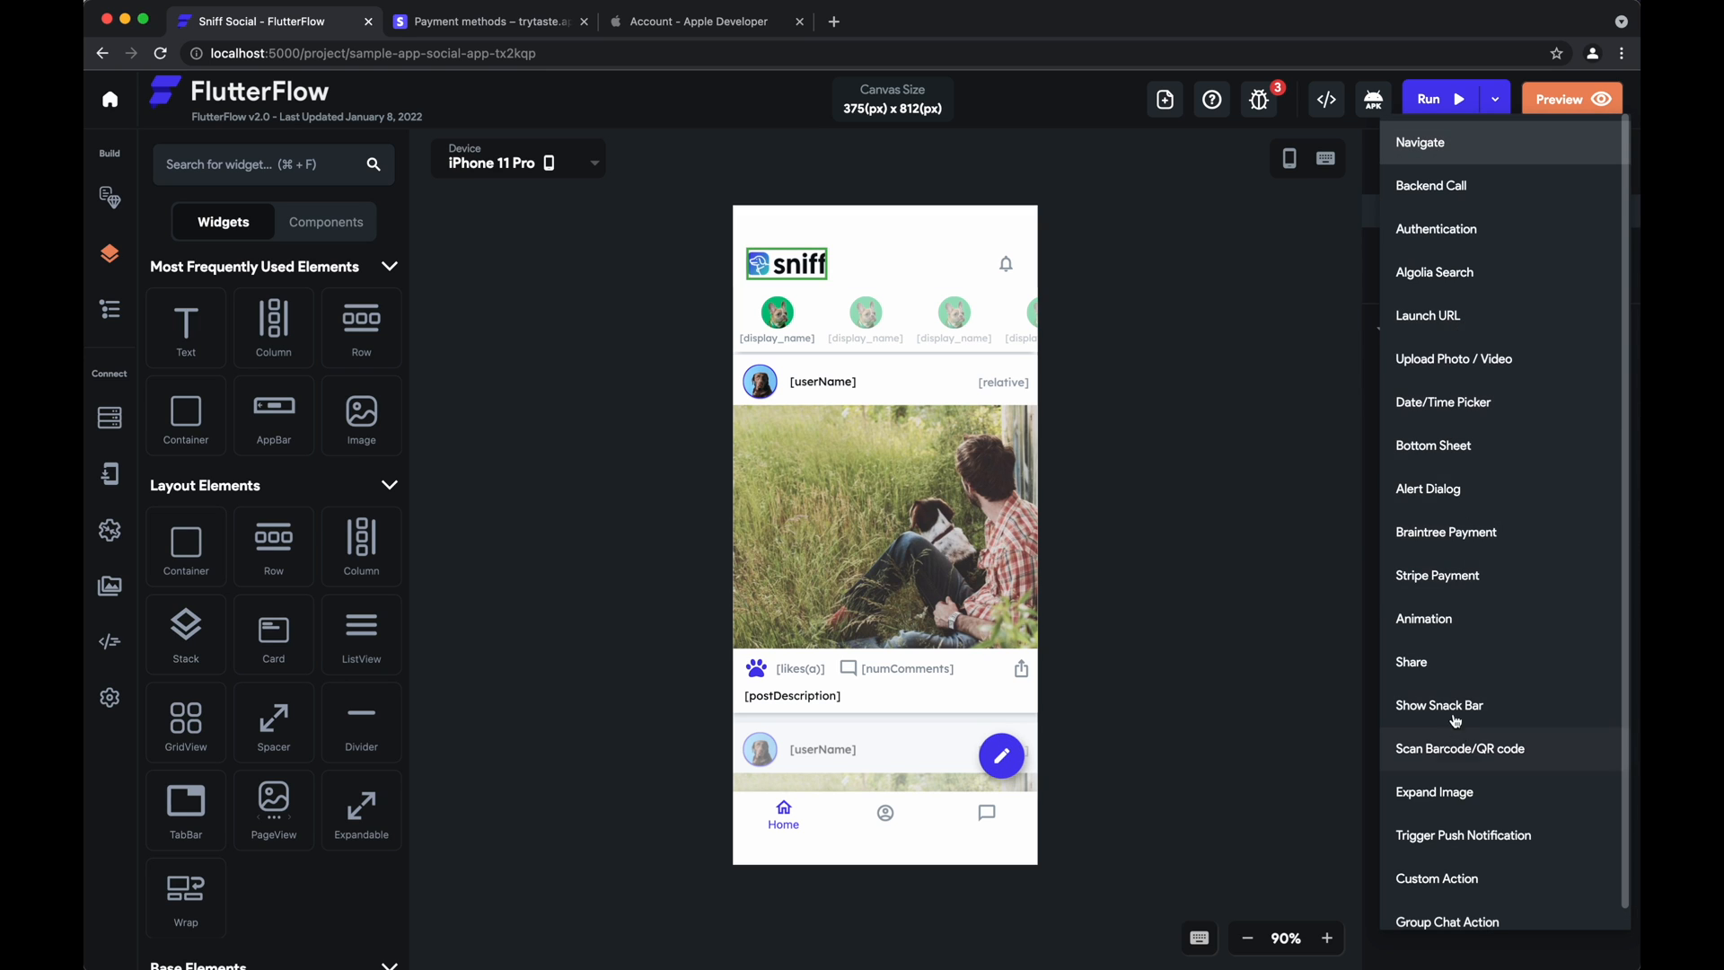
mouse_move(1437, 575)
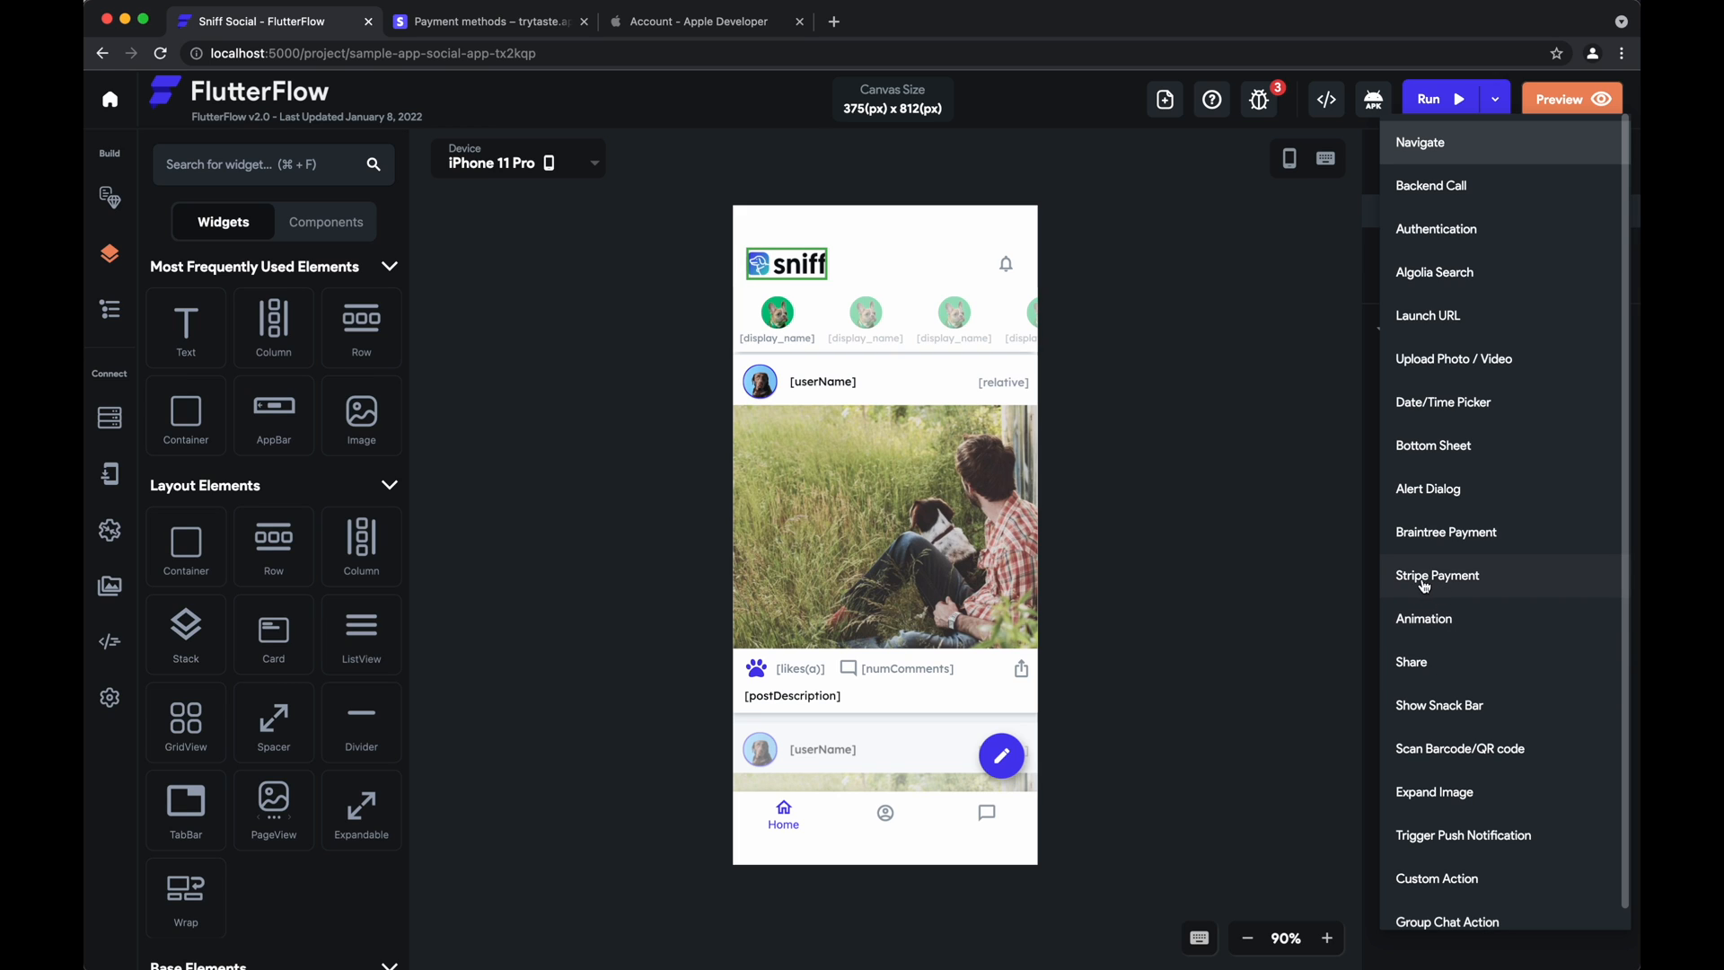
left_click(1436, 574)
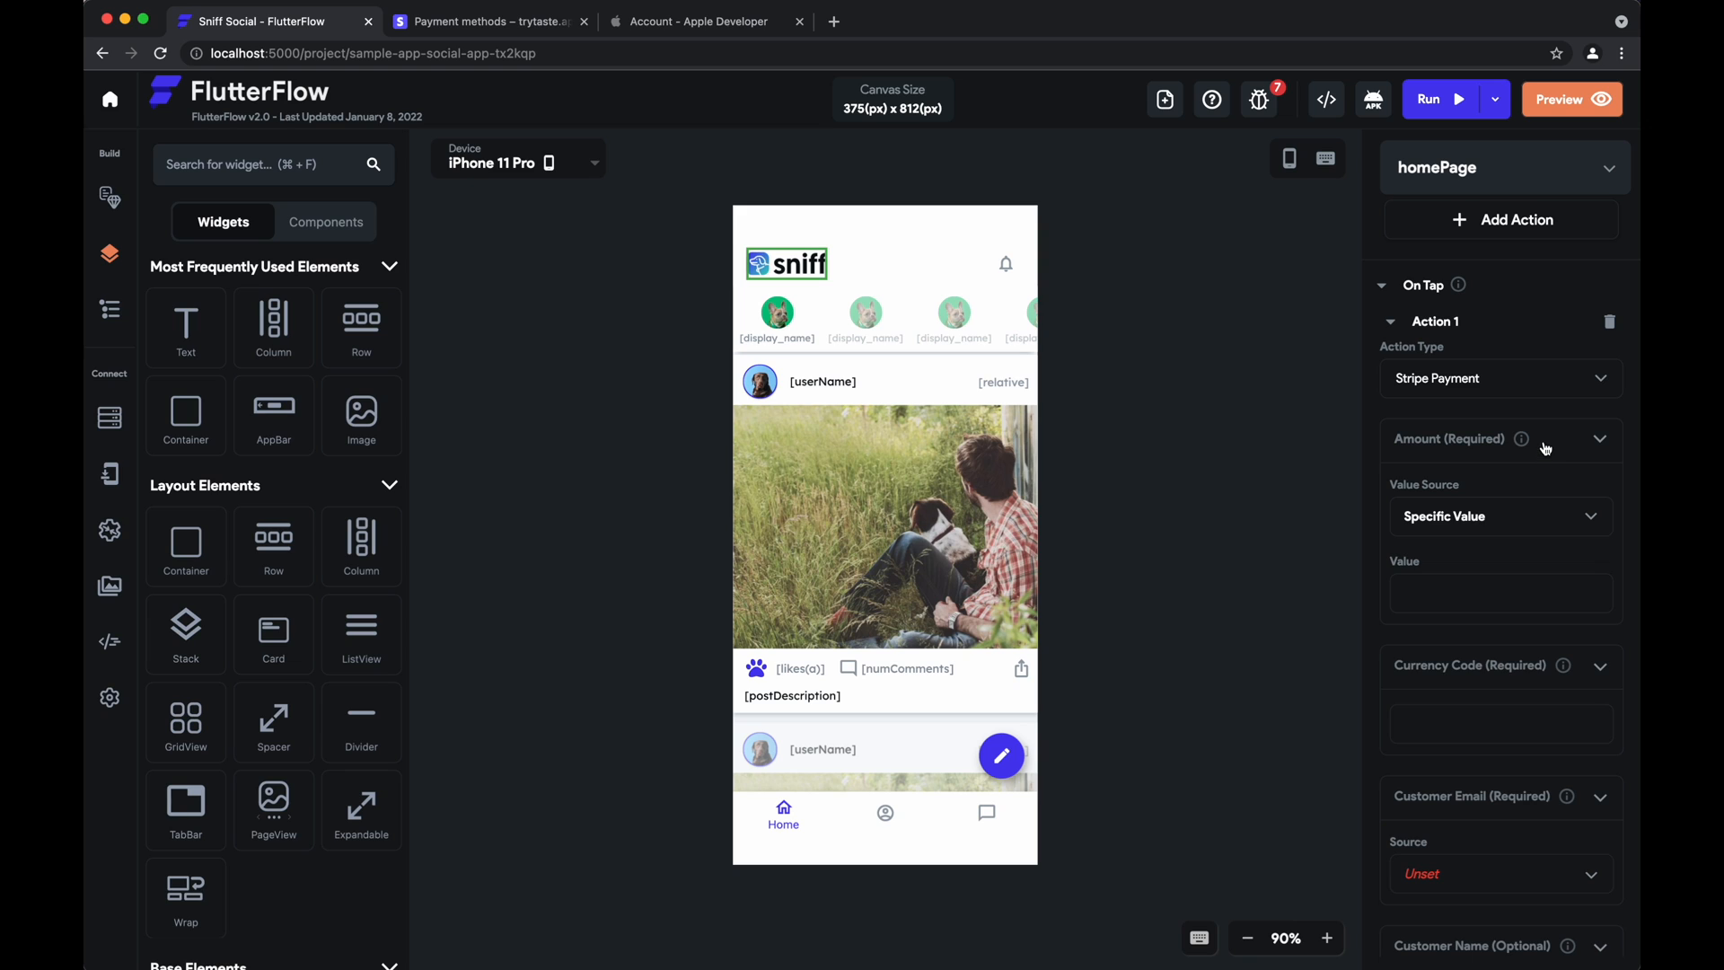
mouse_move(1397, 451)
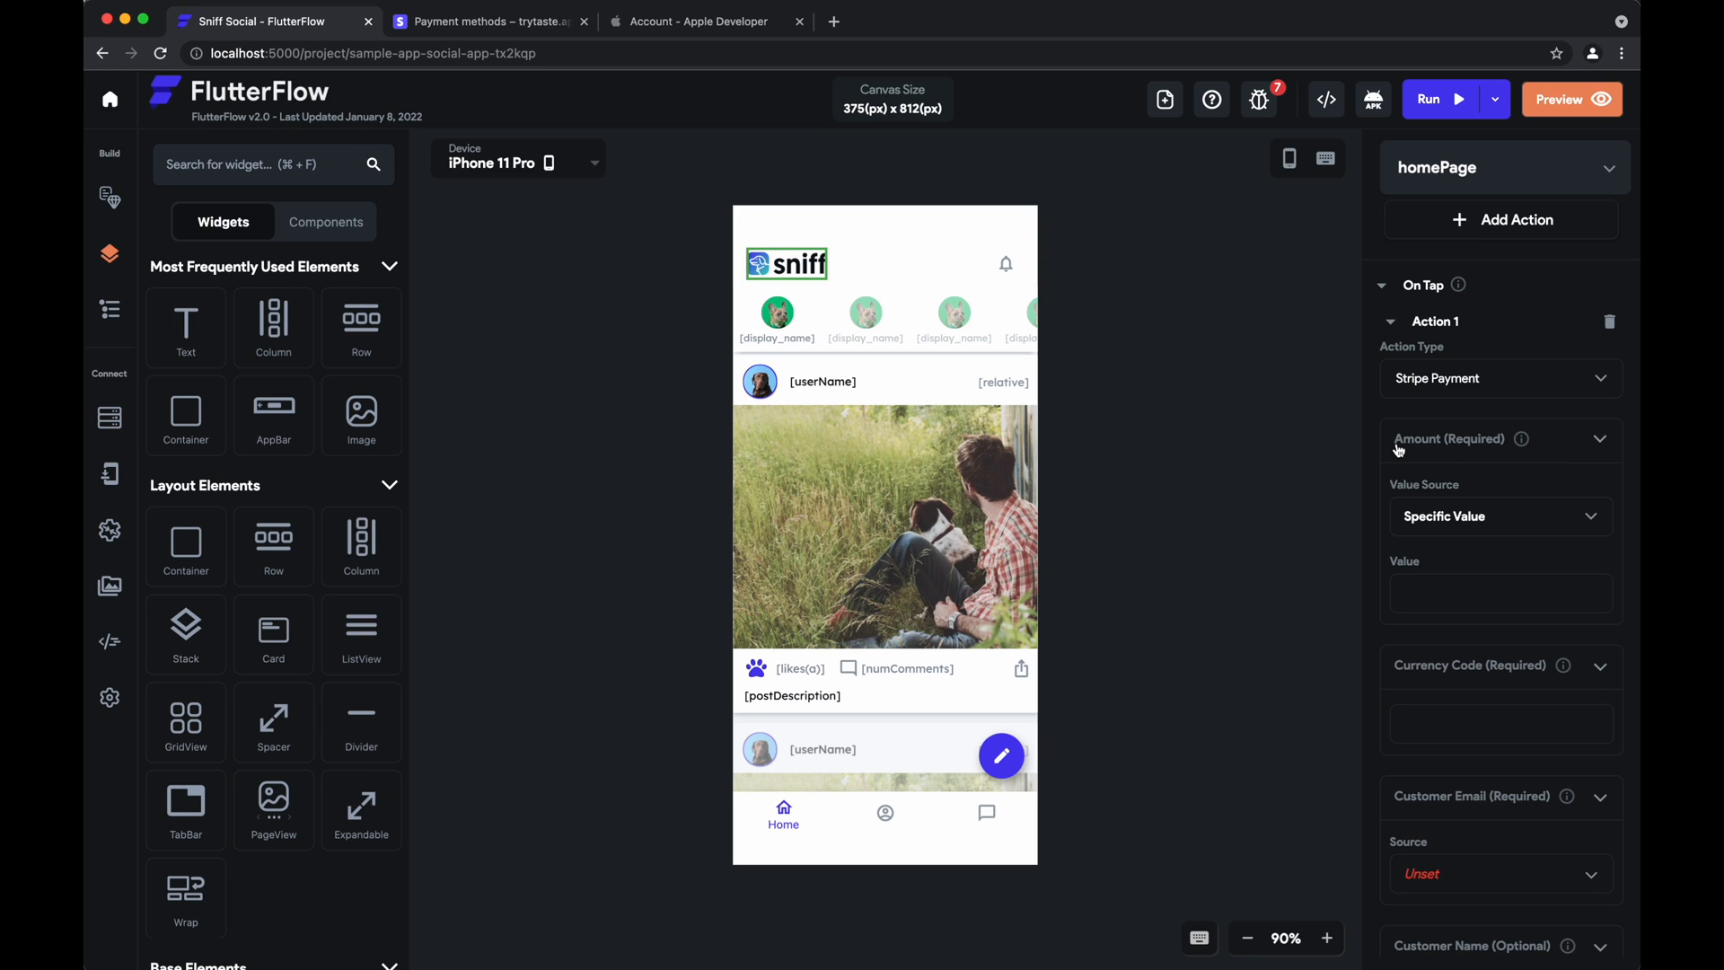
Set the Stripe payment amount to 2099 and currency code USD.
left_click(1499, 593)
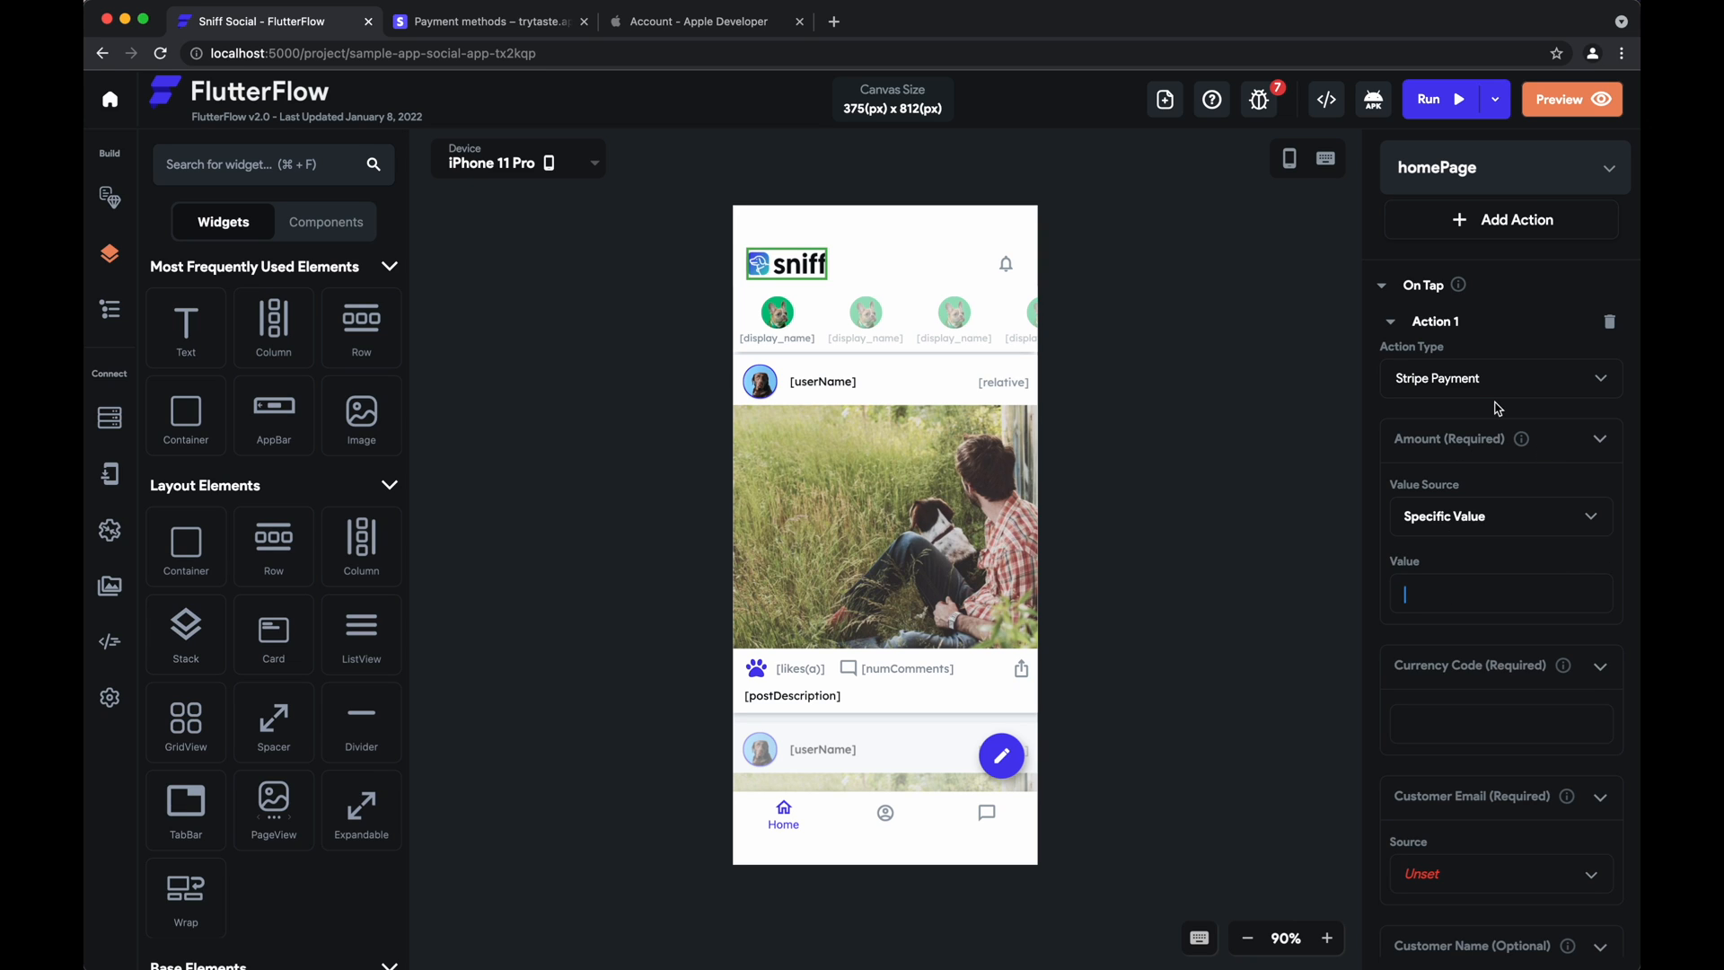
mouse_move(1519, 448)
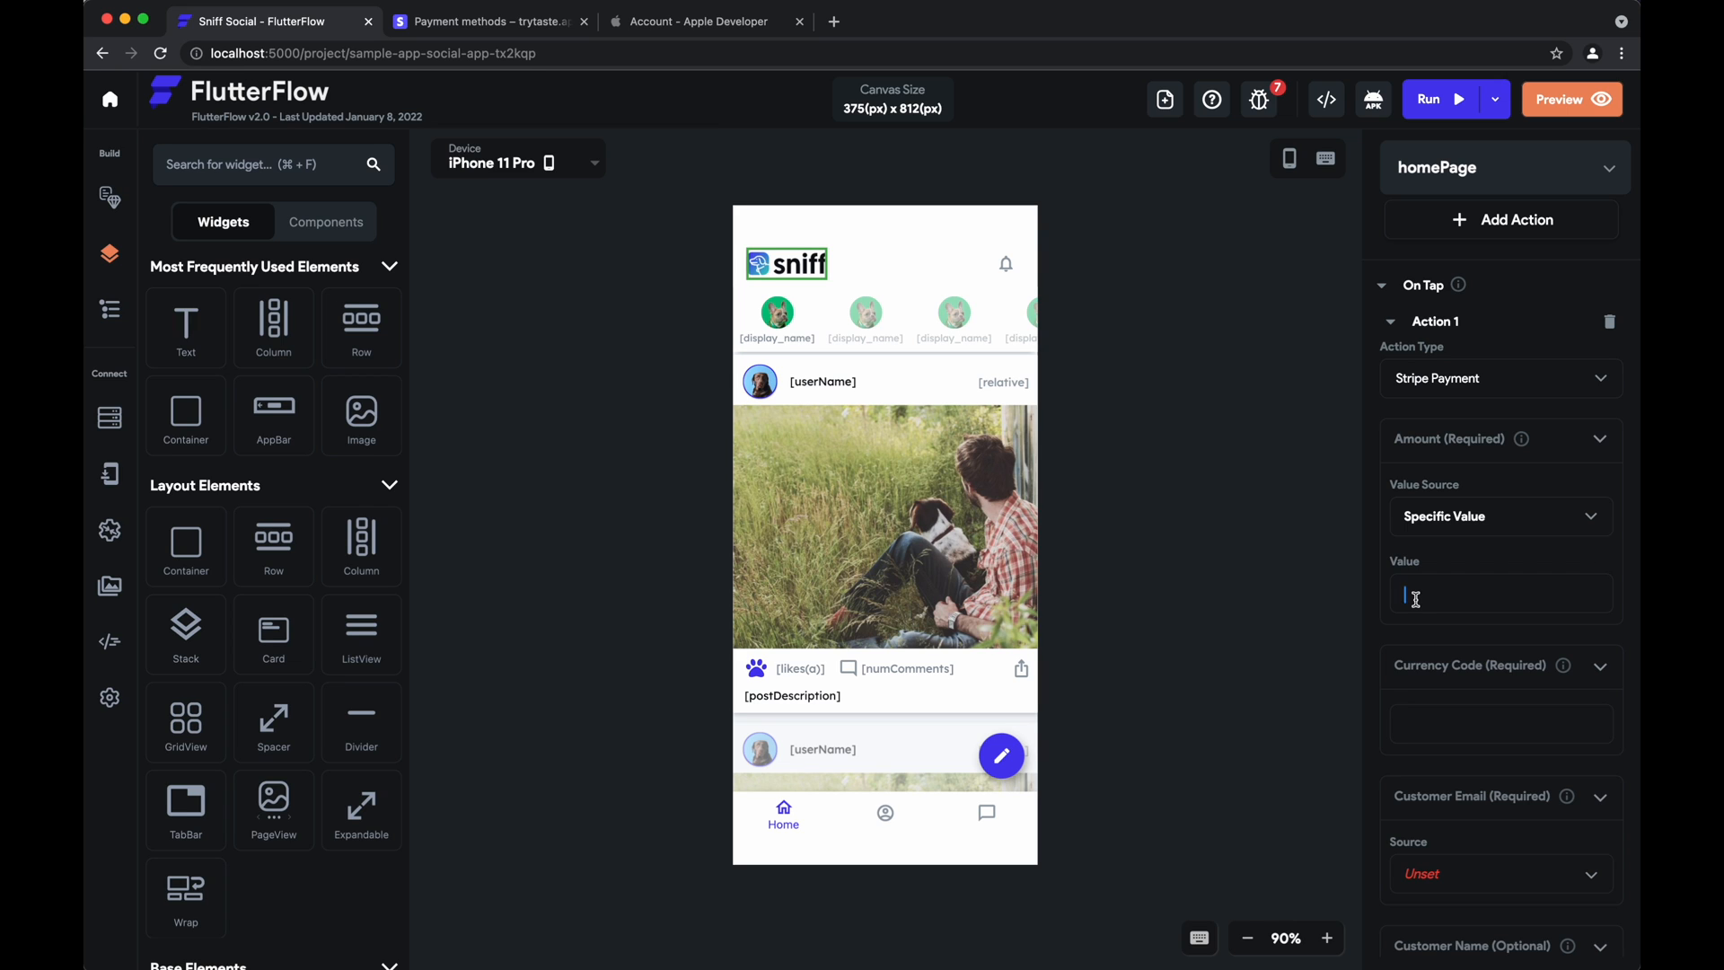
type("2099")
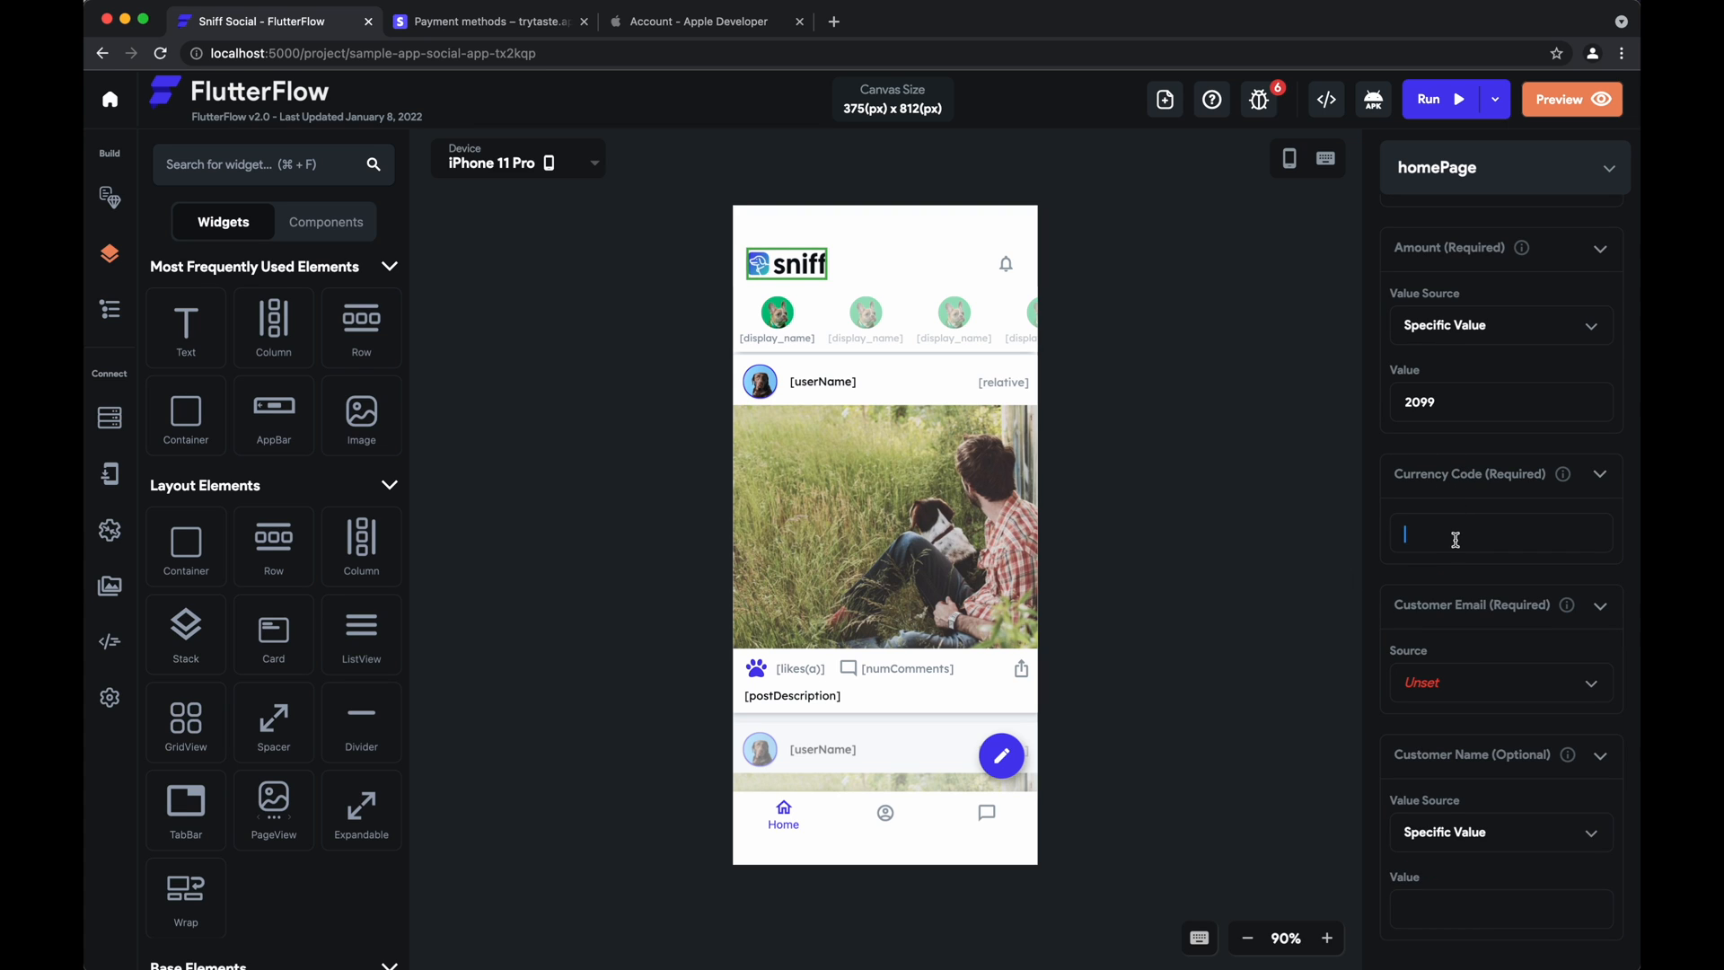
type("USD")
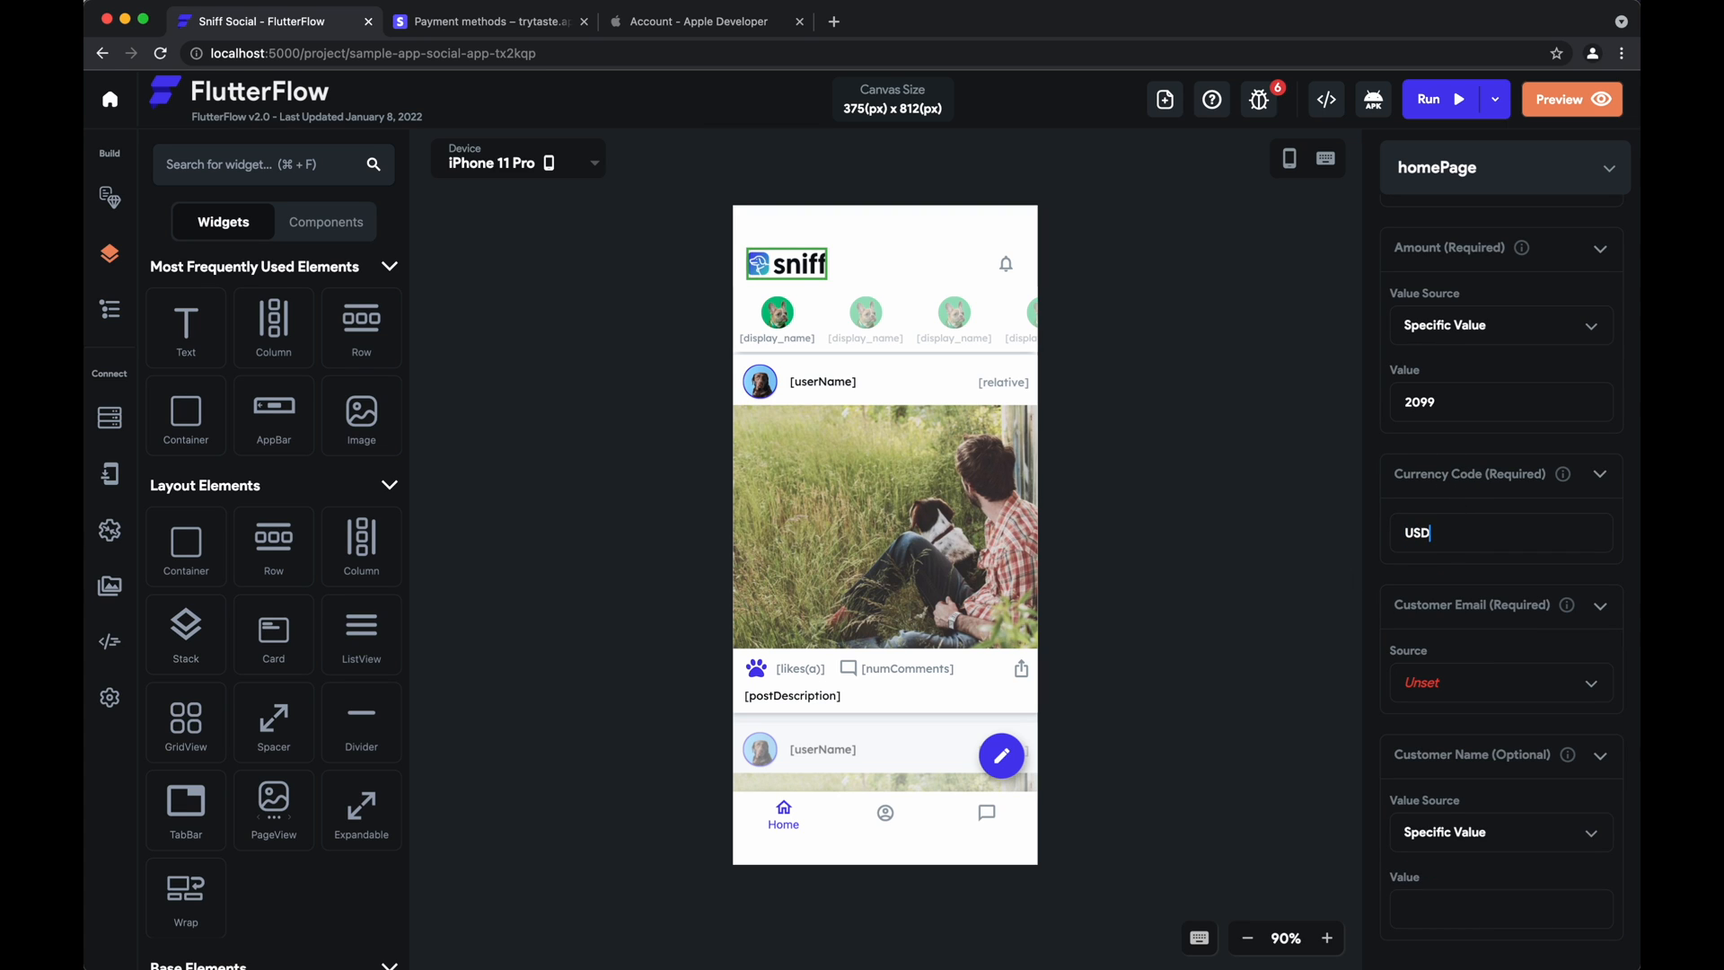
scroll("down", 3)
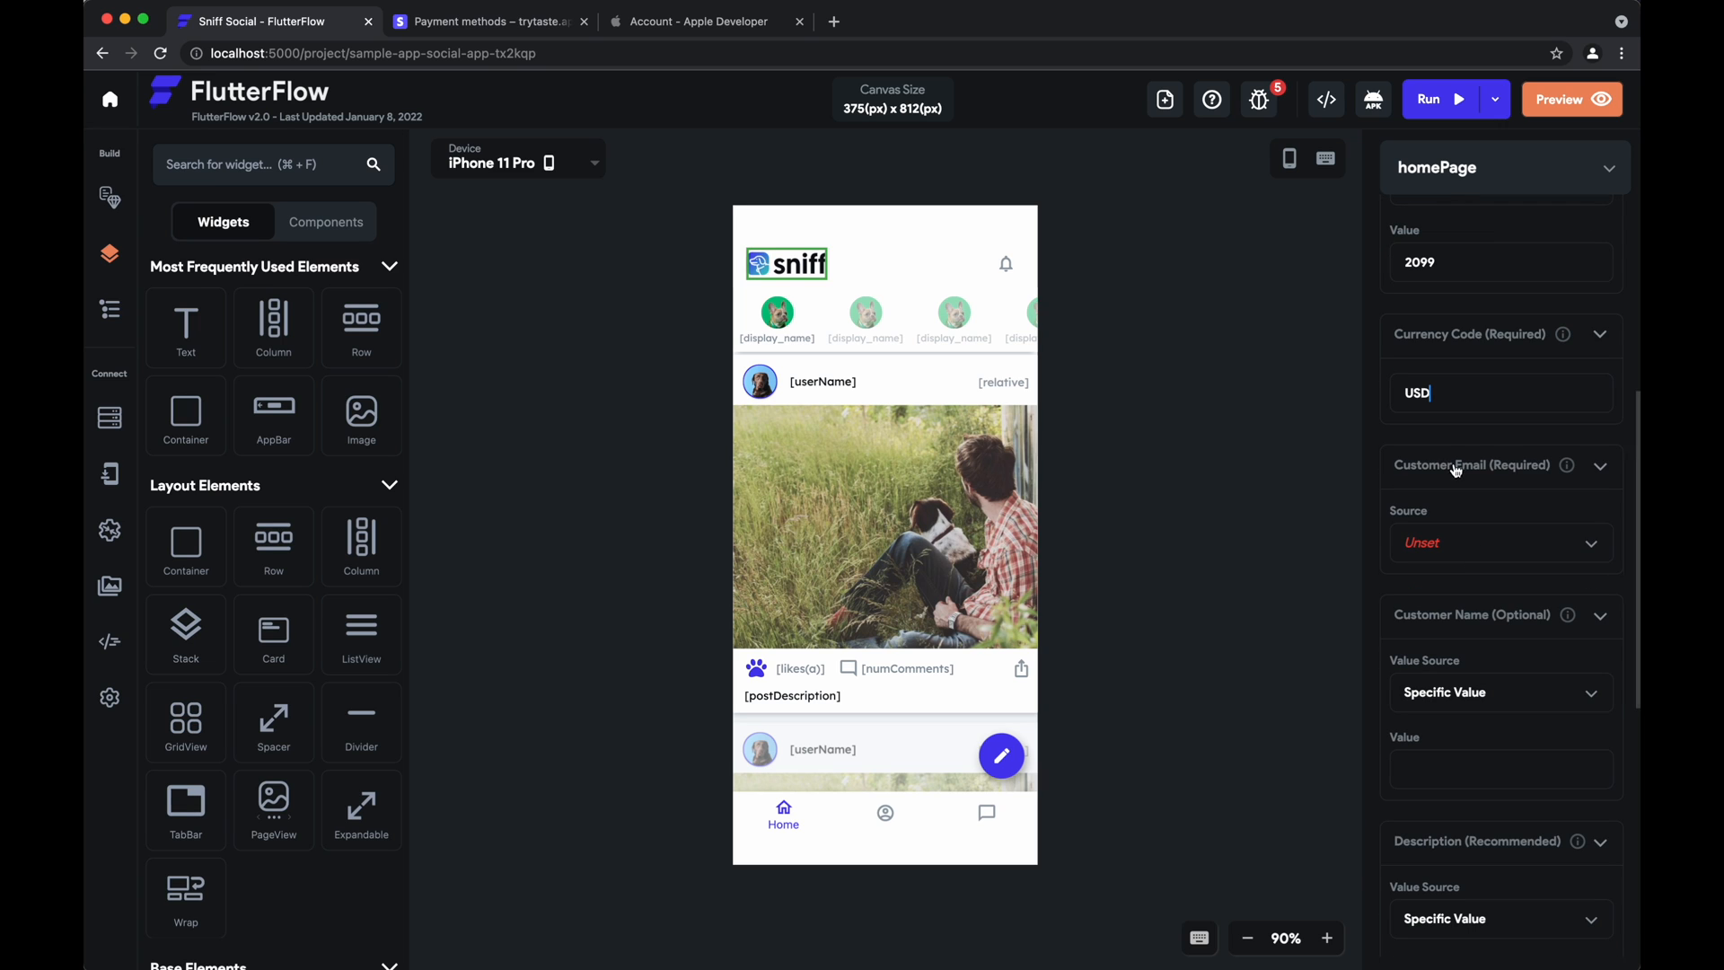
mouse_move(1454, 475)
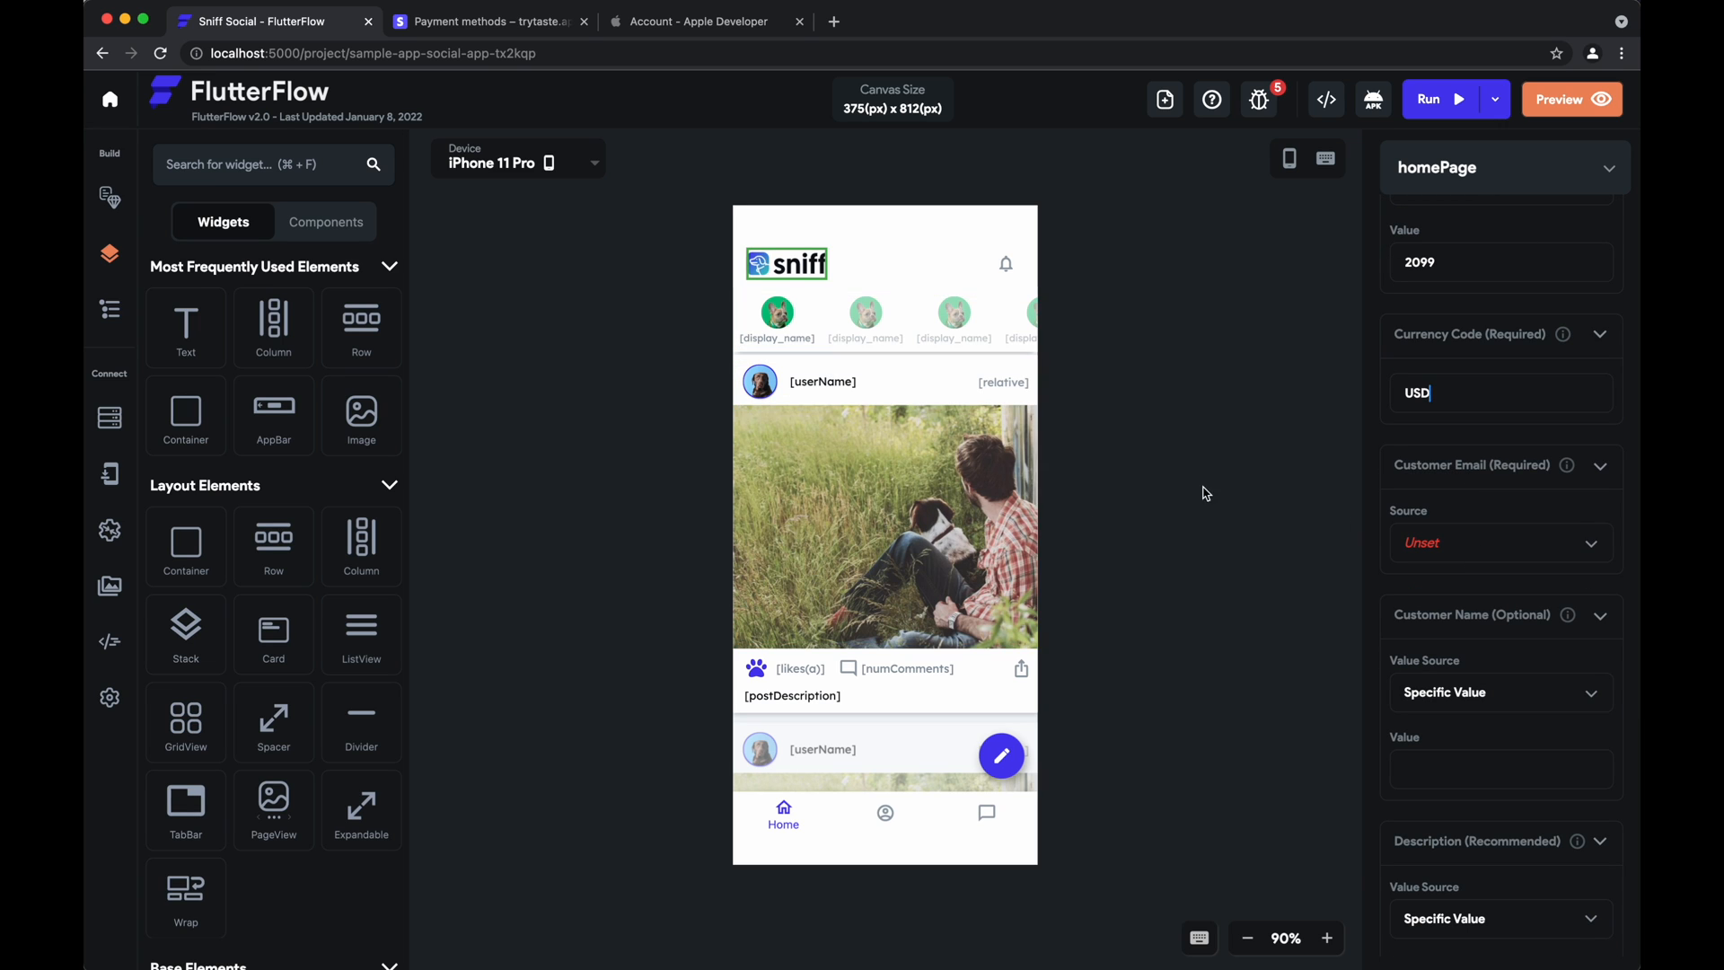
mouse_move(1419, 480)
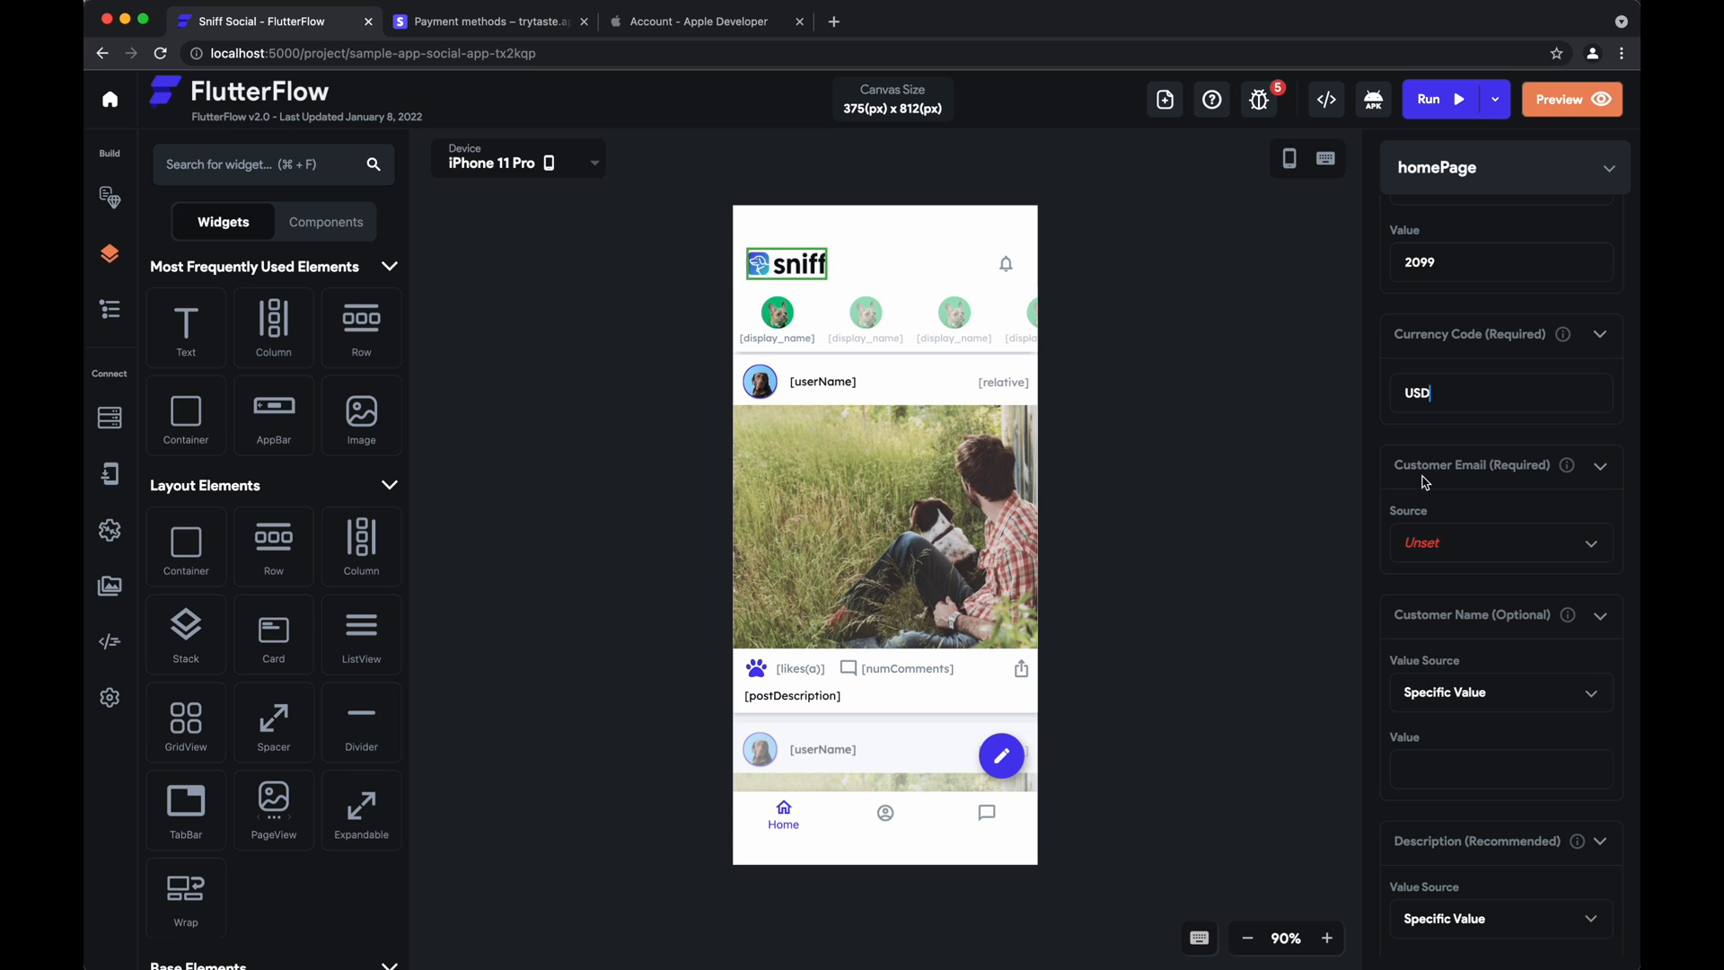
mouse_move(1459, 564)
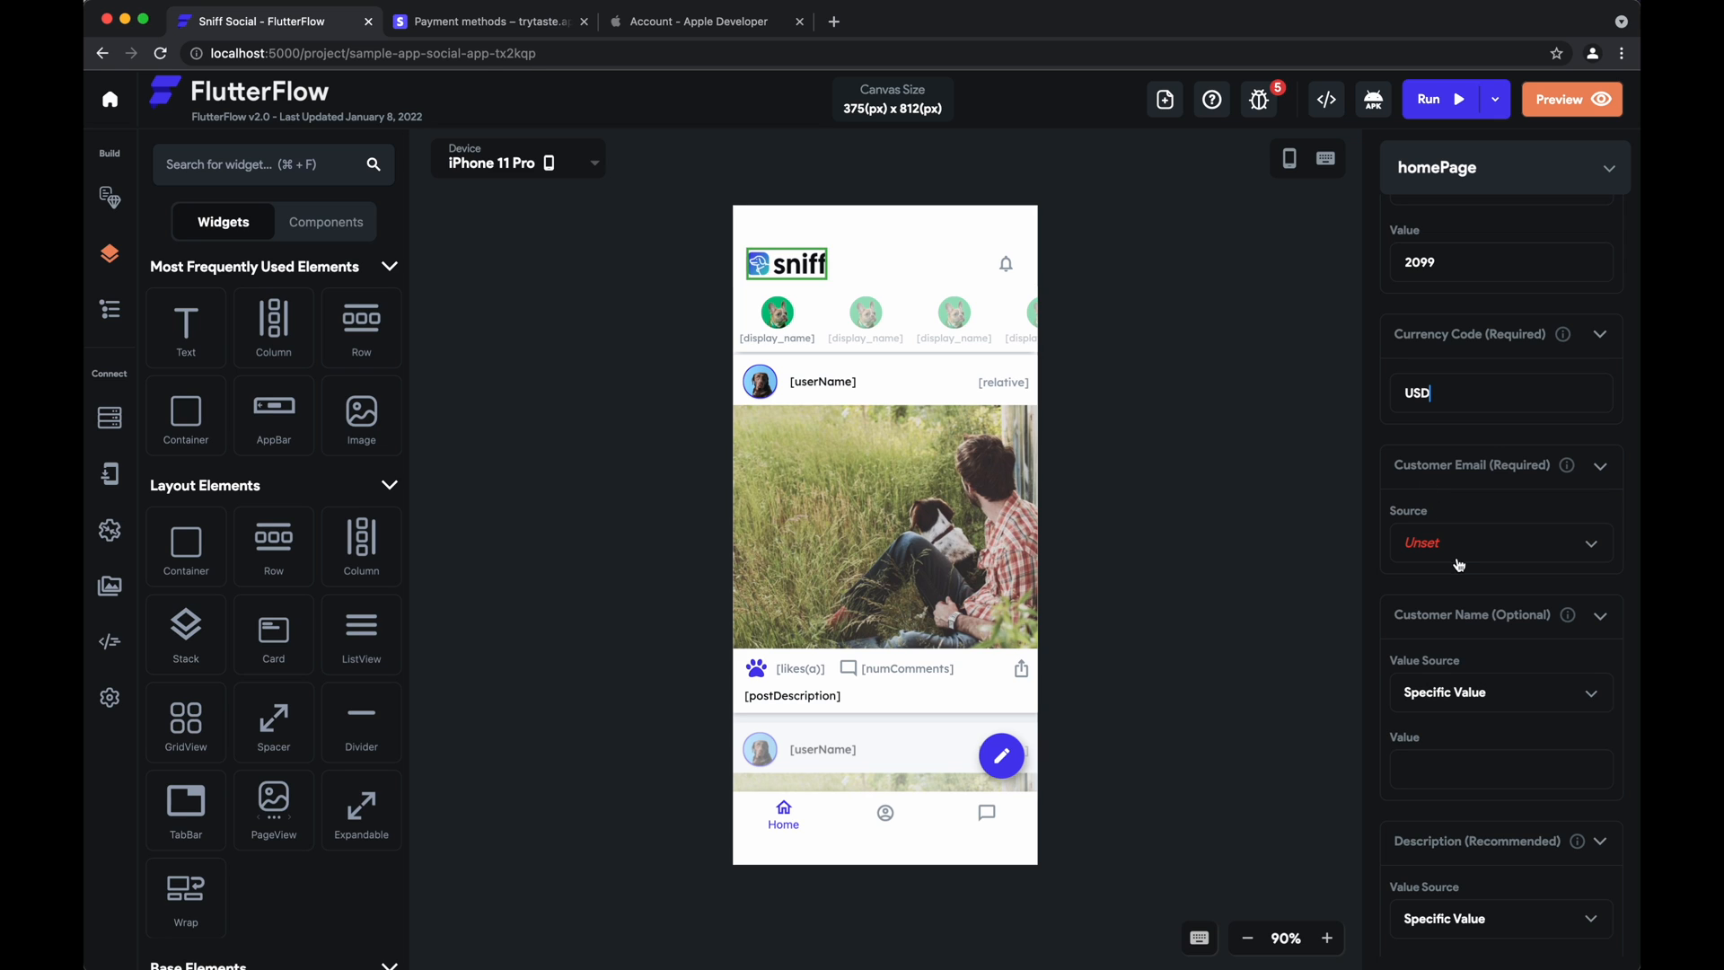
Take the customer email from the authenticated user's Email.
left_click(1499, 543)
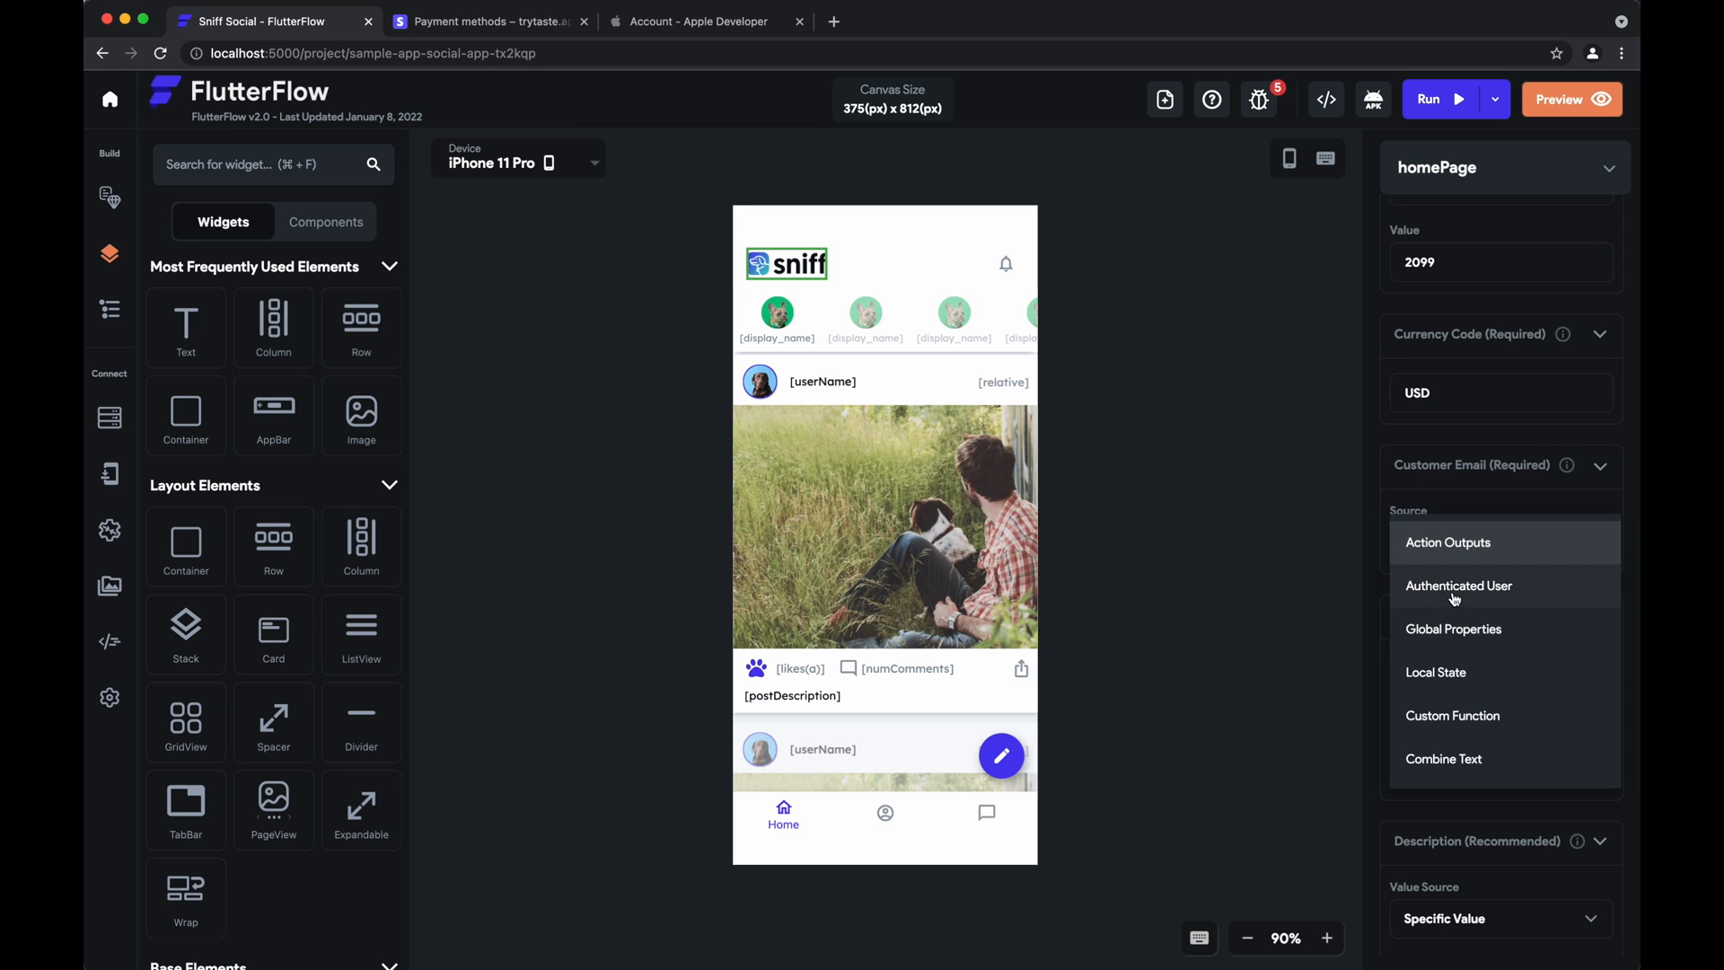
left_click(1459, 585)
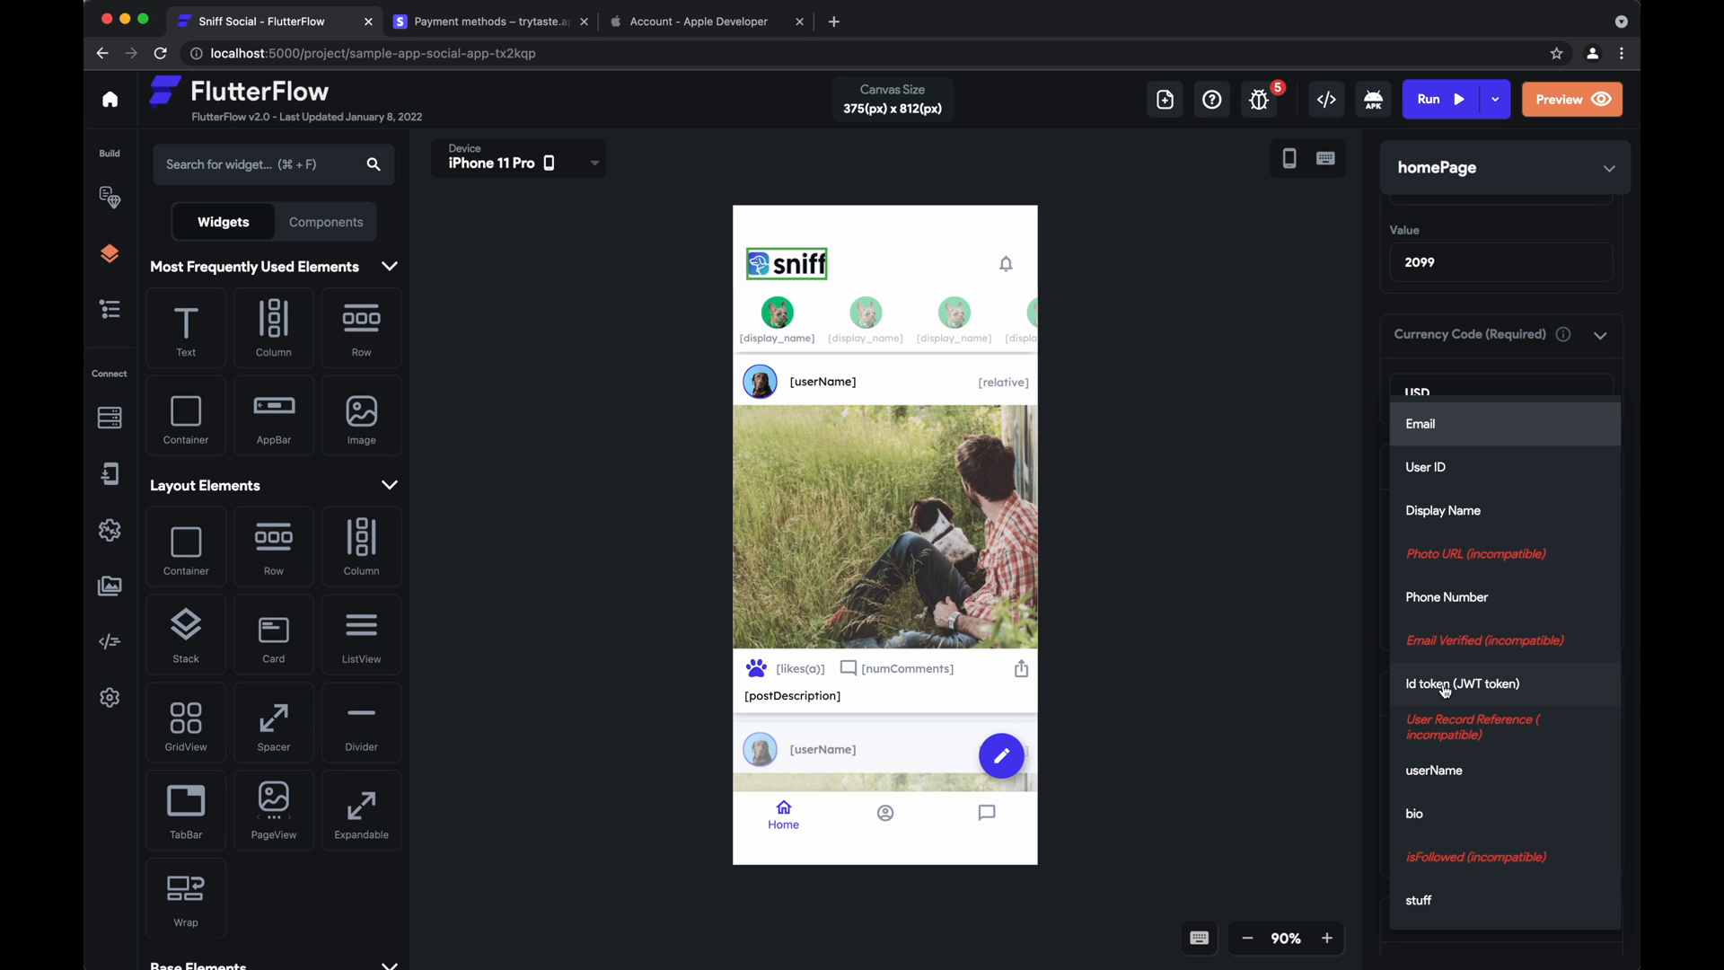
left_click(1420, 422)
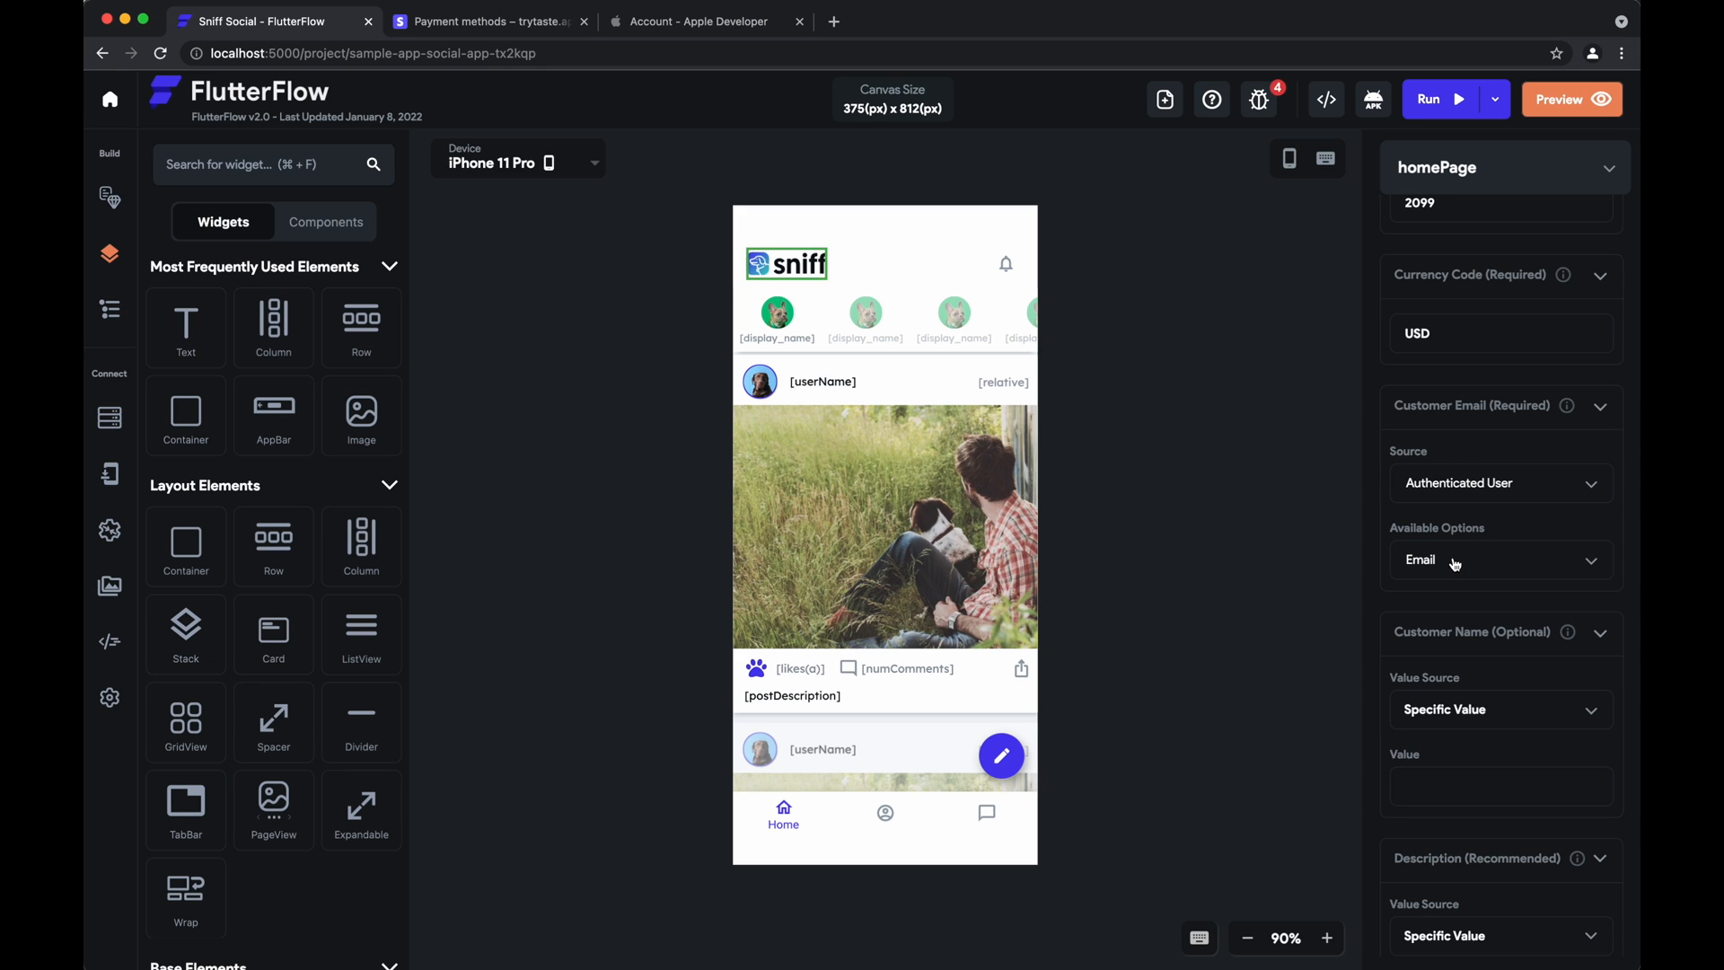
scroll("down", 3)
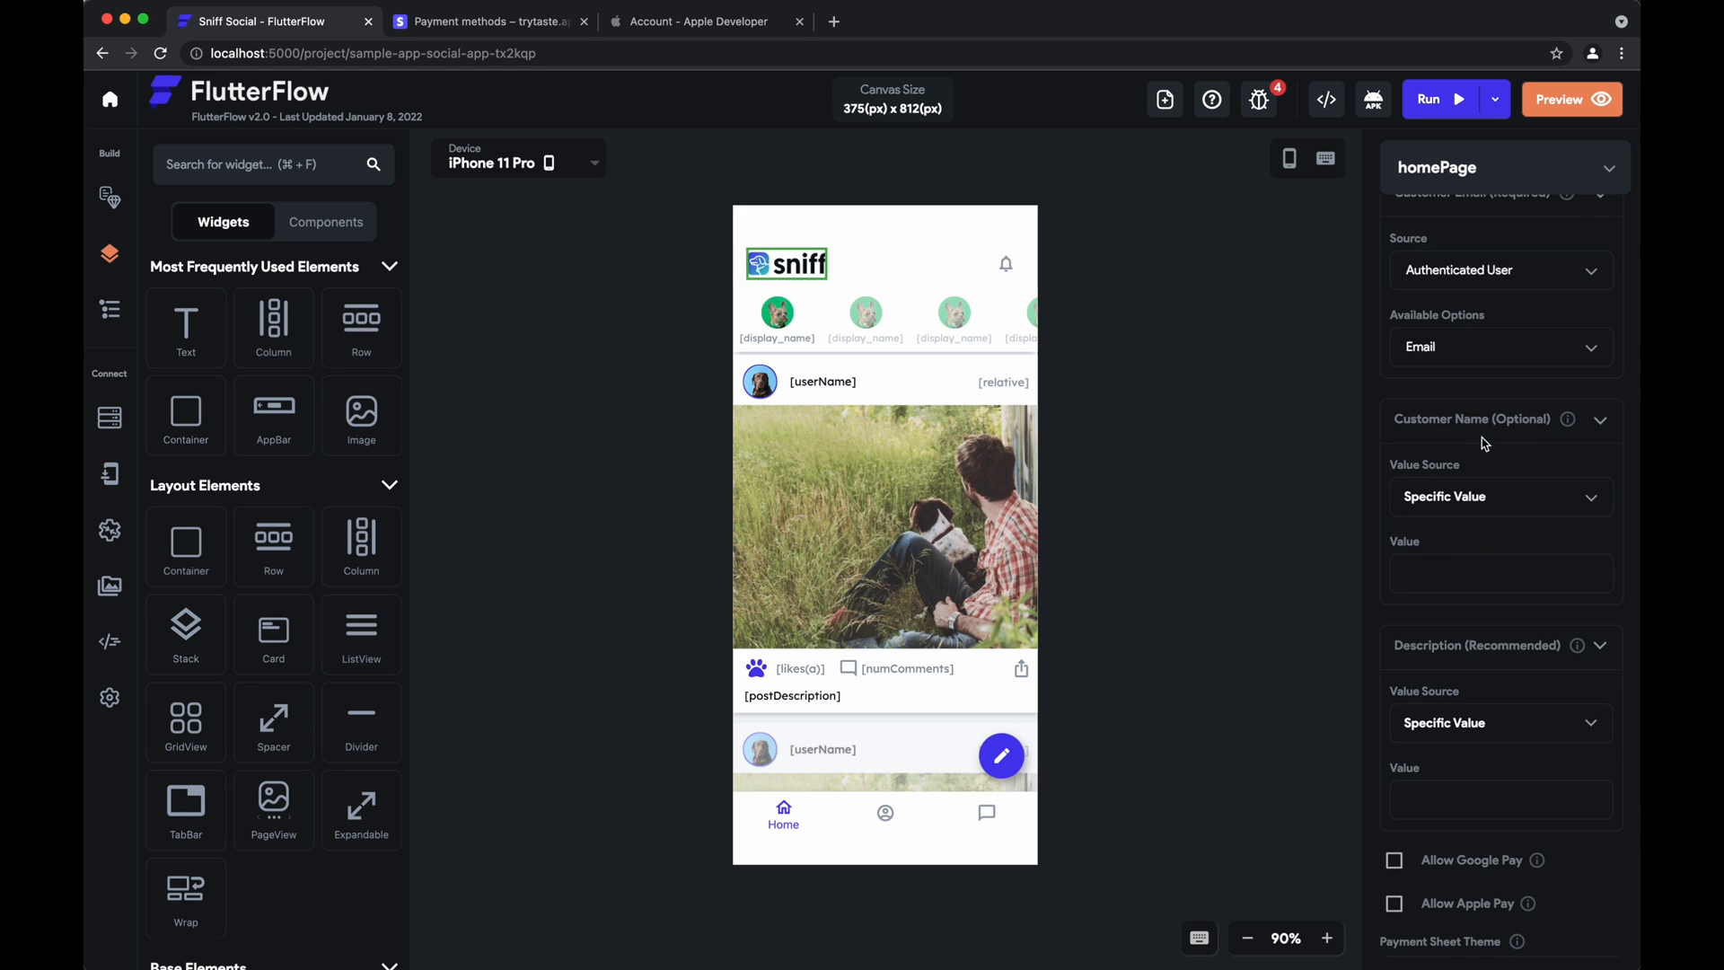
mouse_move(1485, 444)
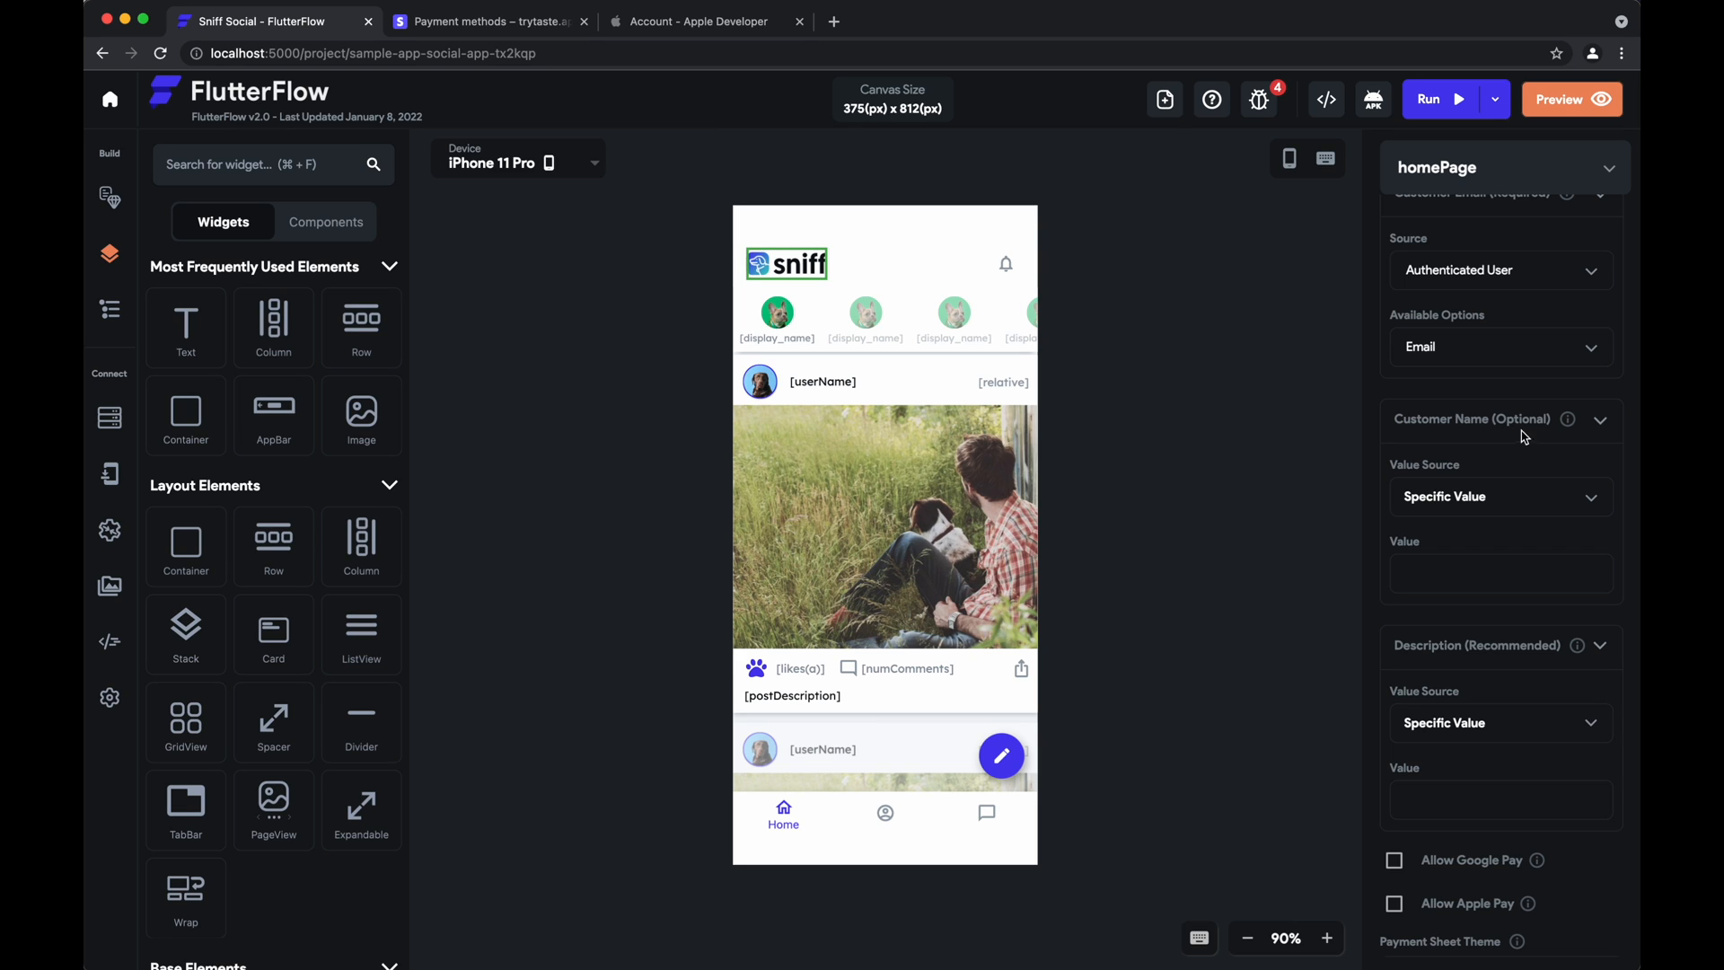
mouse_move(1496, 563)
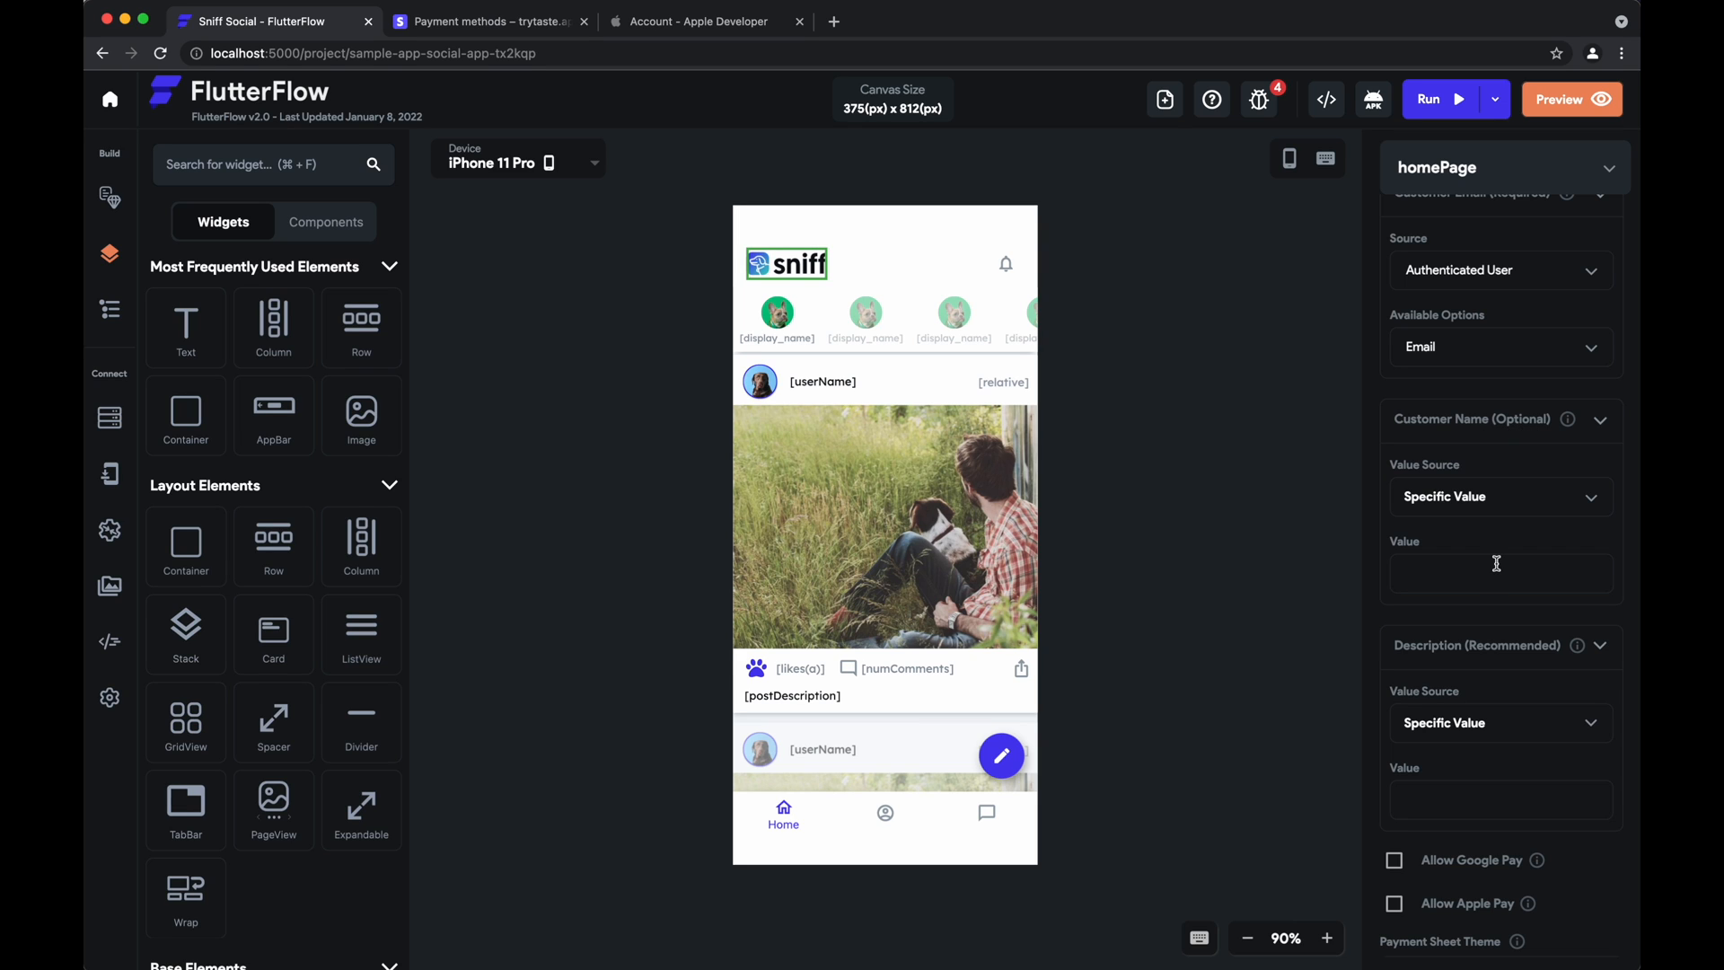
Enter customer name 'Sniff User' and description 'Test Transaction'.
type("Sniff Us")
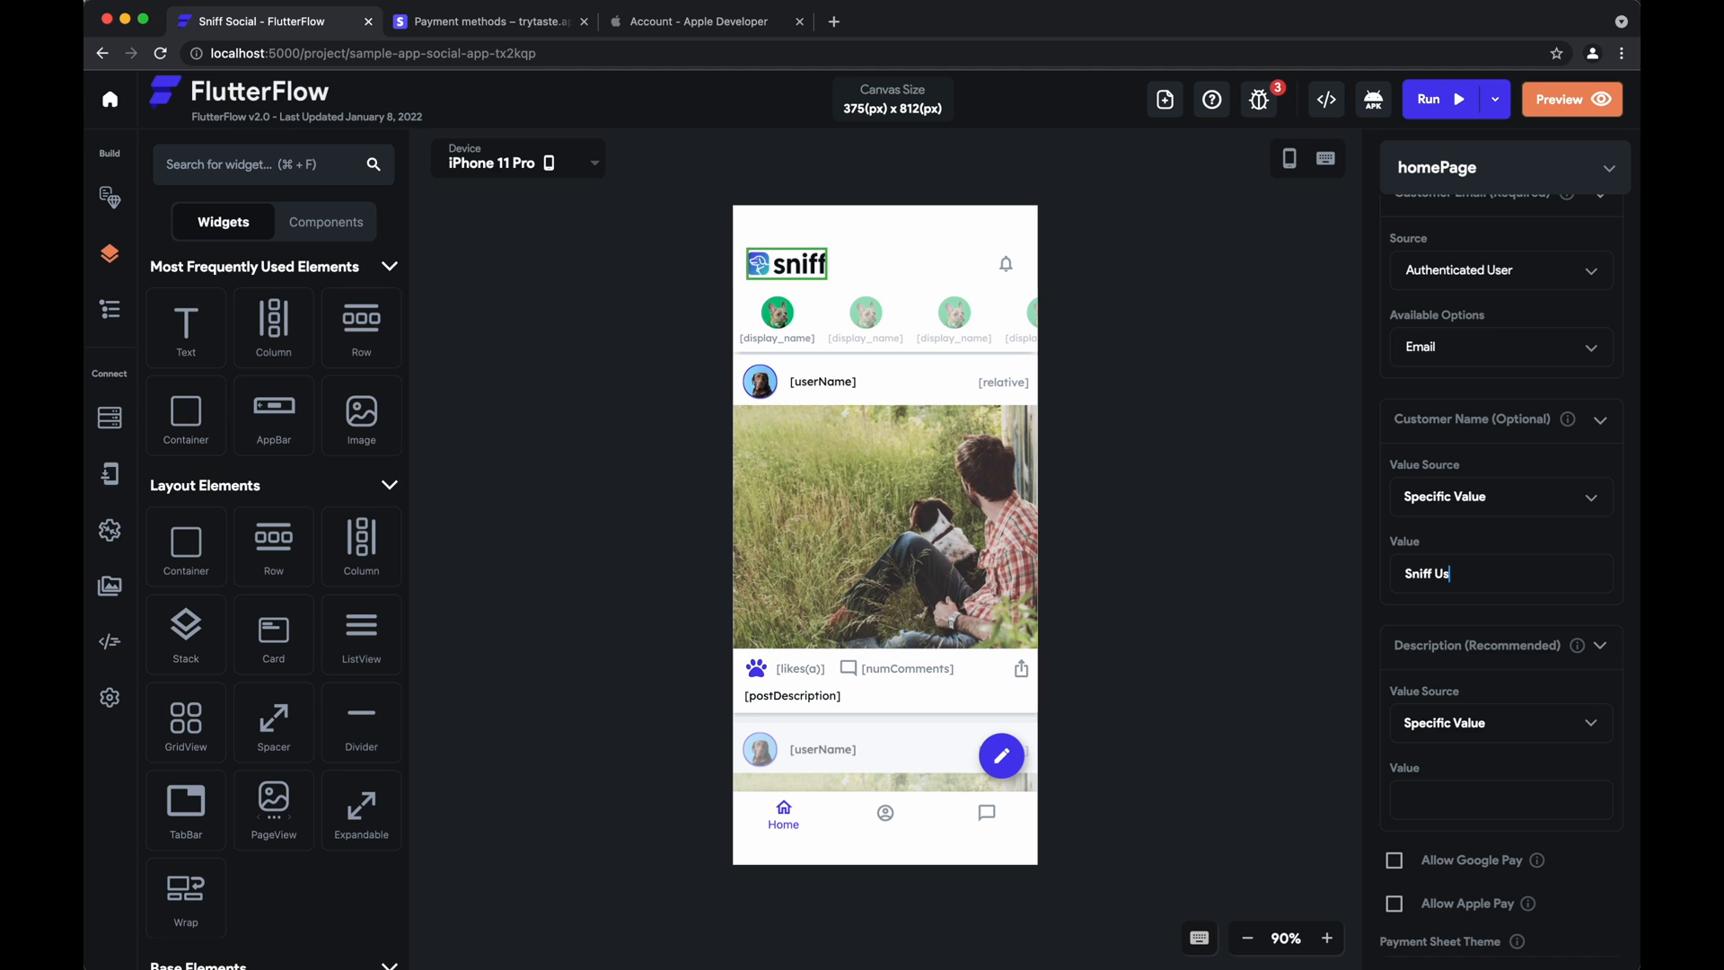
scroll("down", 3)
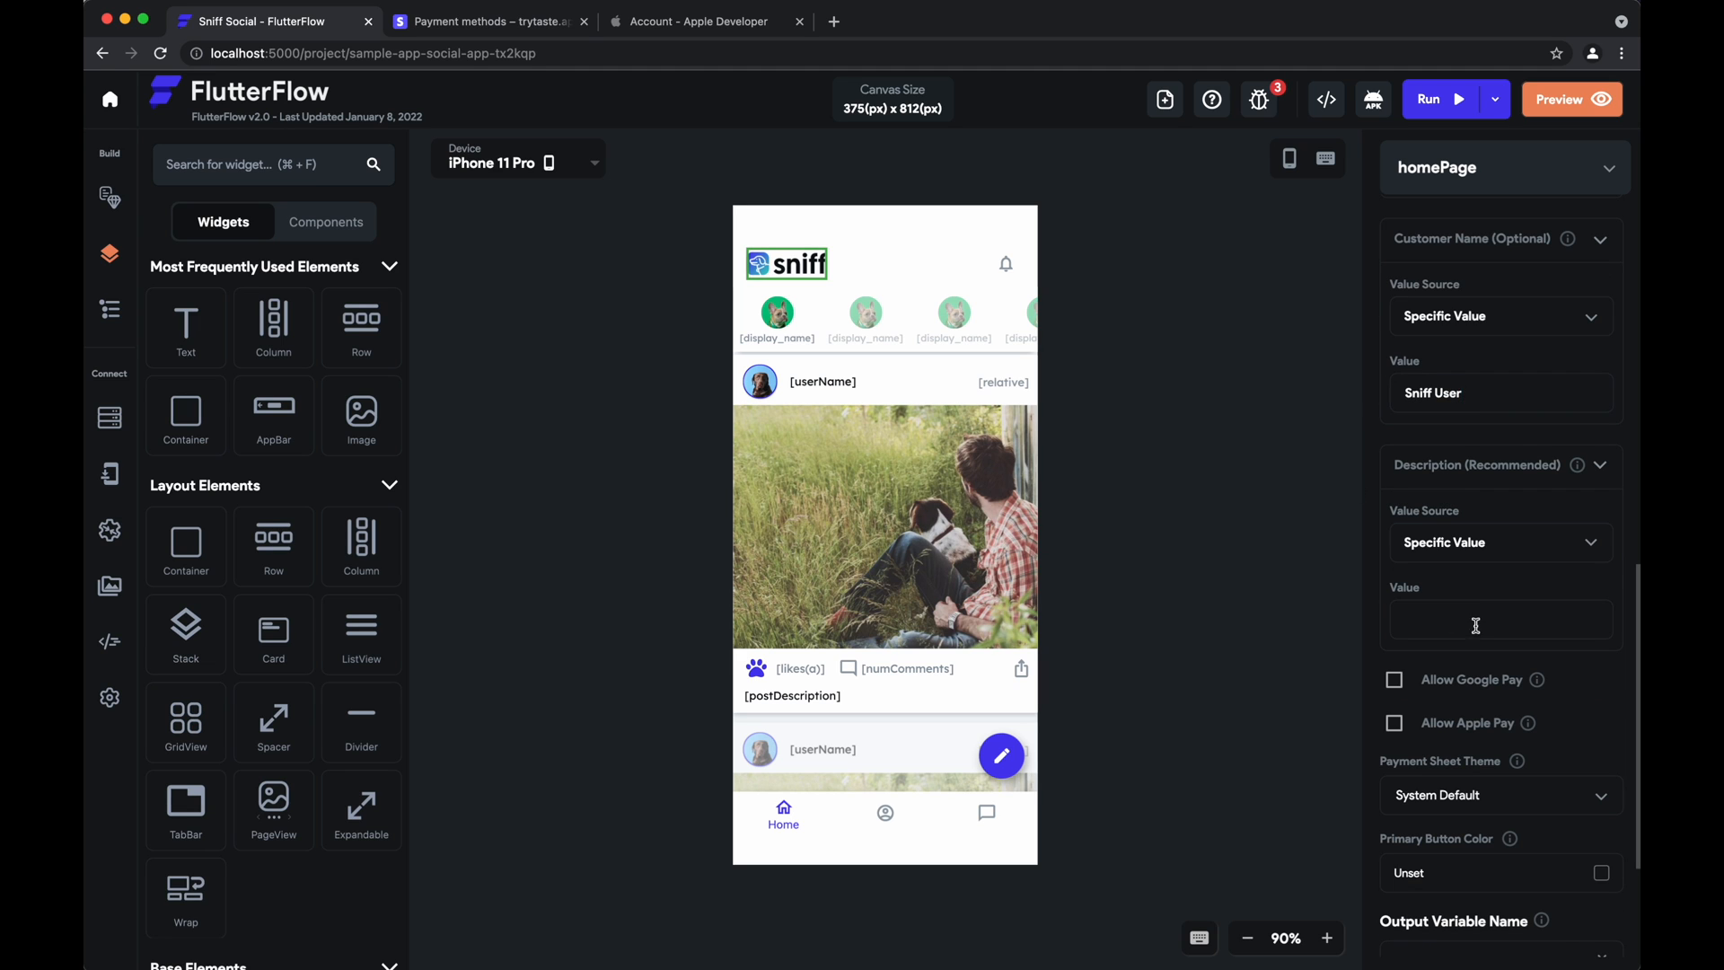
type("Test Tr")
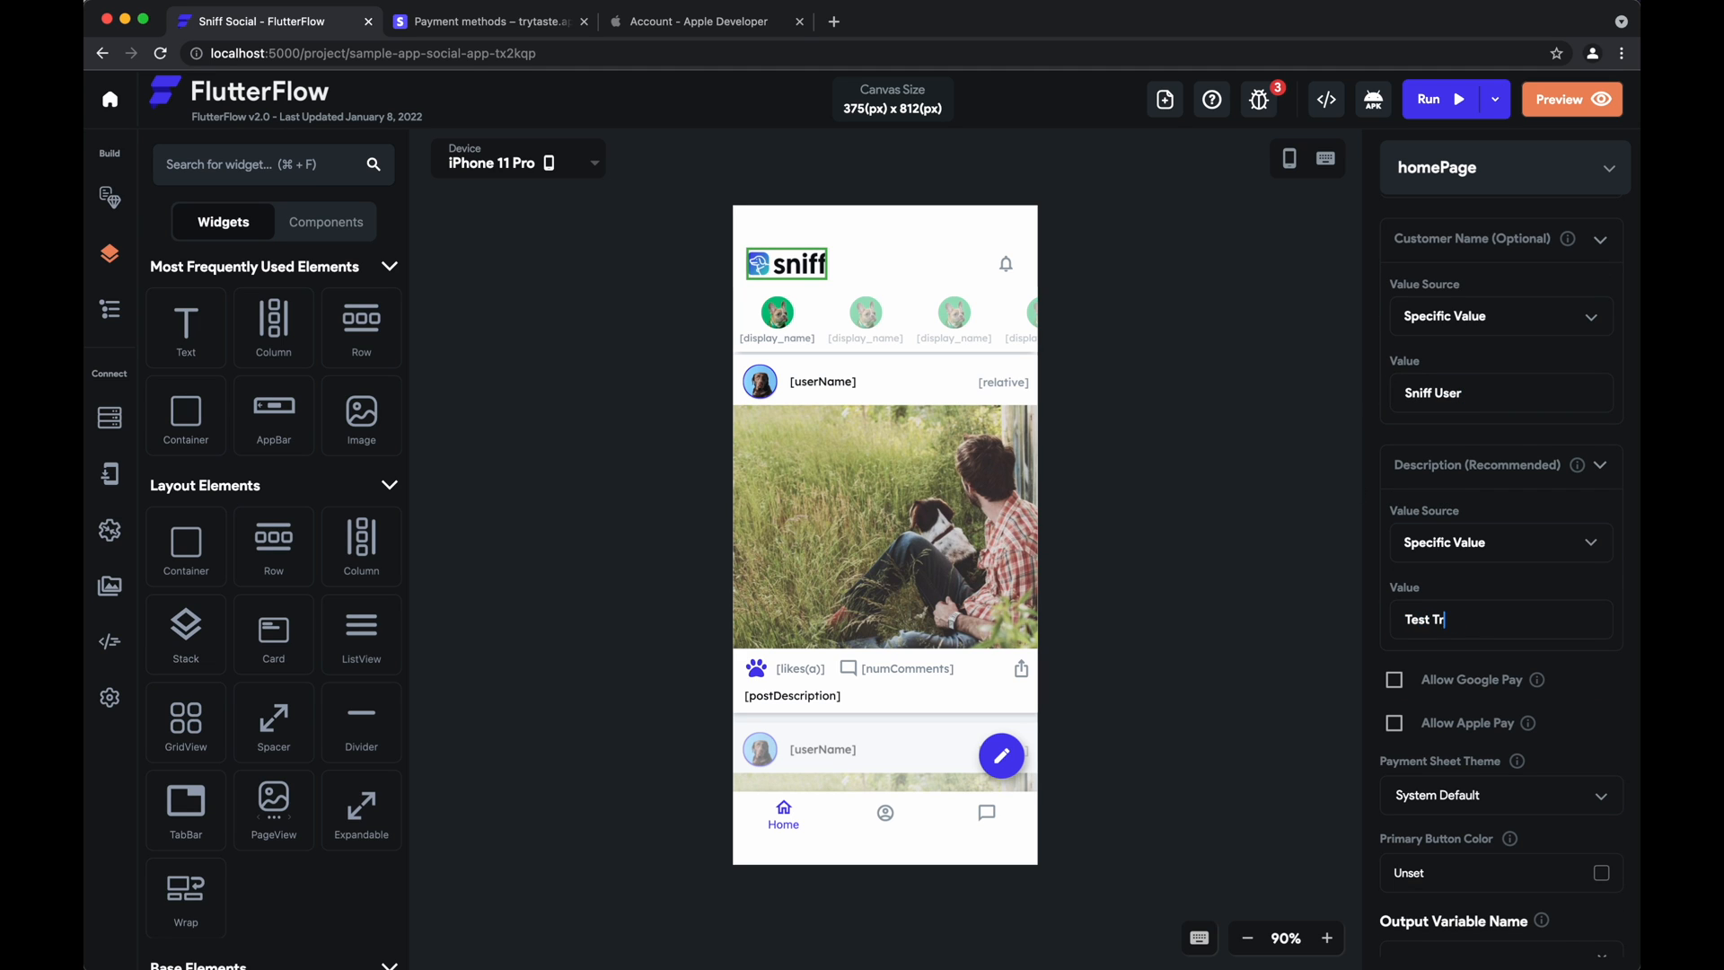
type("ansaction")
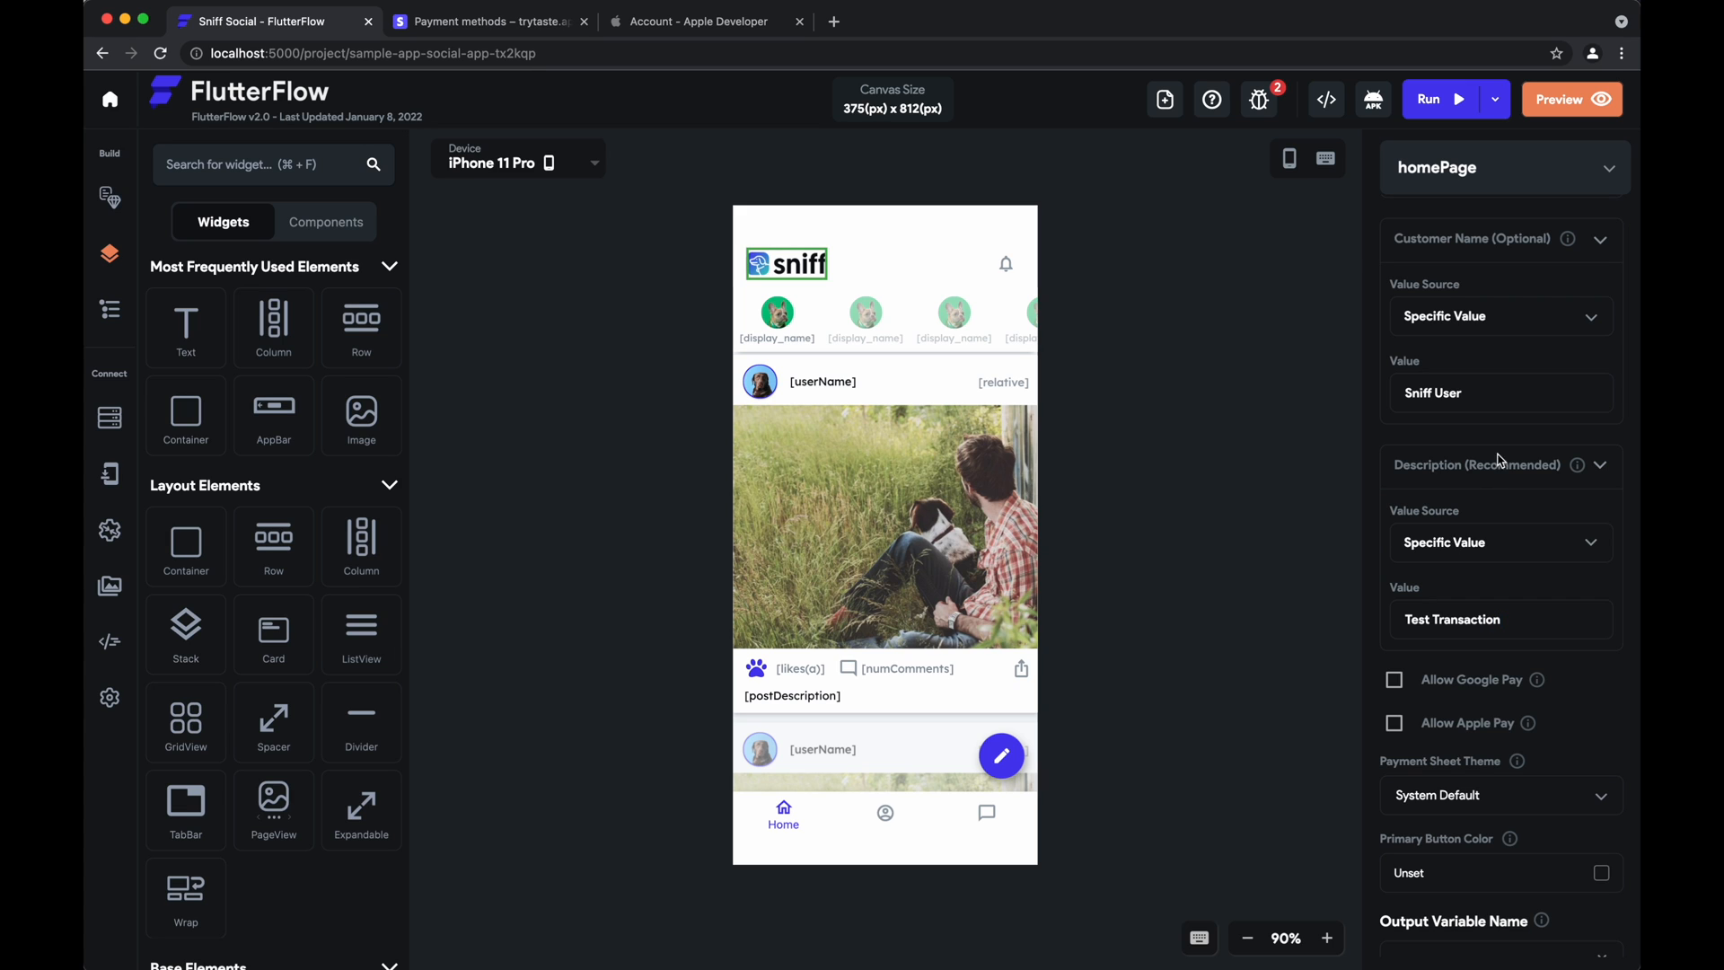
mouse_move(1540, 478)
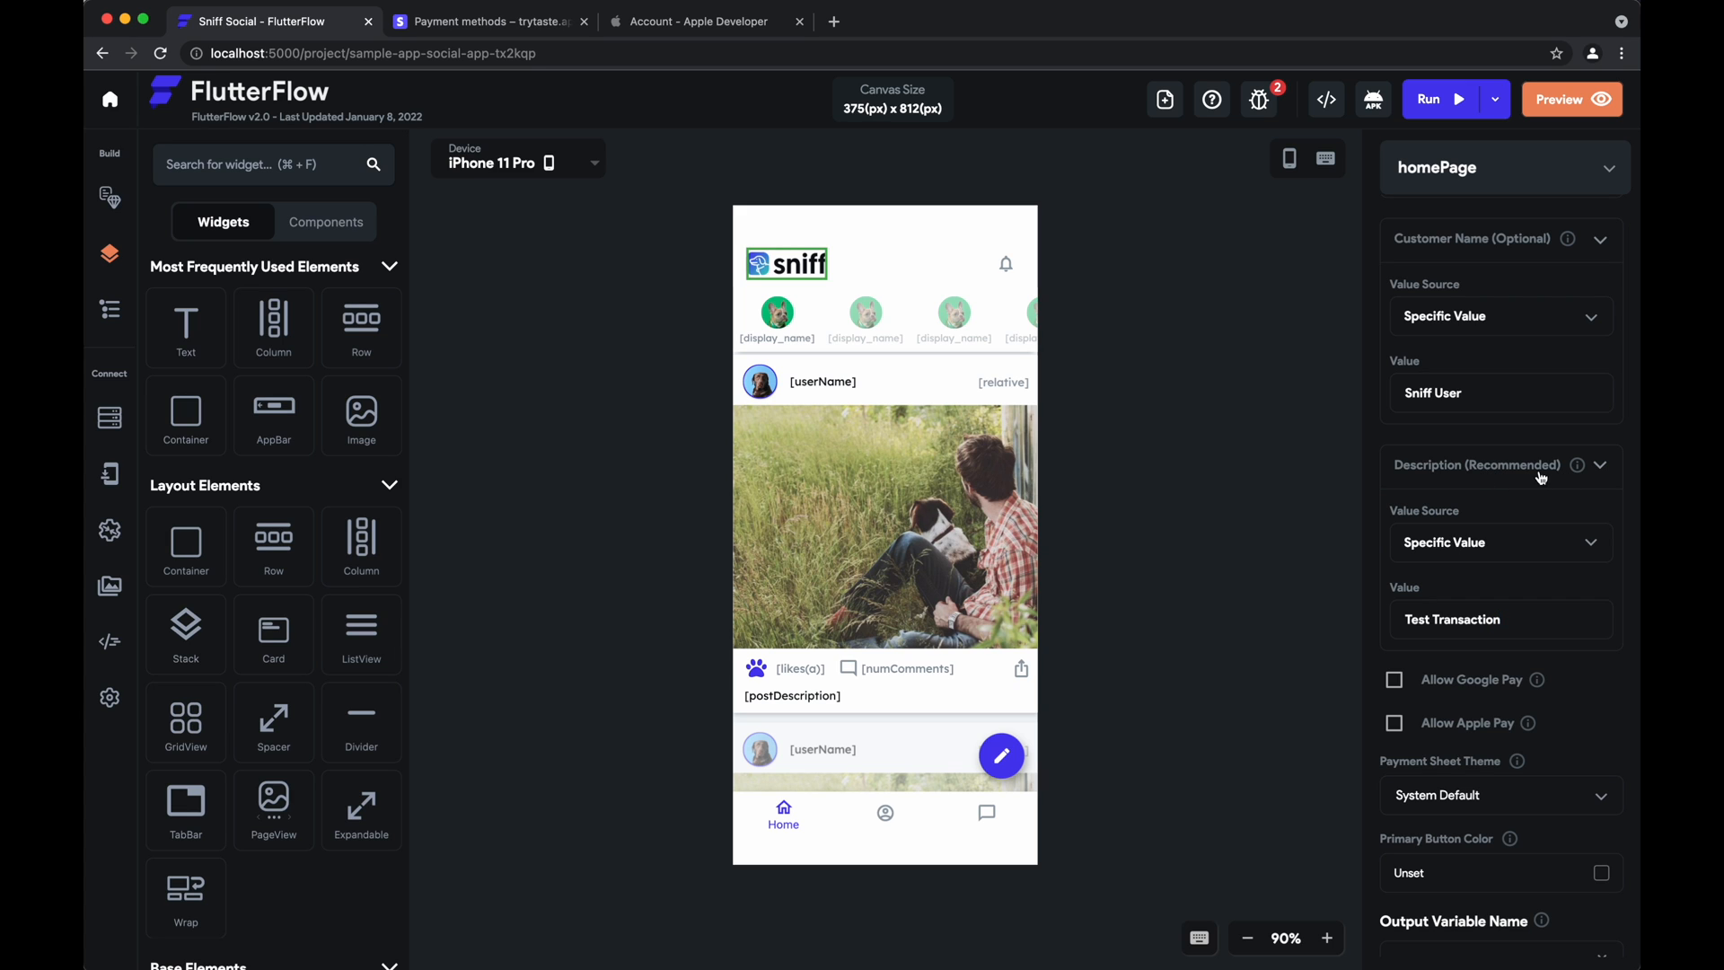
scroll("down", 3)
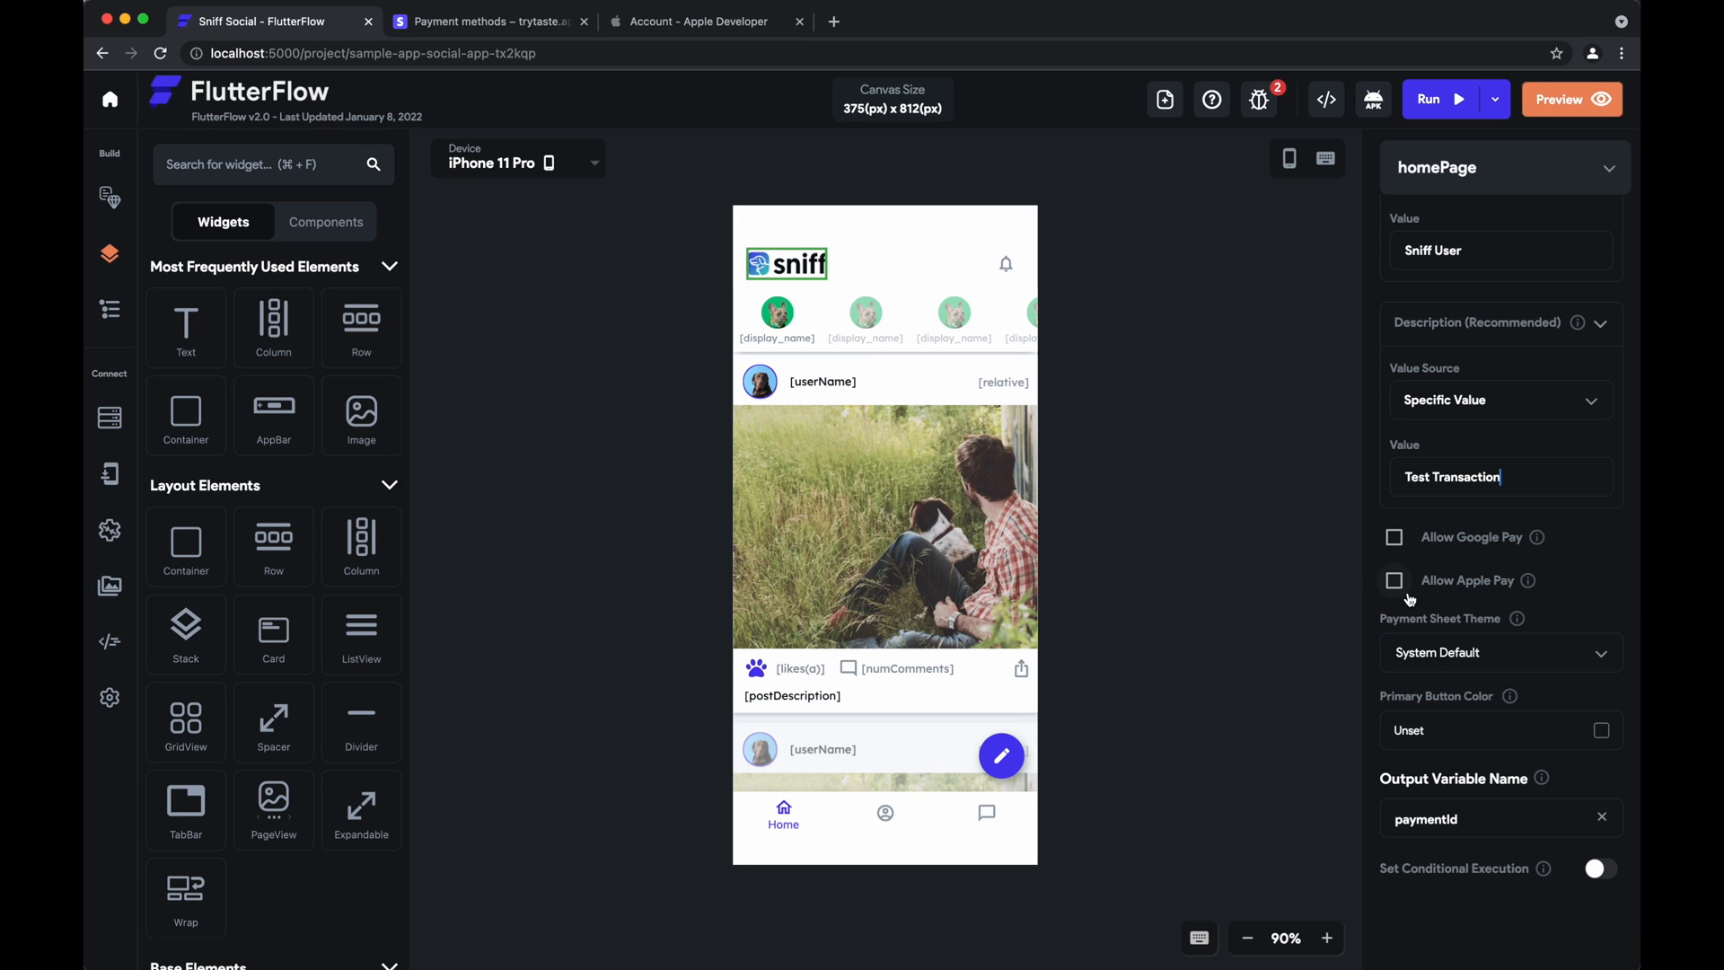
Allow Google Pay and Apple Pay, with a dark theme and Secondary button color.
left_click(1394, 536)
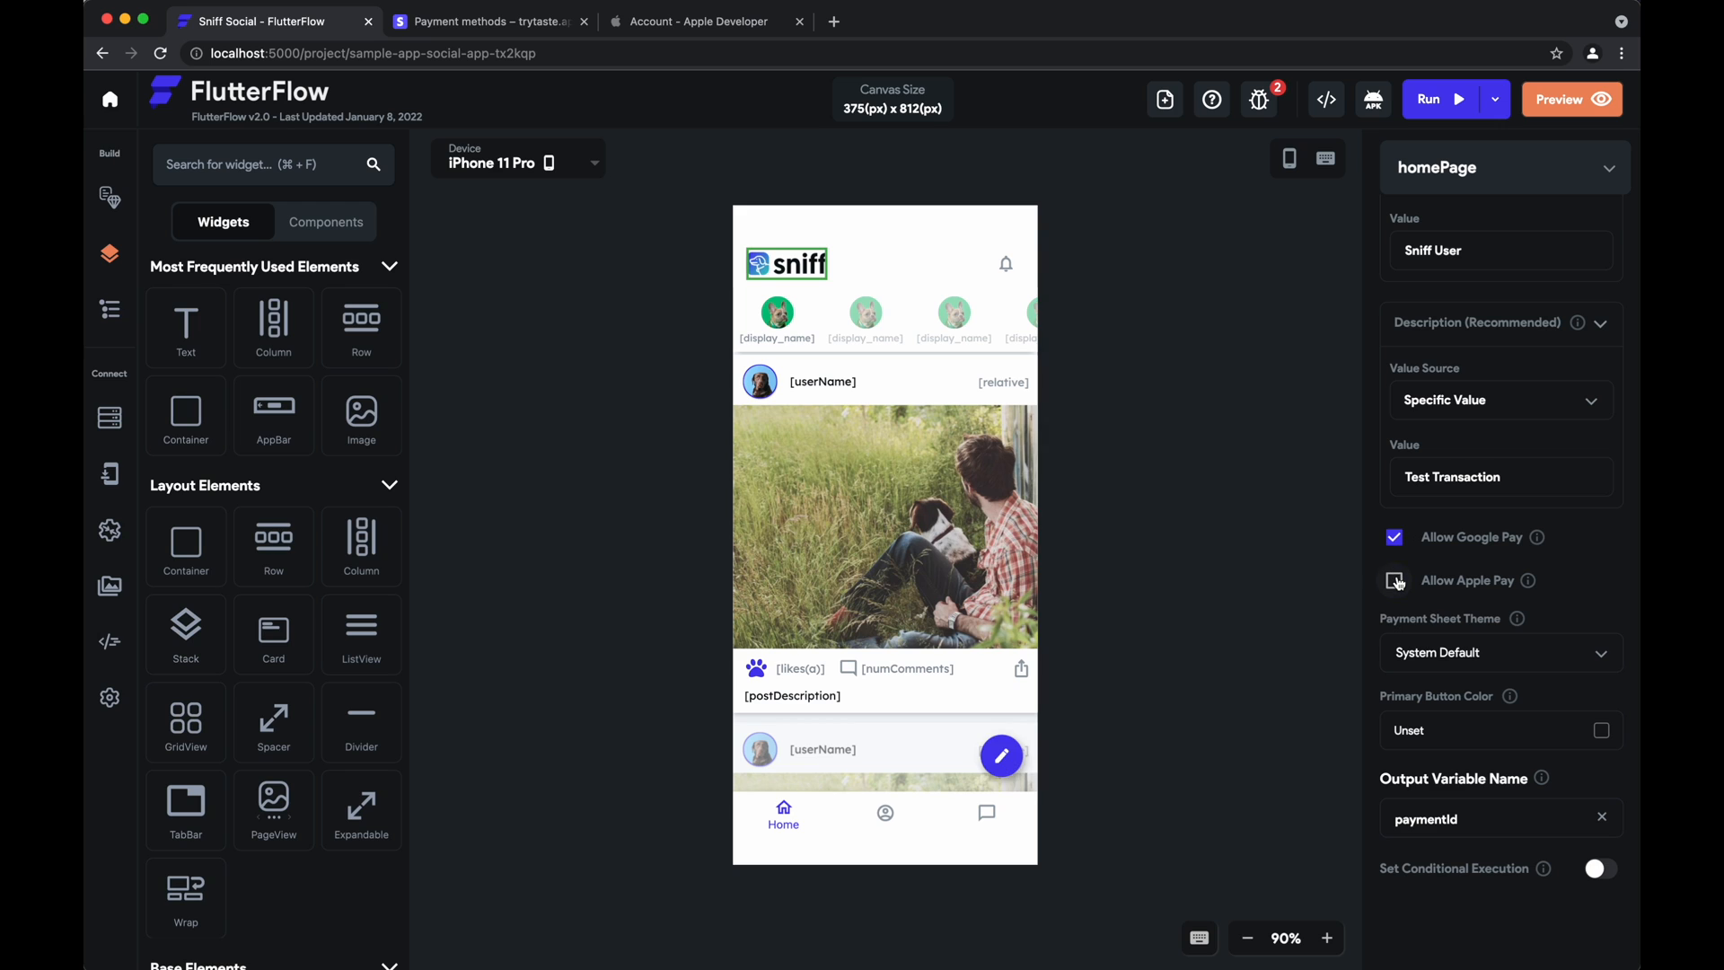
left_click(1392, 579)
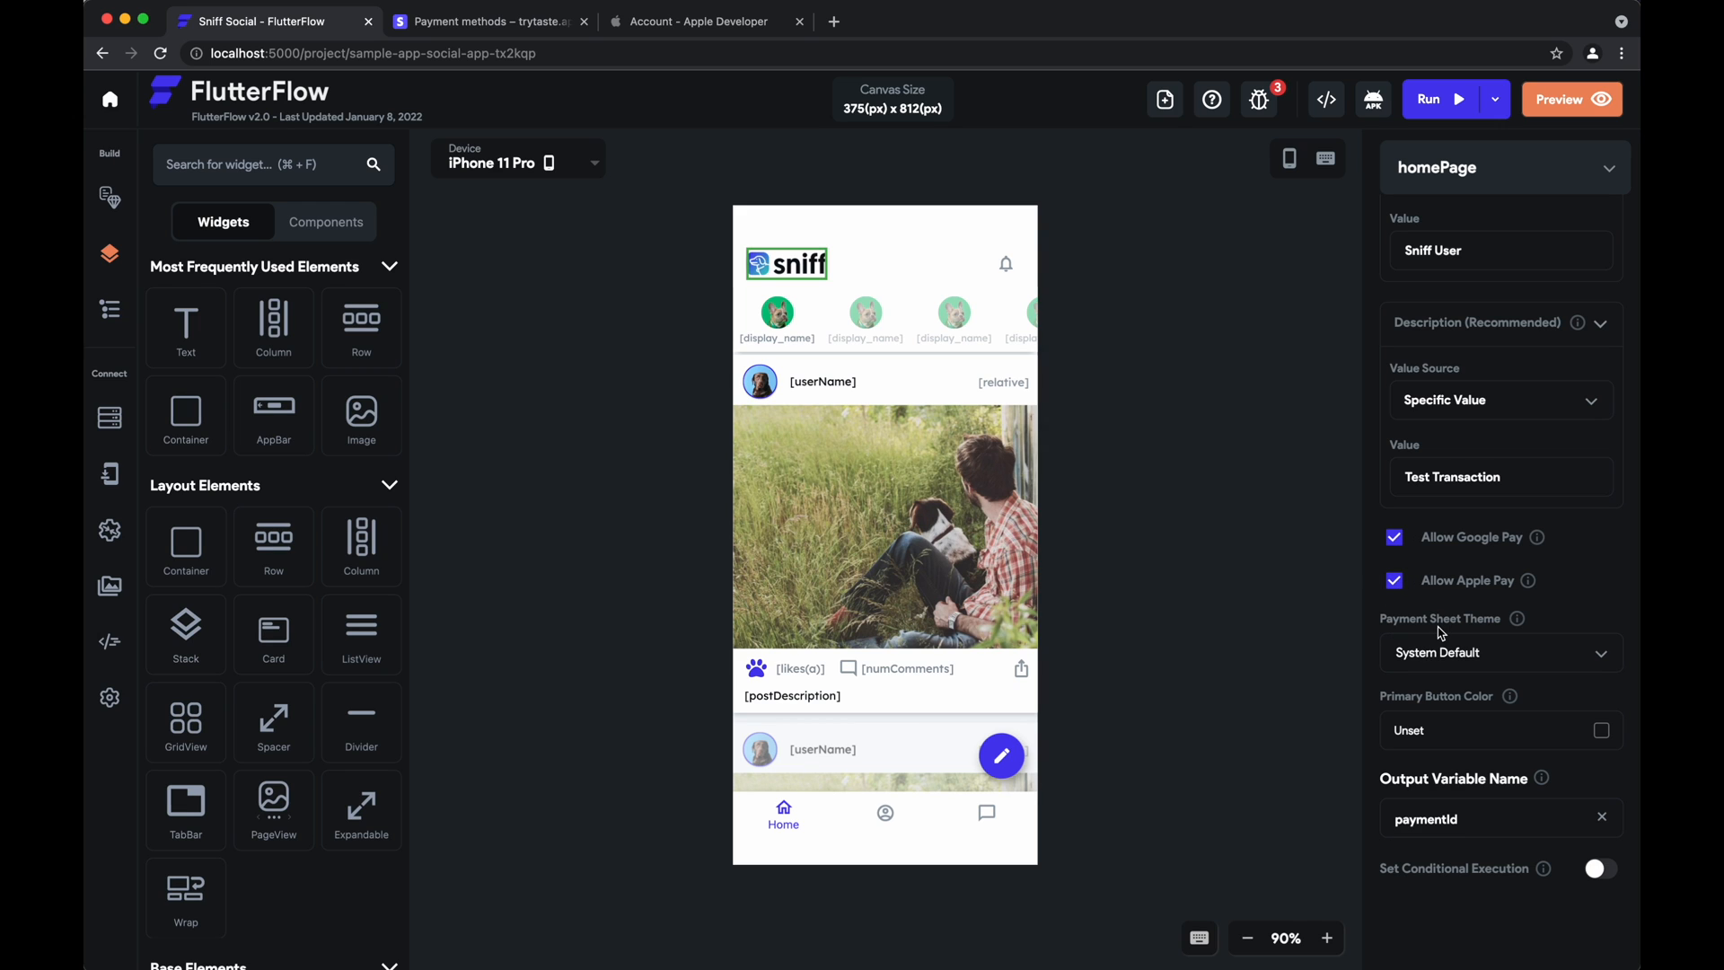
mouse_move(1447, 664)
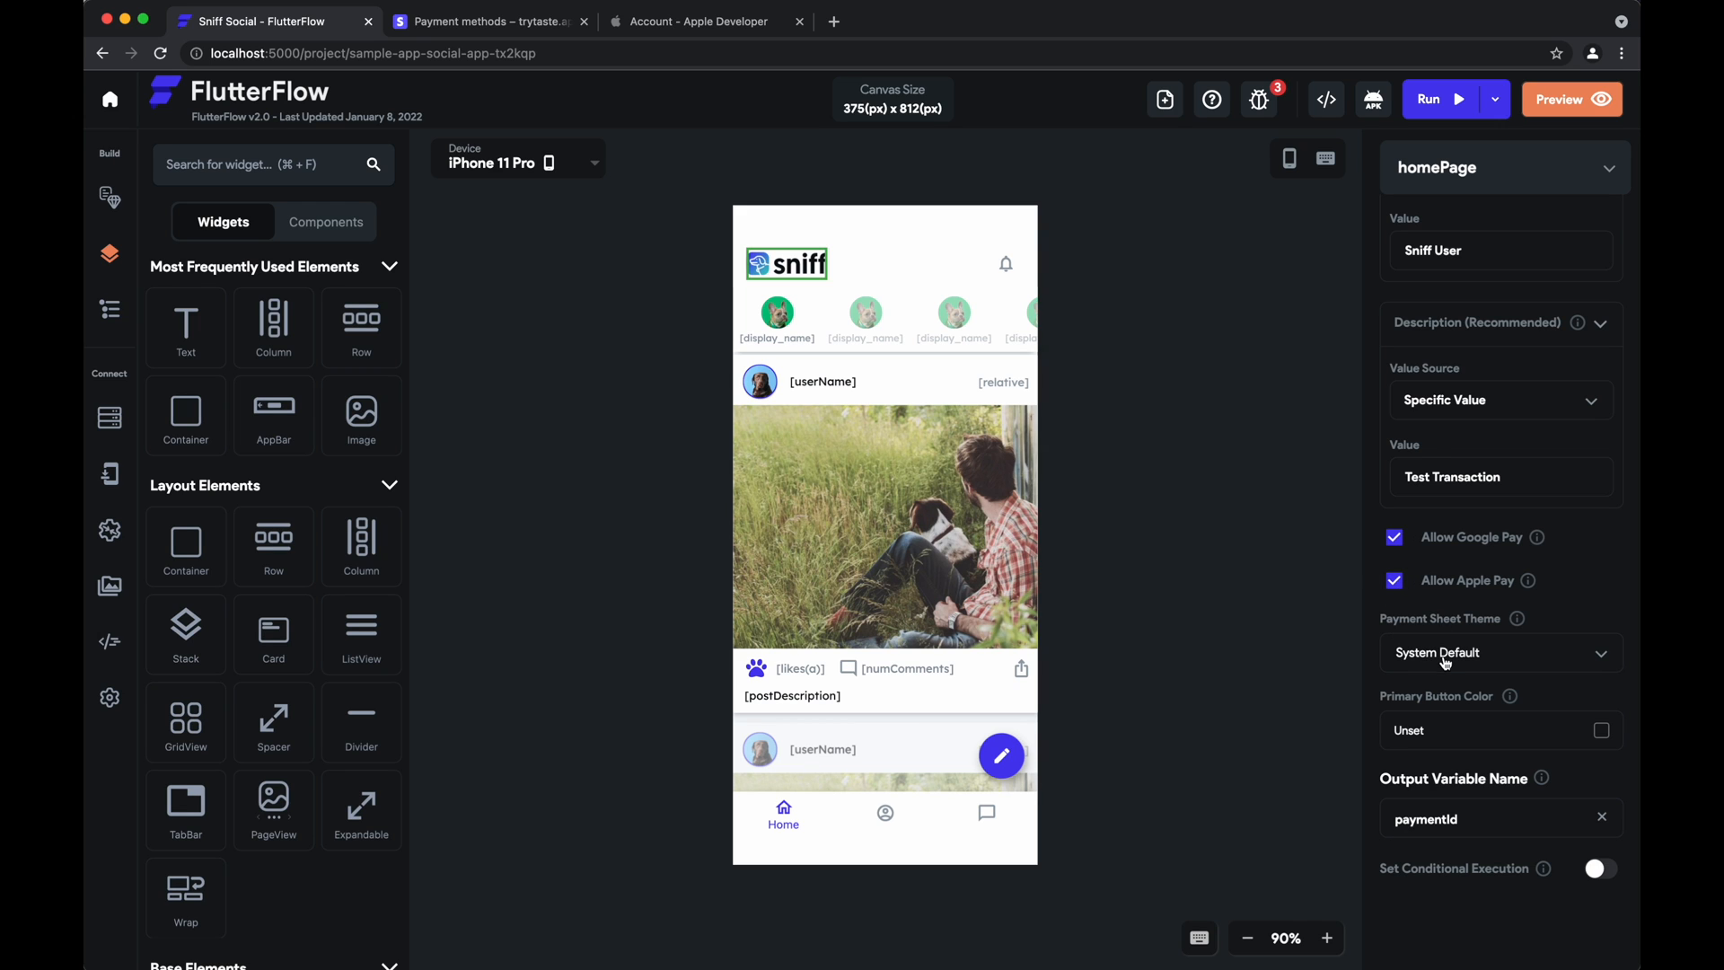
left_click(1498, 652)
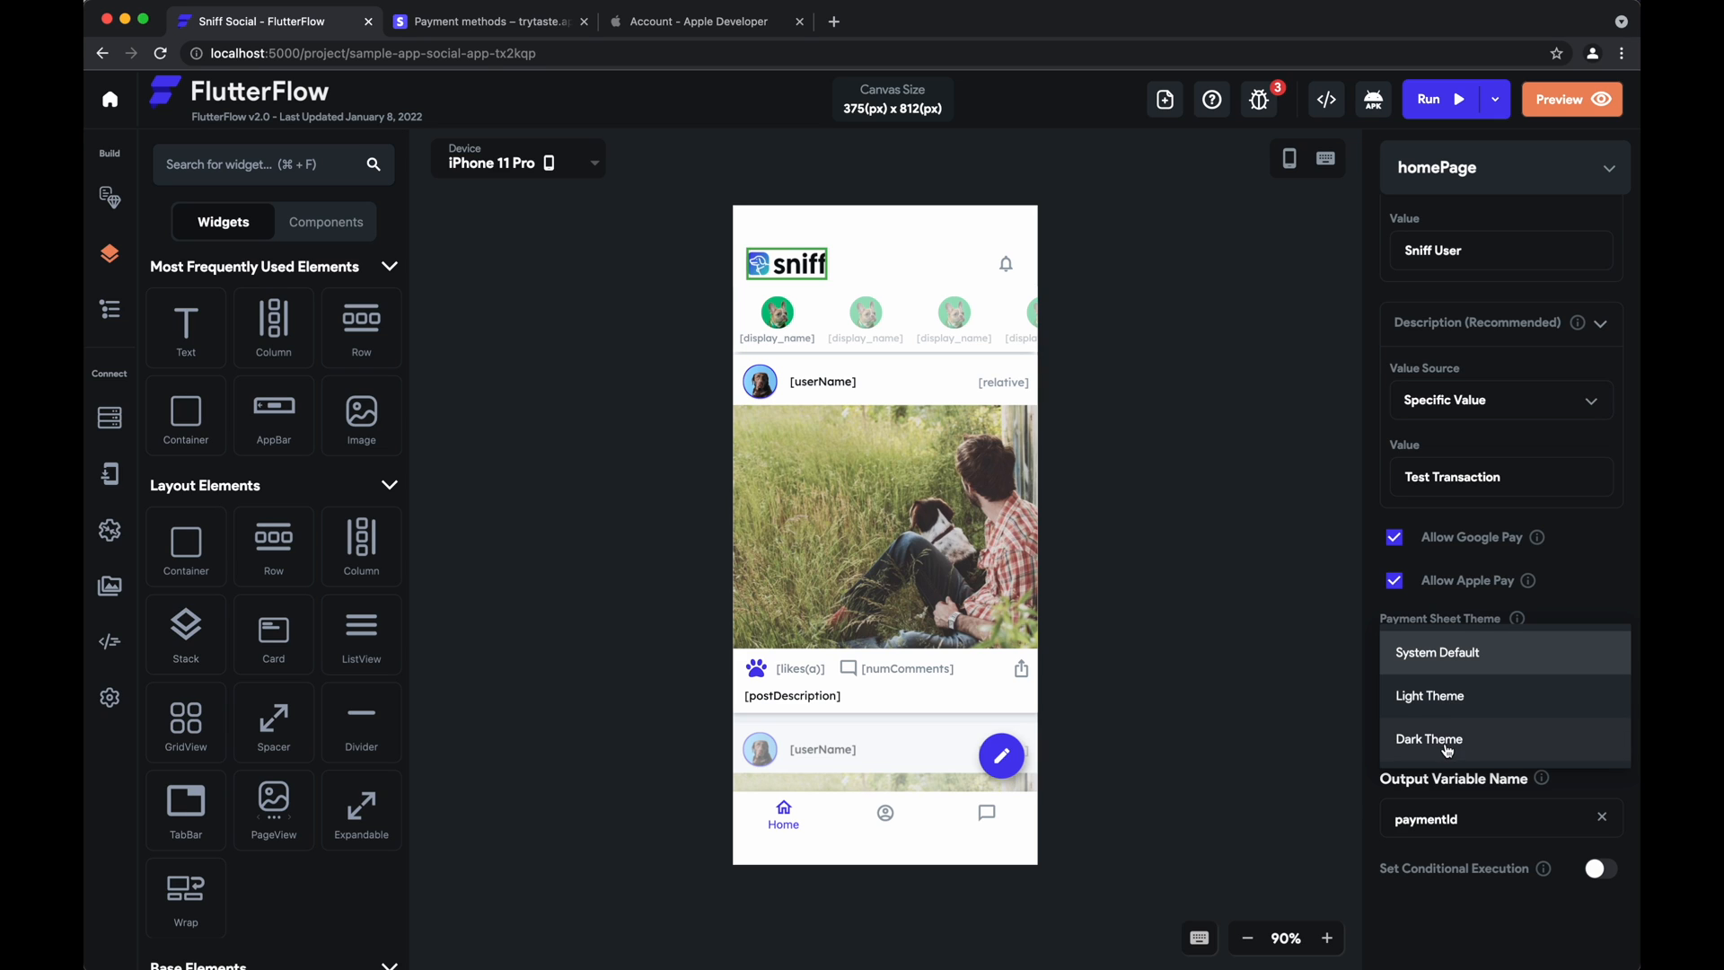
mouse_move(1443, 739)
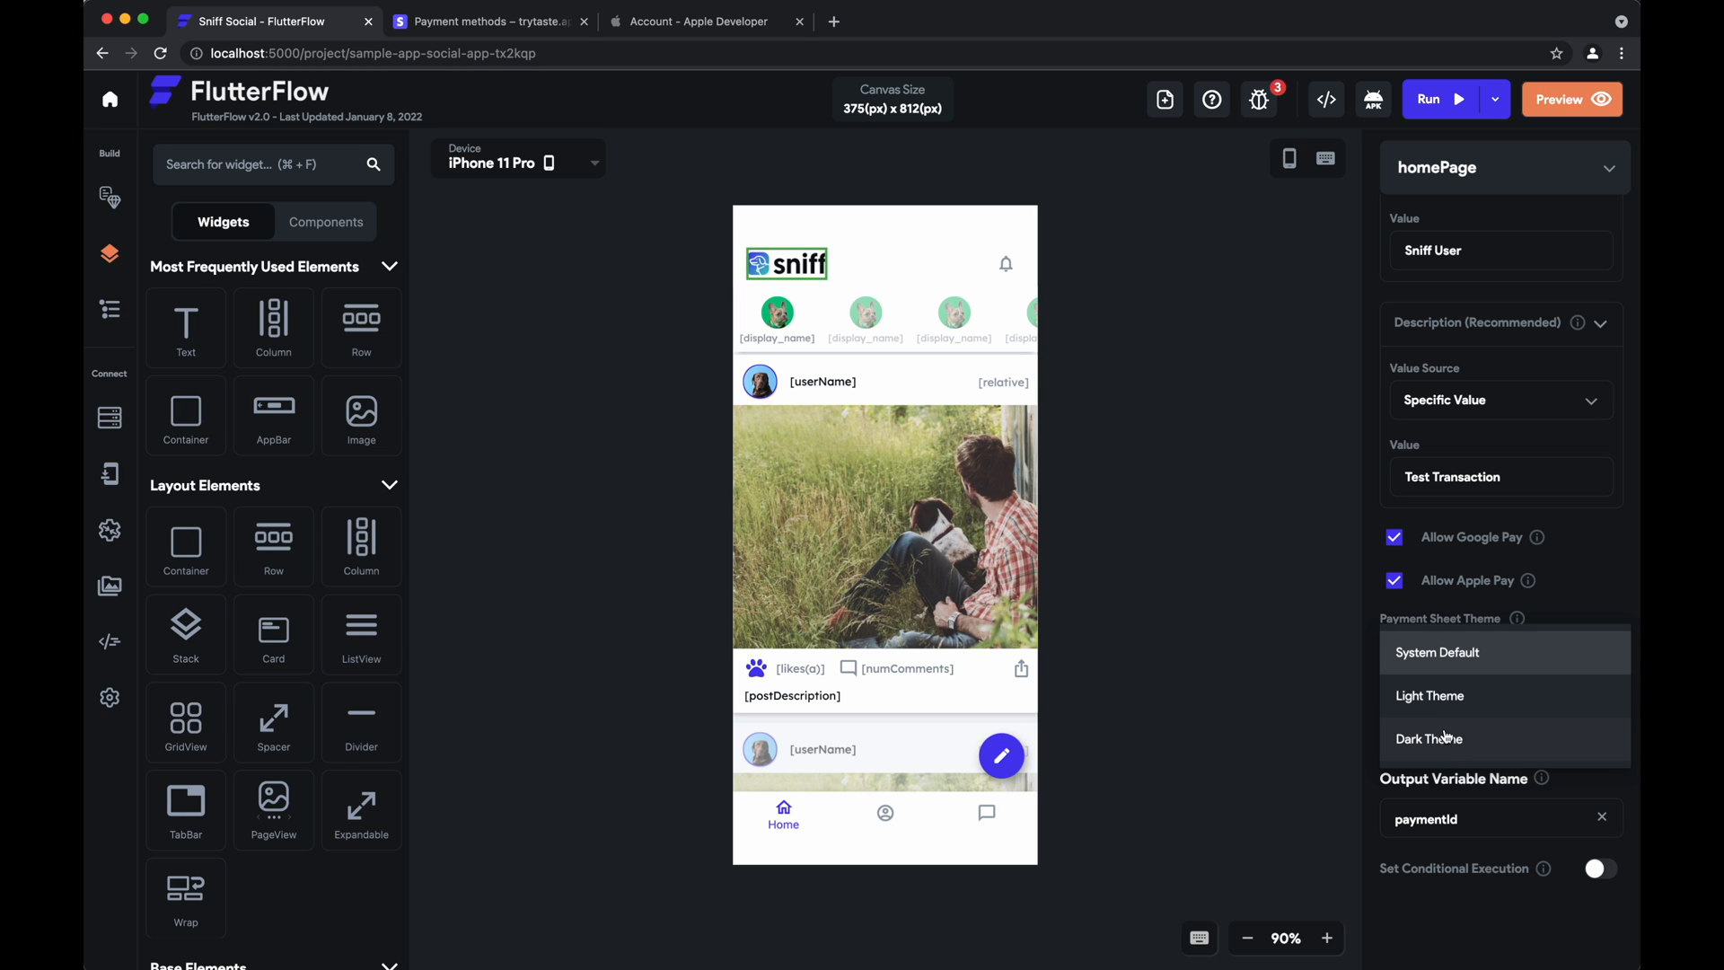
left_click(1429, 739)
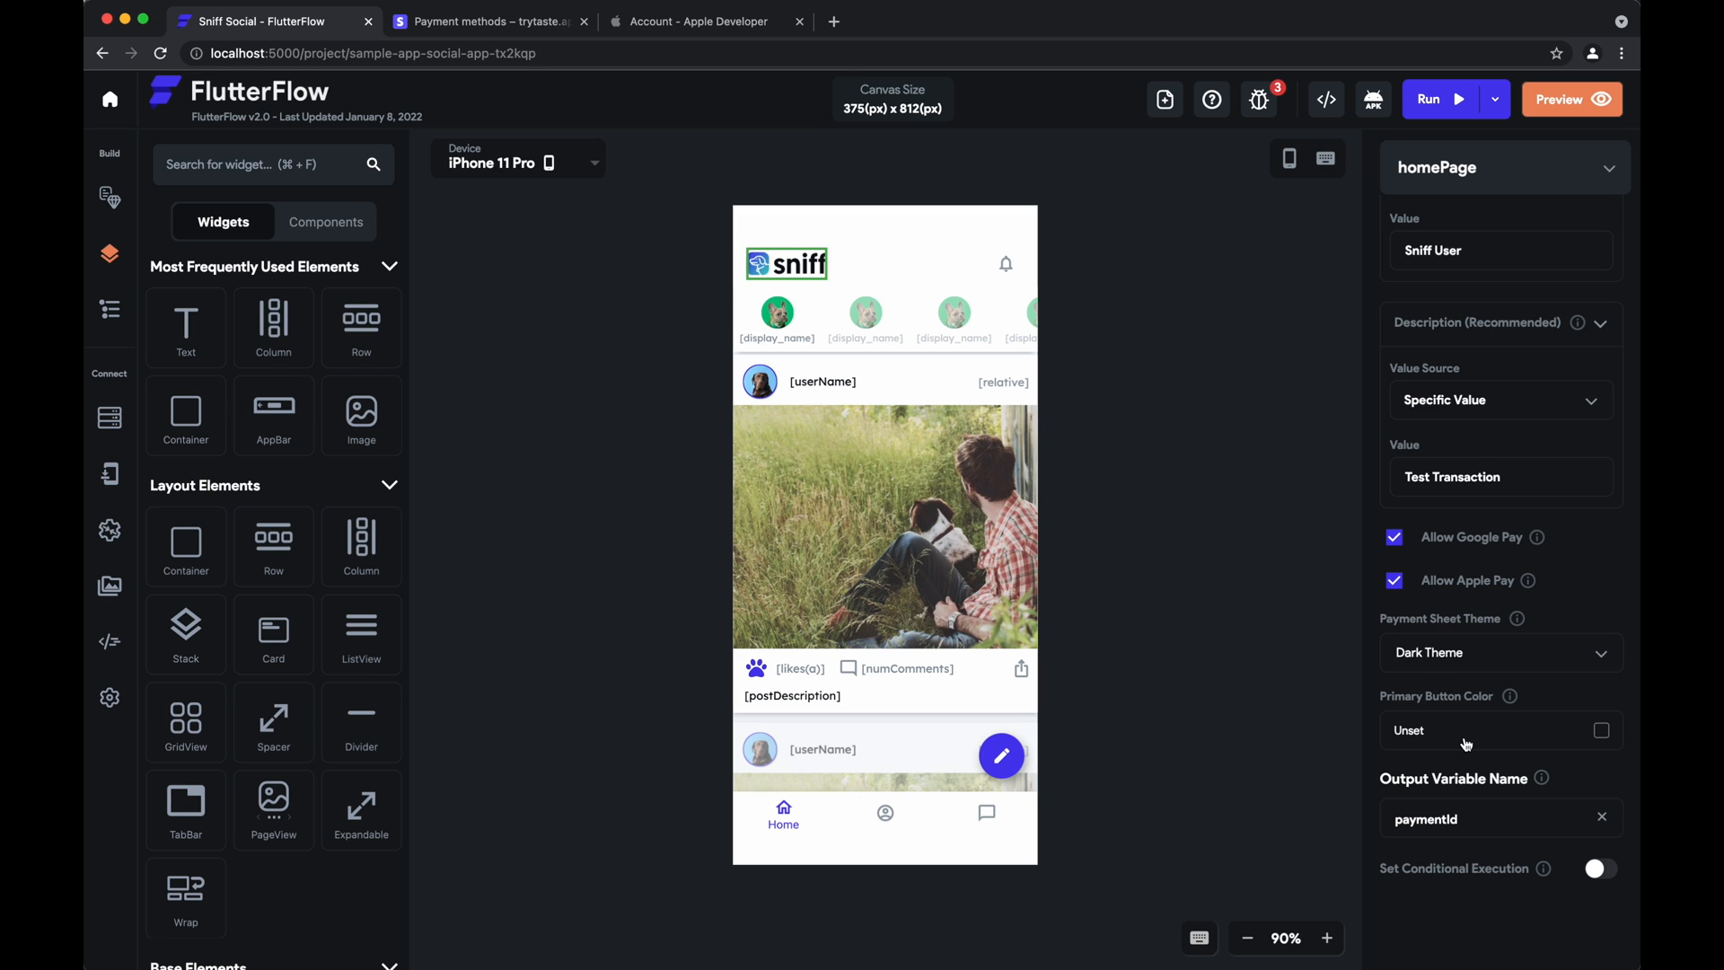
left_click(1600, 730)
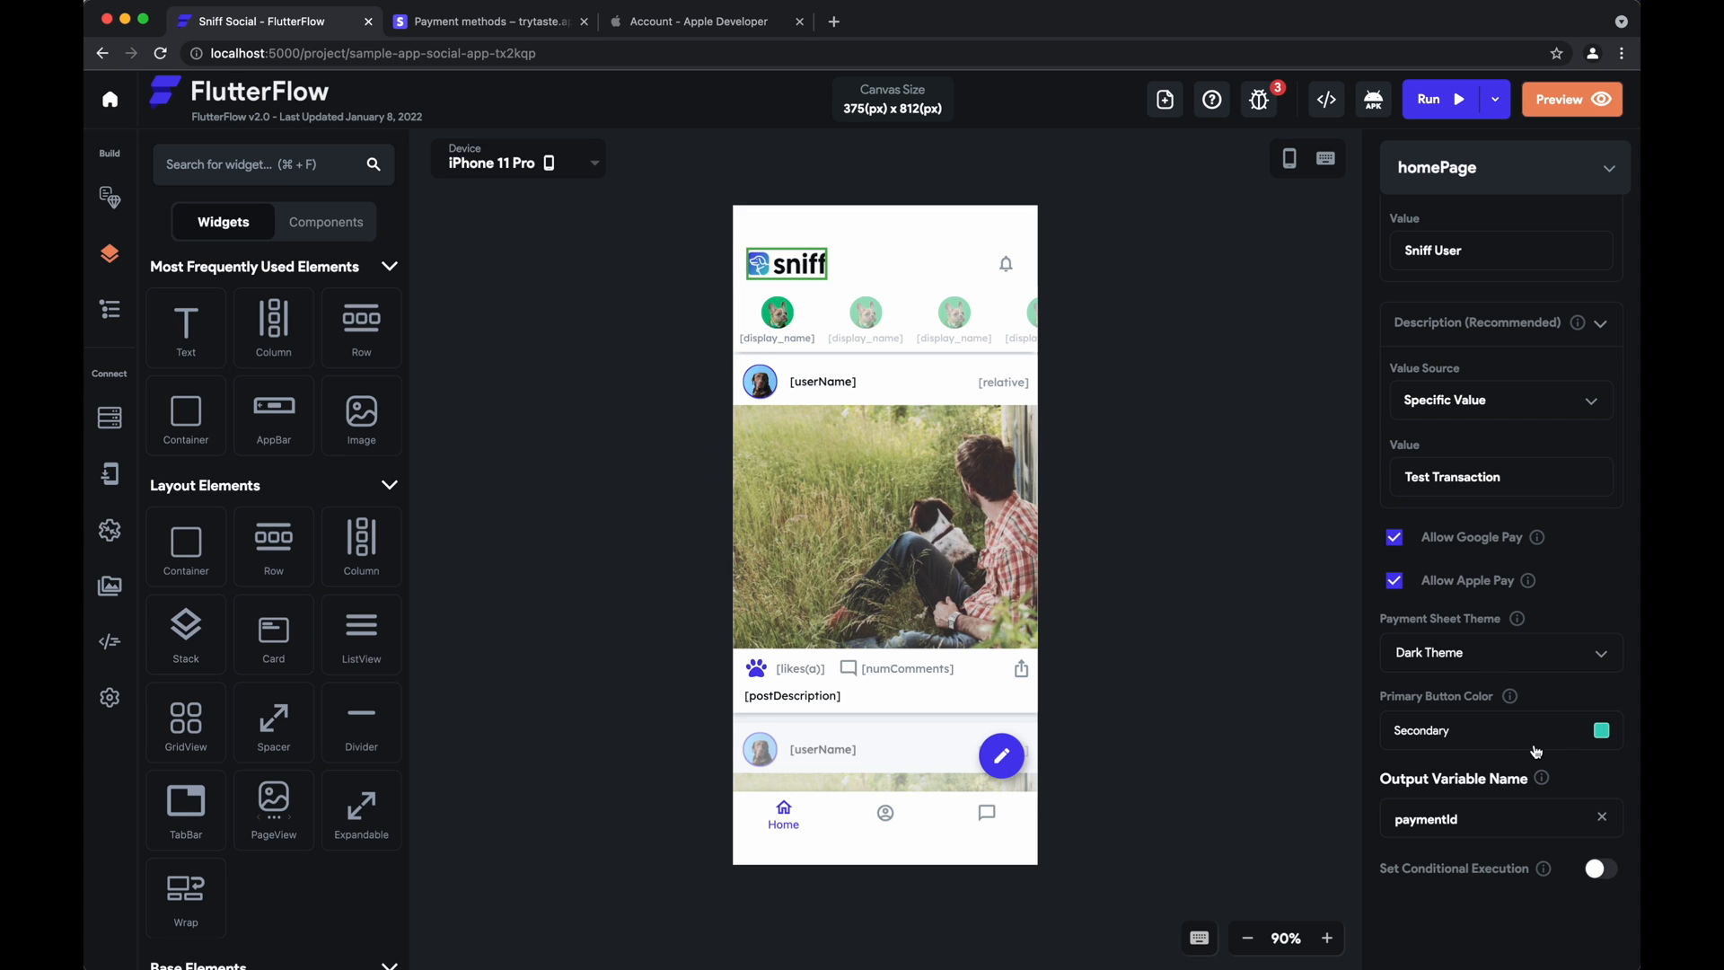
mouse_move(1479, 632)
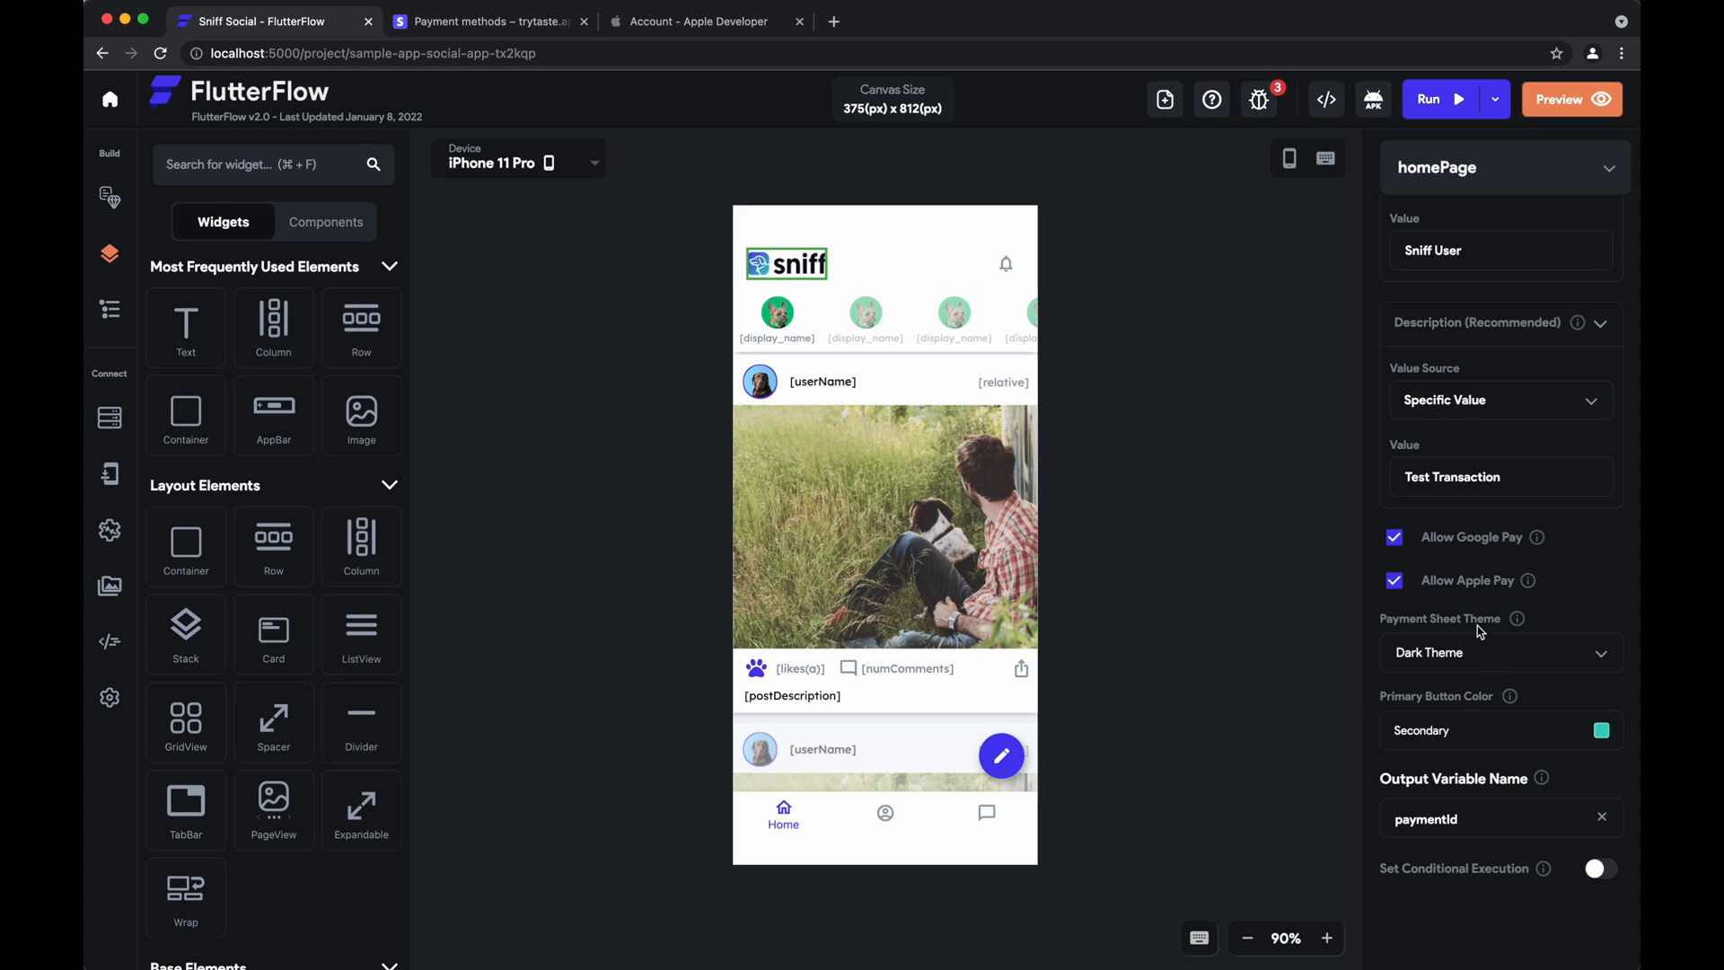
scroll("up", 3)
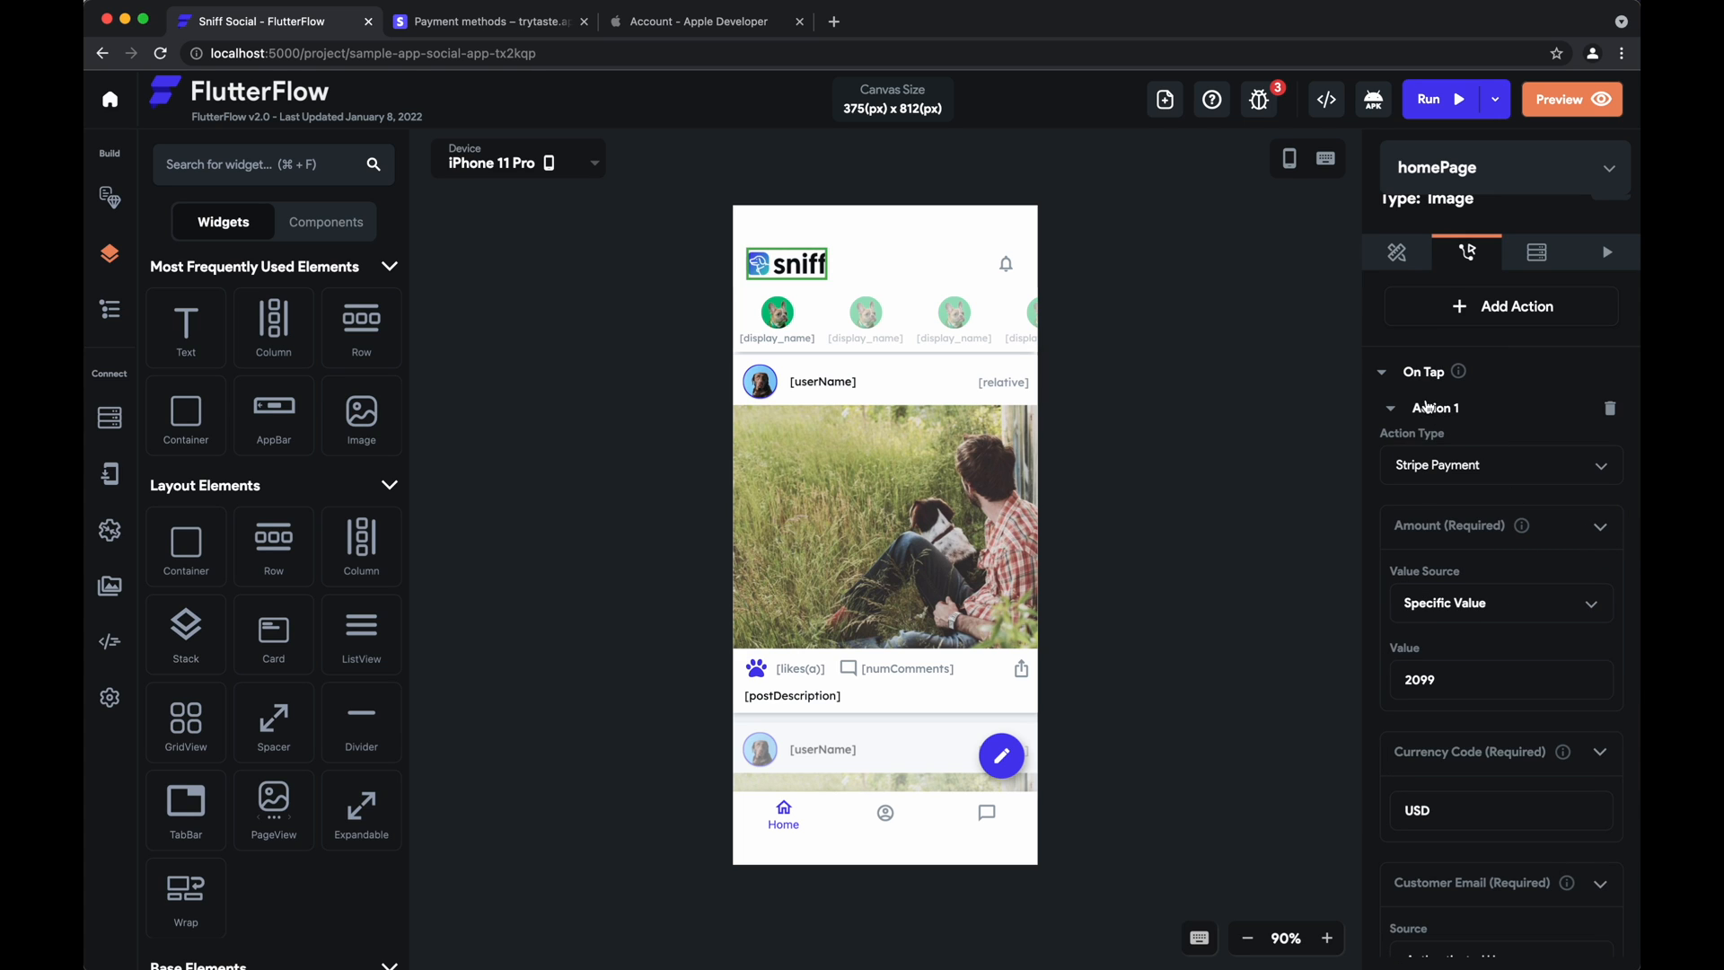
scroll("down", 3)
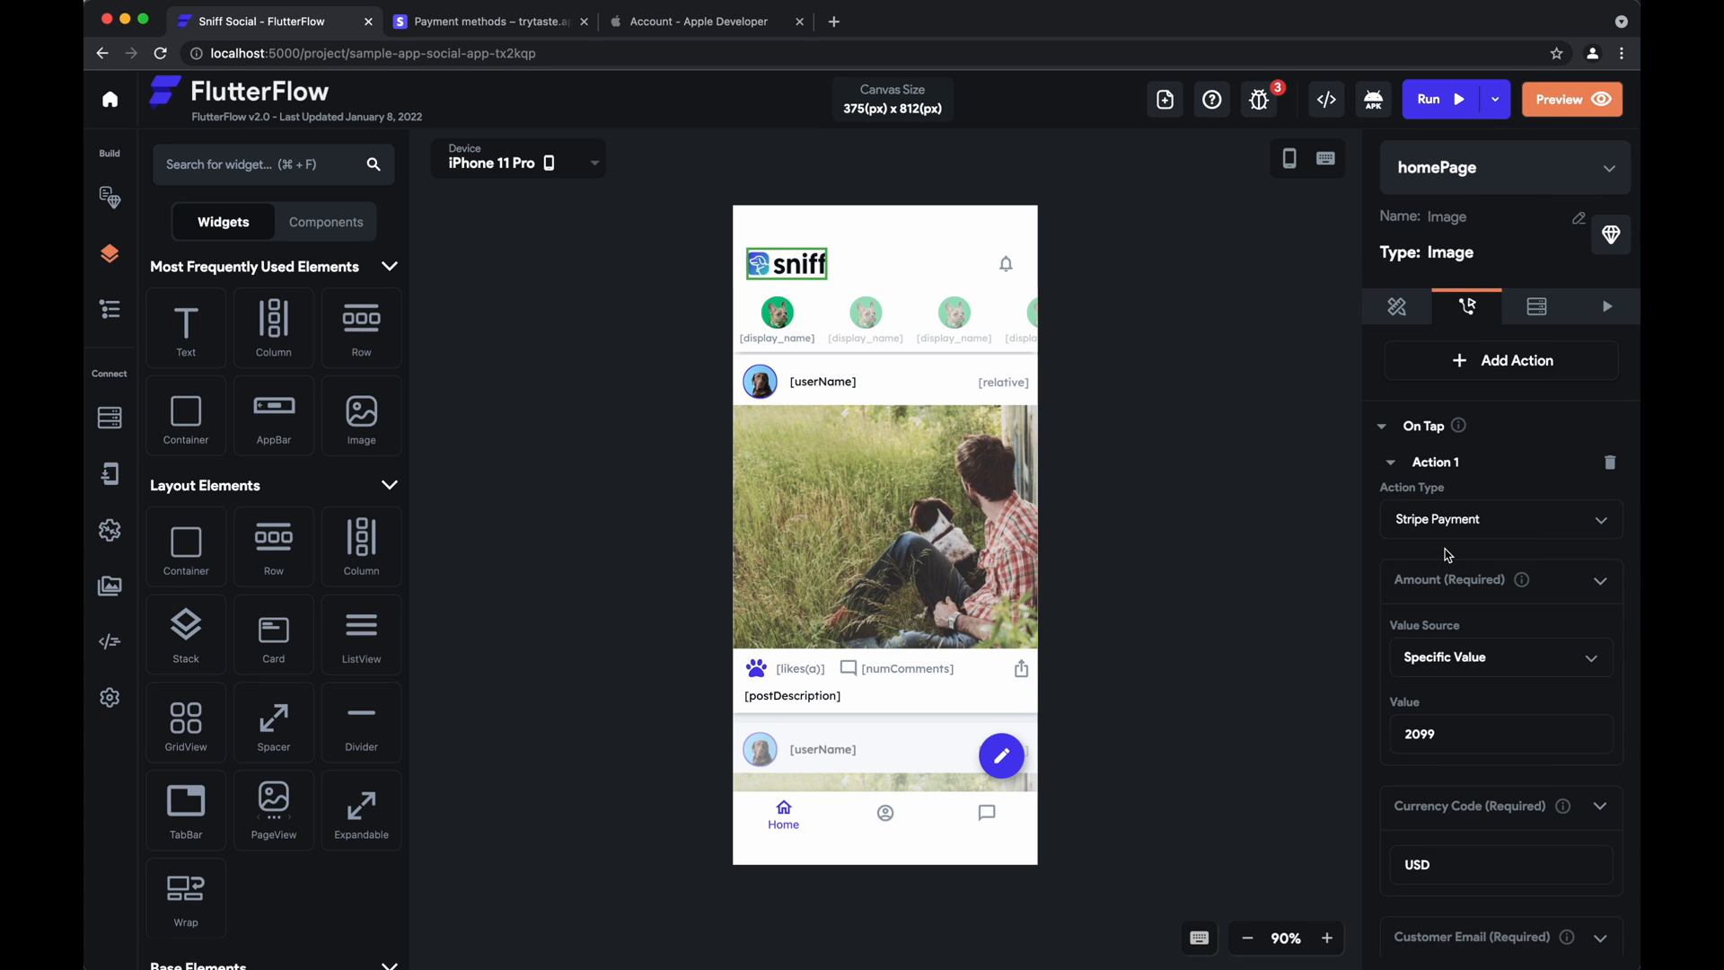
mouse_move(1245, 582)
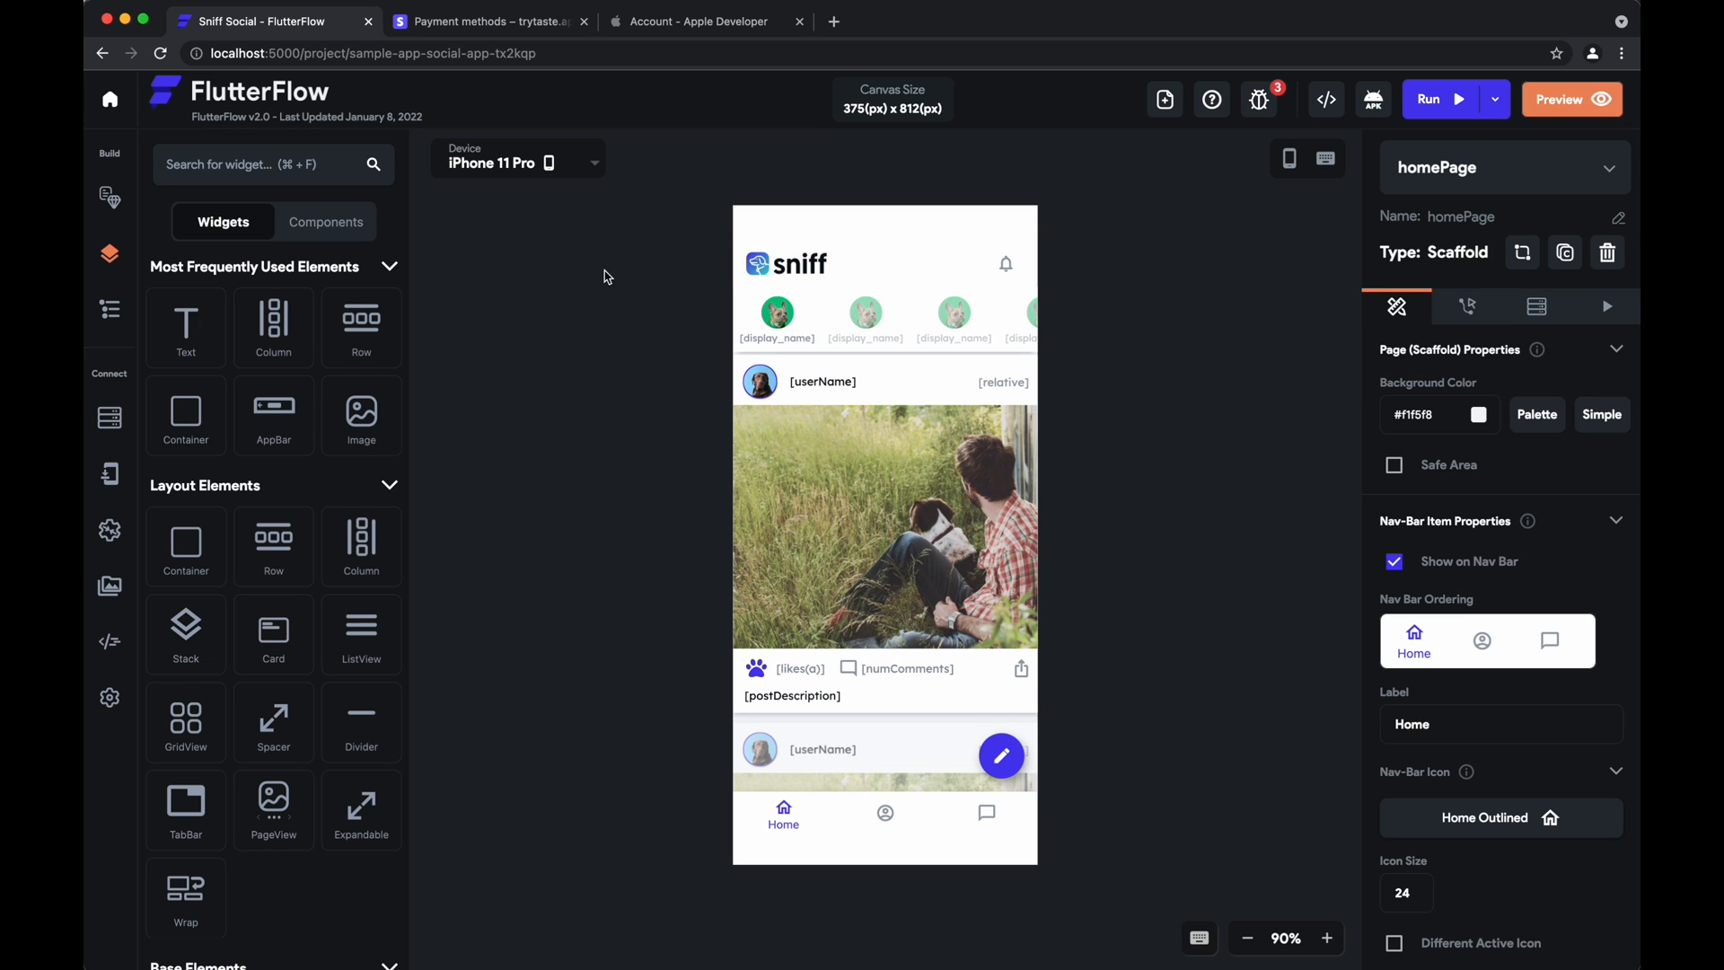
In Apple Developer Identifiers, filter to Merchant IDs and start registering a new merchant ID.
left_click(698, 21)
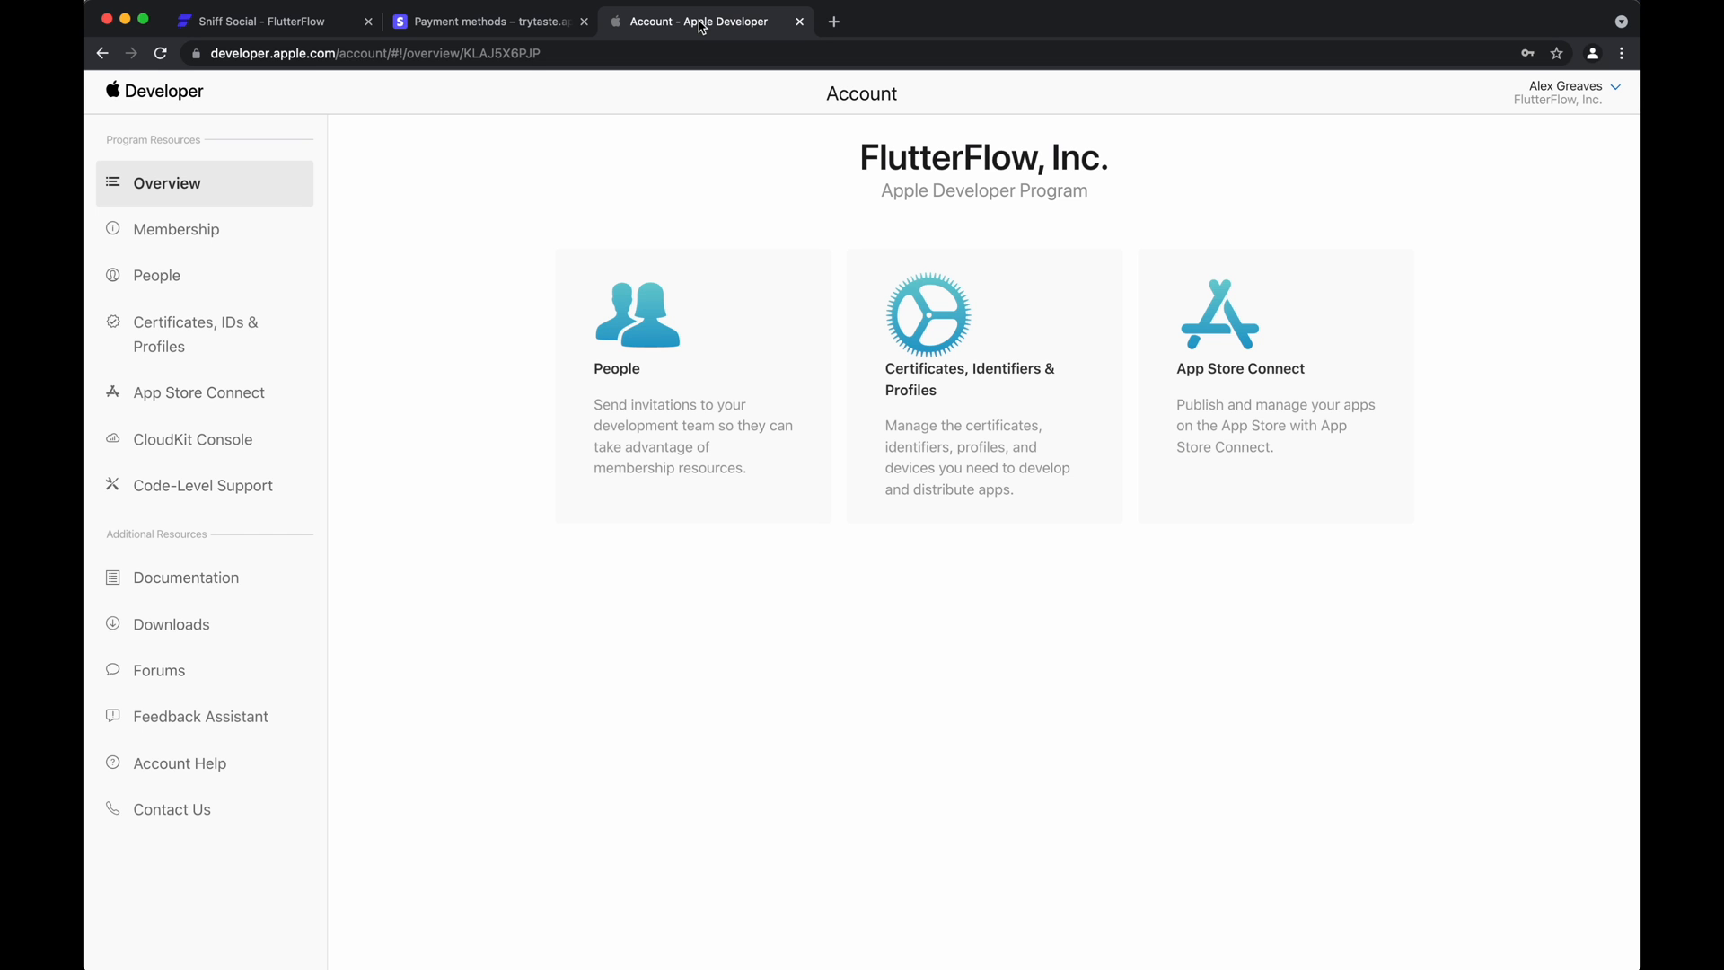
mouse_move(299, 290)
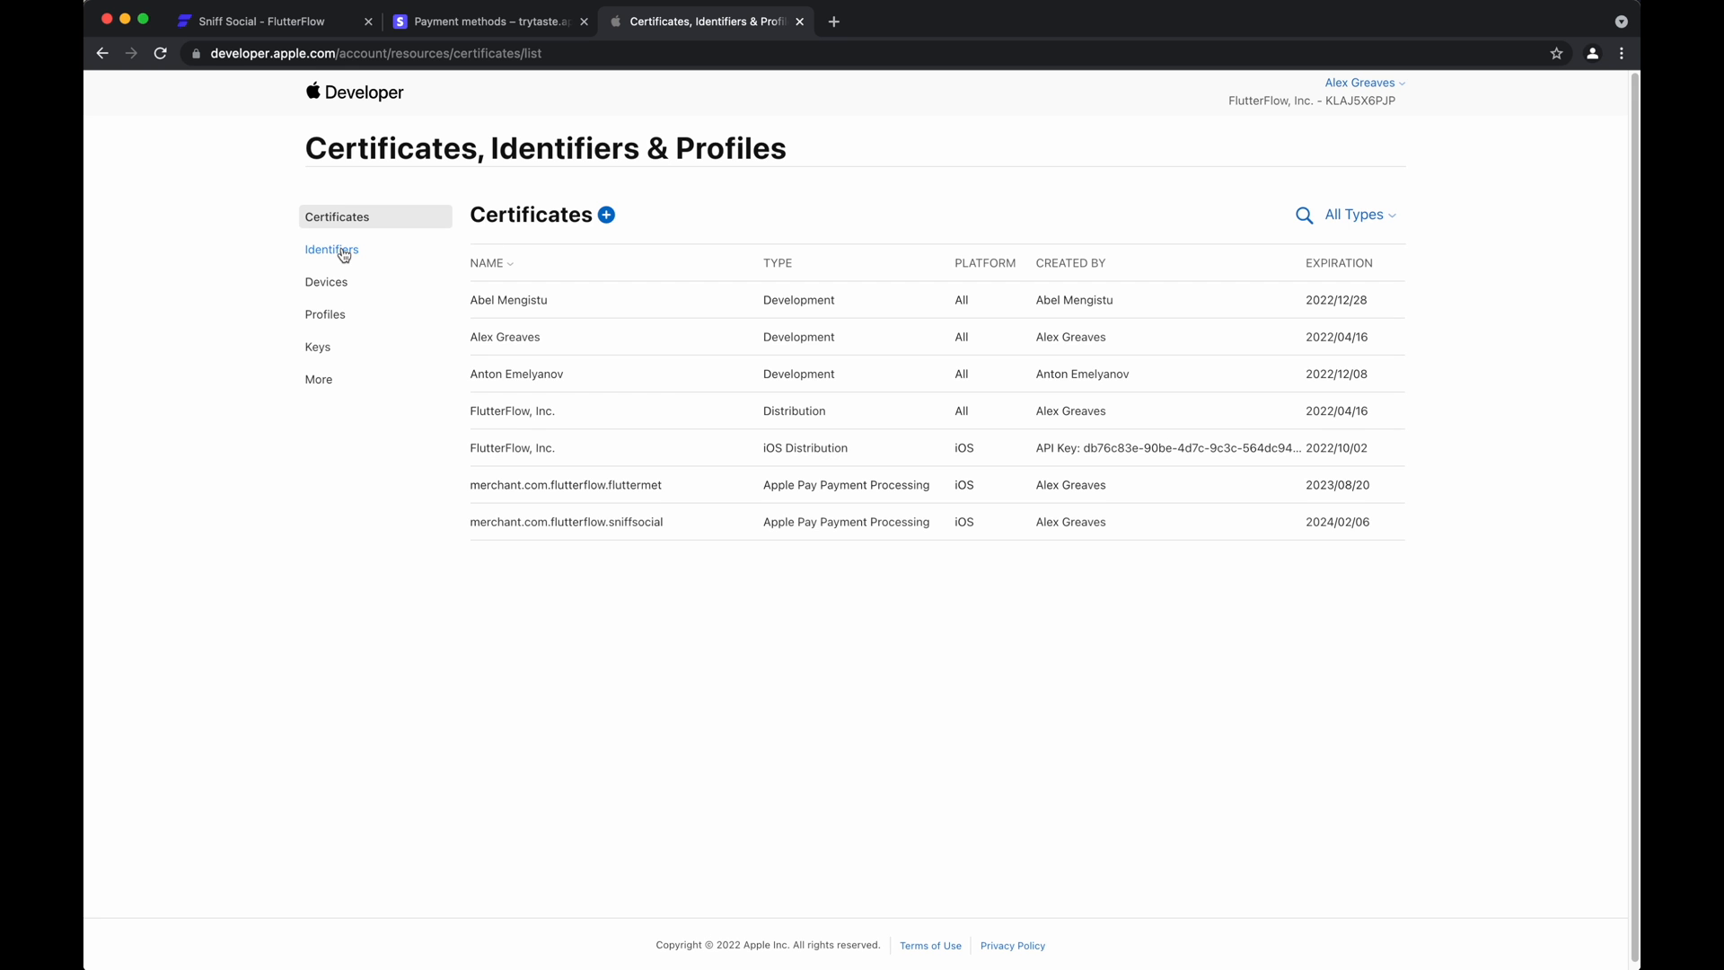
left_click(331, 250)
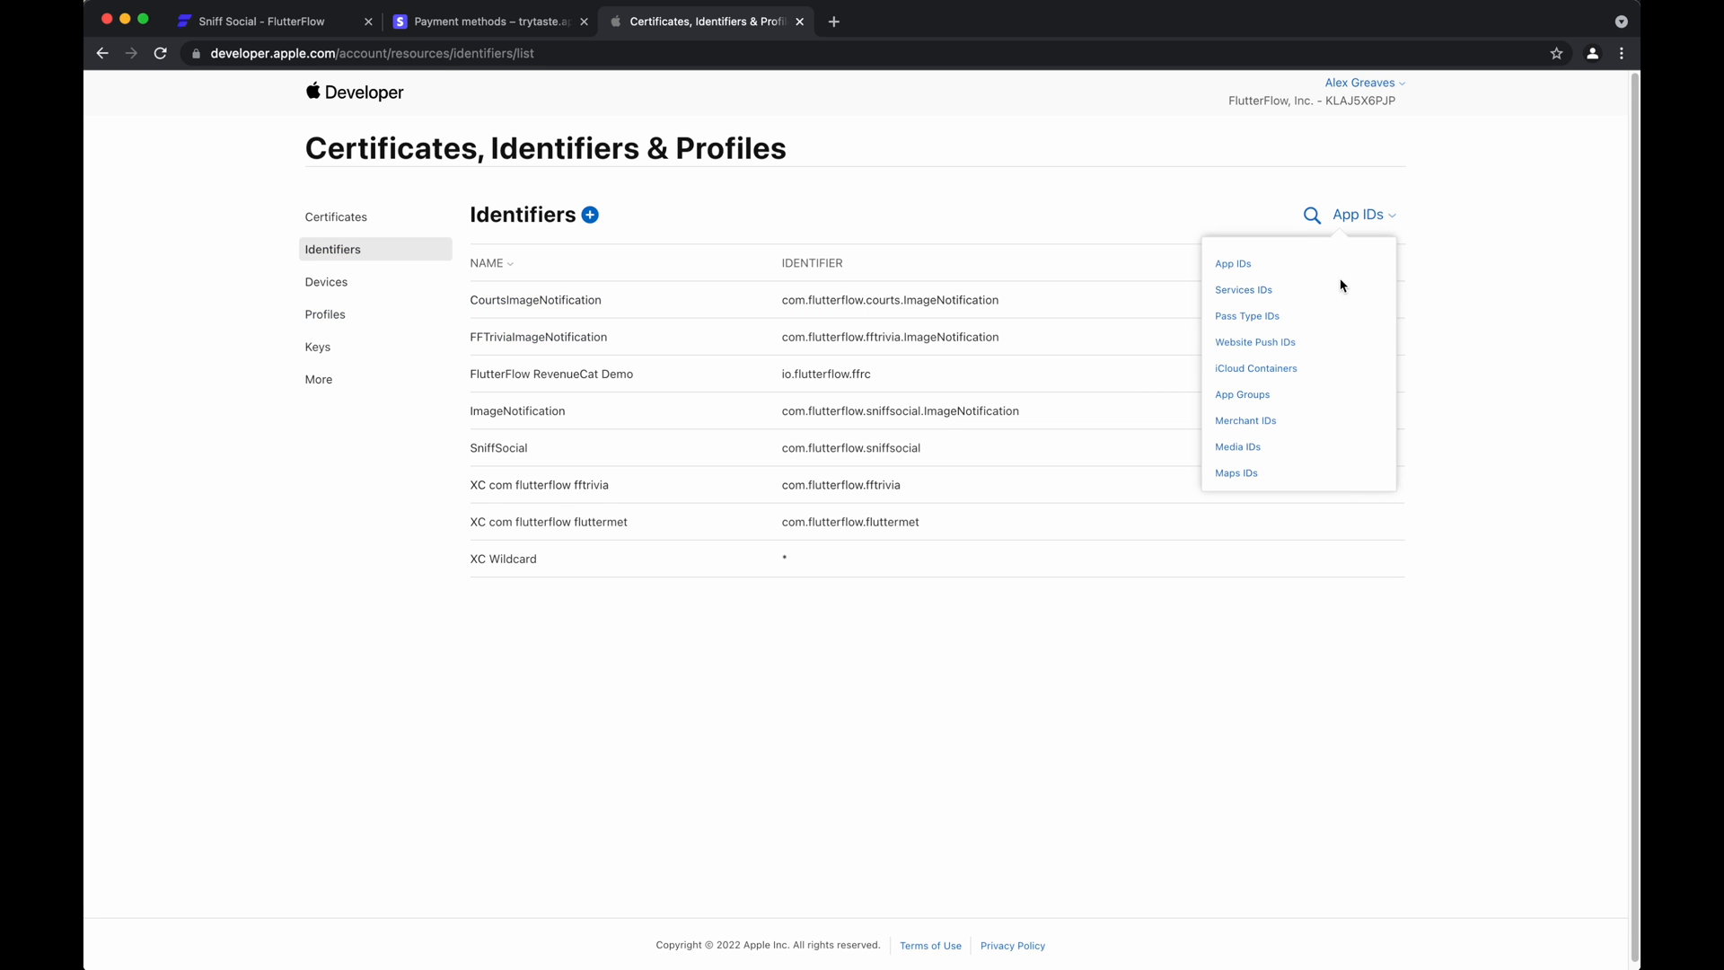
left_click(1245, 421)
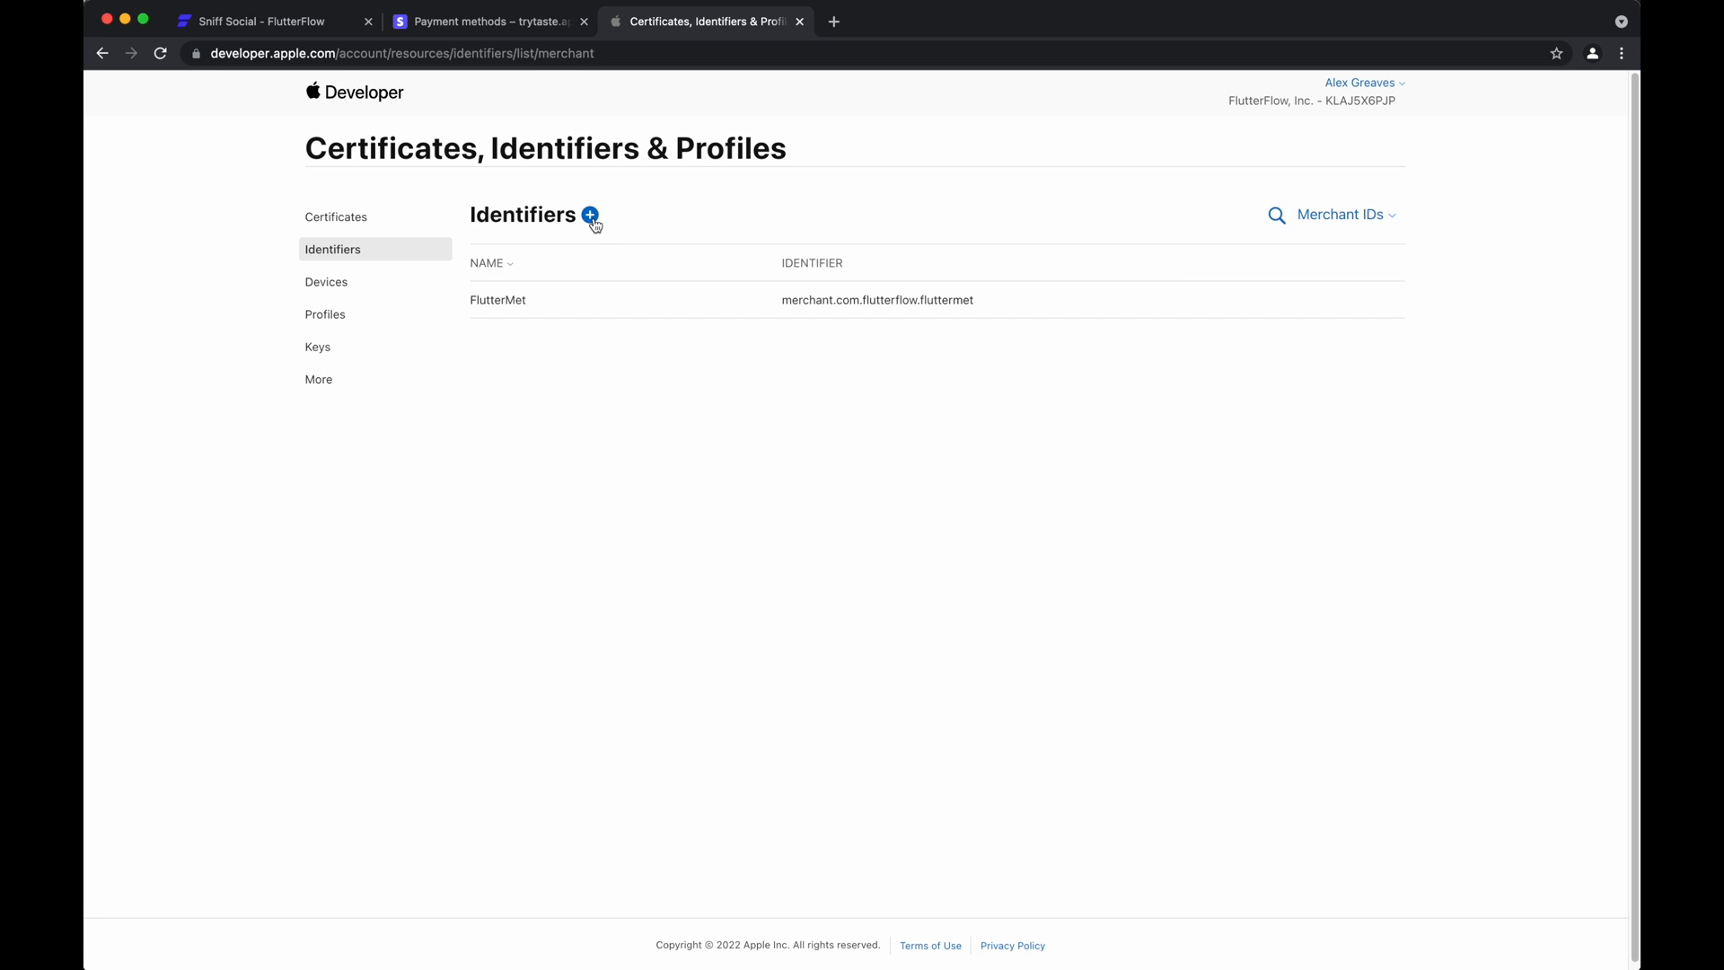
left_click(591, 215)
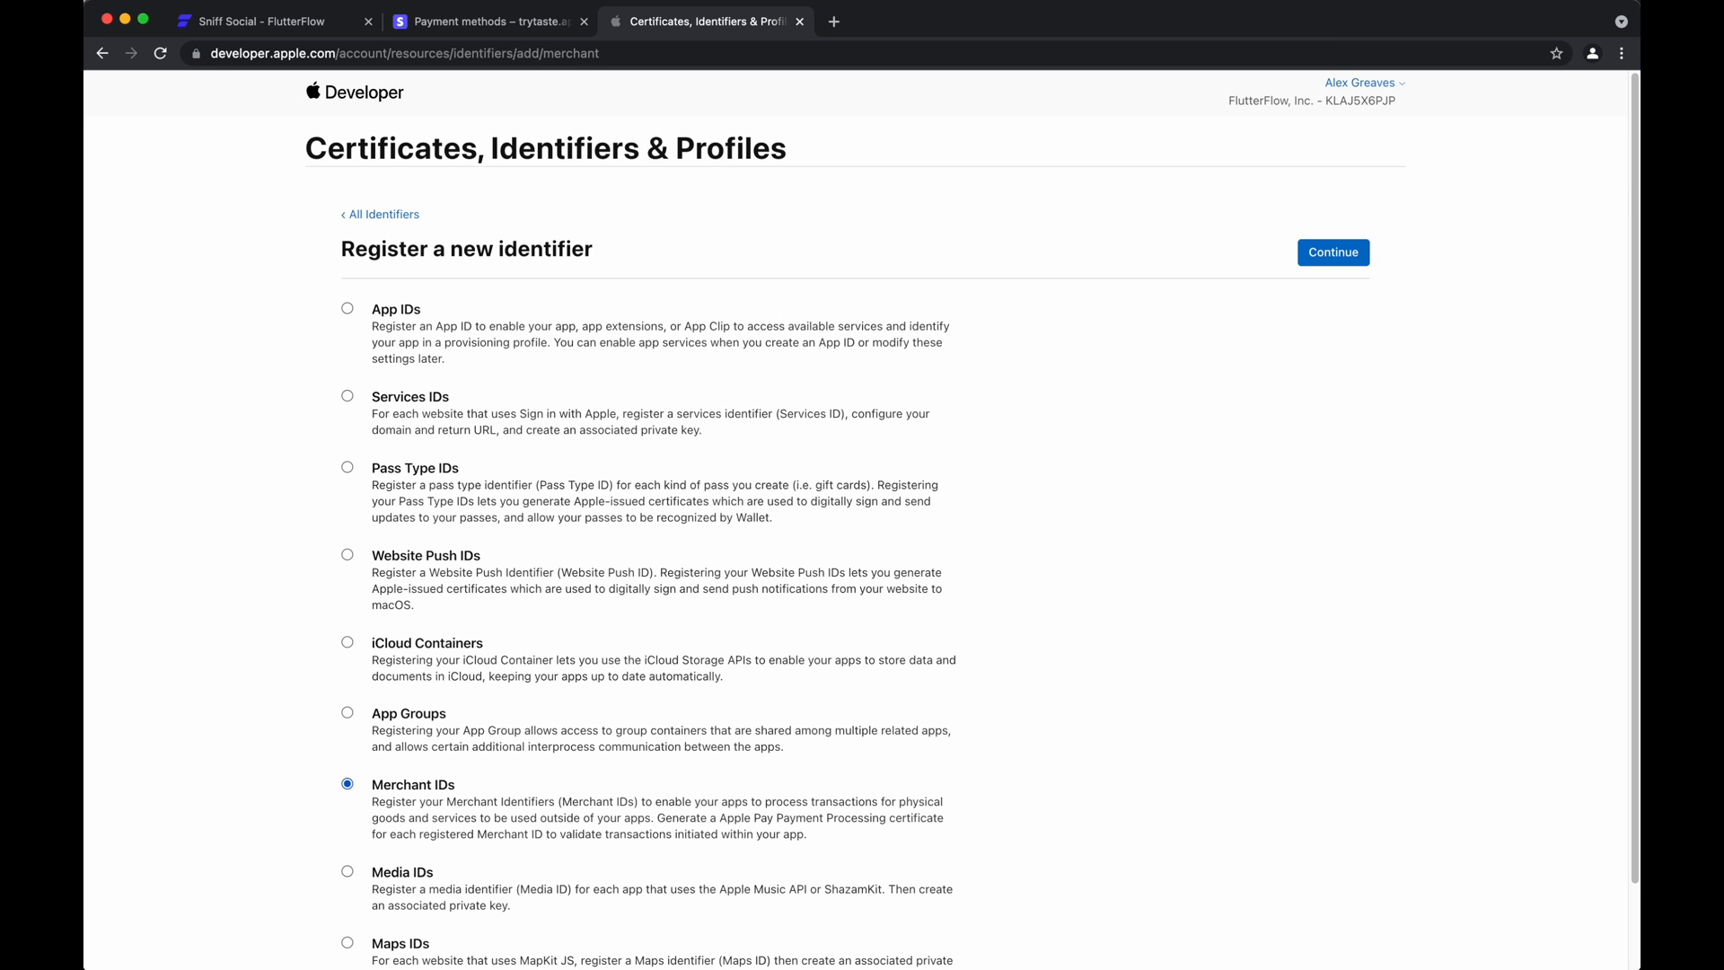
left_click(1333, 252)
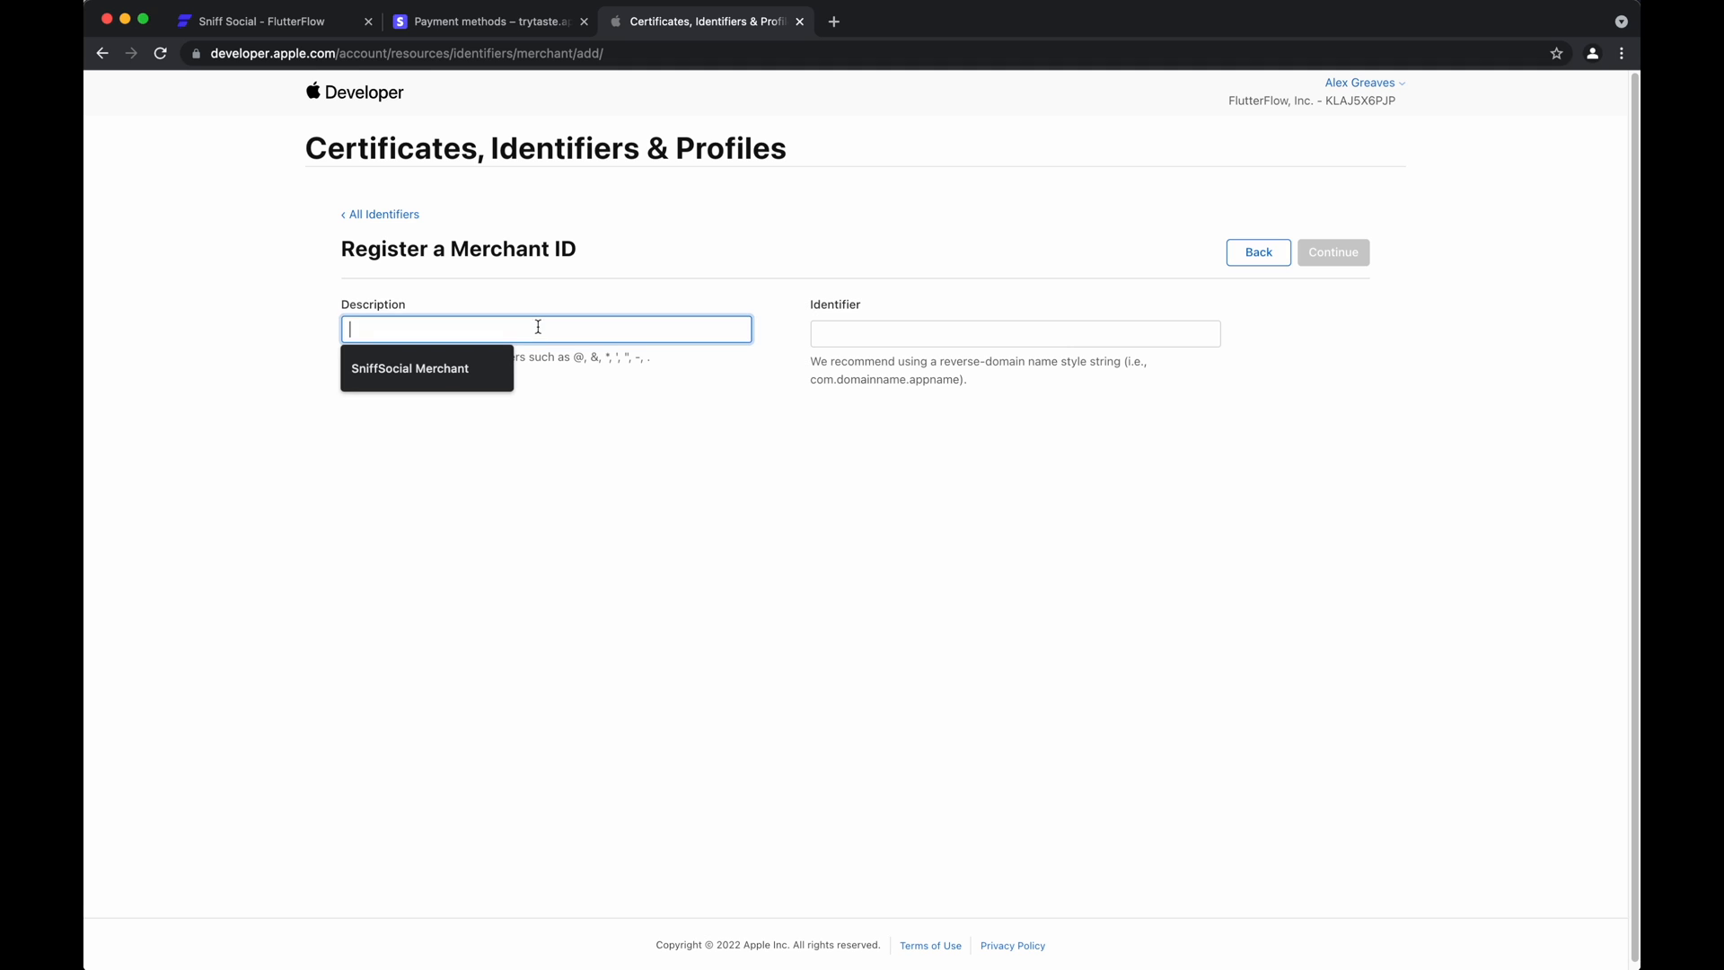
Register 'Sniff Social Merchant' with identifier merchant.com.flutterflow.sniffsocial.
type("Sniff S")
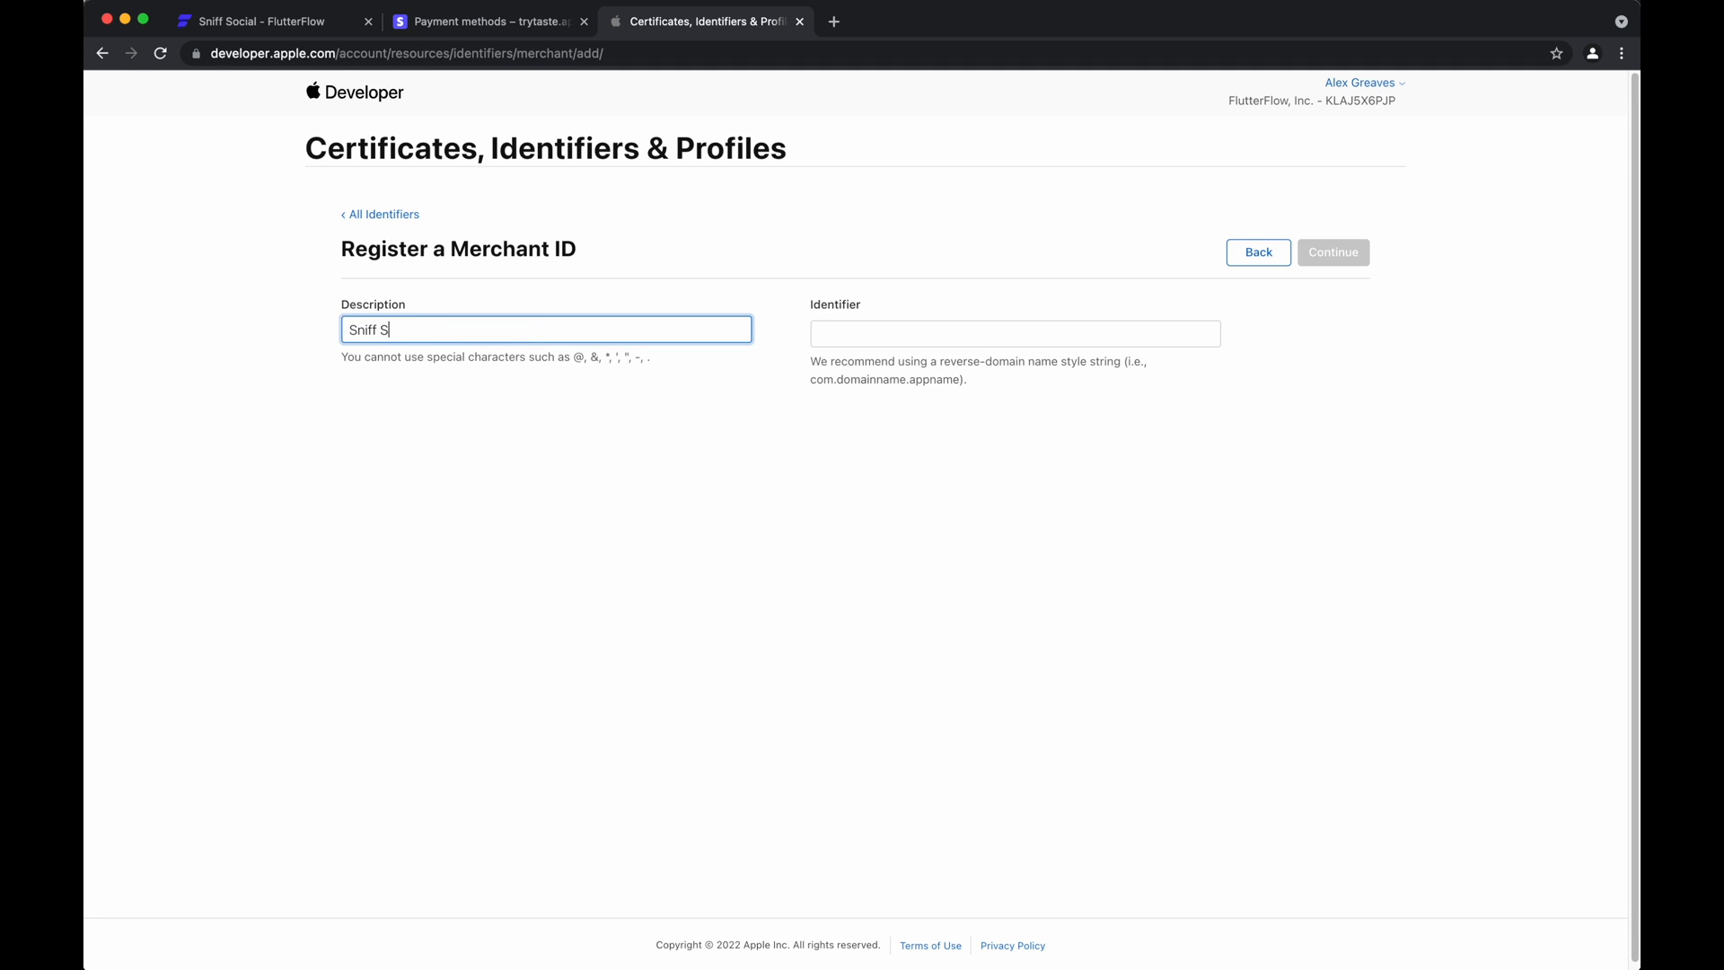
type("ocial Merchant")
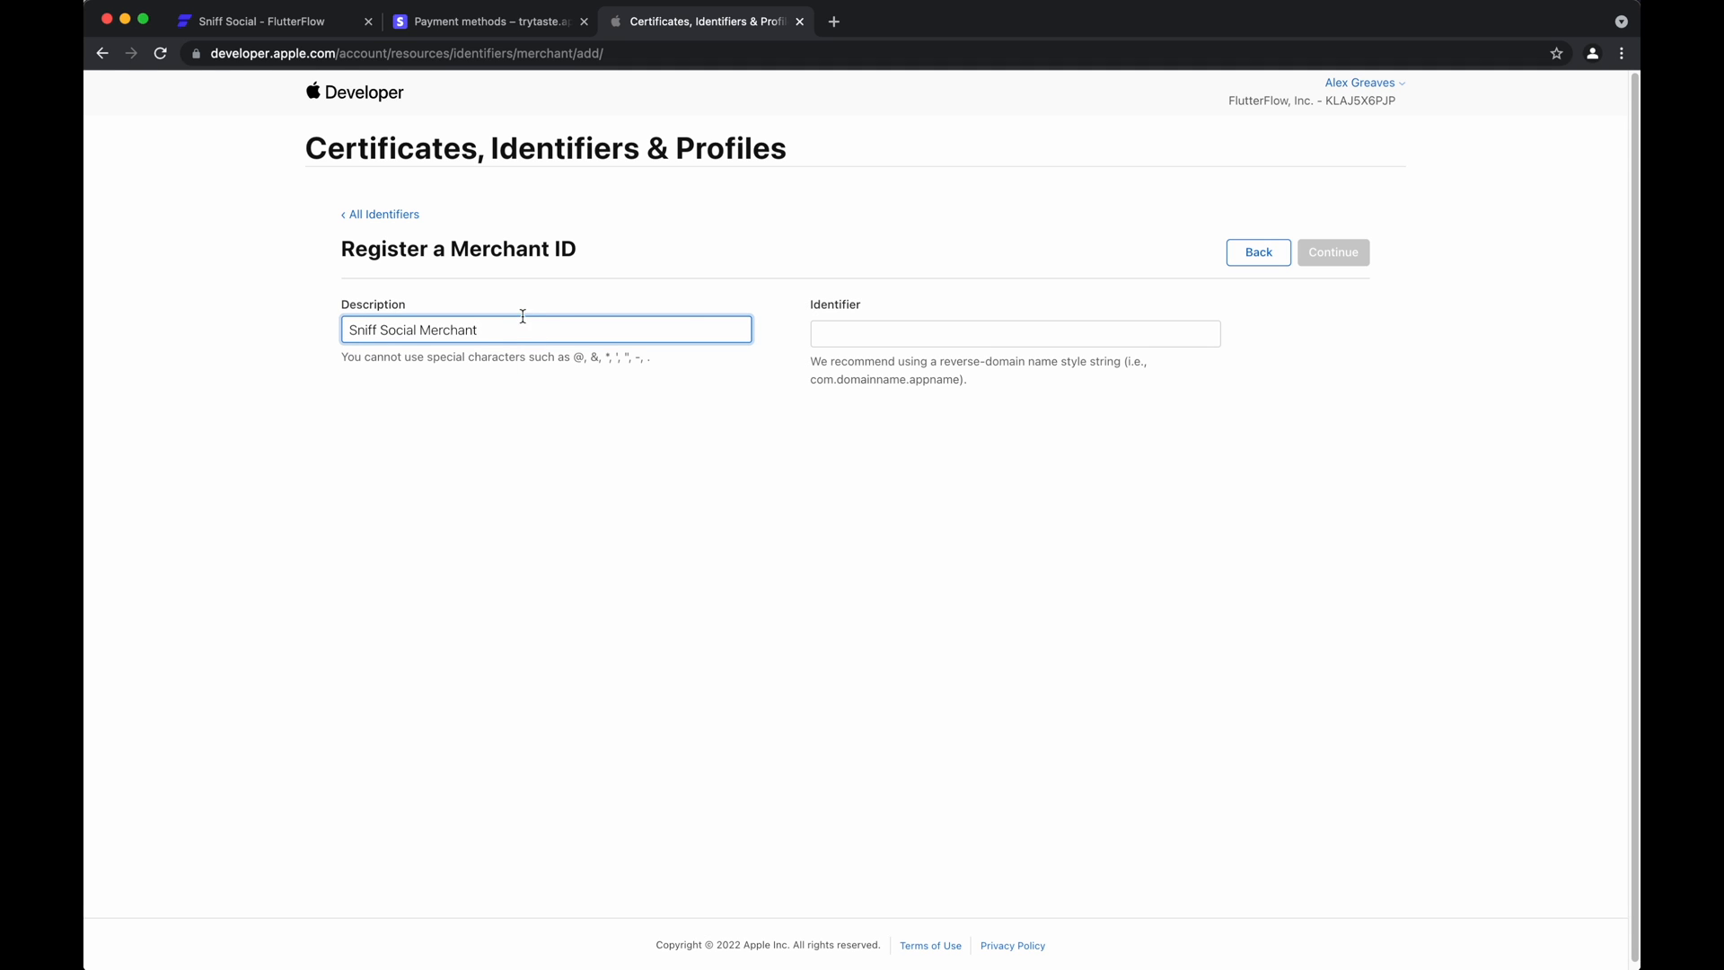
left_click(1012, 333)
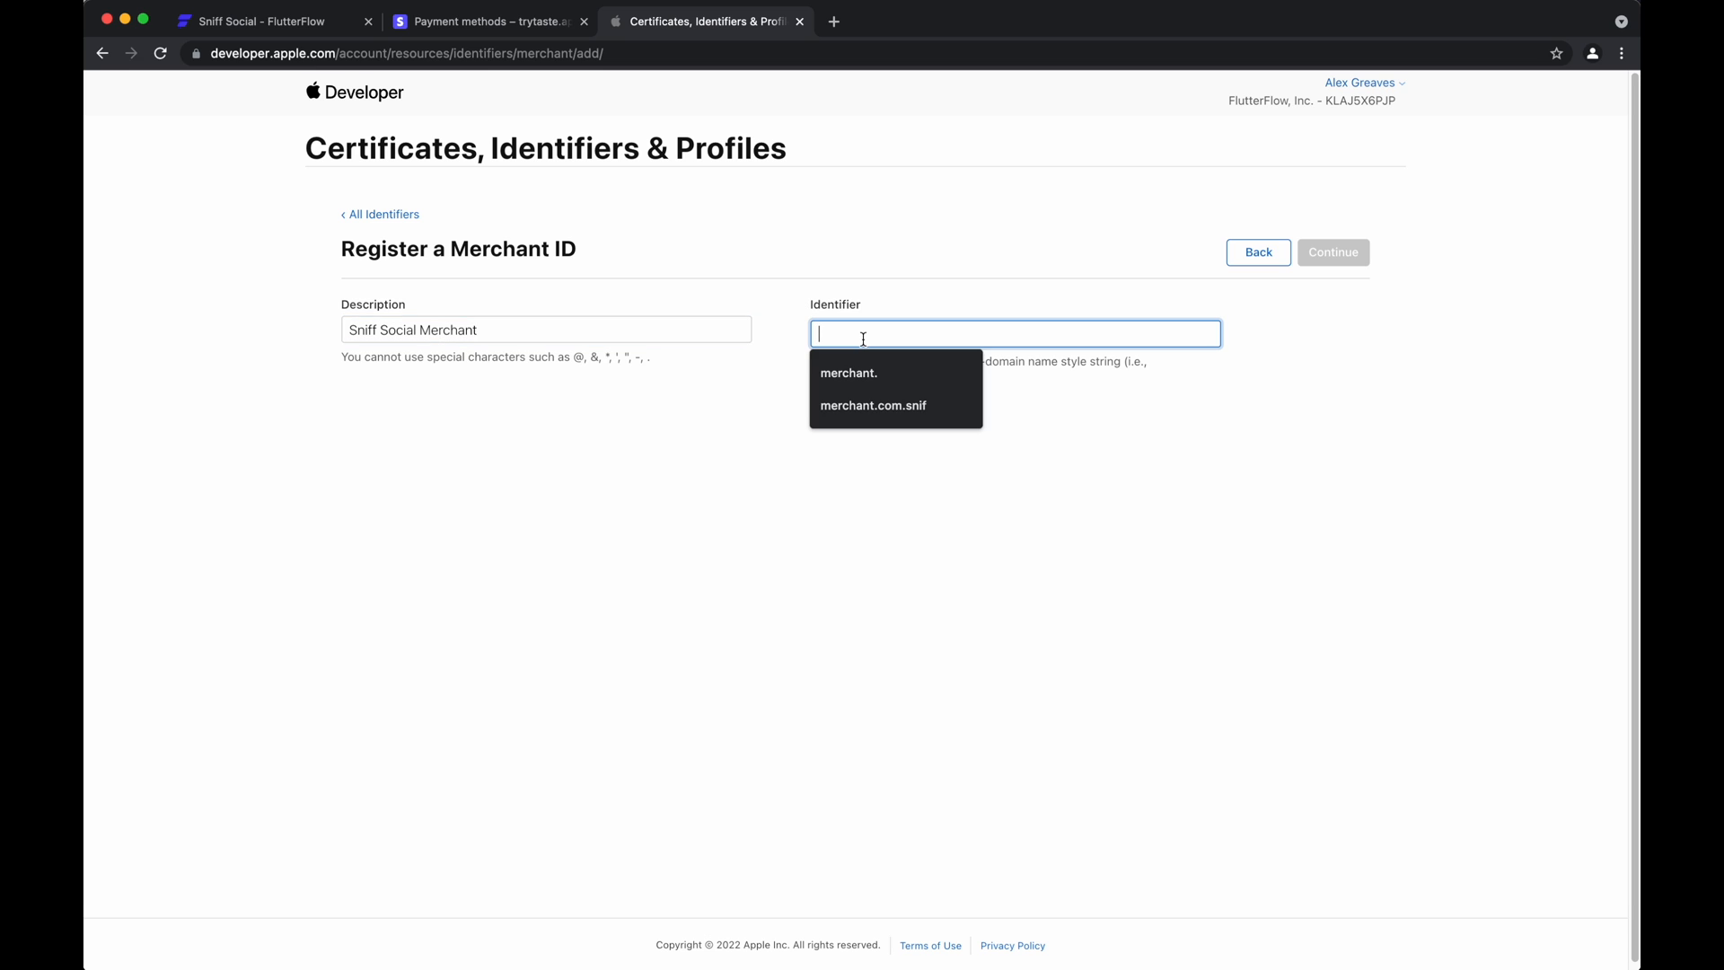
type("merchant.com.")
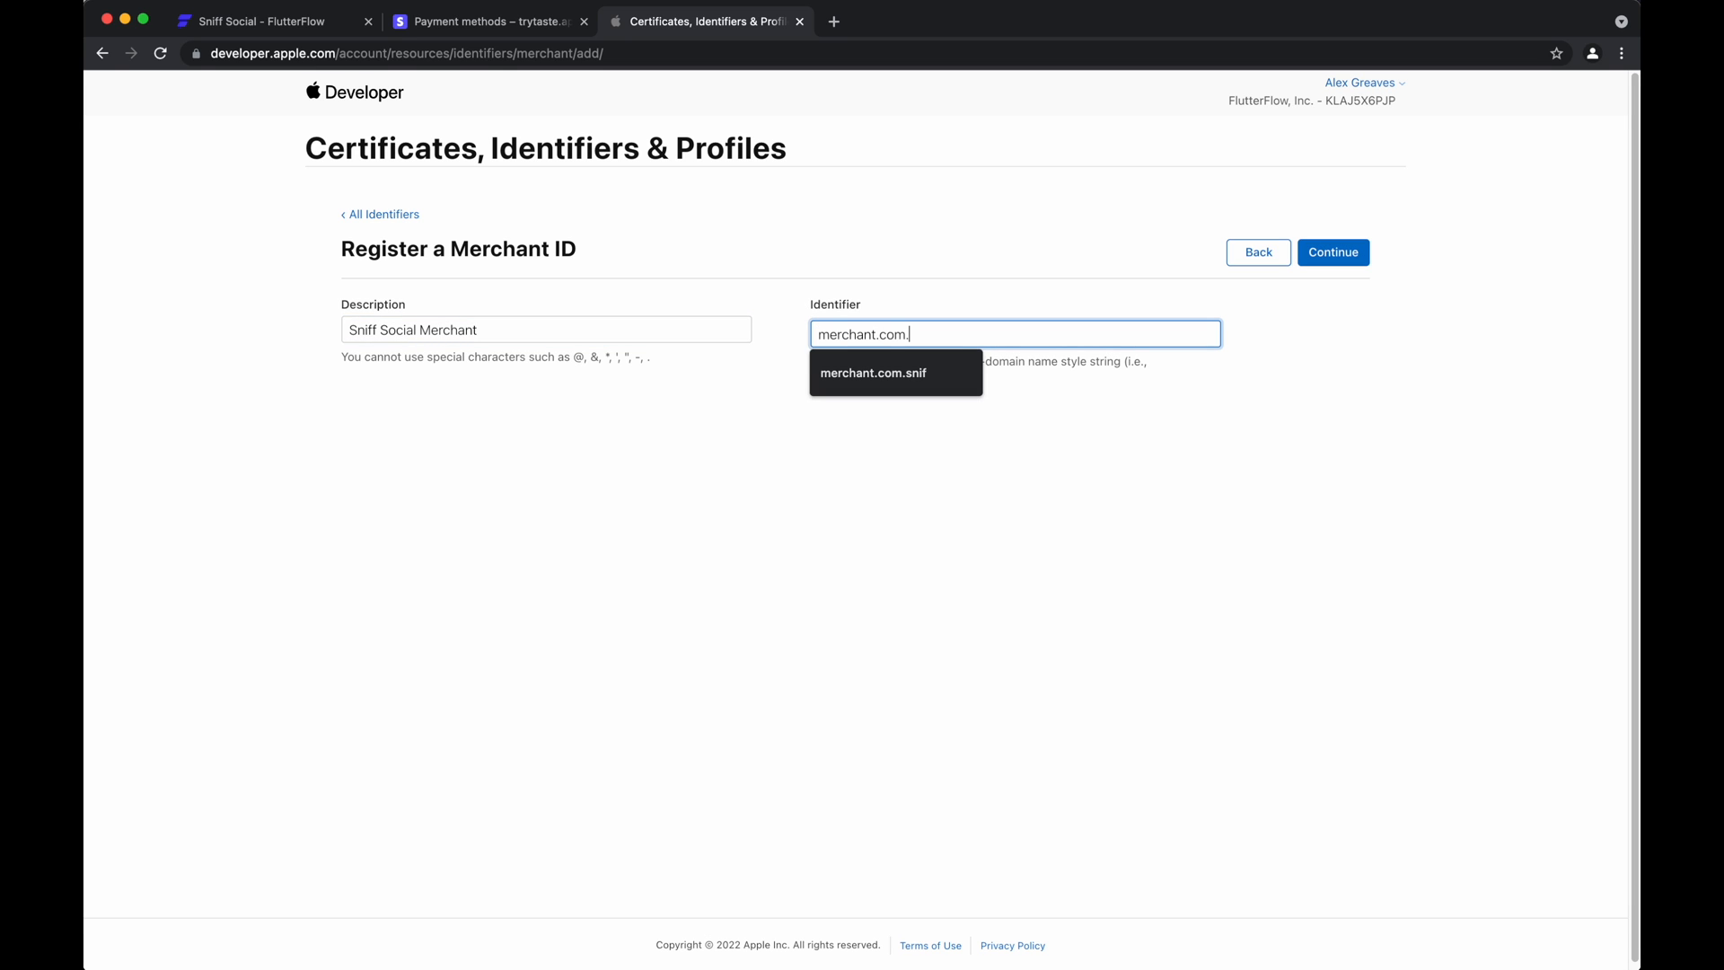
type("flutterflo")
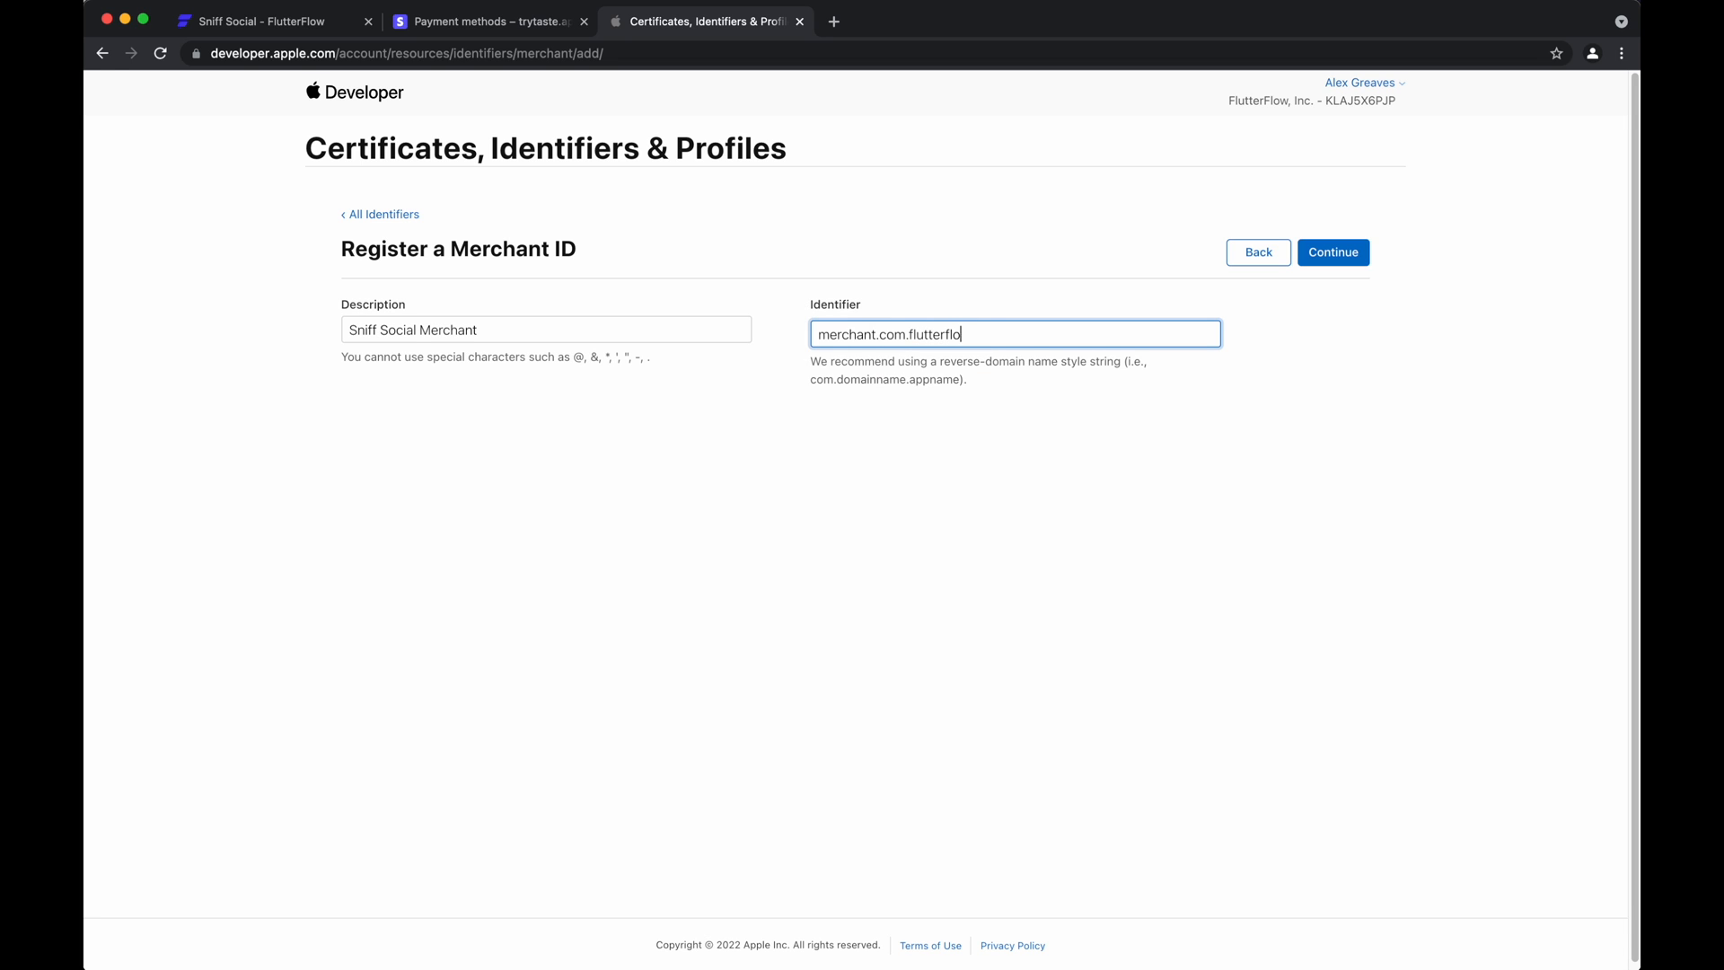
type("w.sniffsocial")
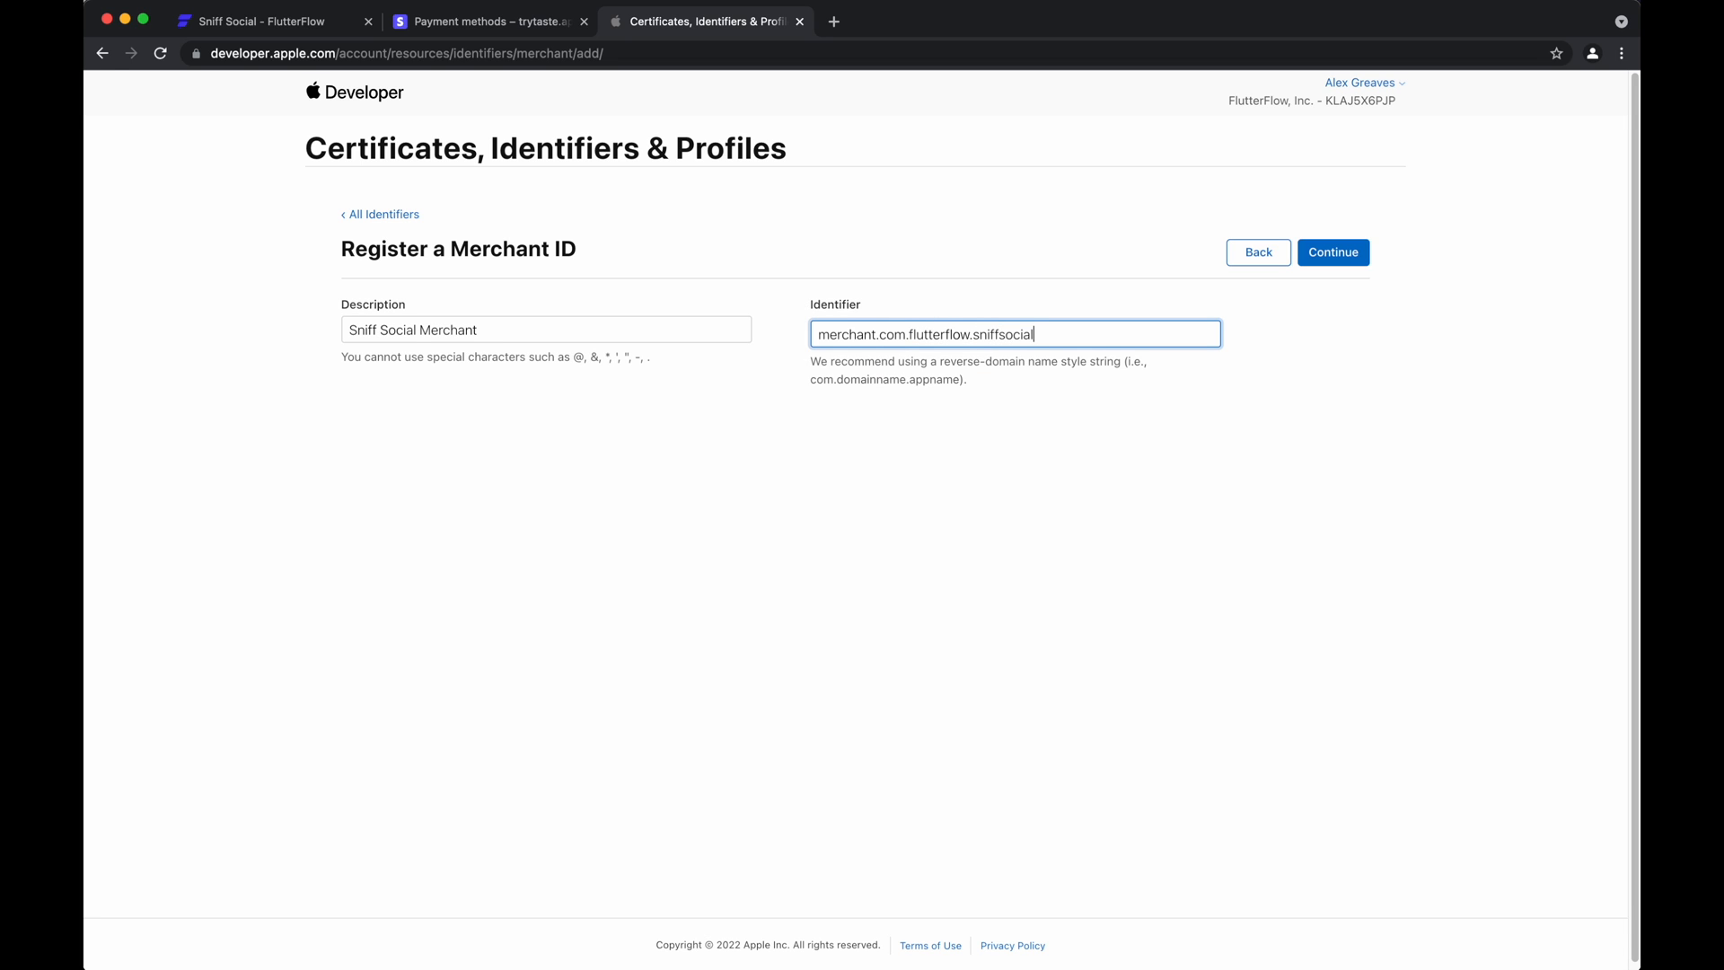
left_click(1332, 252)
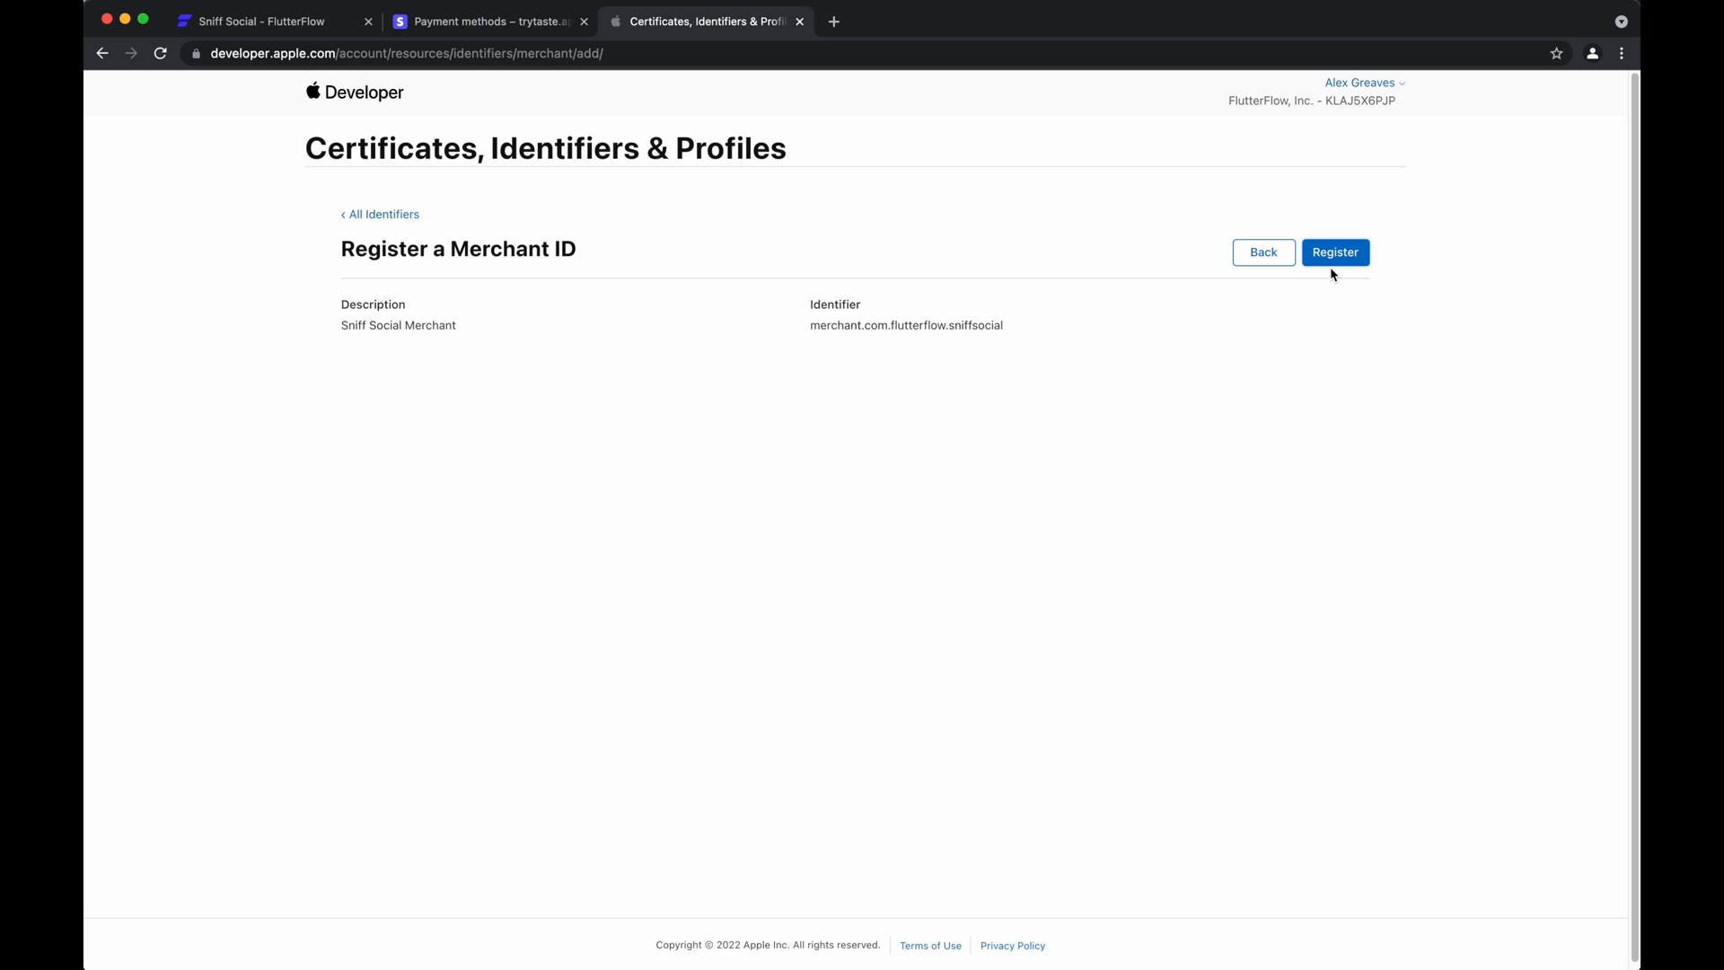
left_click(1336, 251)
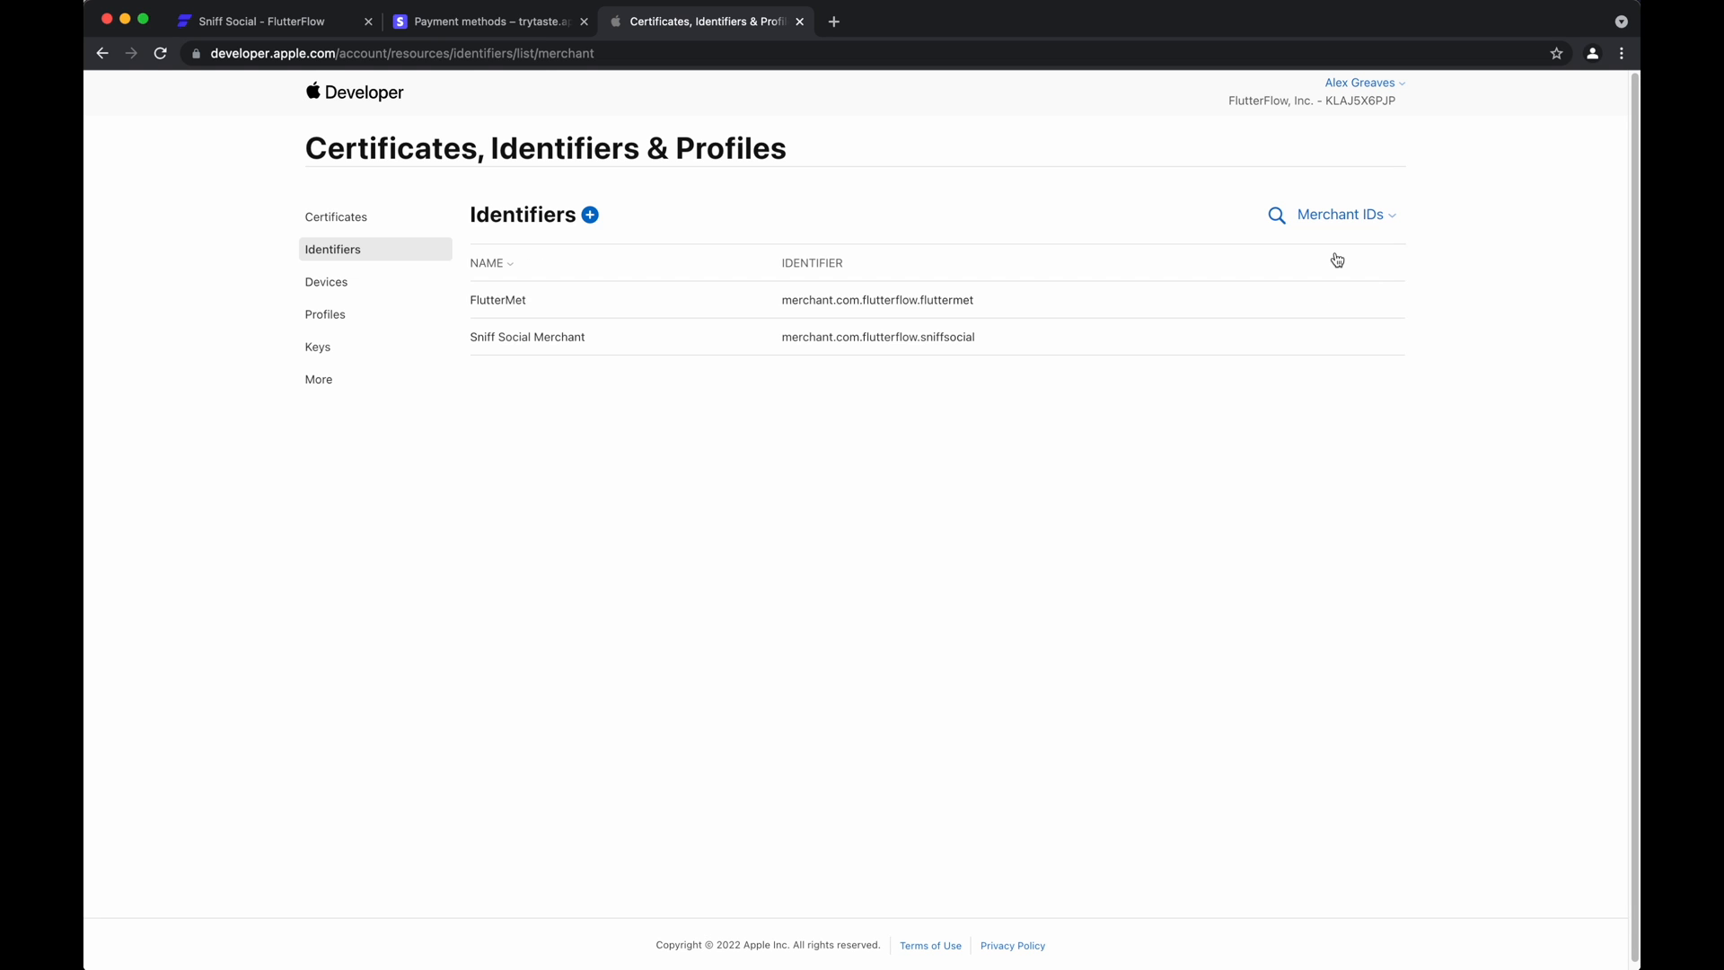
Filter identifiers to App IDs and open the SniffSocial app ID.
left_click(1339, 215)
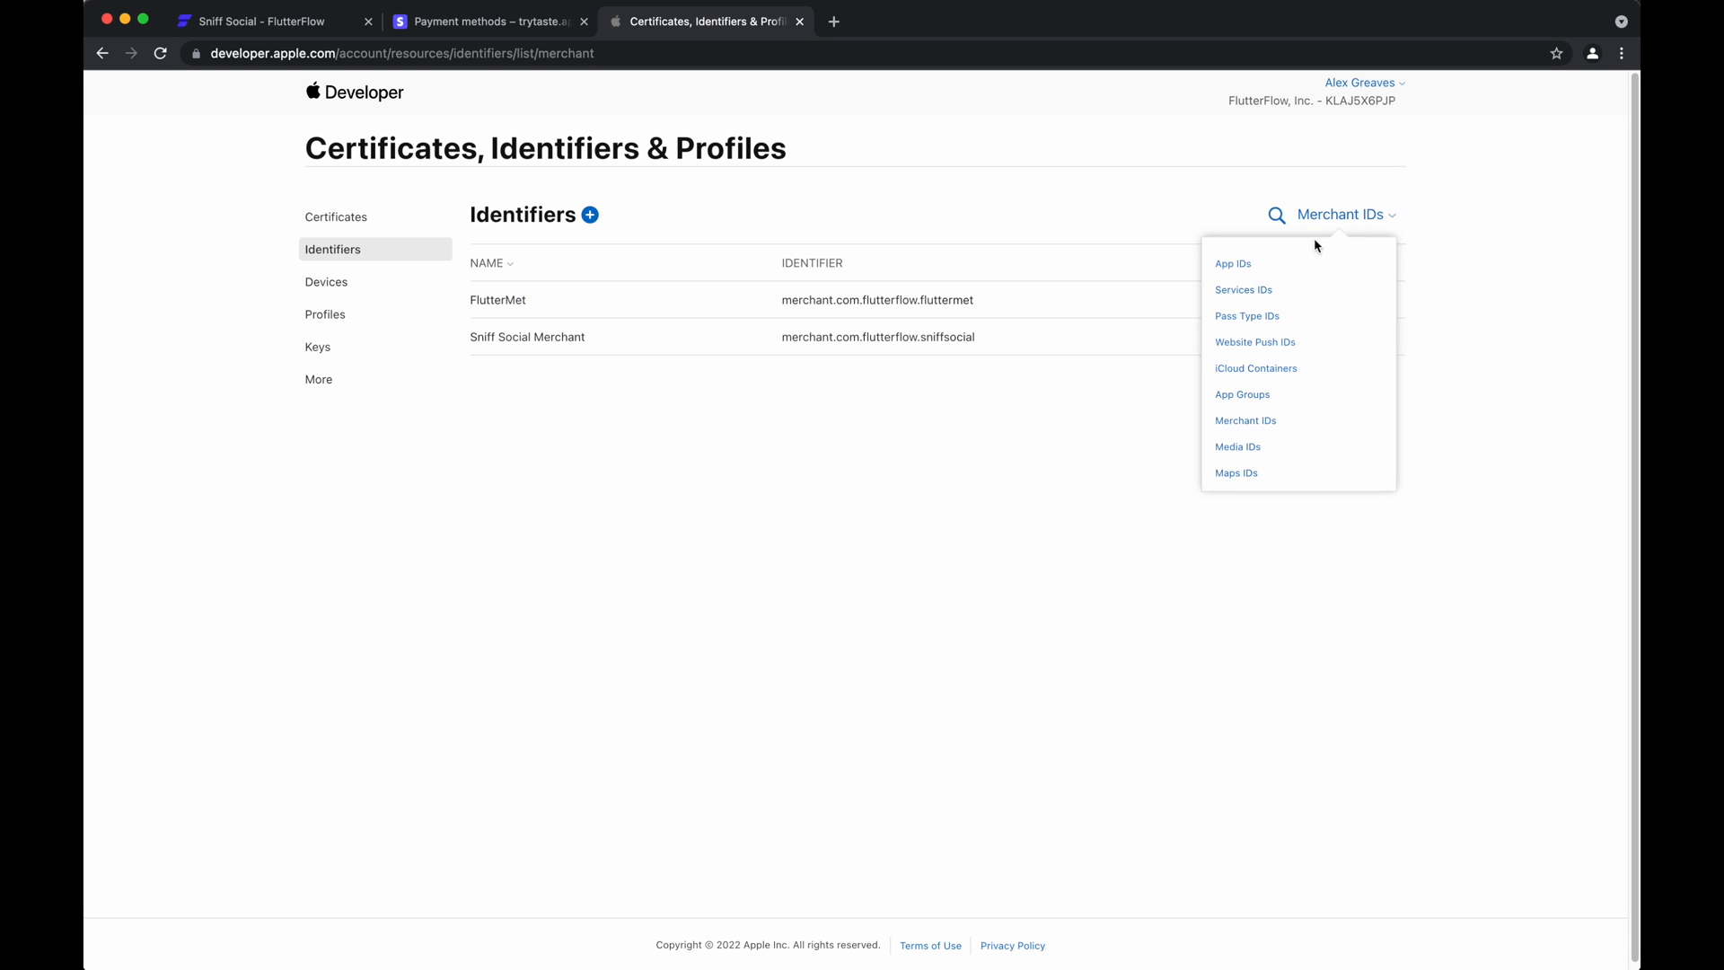
left_click(1231, 263)
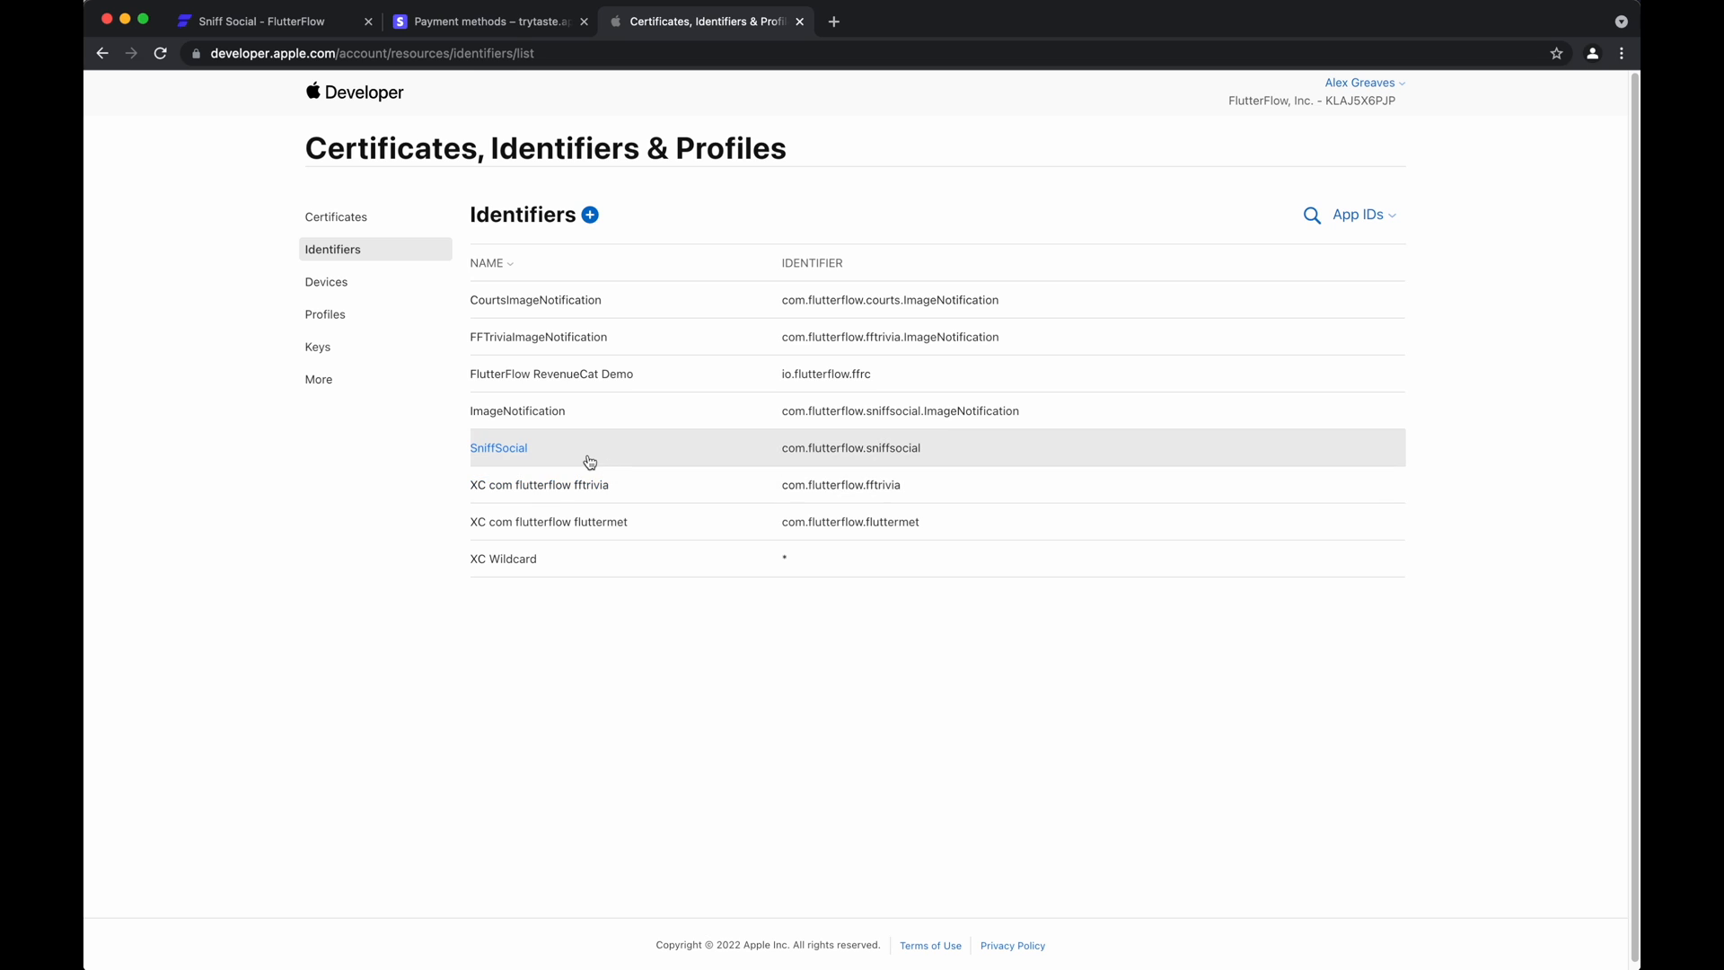
left_click(498, 447)
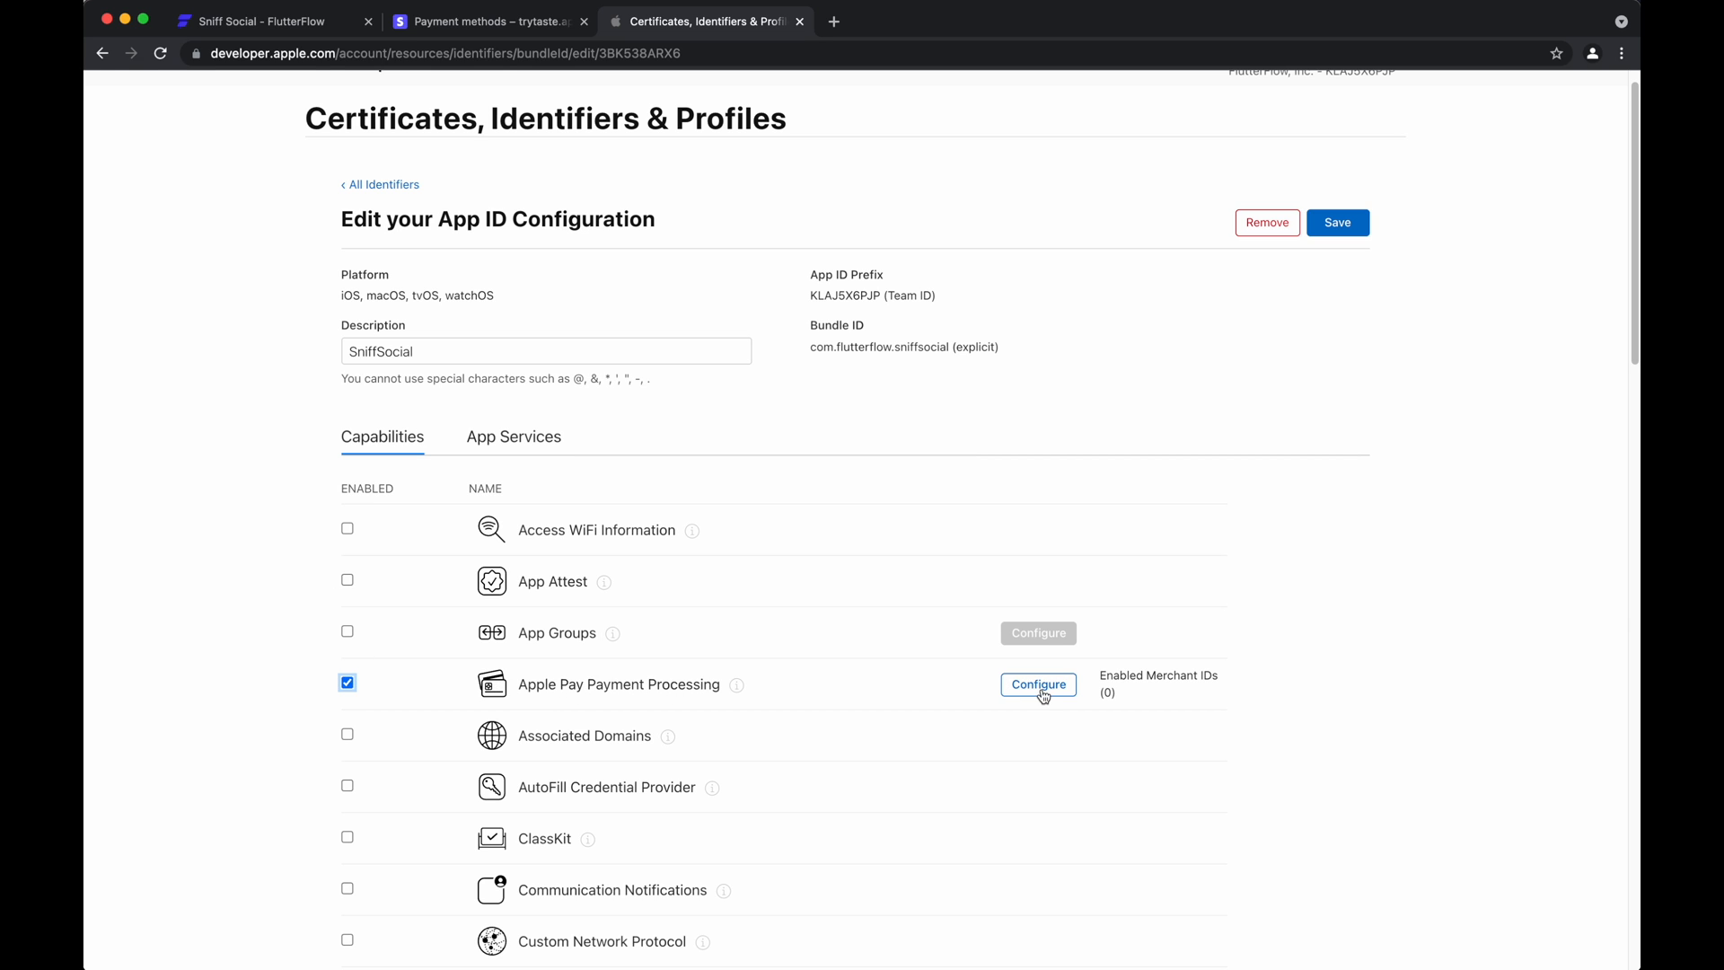
Enable Apple Pay Payment Processing with Sniff Social Merchant assigned and save the app ID.
left_click(1037, 684)
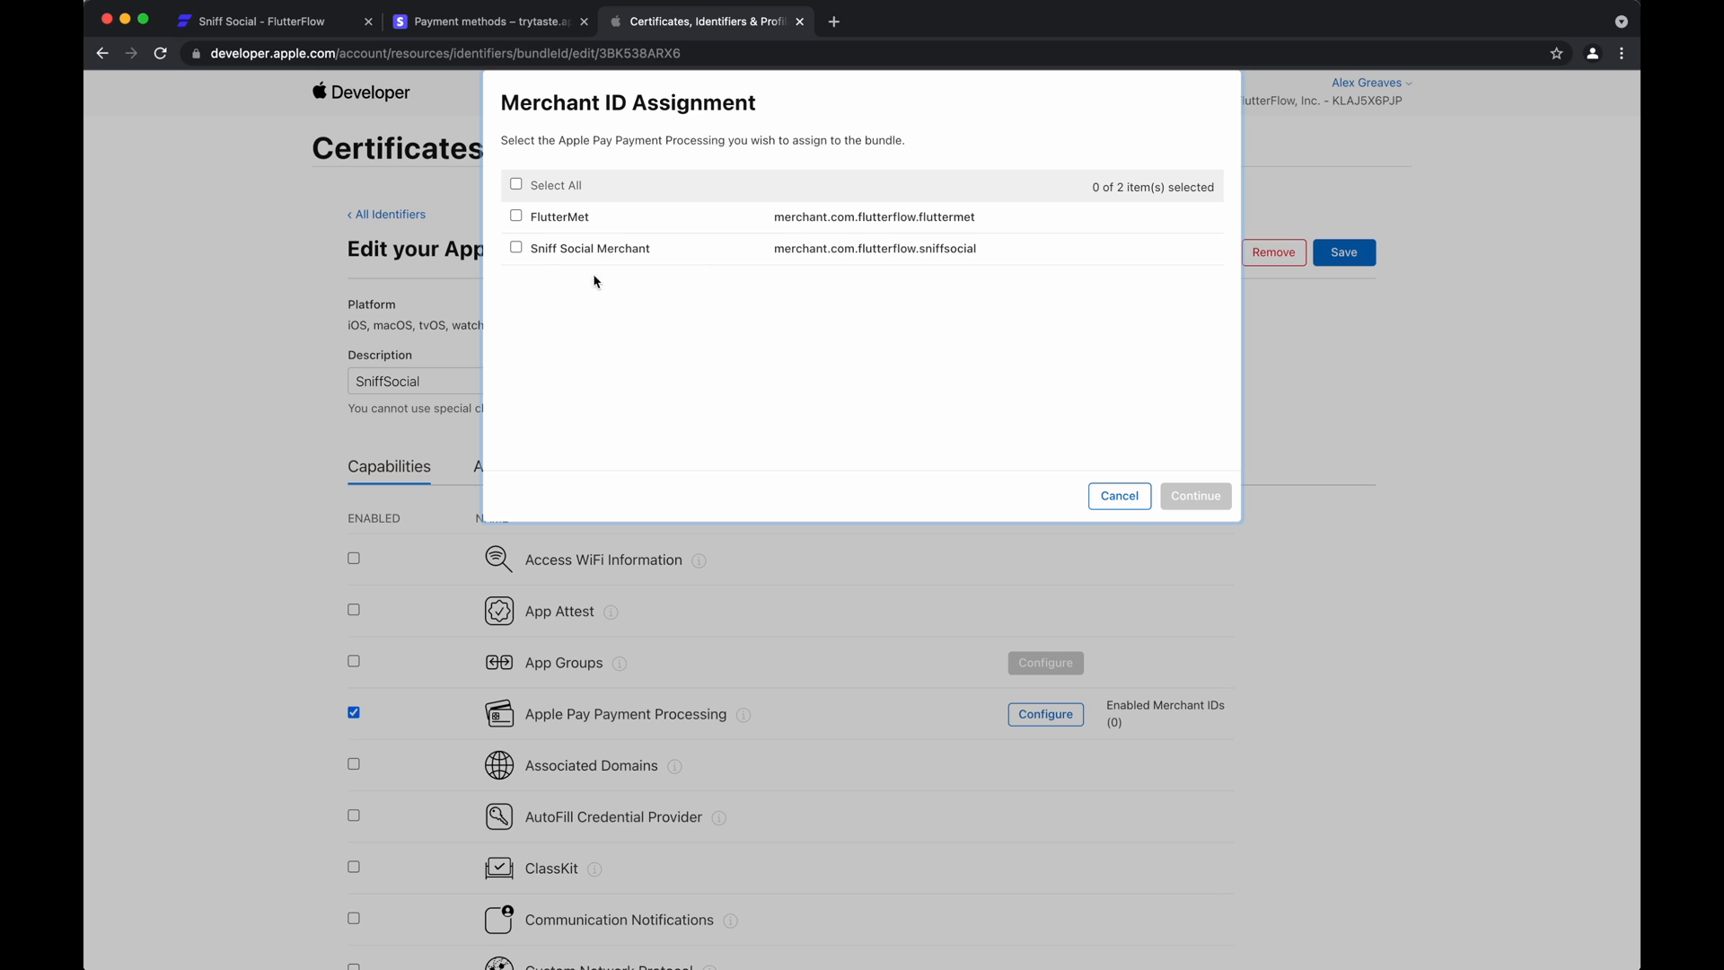
left_click(515, 247)
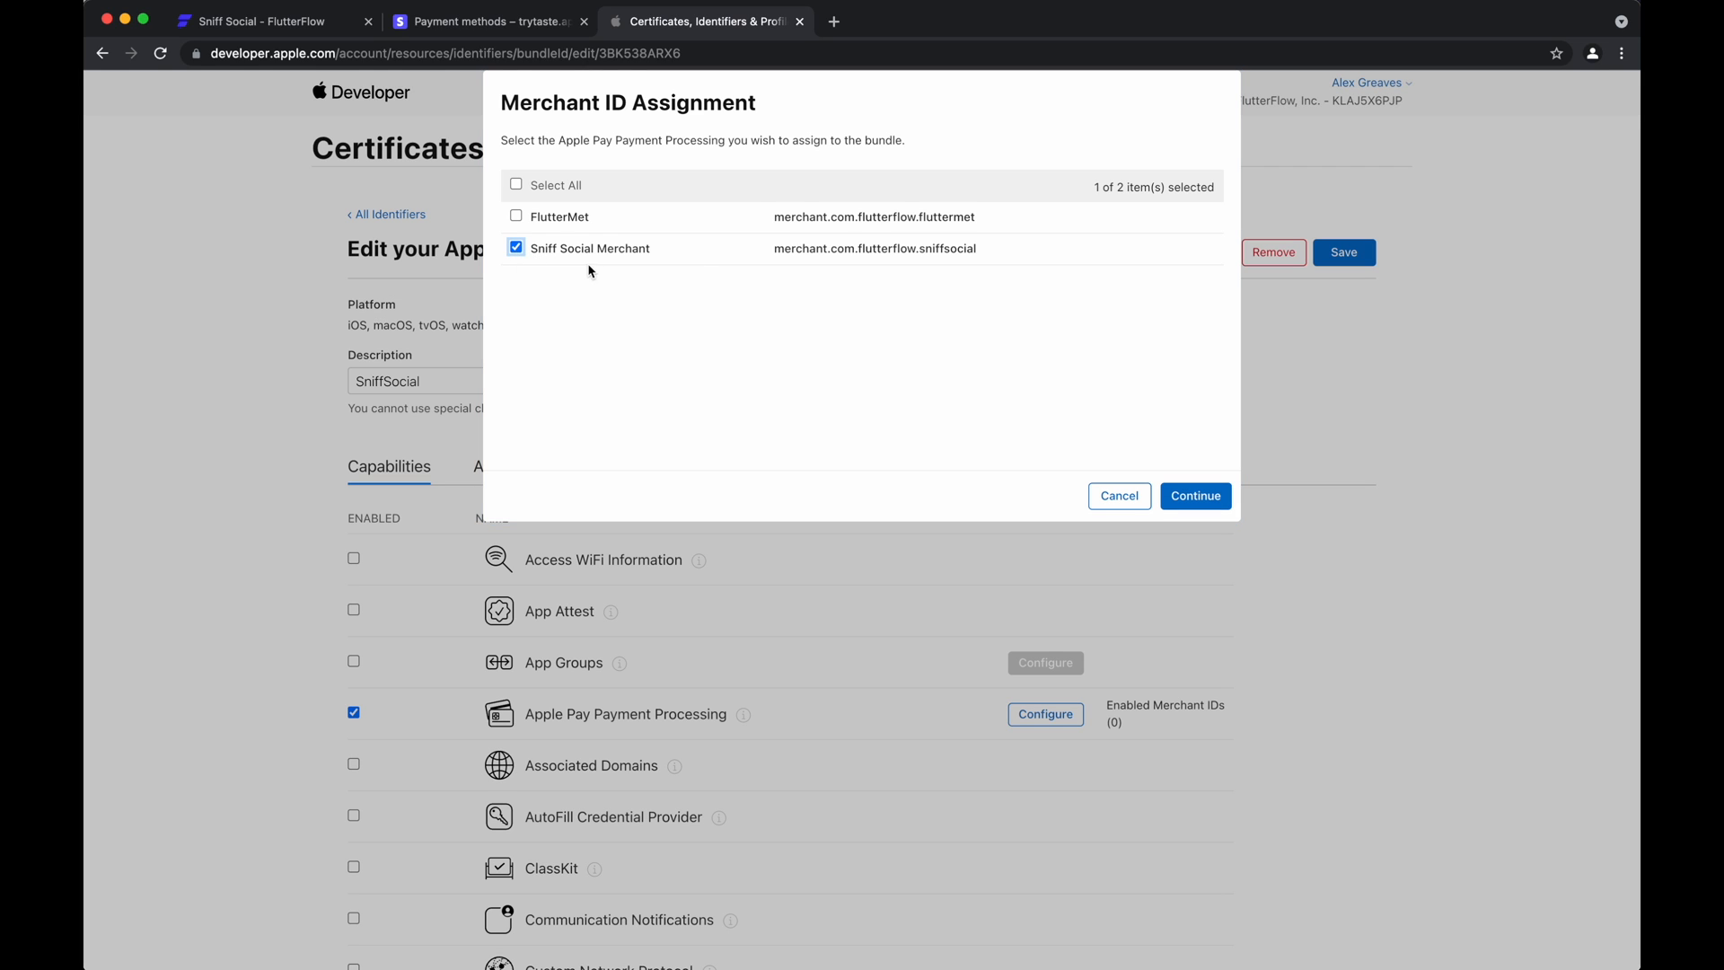
mouse_move(927, 258)
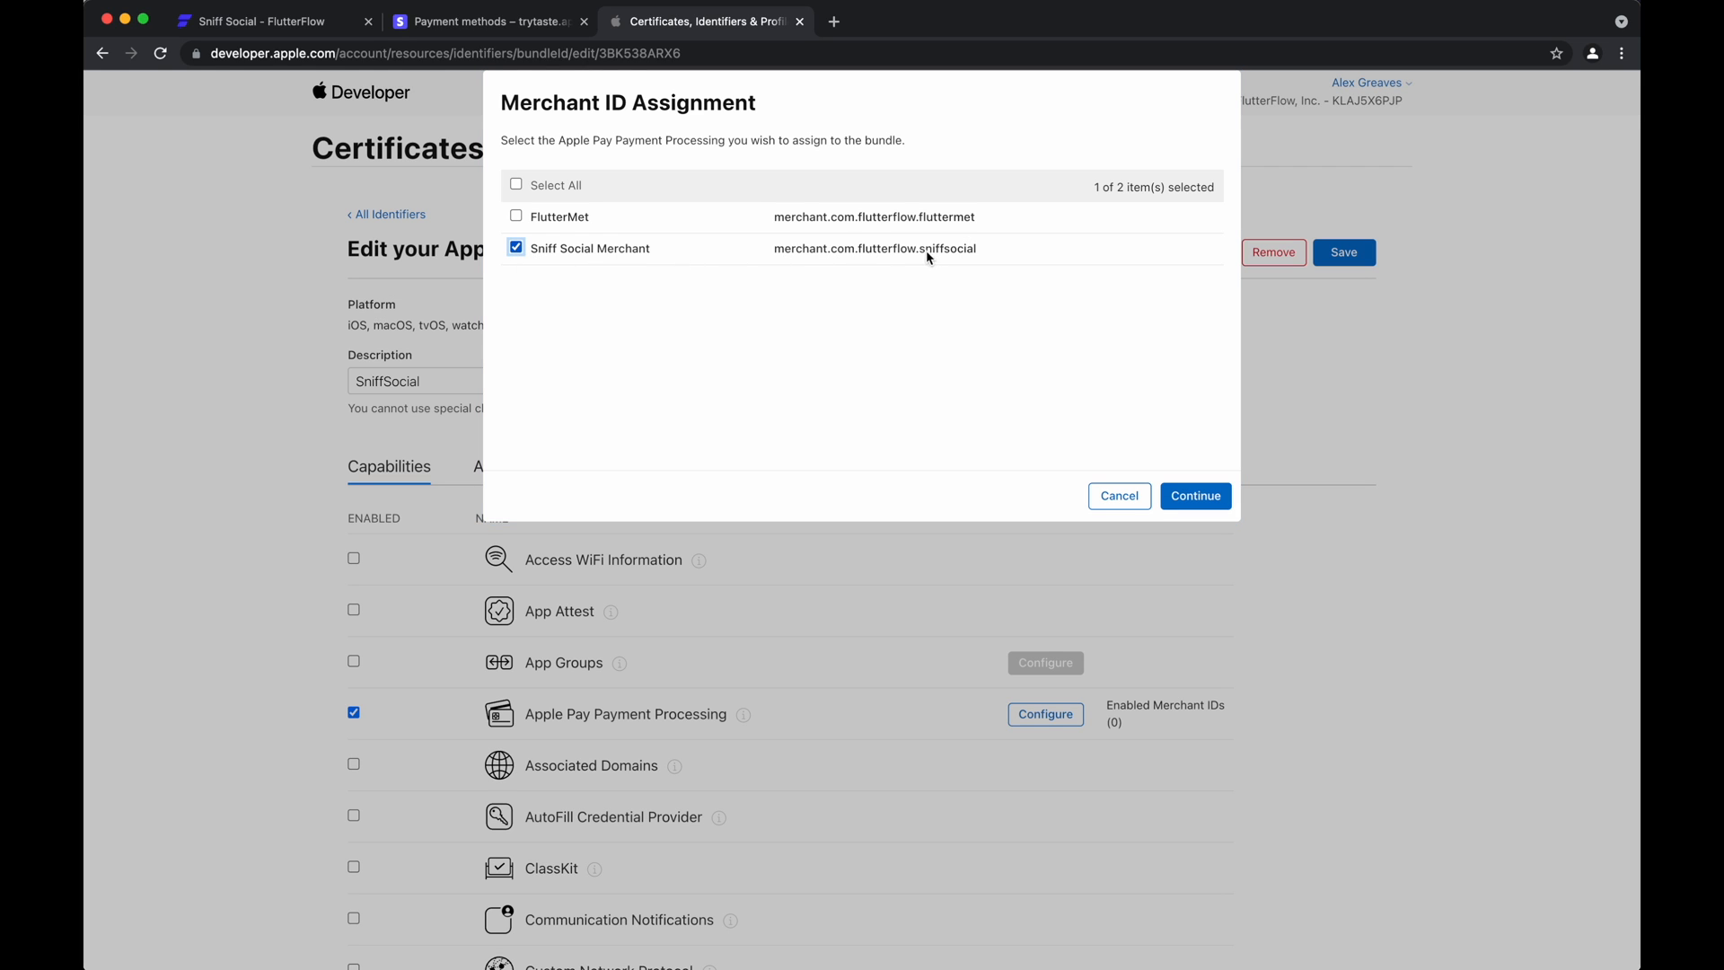
left_click(1194, 496)
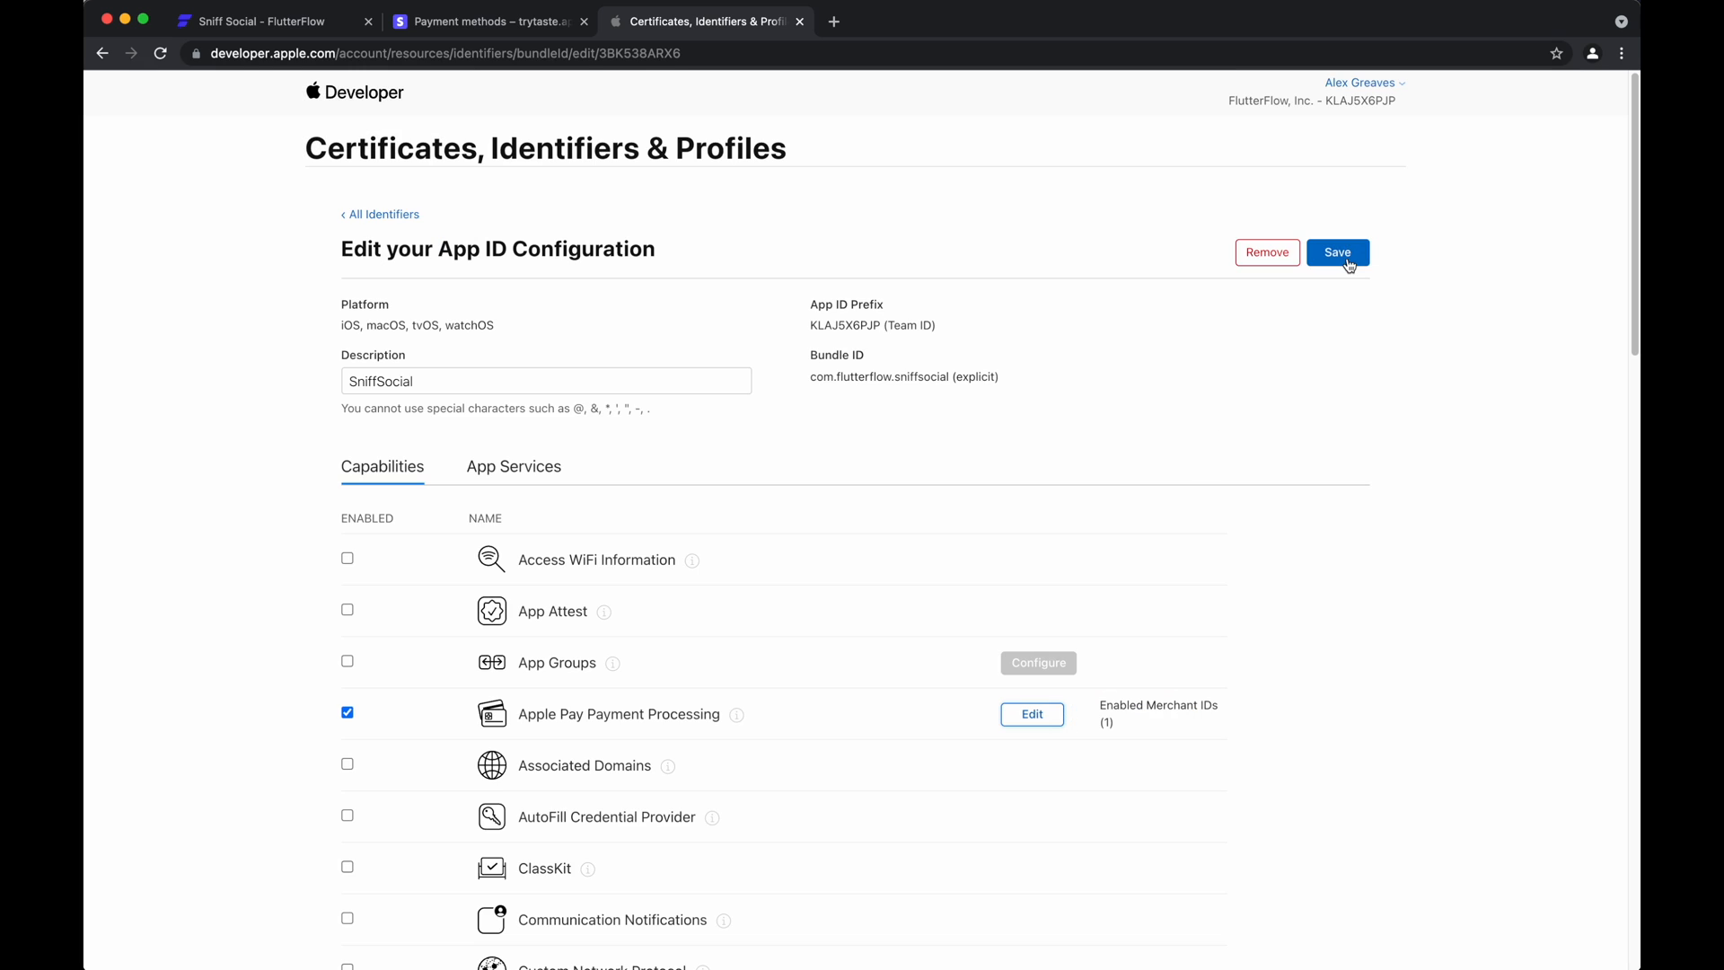
left_click(1337, 251)
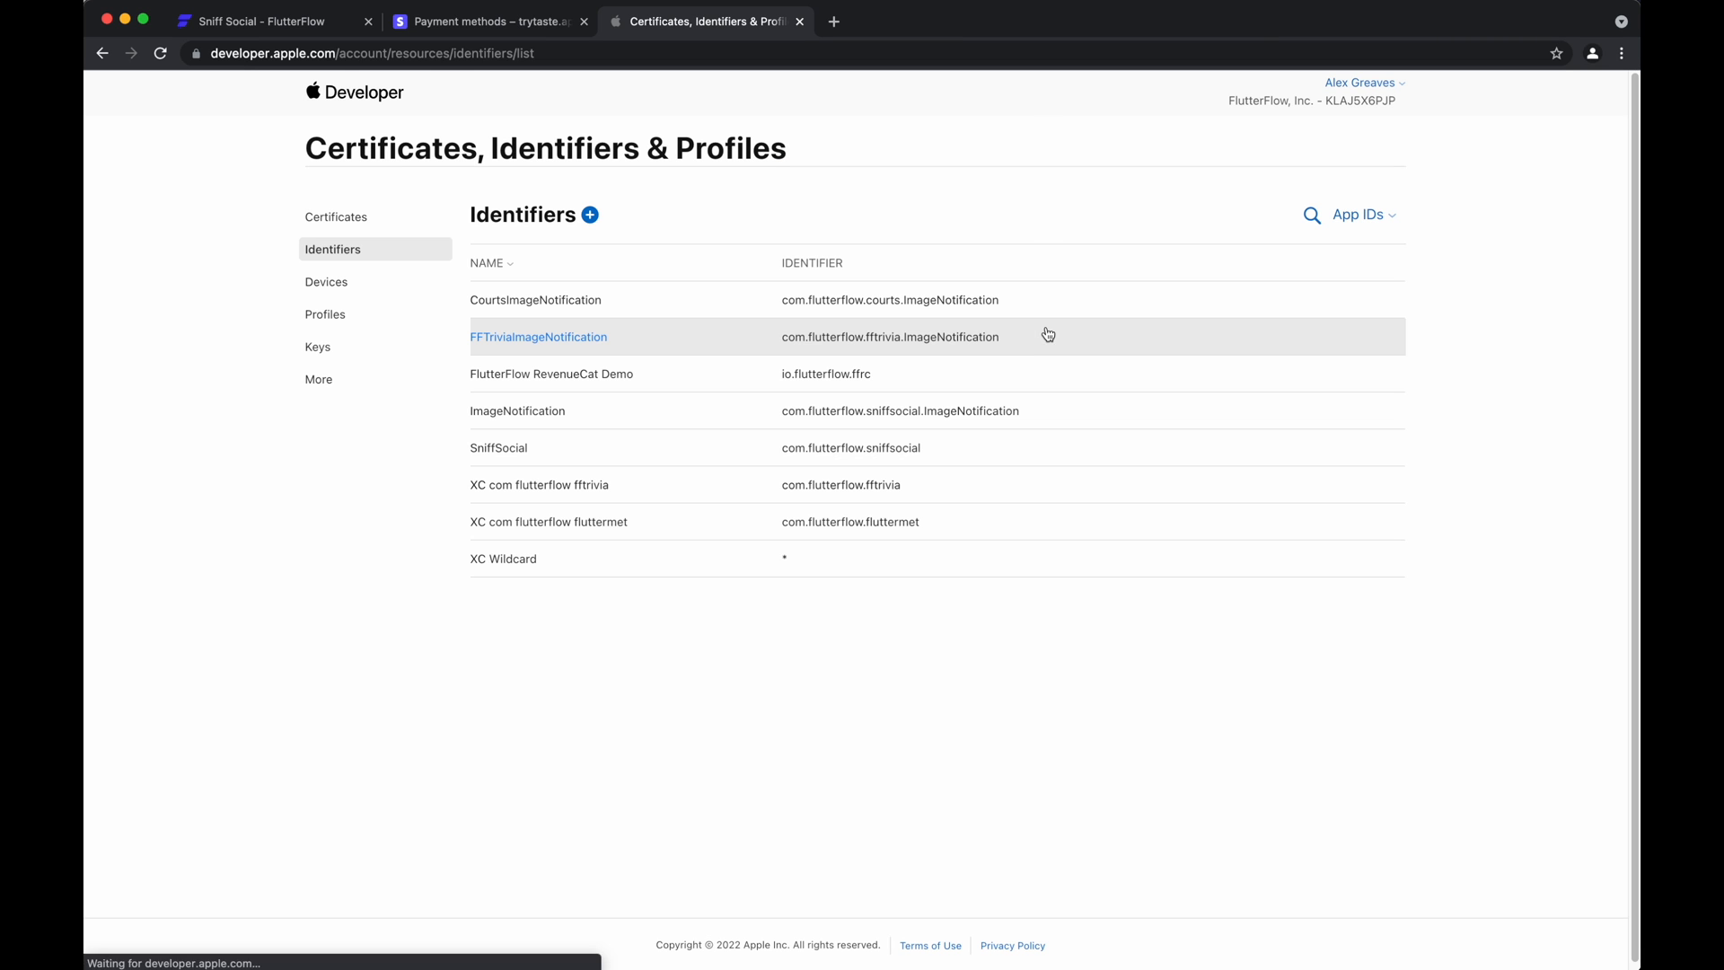
mouse_move(908, 684)
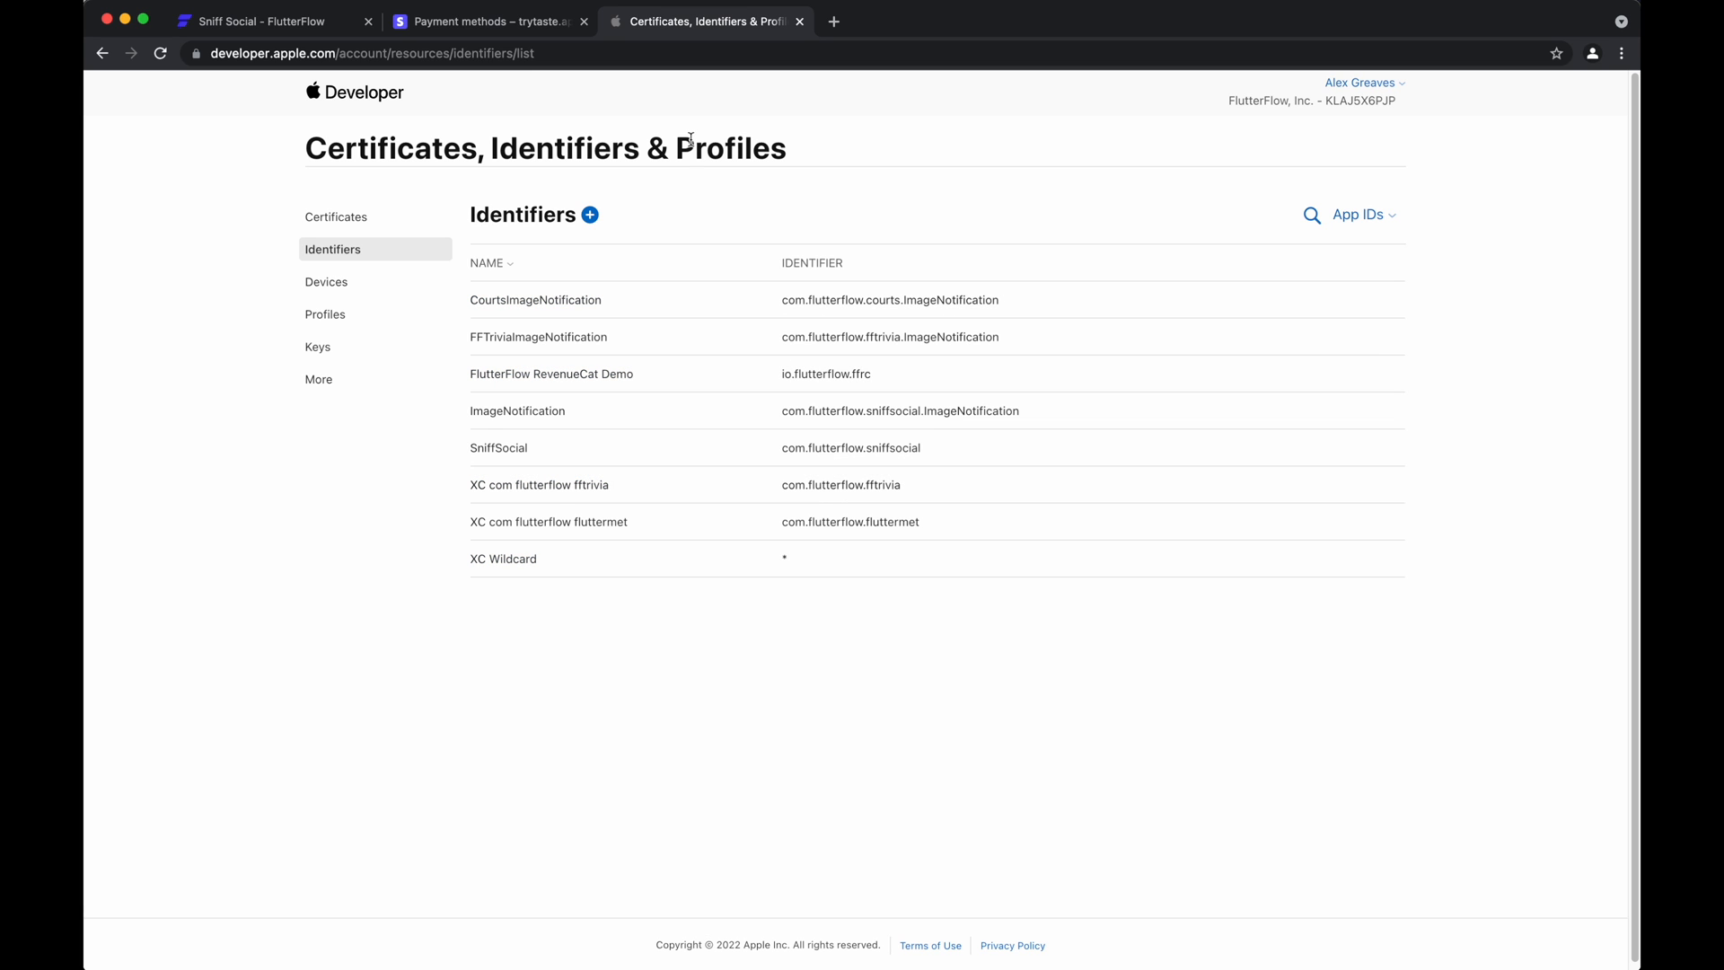
In Stripe's Apple Pay settings, add a new iOS application and download the CSR file.
left_click(489, 21)
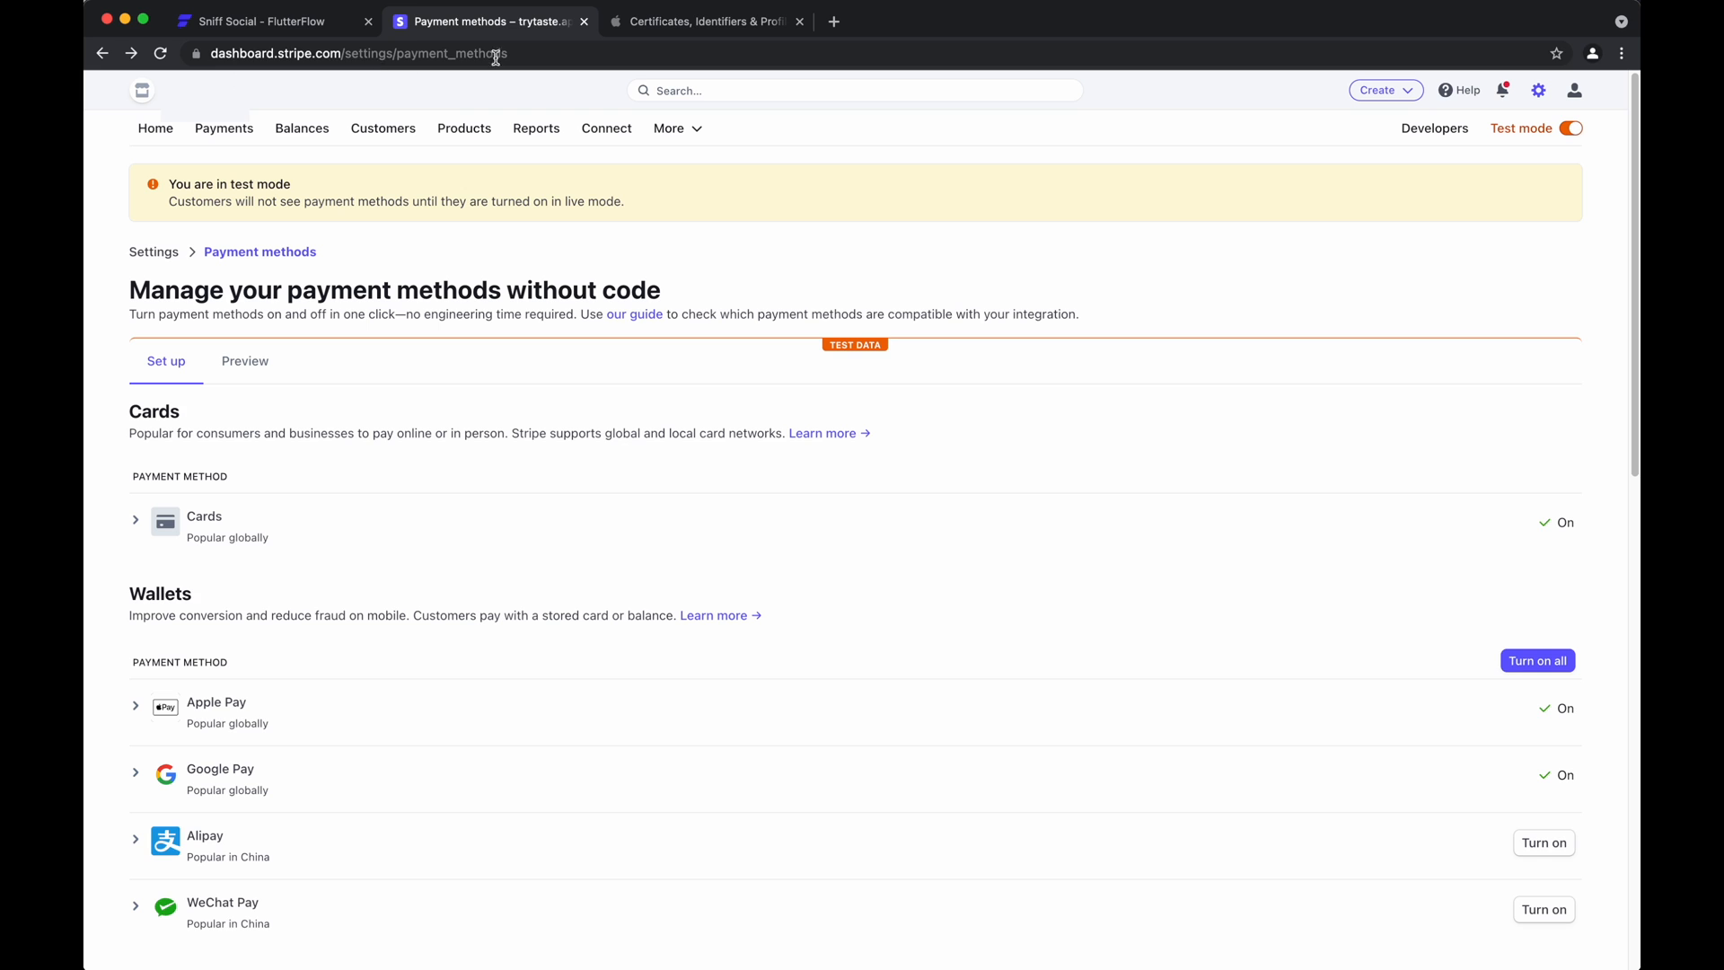
scroll("down", 3)
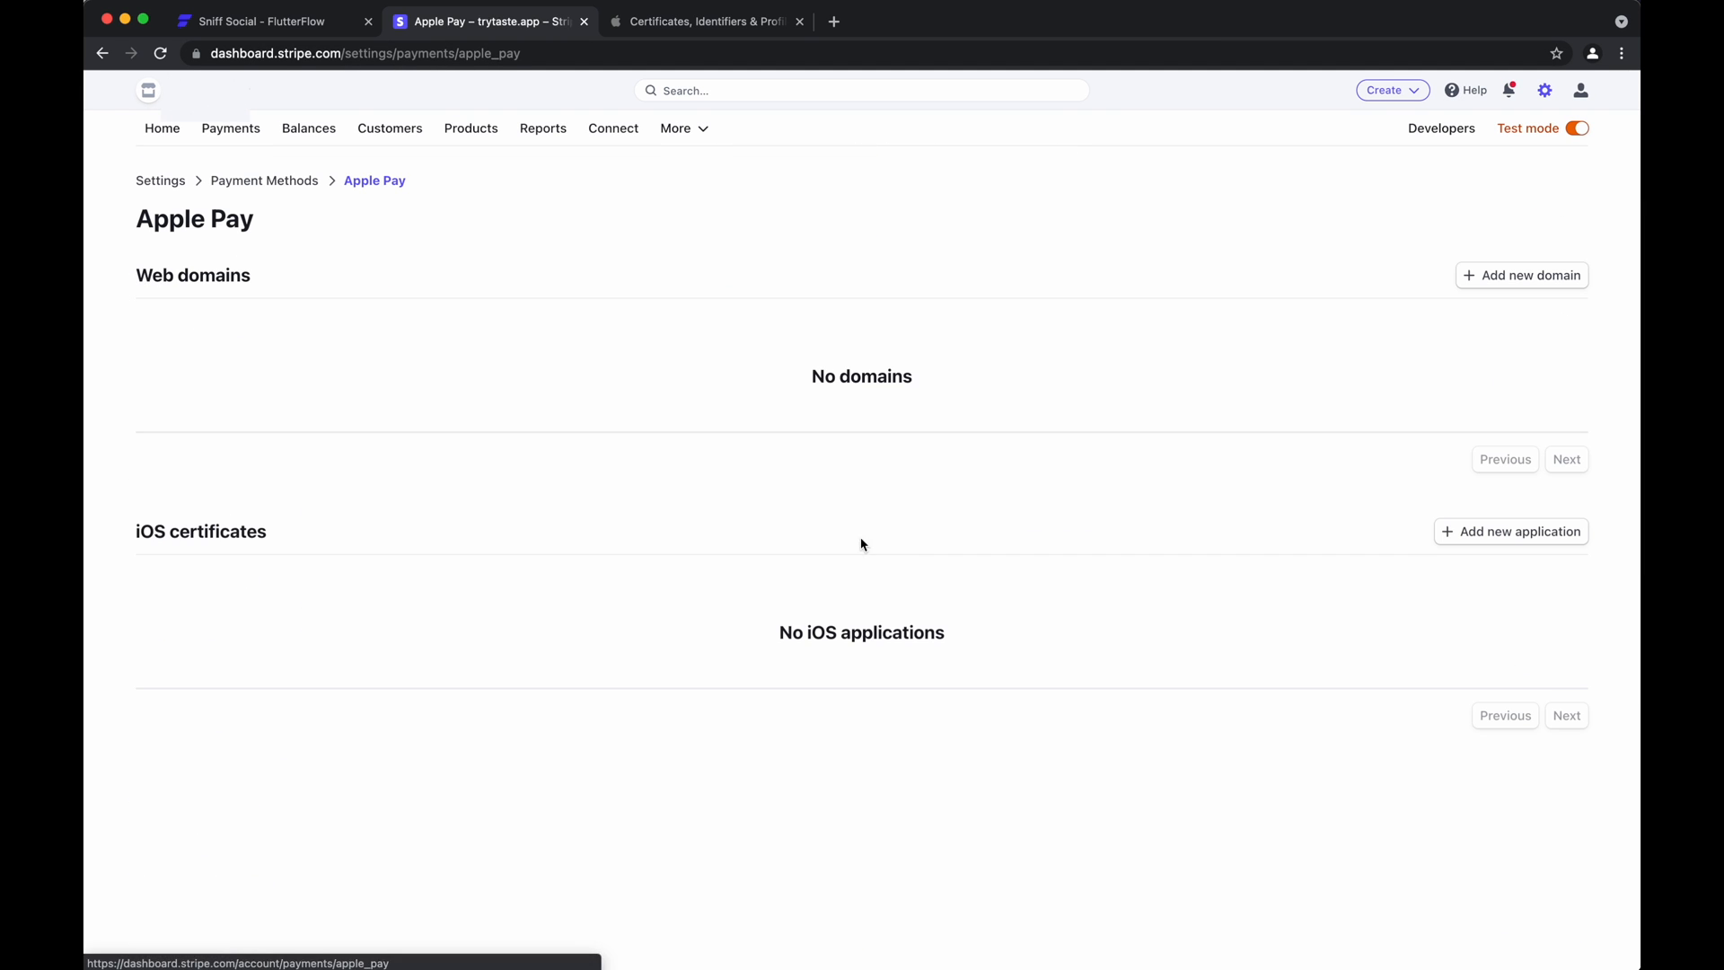
mouse_move(201, 530)
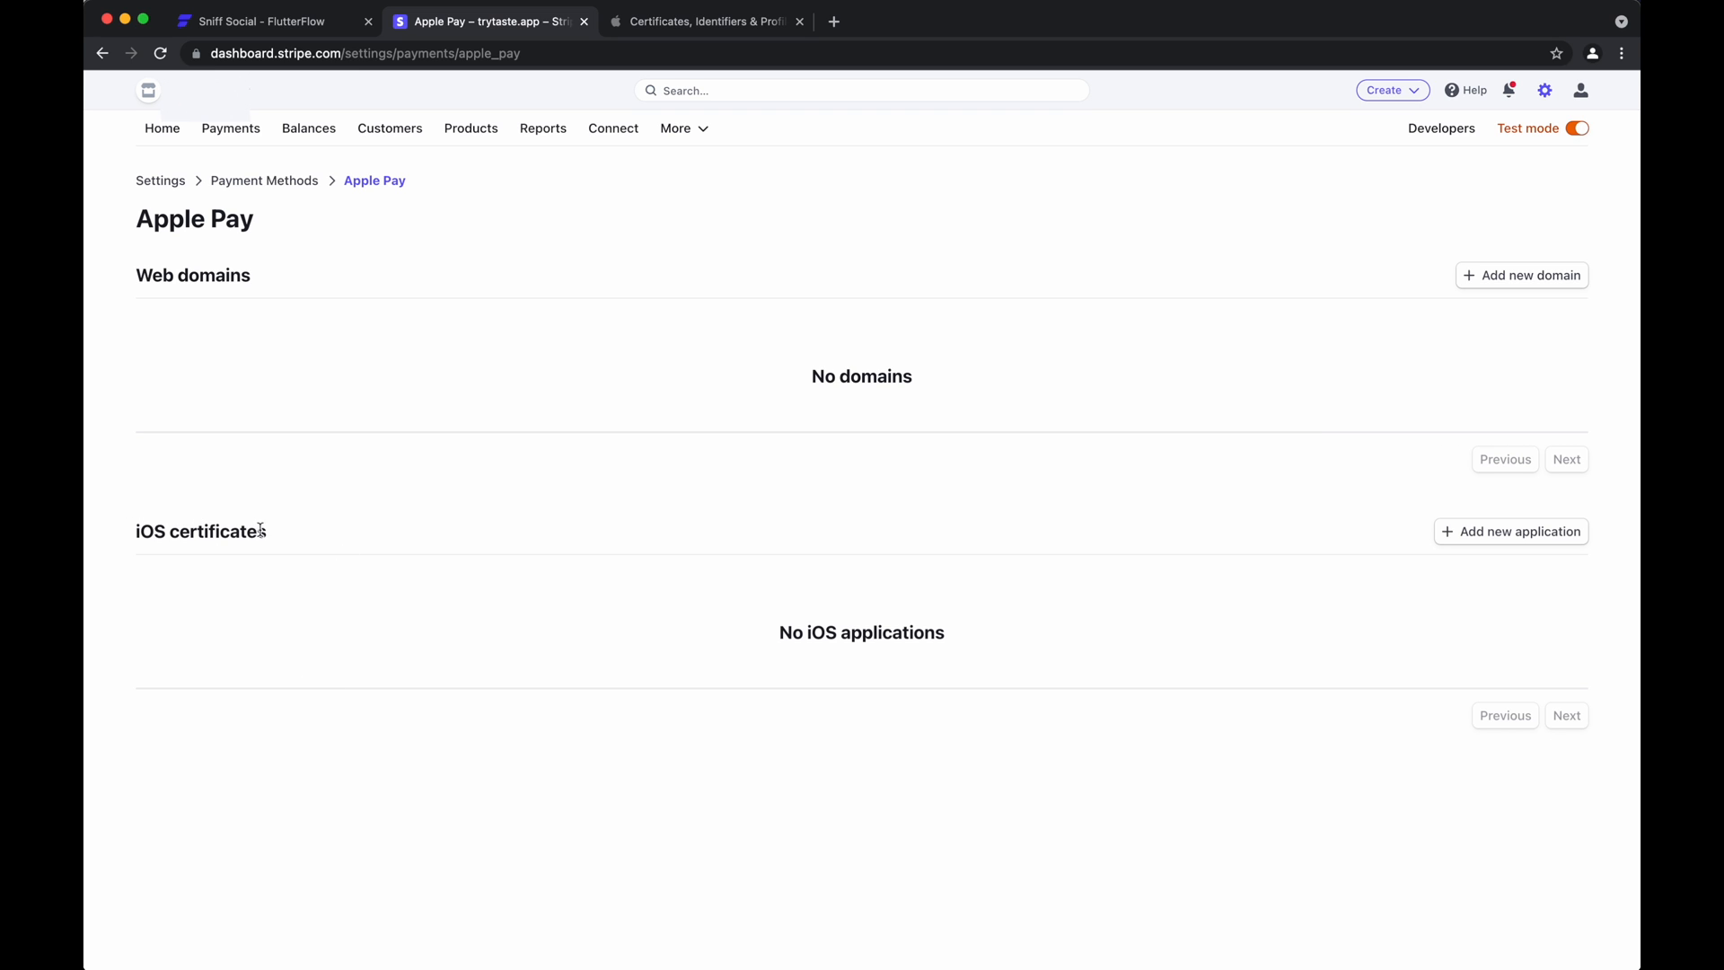
mouse_move(1510, 530)
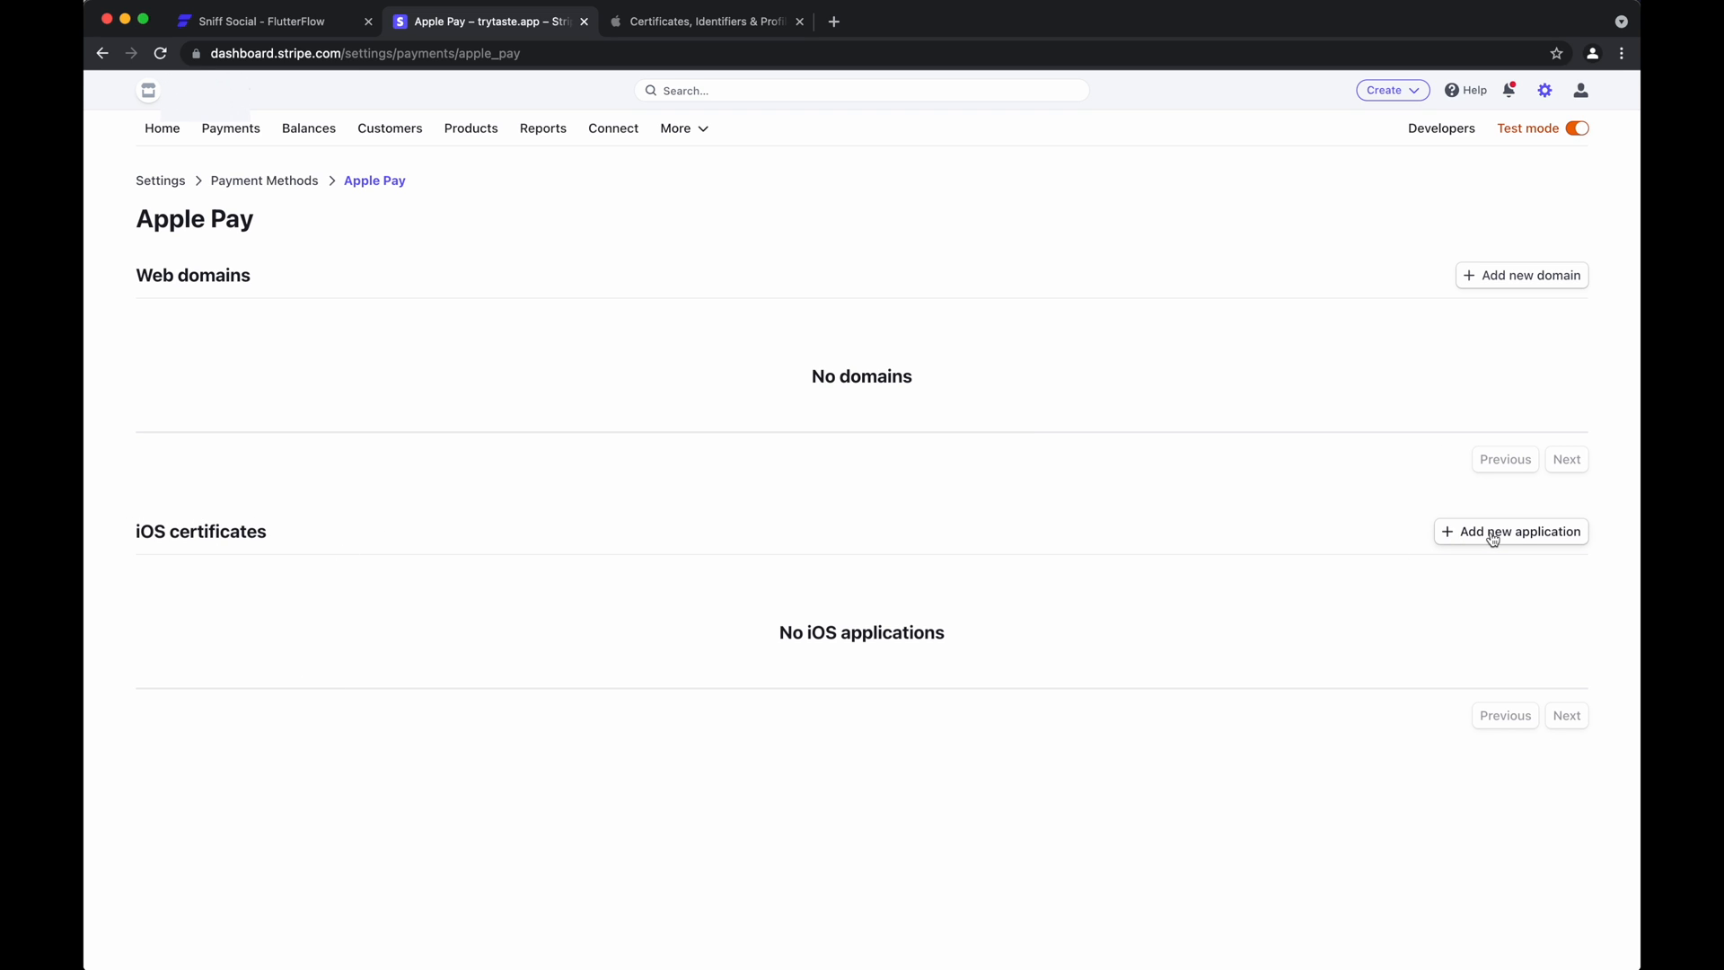
left_click(1511, 531)
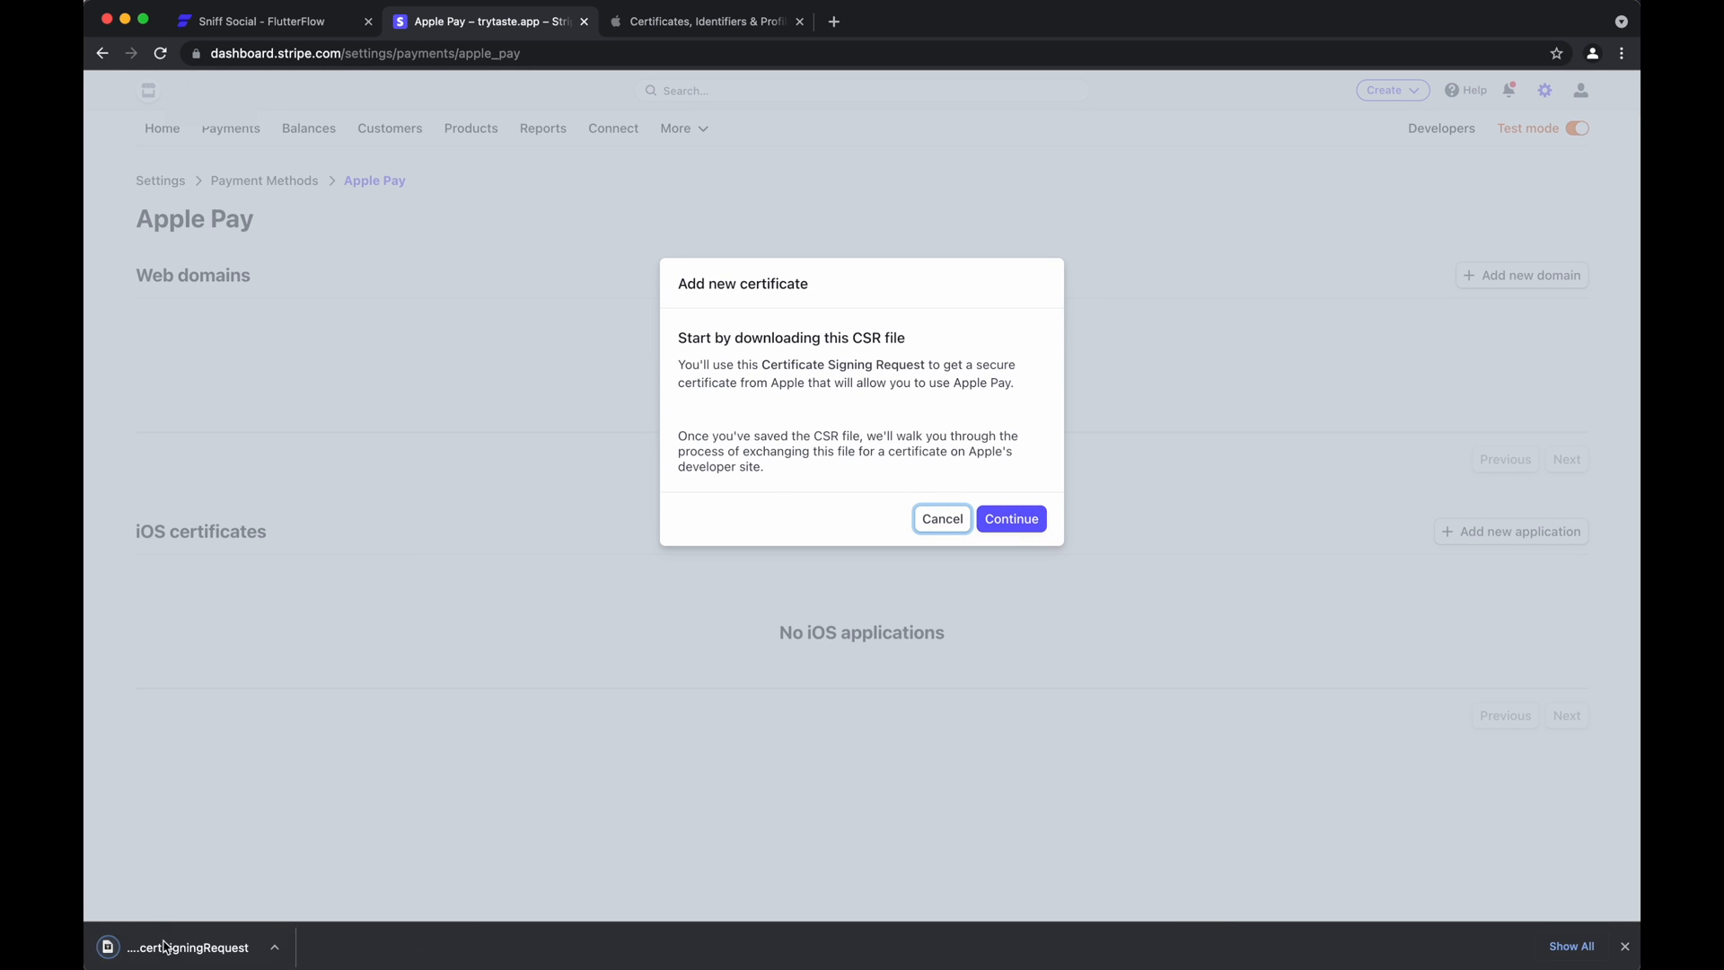
mouse_move(186, 946)
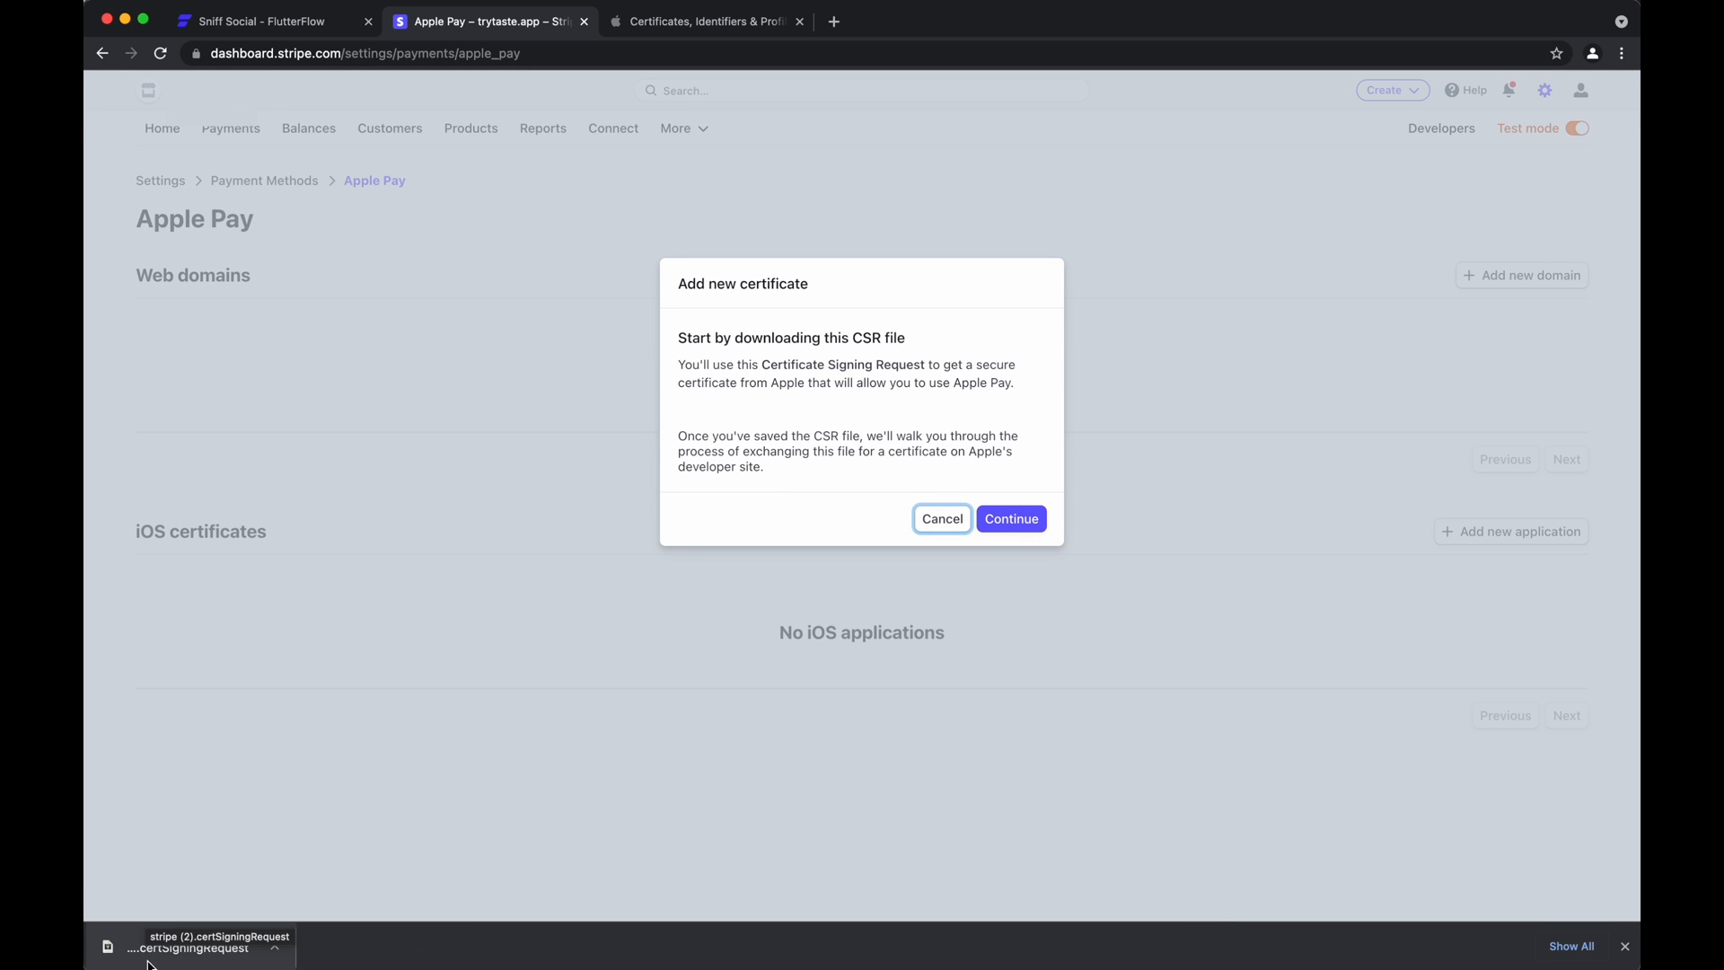
mouse_move(407, 799)
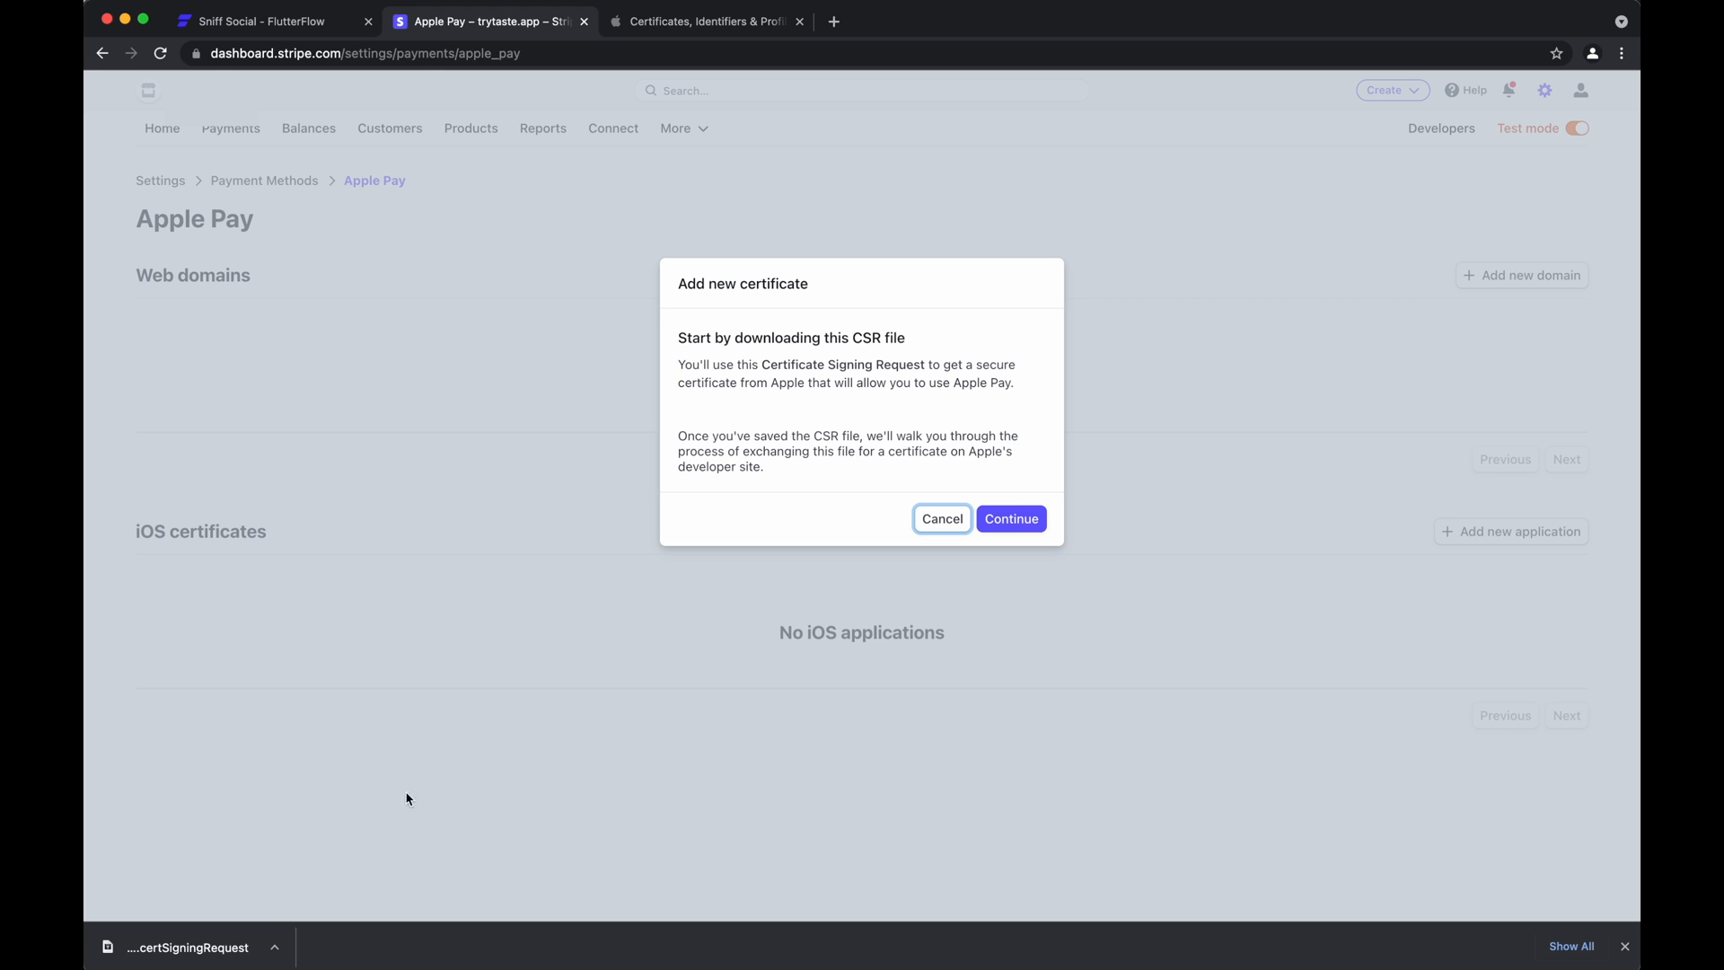
left_click(1009, 518)
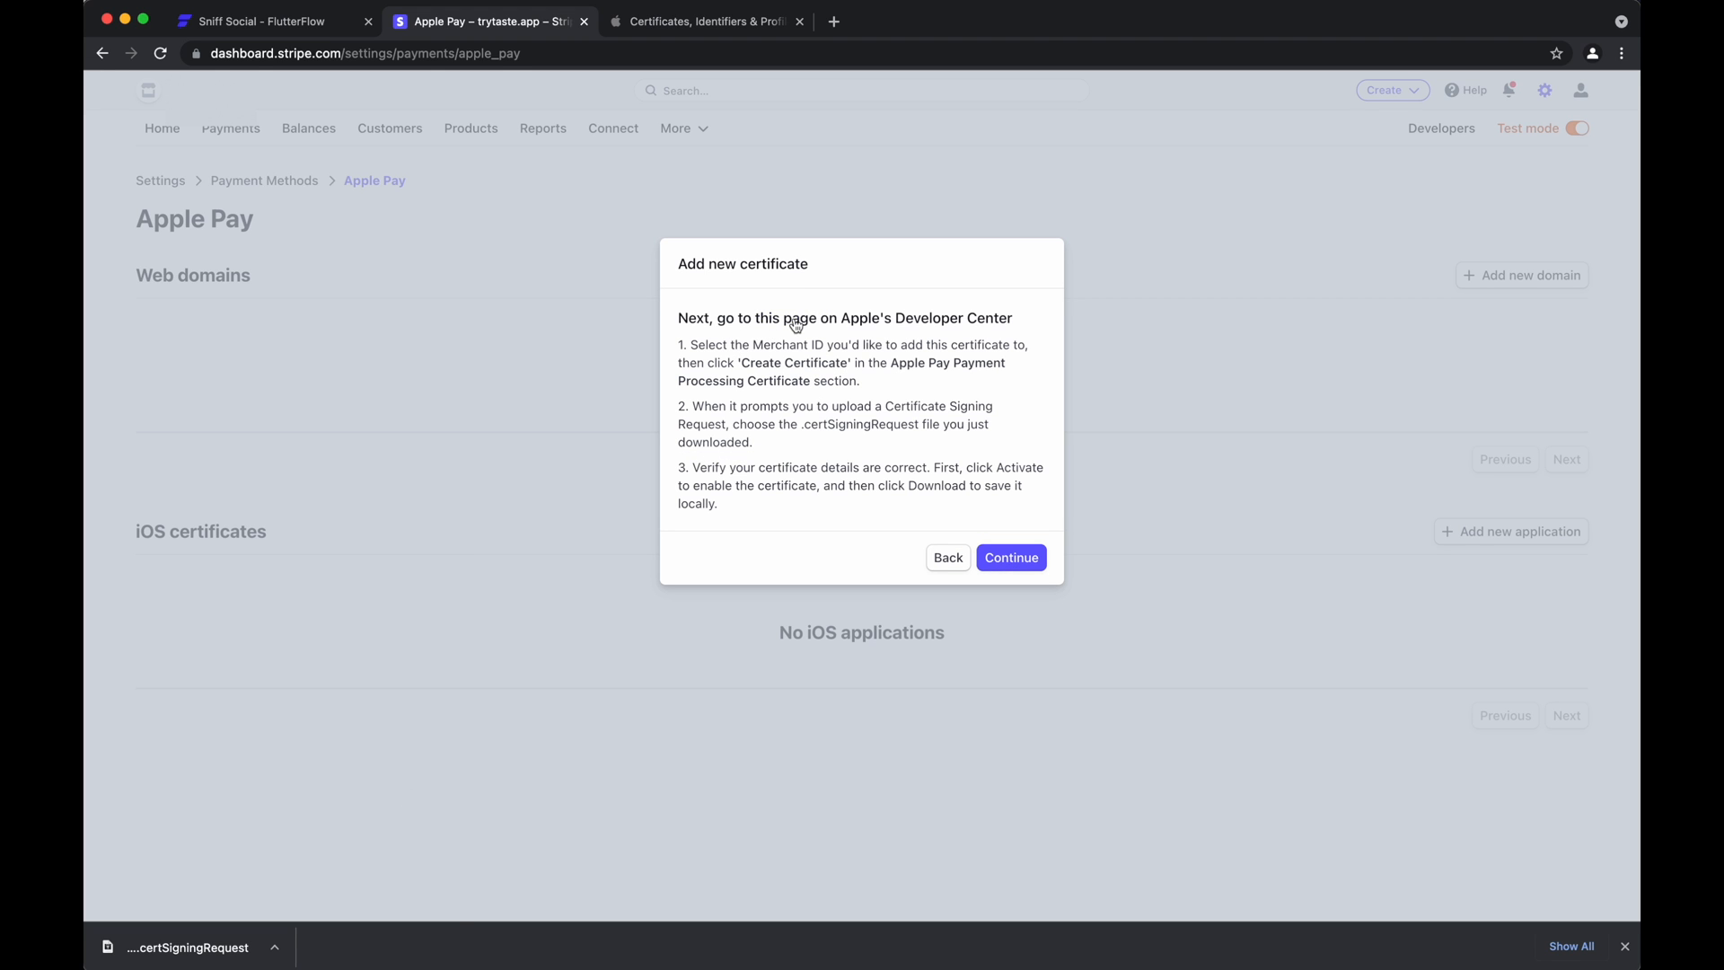
mouse_move(768, 333)
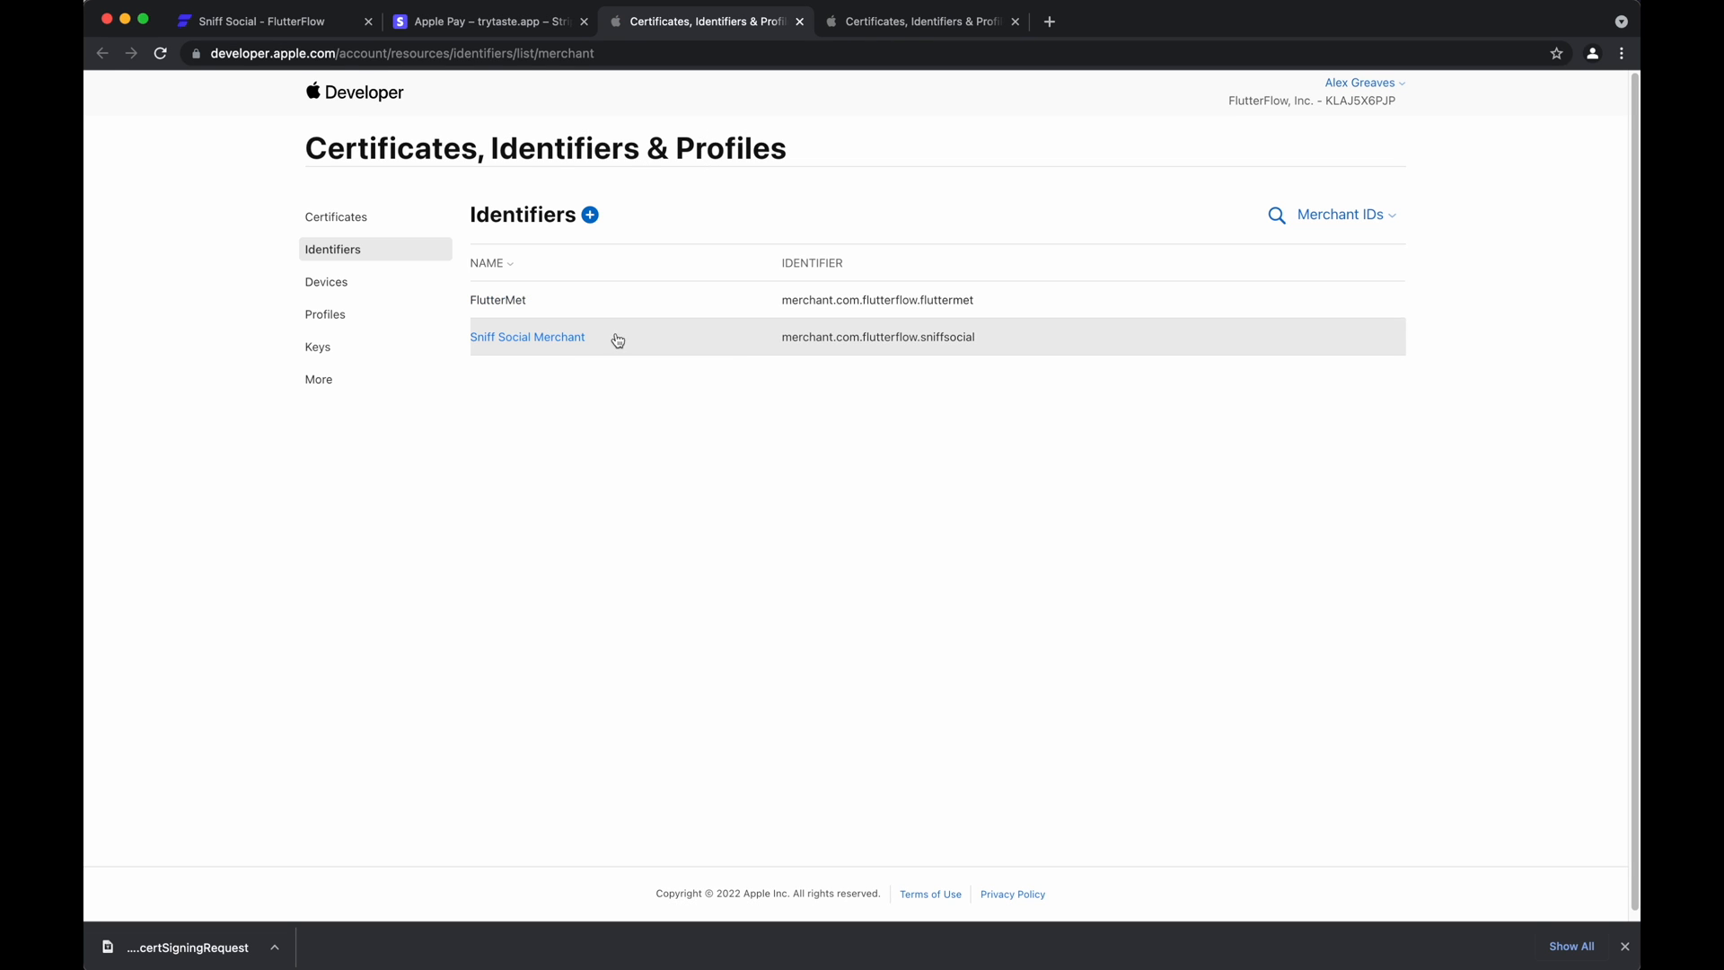
Generate Sniff Social Merchant's Apple Pay Payment Processing certificate from the CSR and download it.
left_click(527, 337)
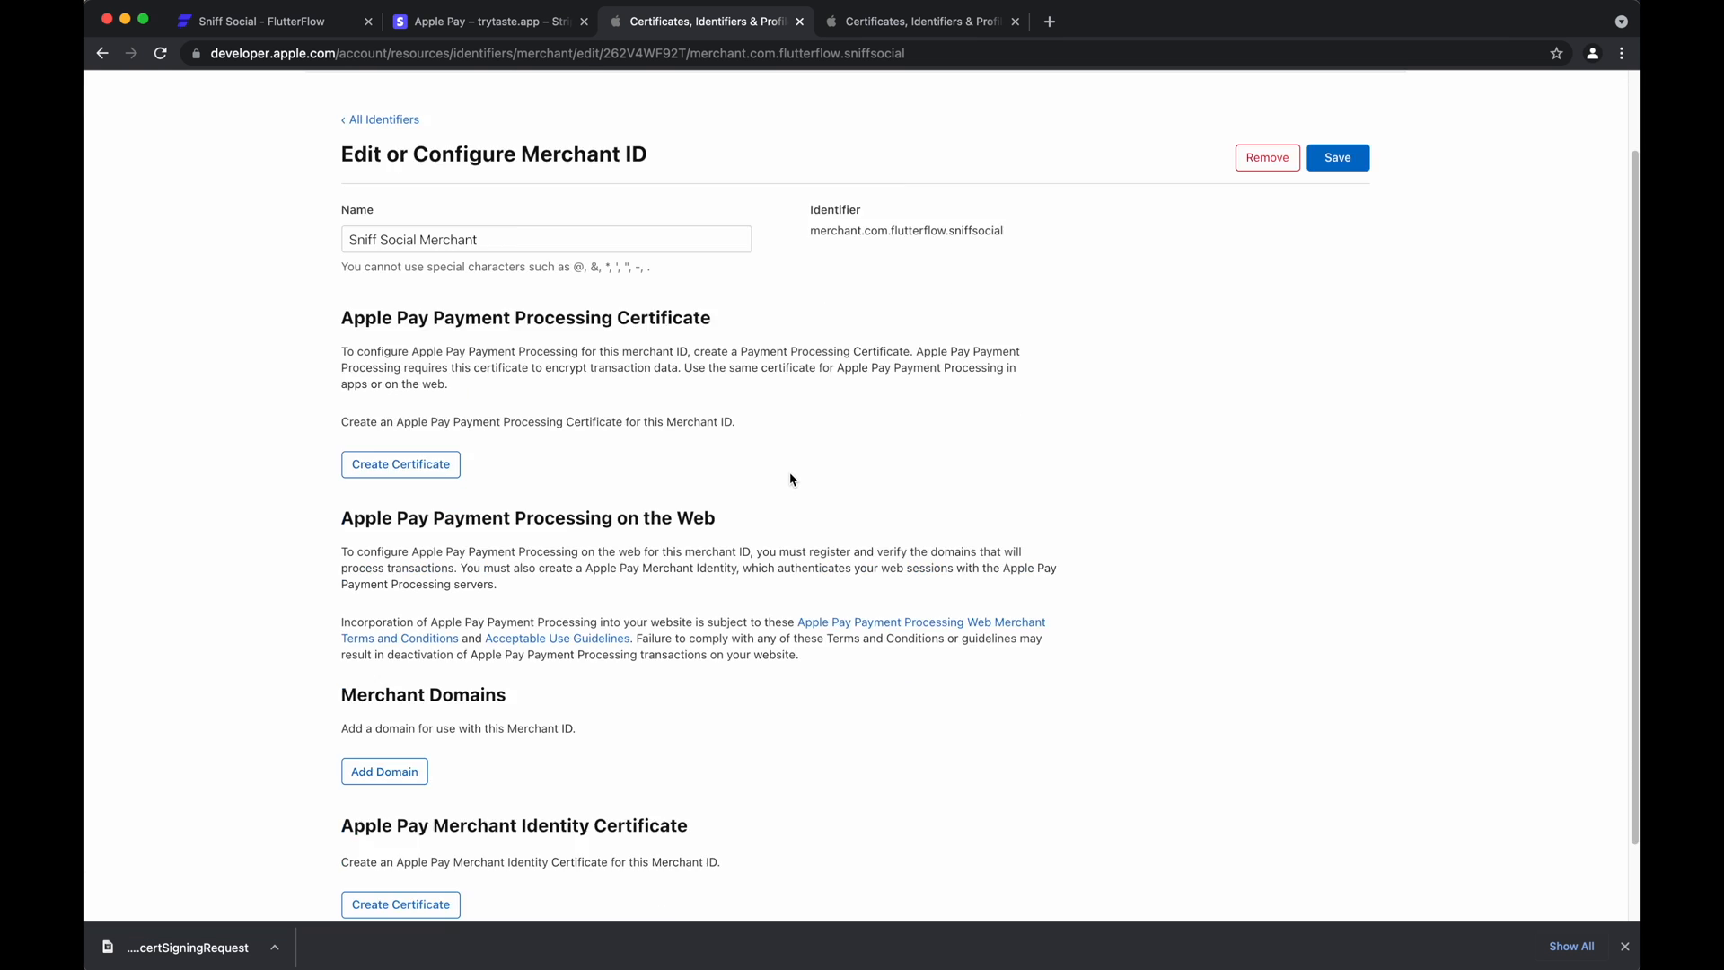
scroll("up", 3)
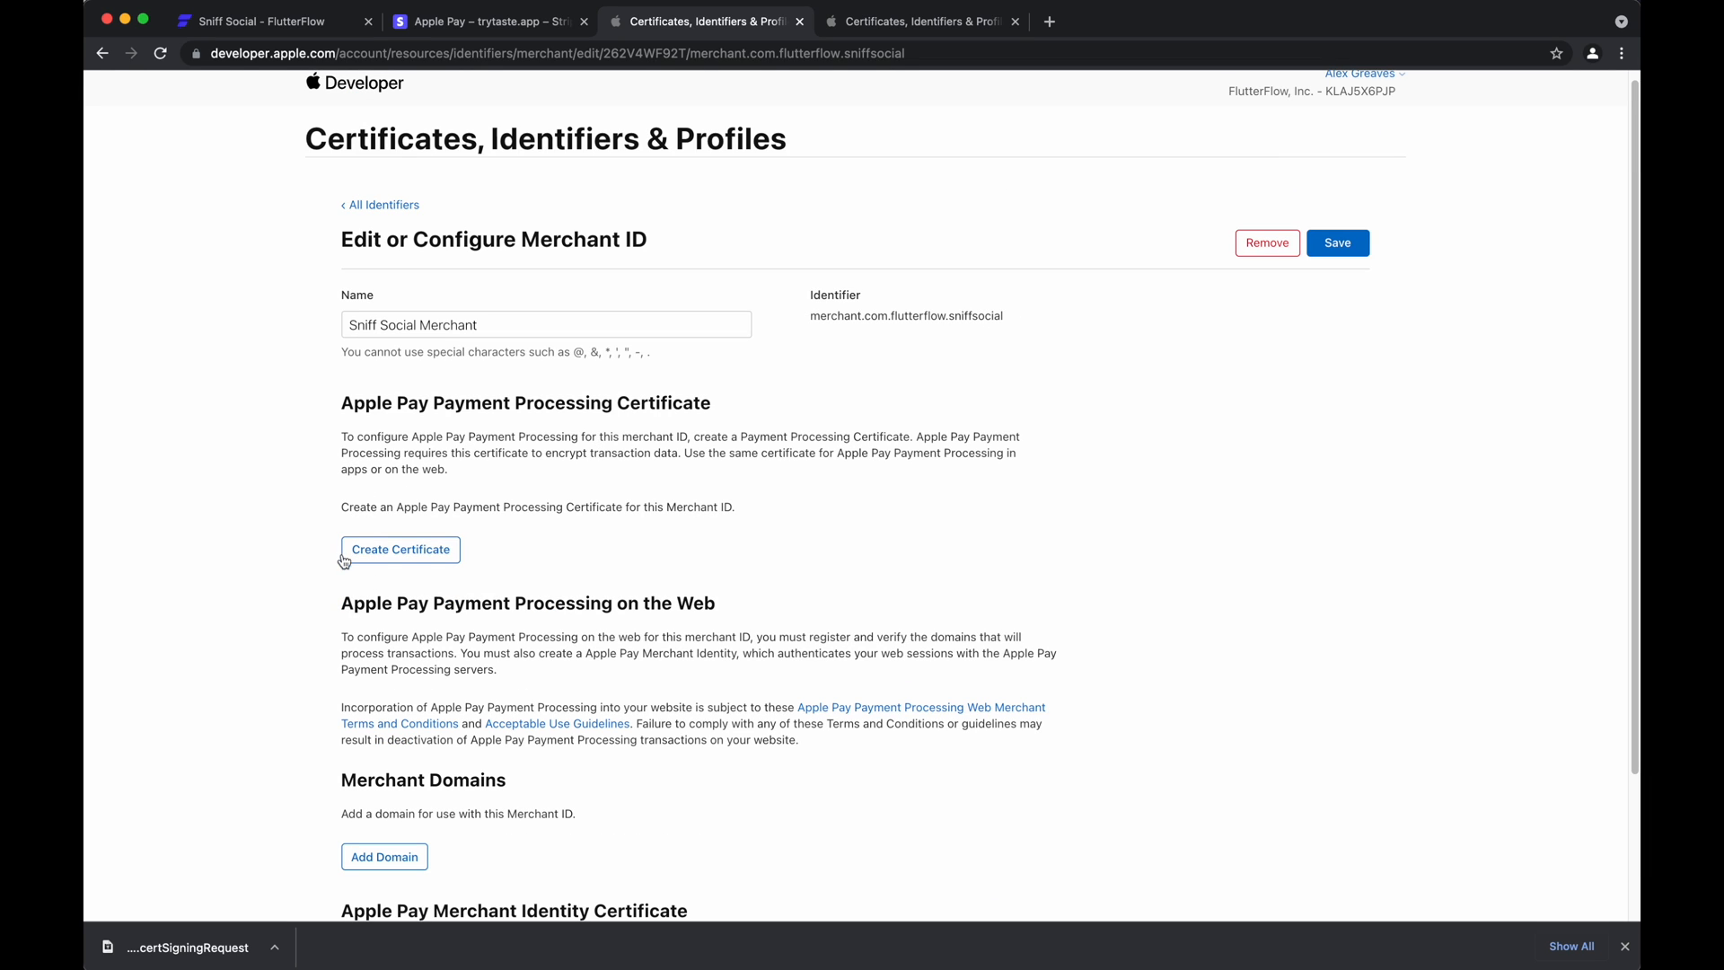
left_click(400, 549)
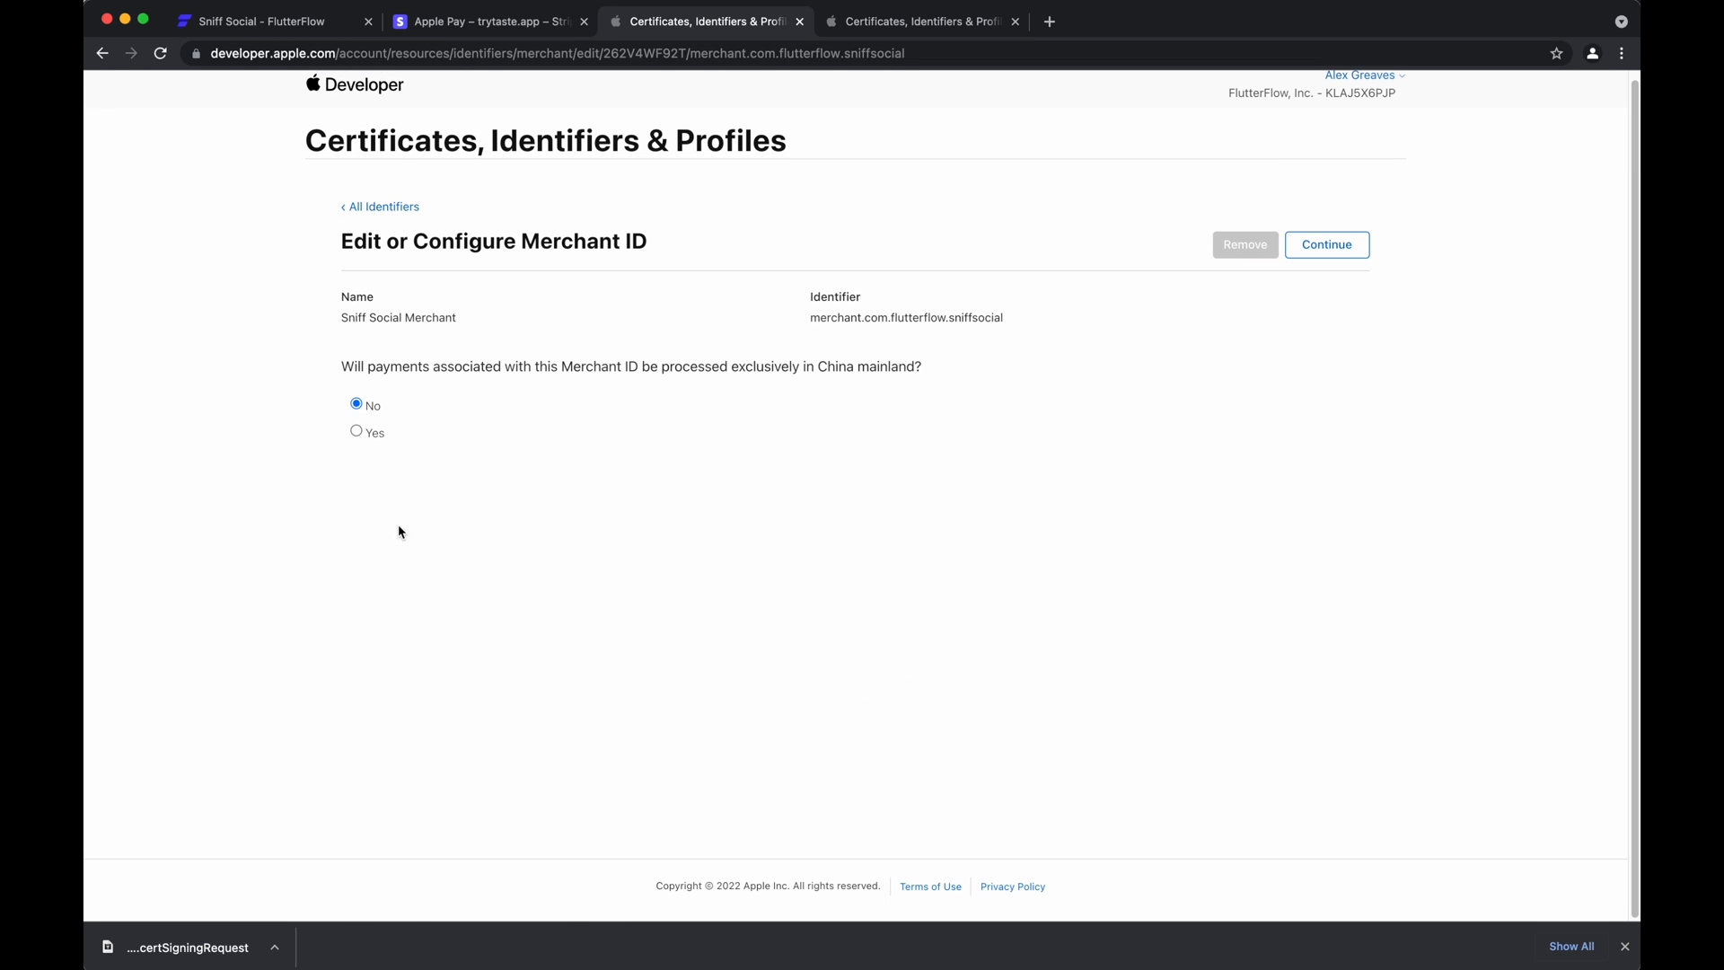
mouse_move(671, 368)
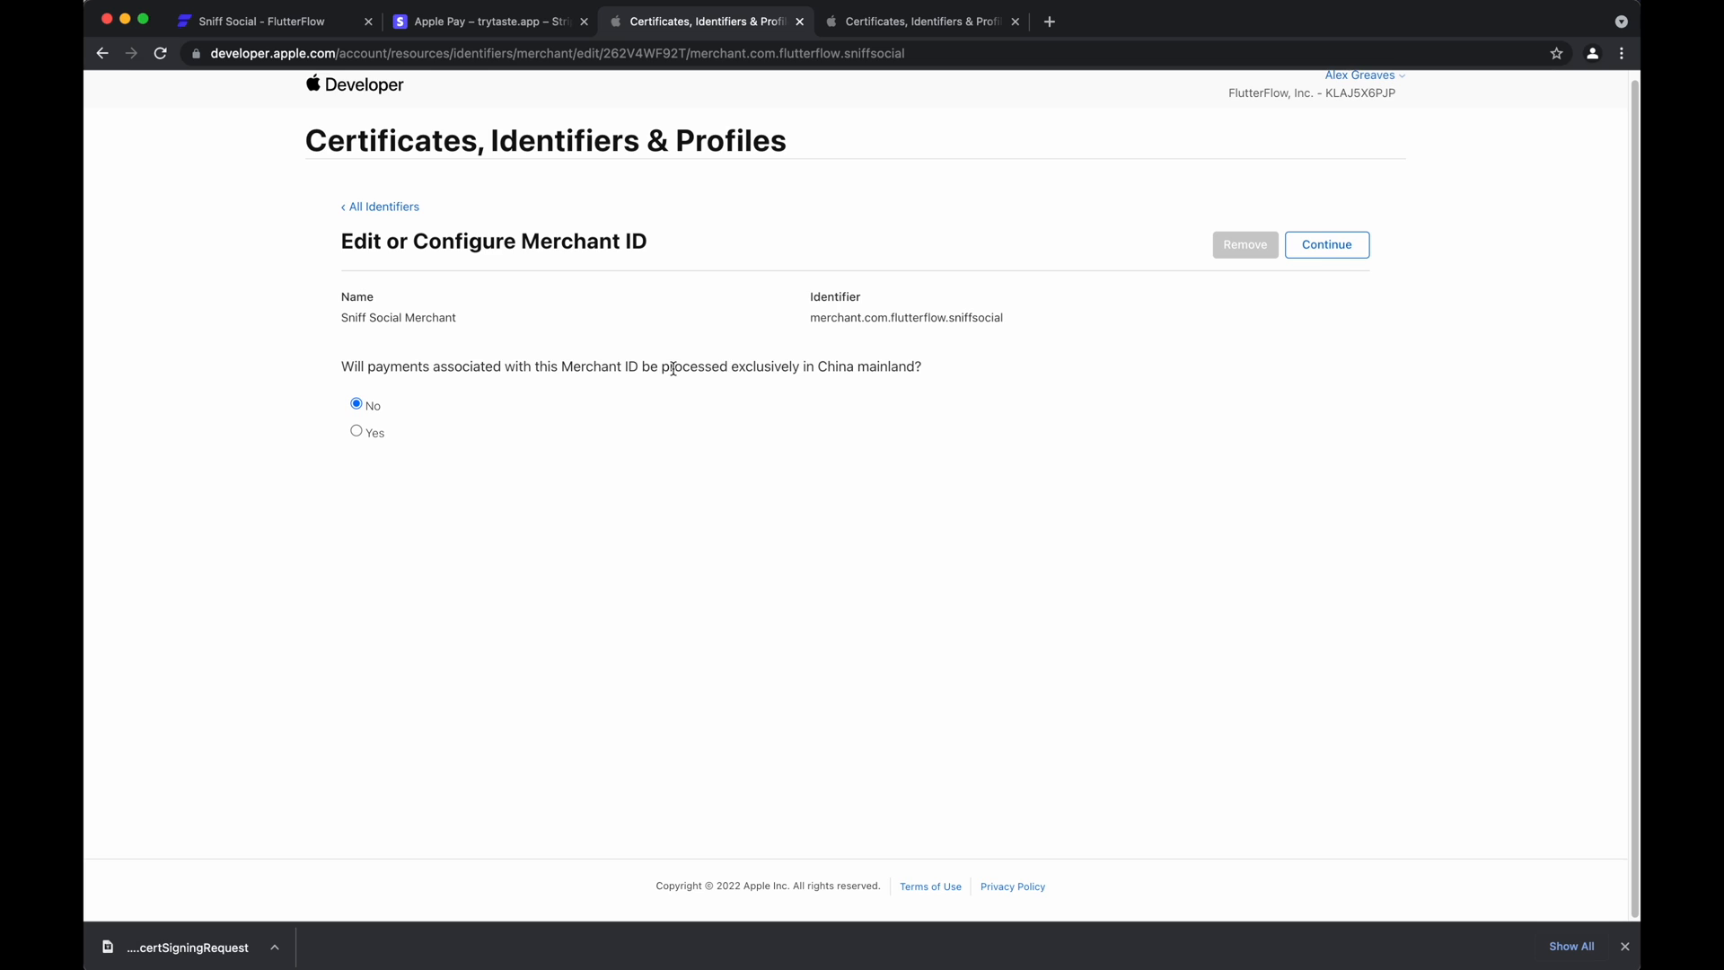
left_click(1326, 244)
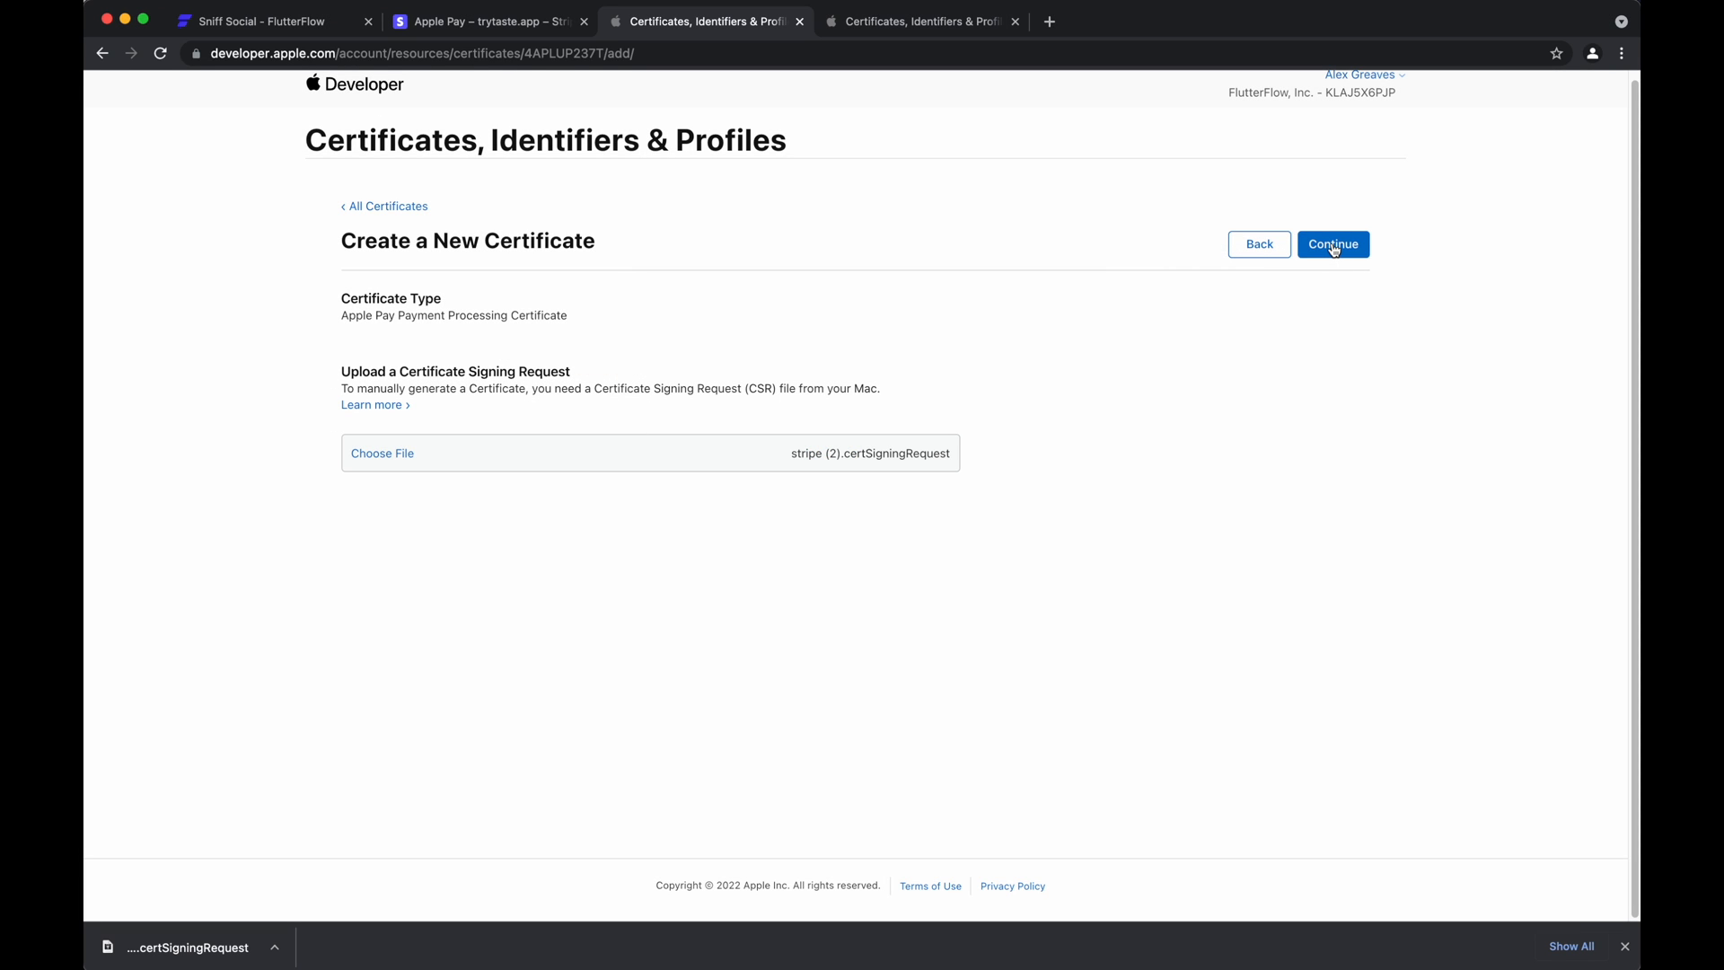
left_click(1332, 244)
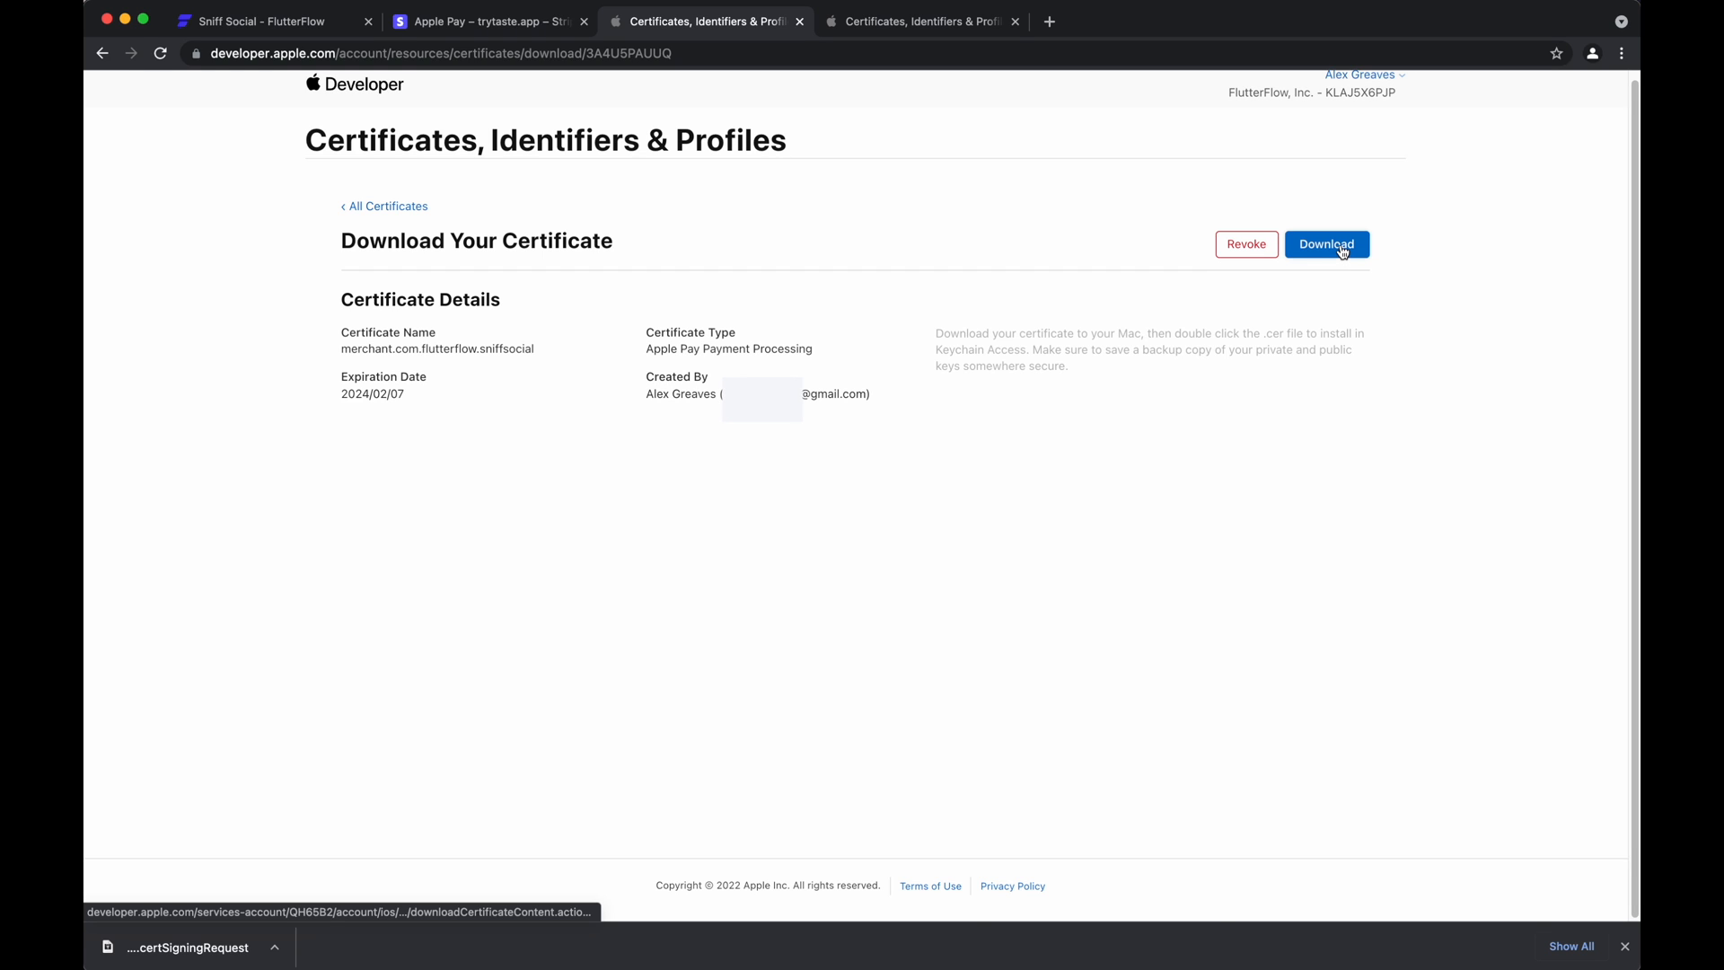
left_click(1327, 244)
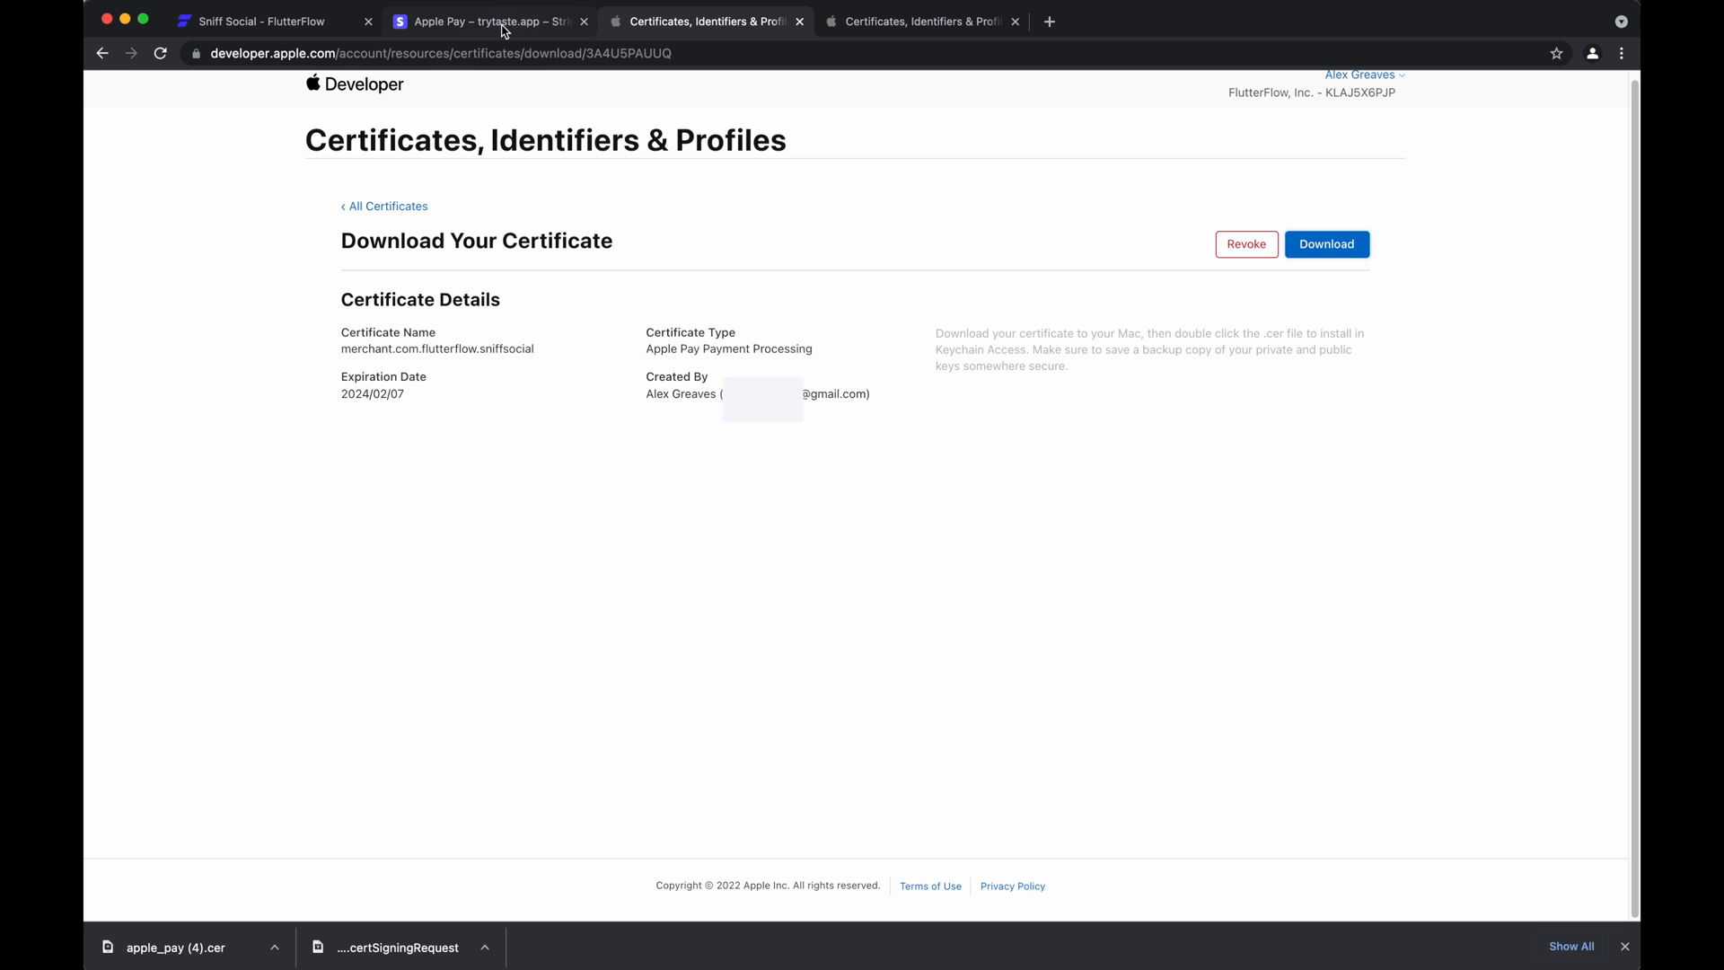
left_click(487, 20)
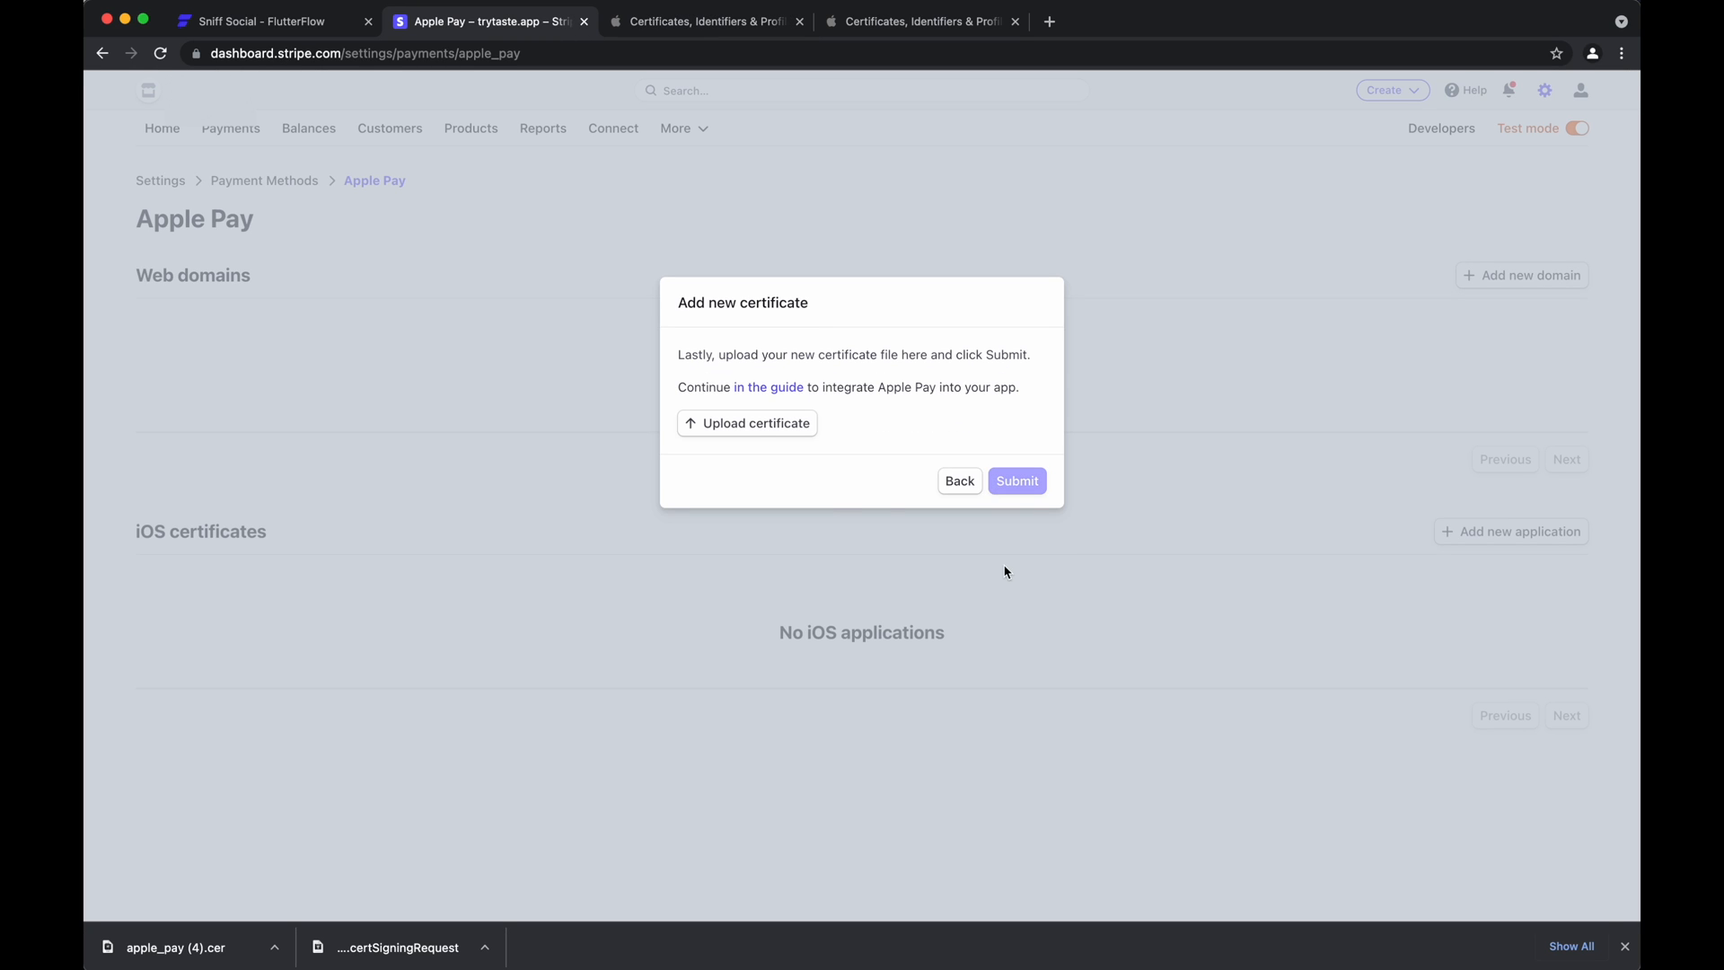
Upload apple_pay (4).cer in Stripe's Add new certificate dialog and submit it.
left_click(746, 422)
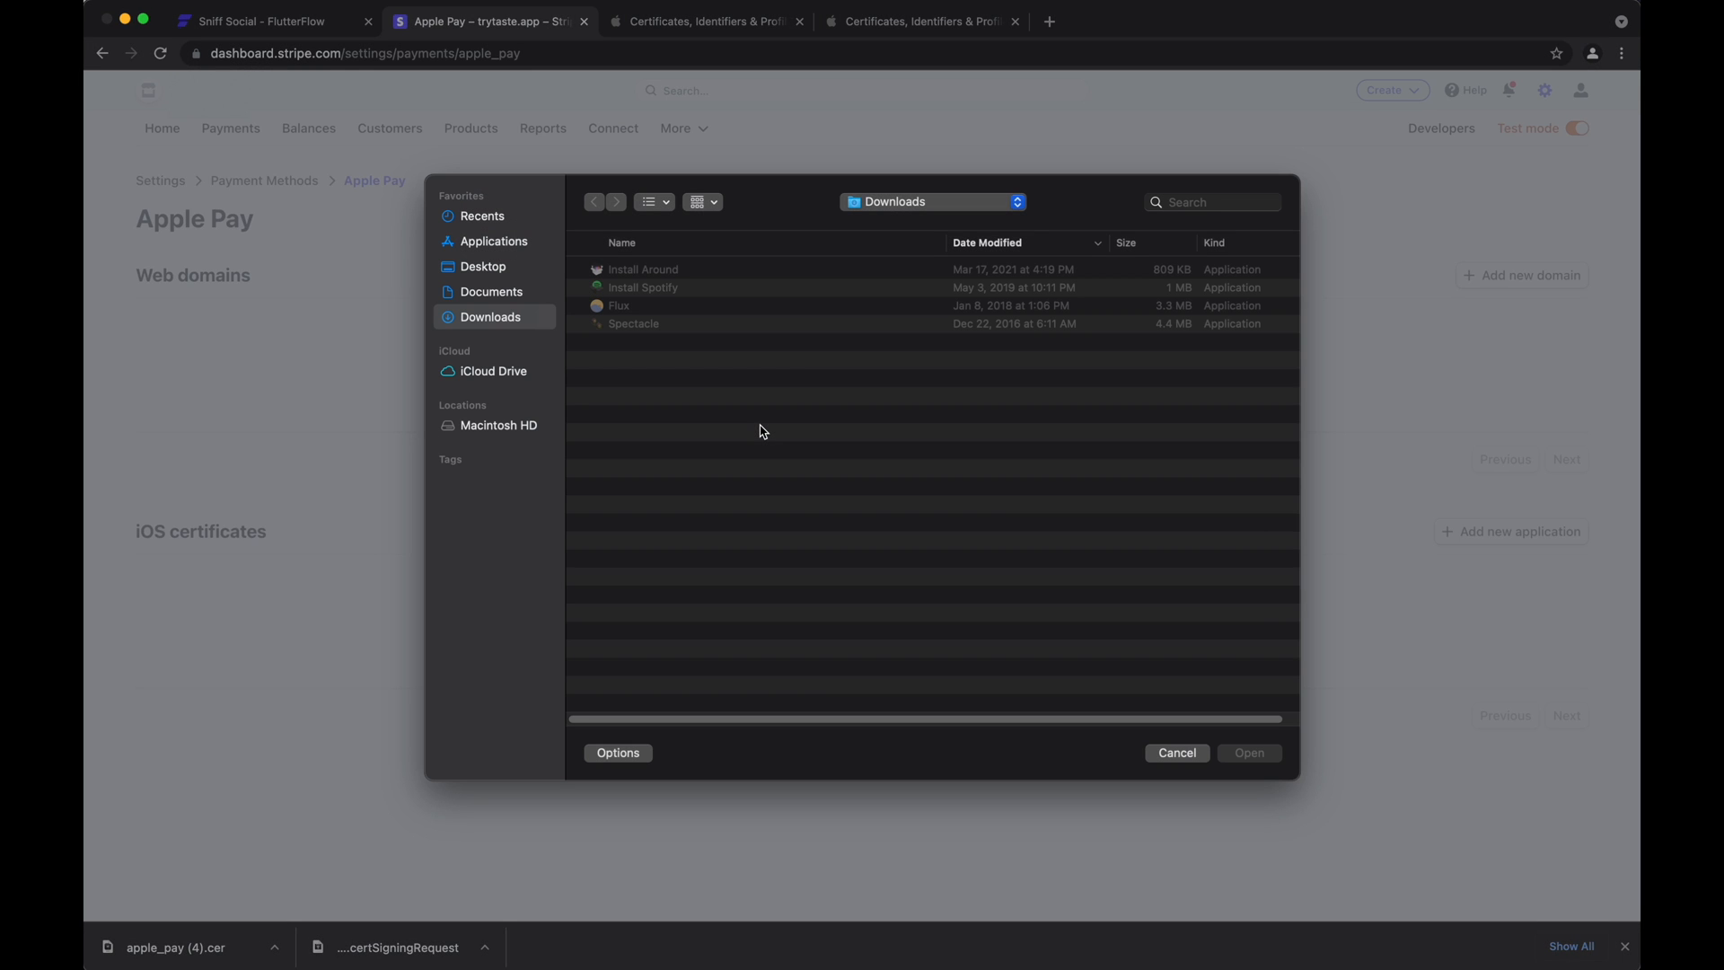
left_click(1248, 752)
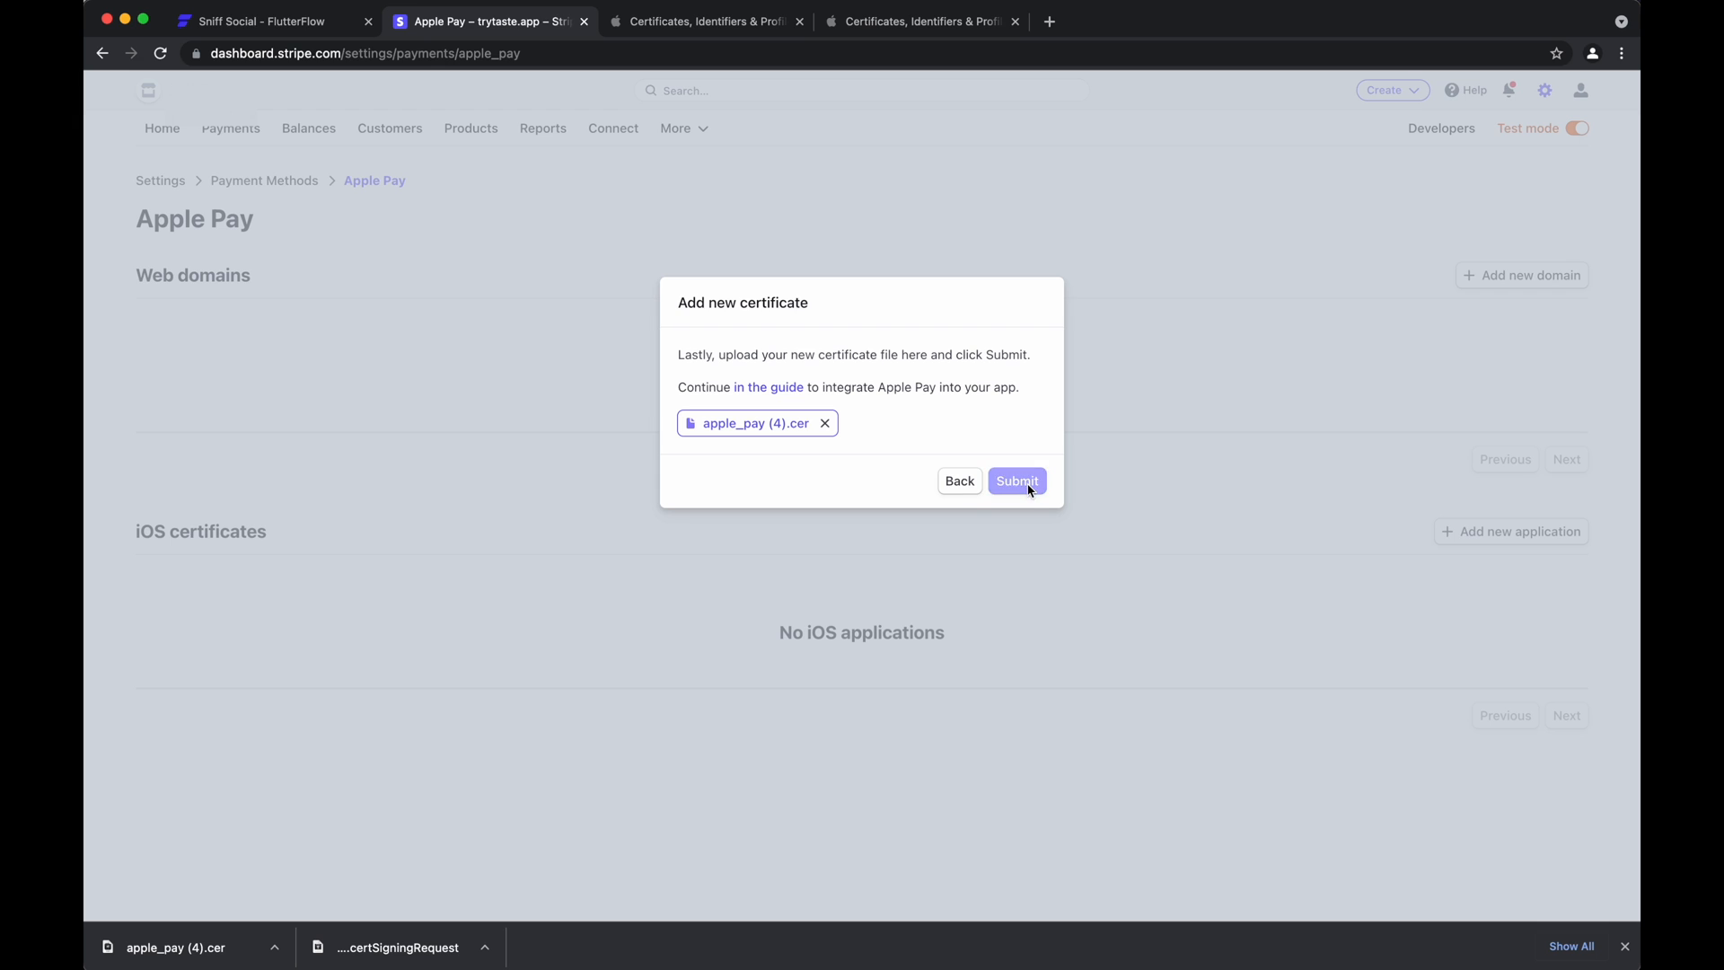
left_click(1016, 480)
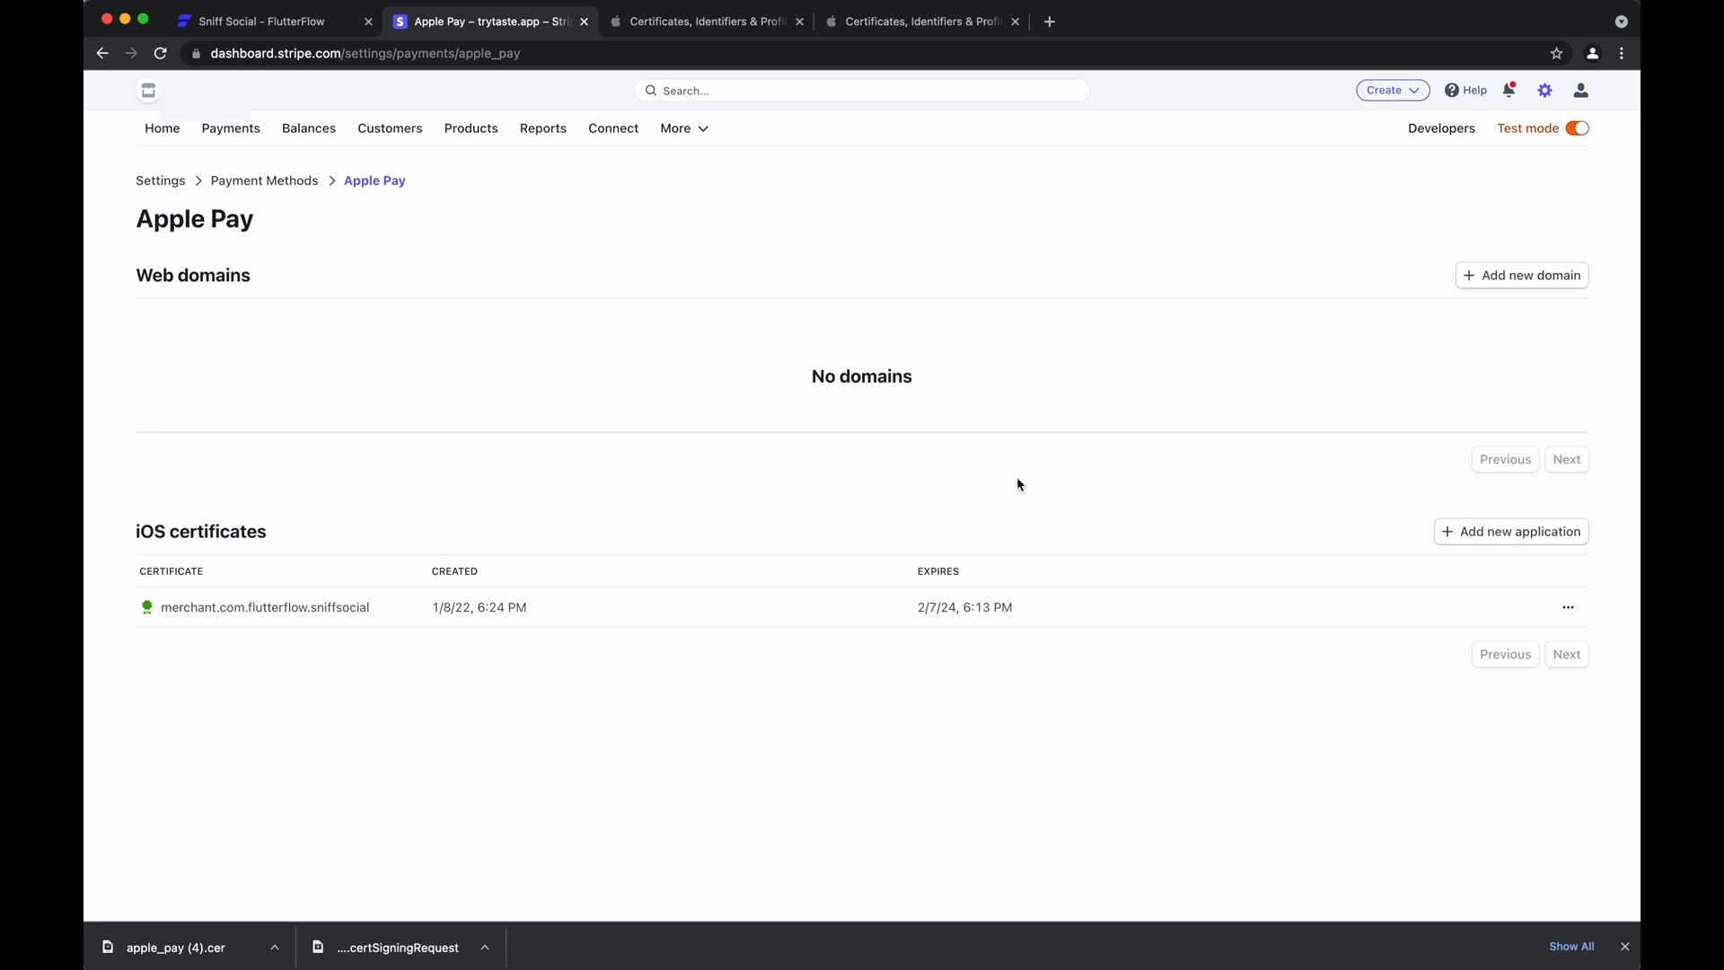
left_click(264, 21)
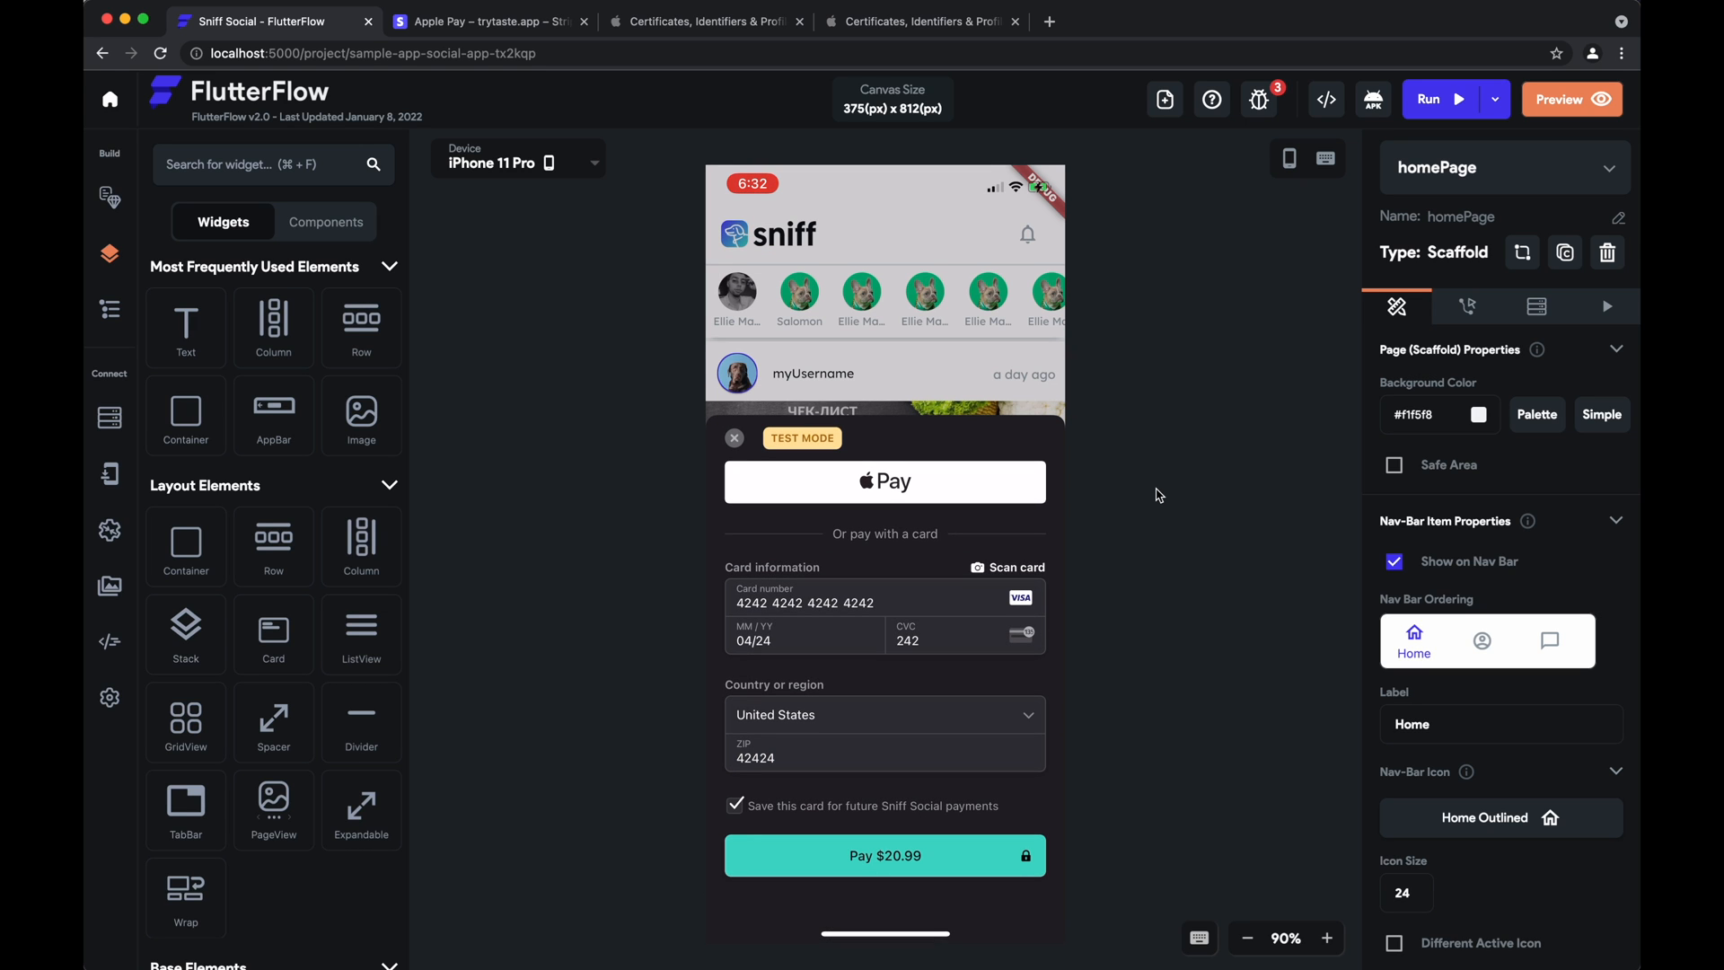
Pay $20.99 with the test card, then pay $20.99 again with saved Visa ••••4242.
left_click(883, 856)
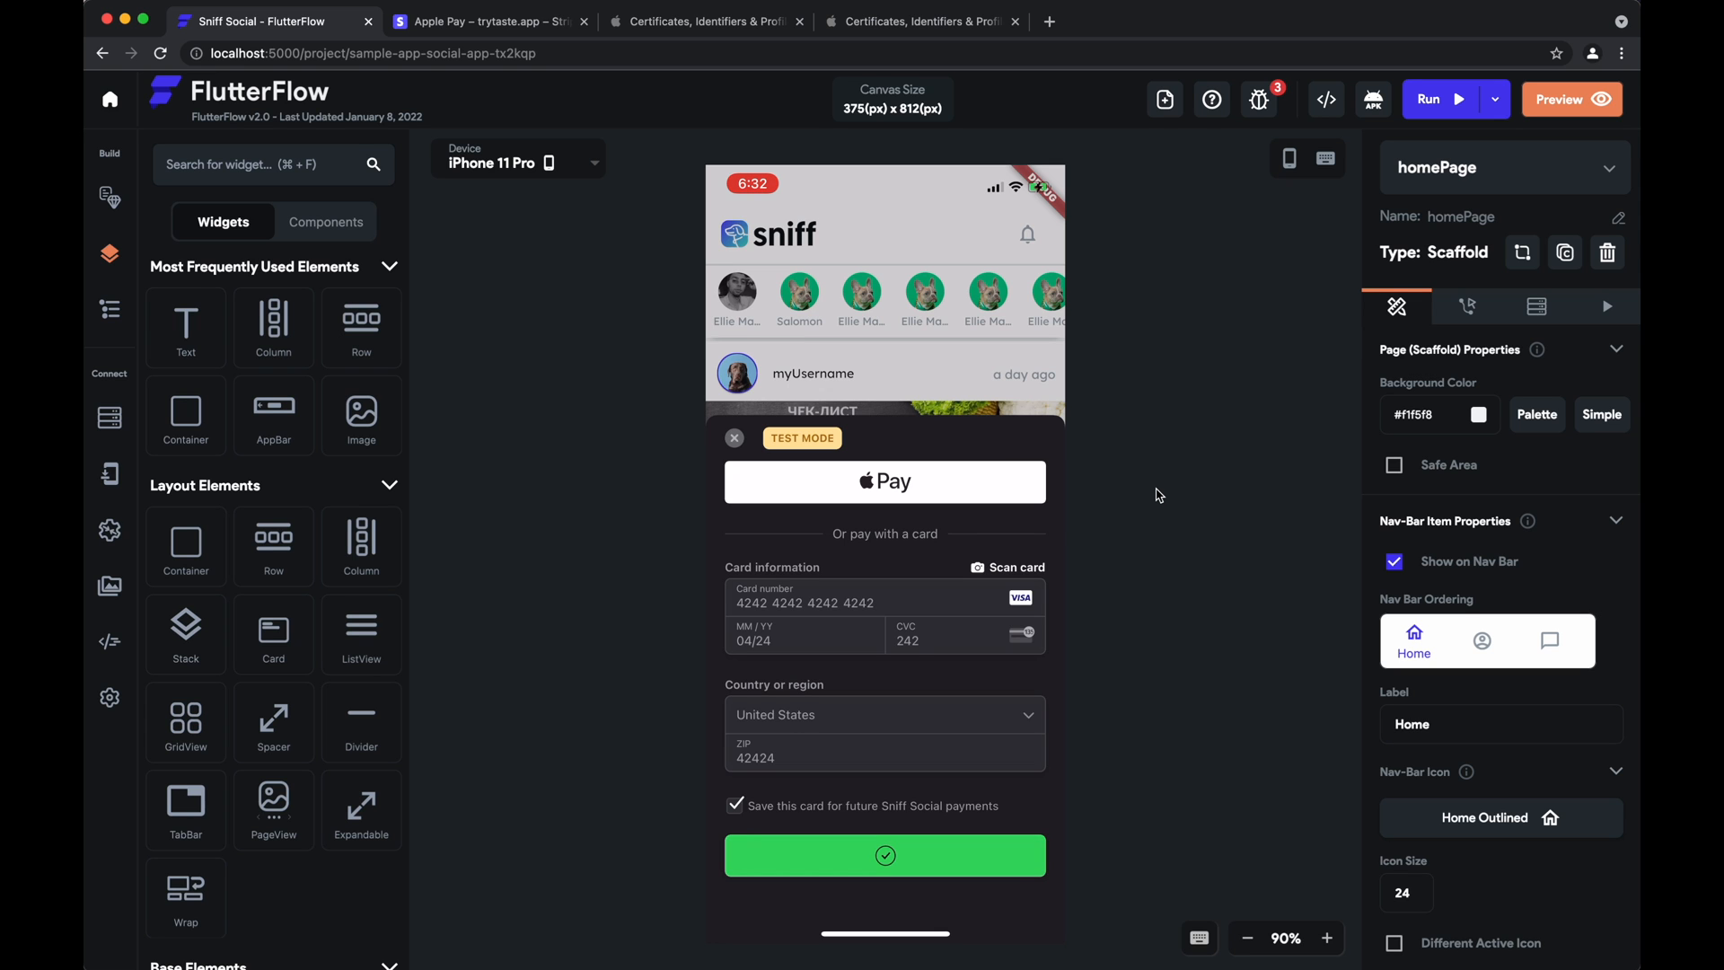
left_click(734, 438)
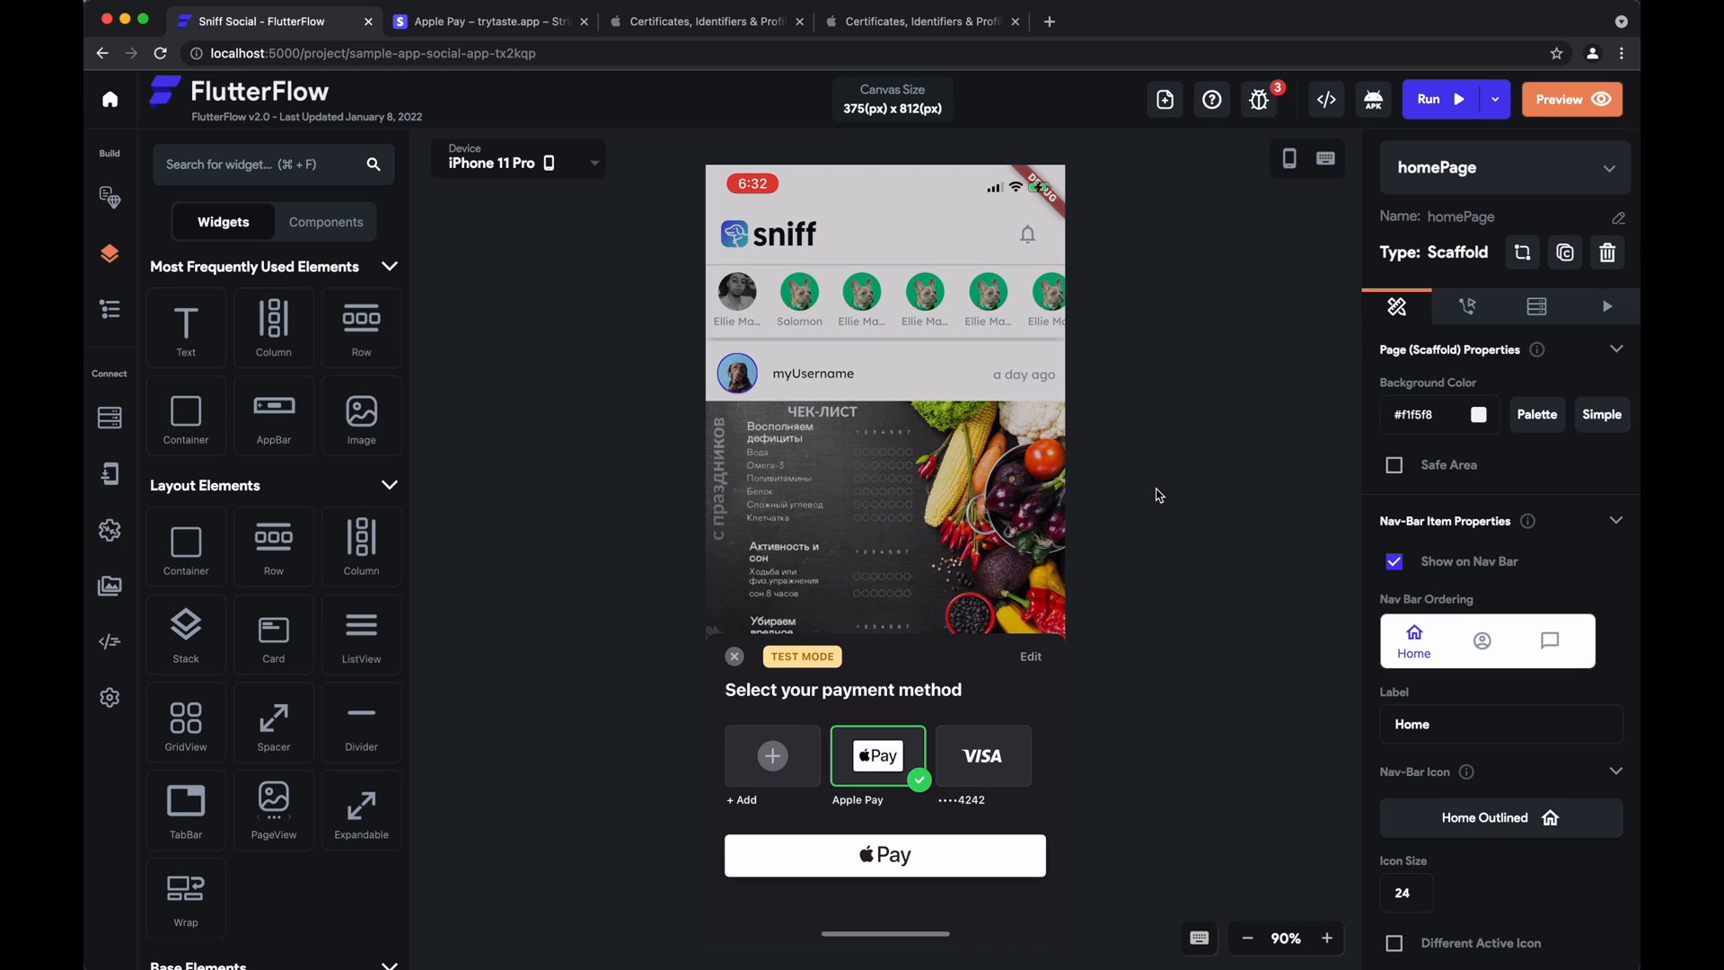
left_click(980, 755)
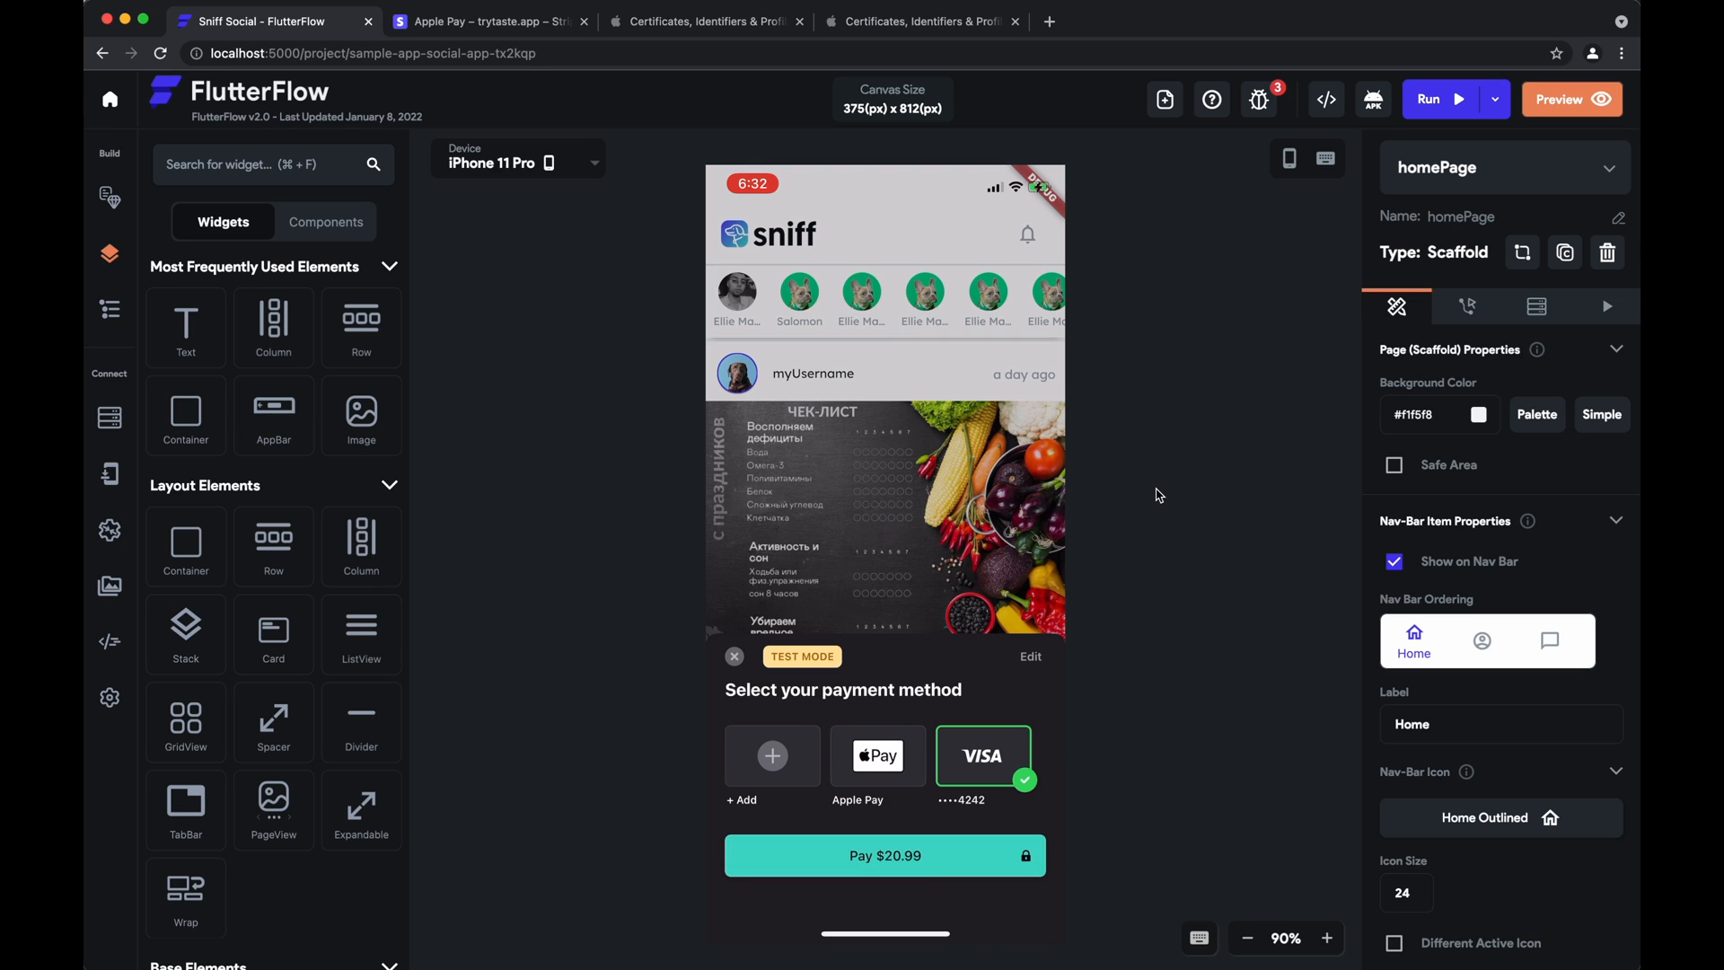
left_click(884, 855)
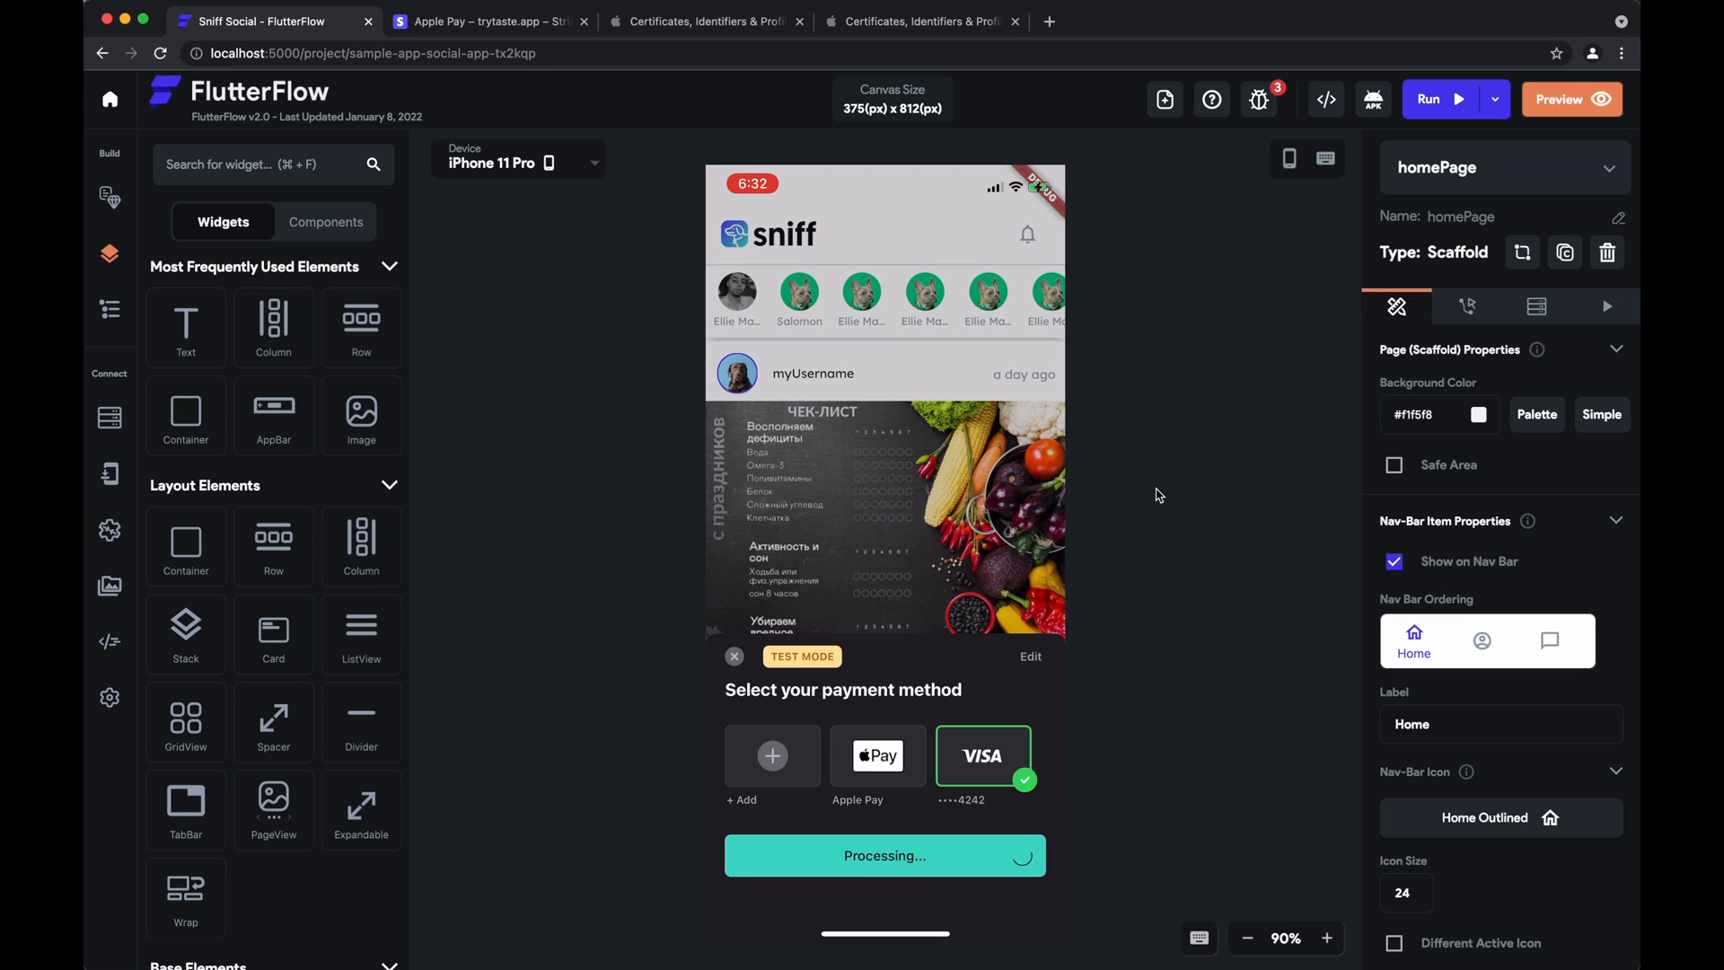